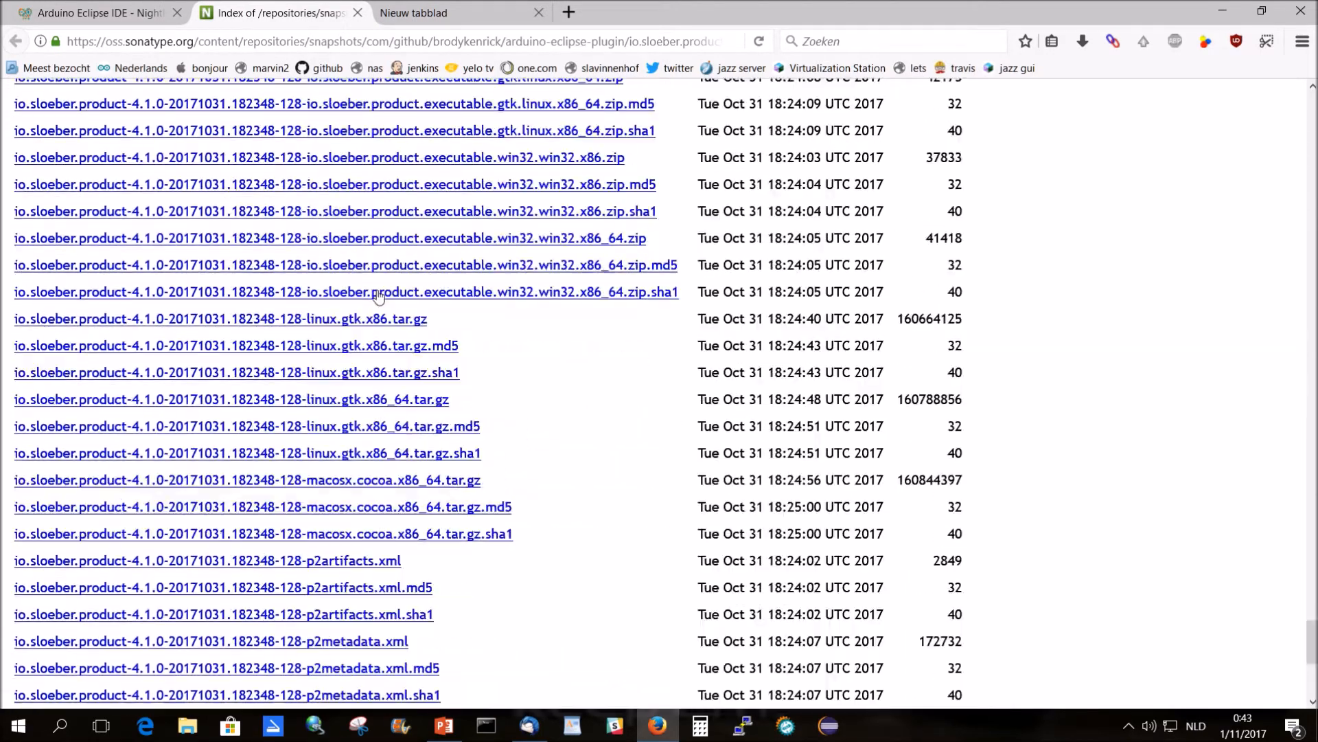
- Download the win32.x86_64.tar.gz Sloeber package and save it to Downloads
scroll("down", 3)
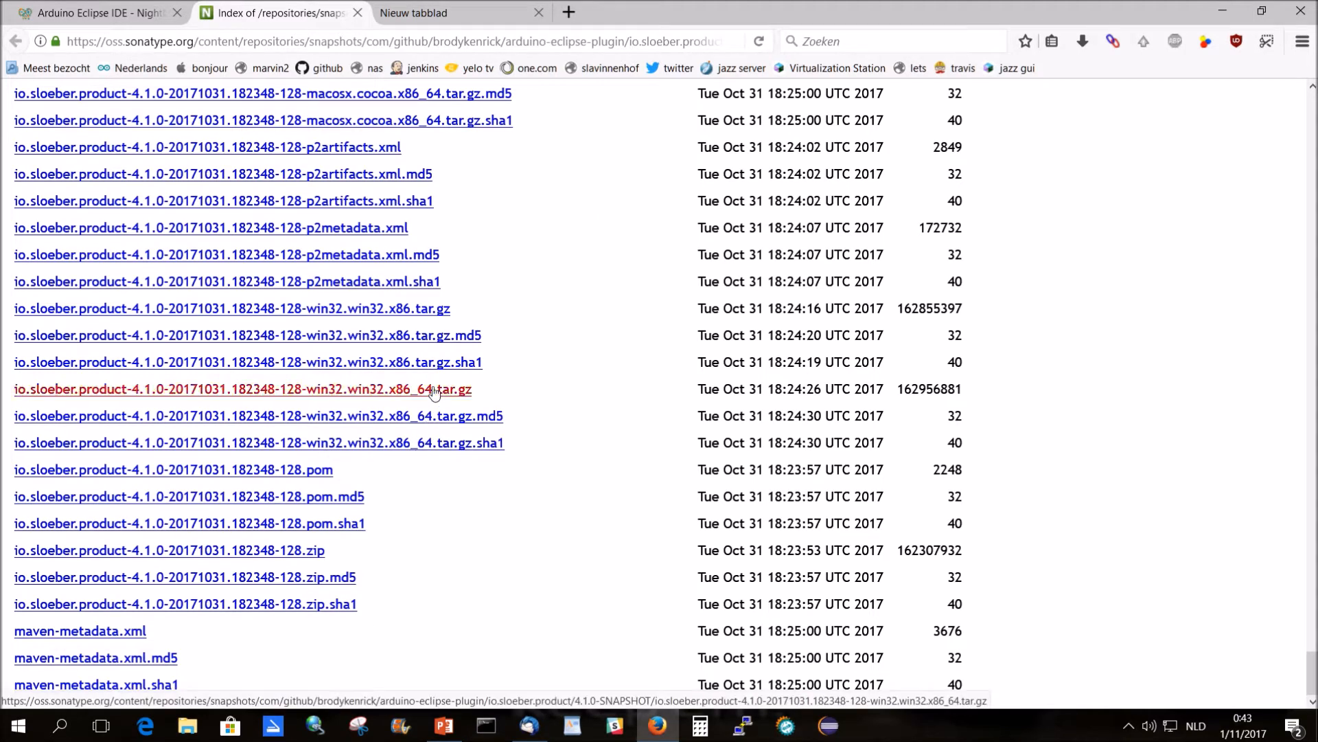
left_click(242, 388)
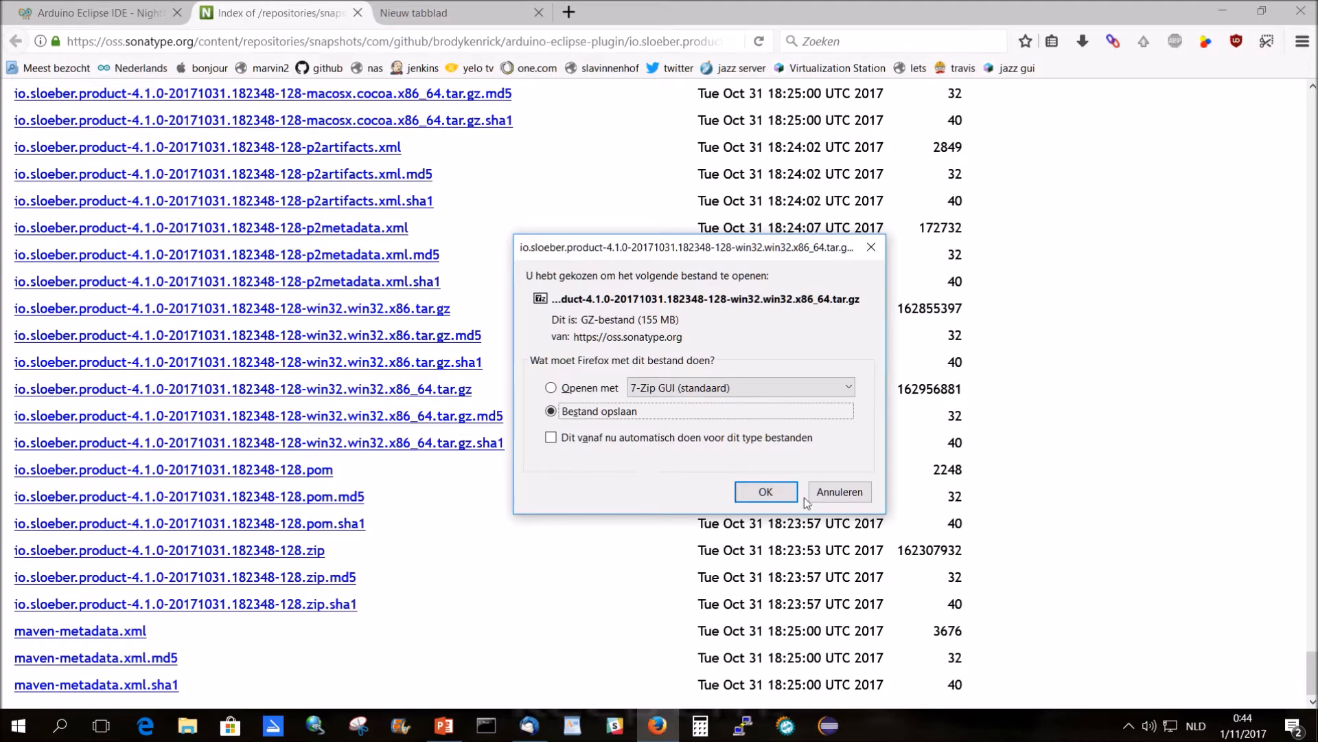
left_click(765, 491)
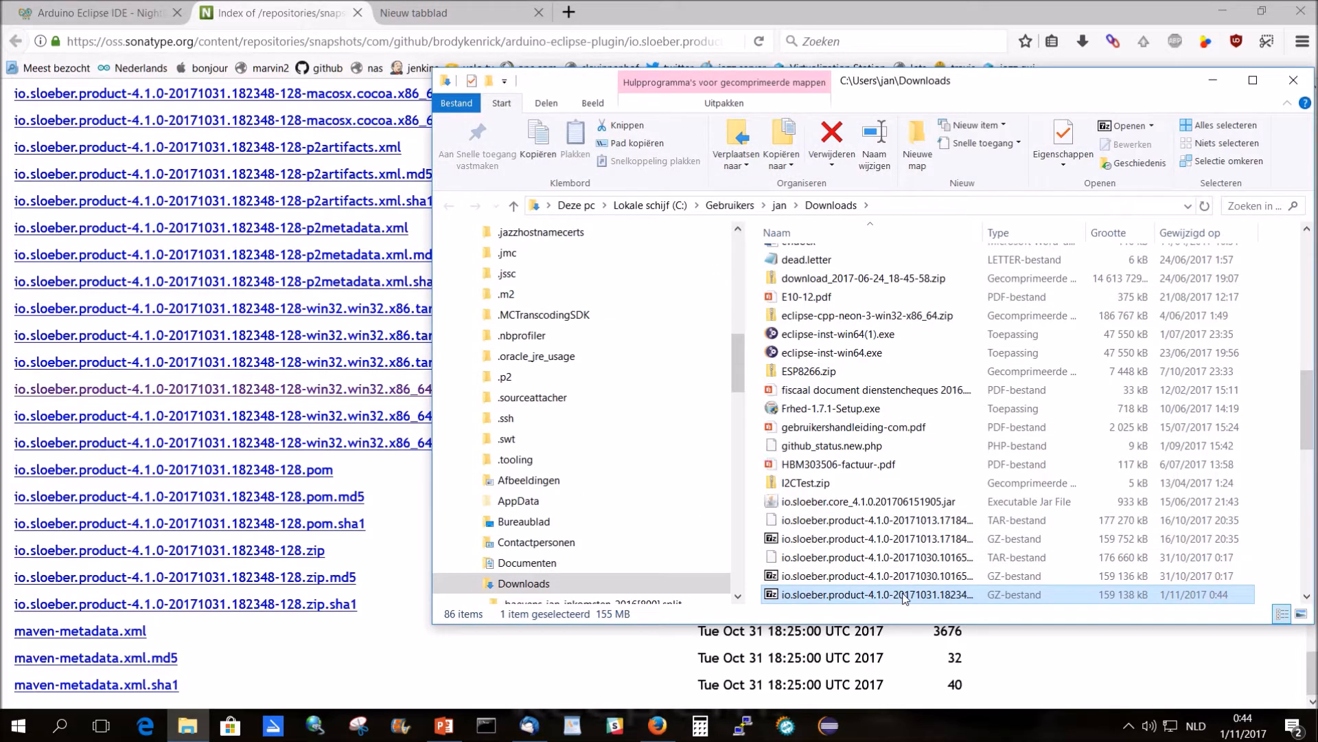
- Unpack the downloaded tar.gz in Downloads into a tar file with 7-Zip Extract Here
right_click(903, 593)
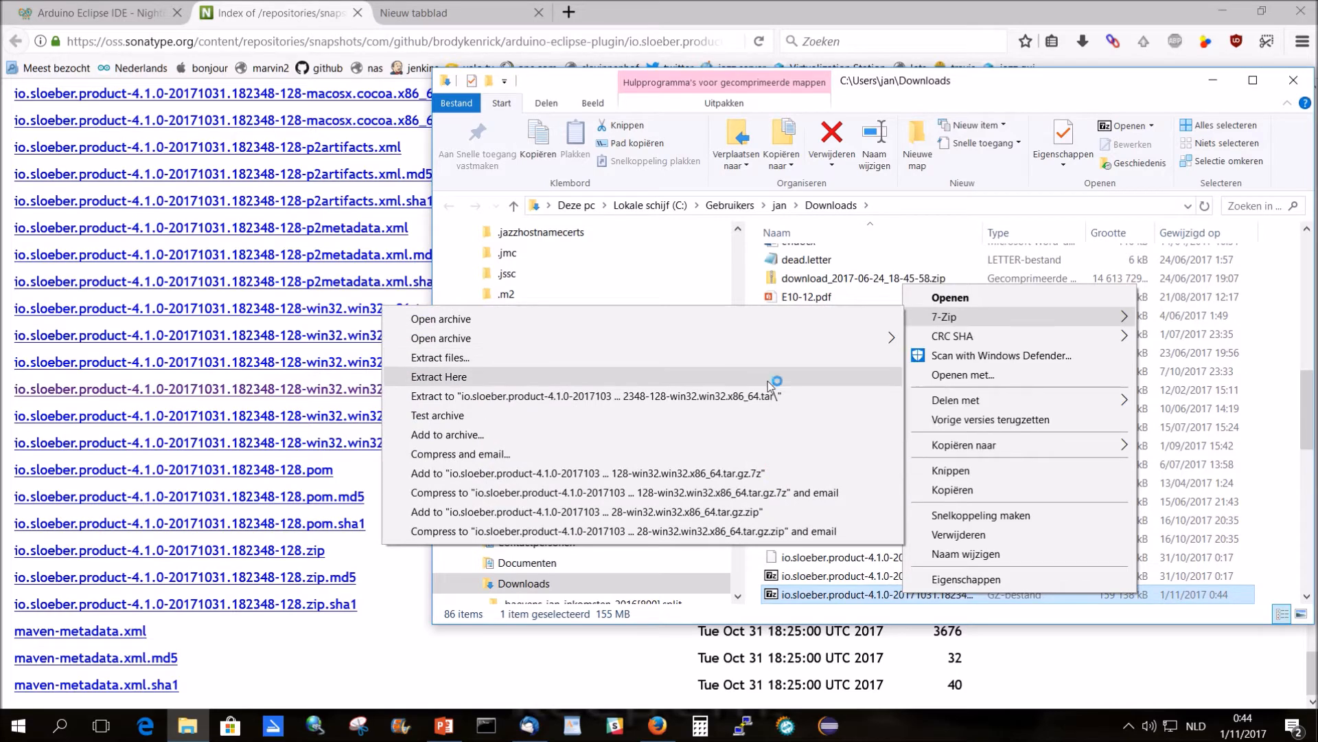
left_click(438, 376)
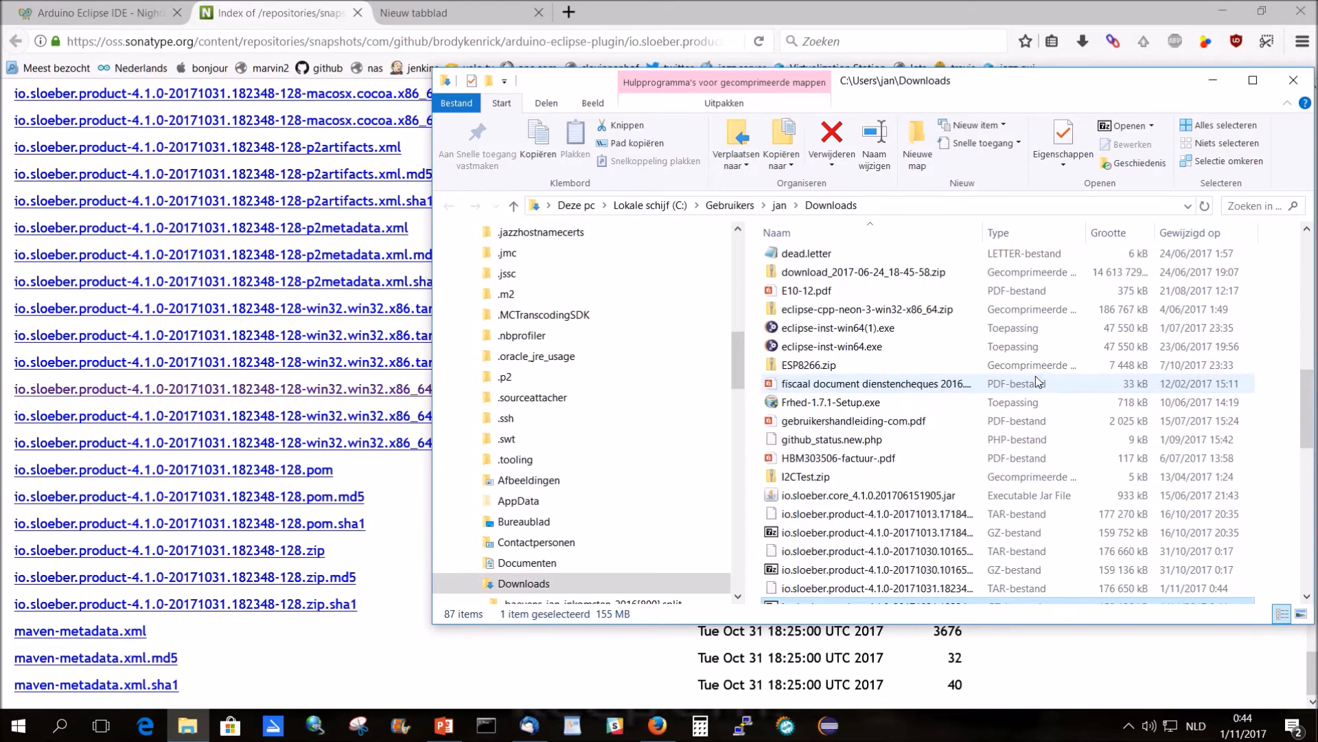
scroll("down", 3)
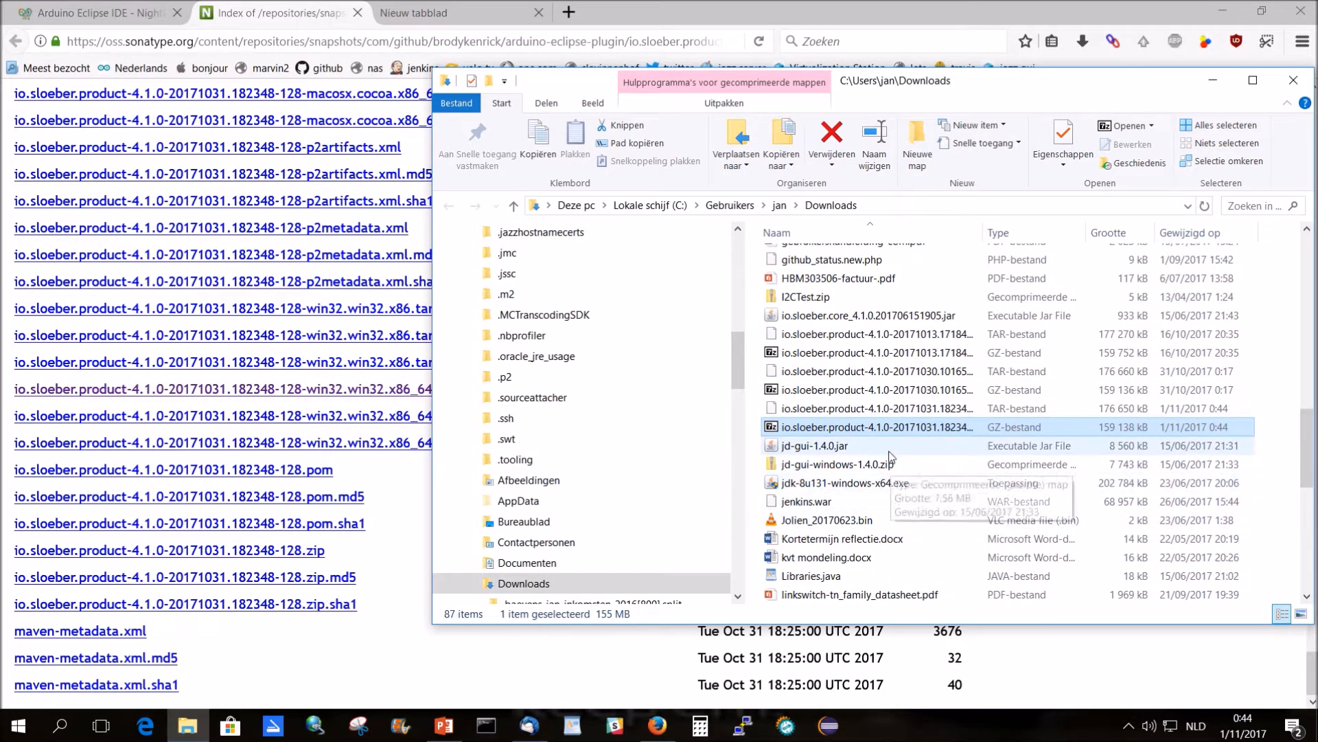
left_click(875, 408)
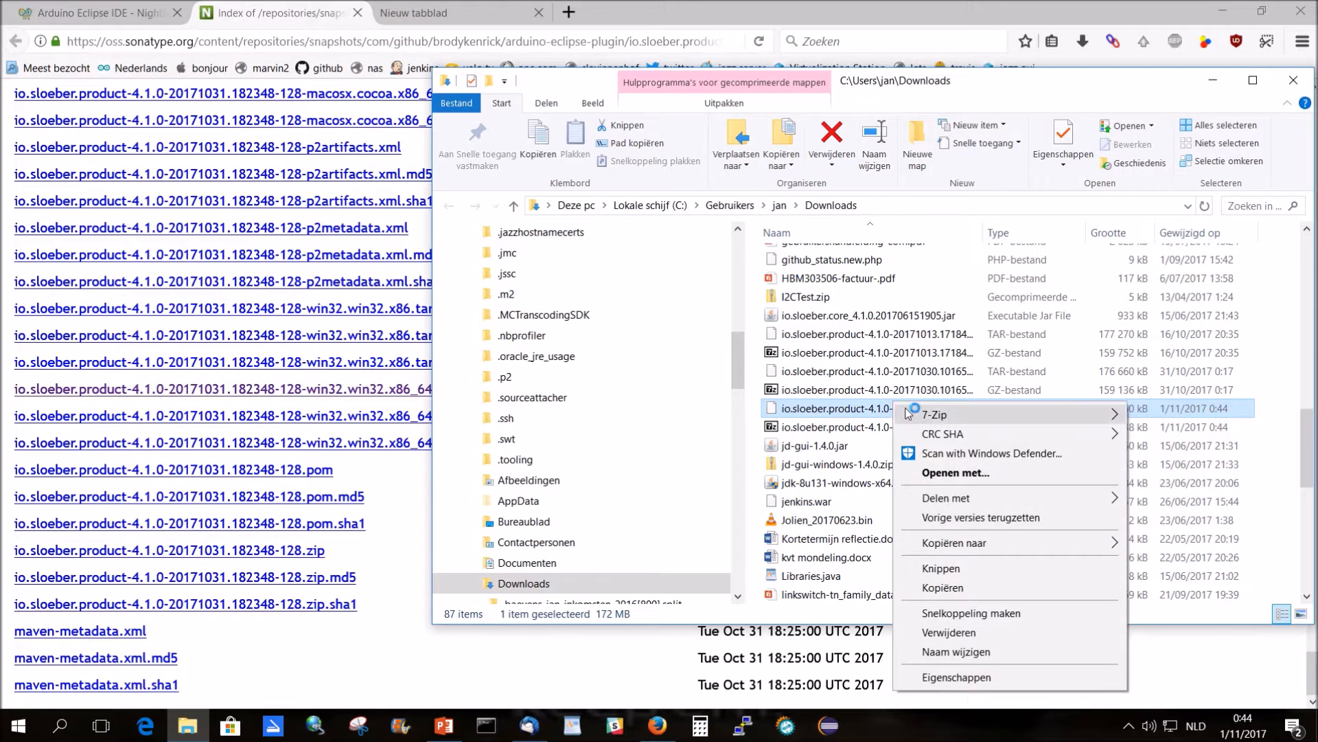
mouse_move(934, 414)
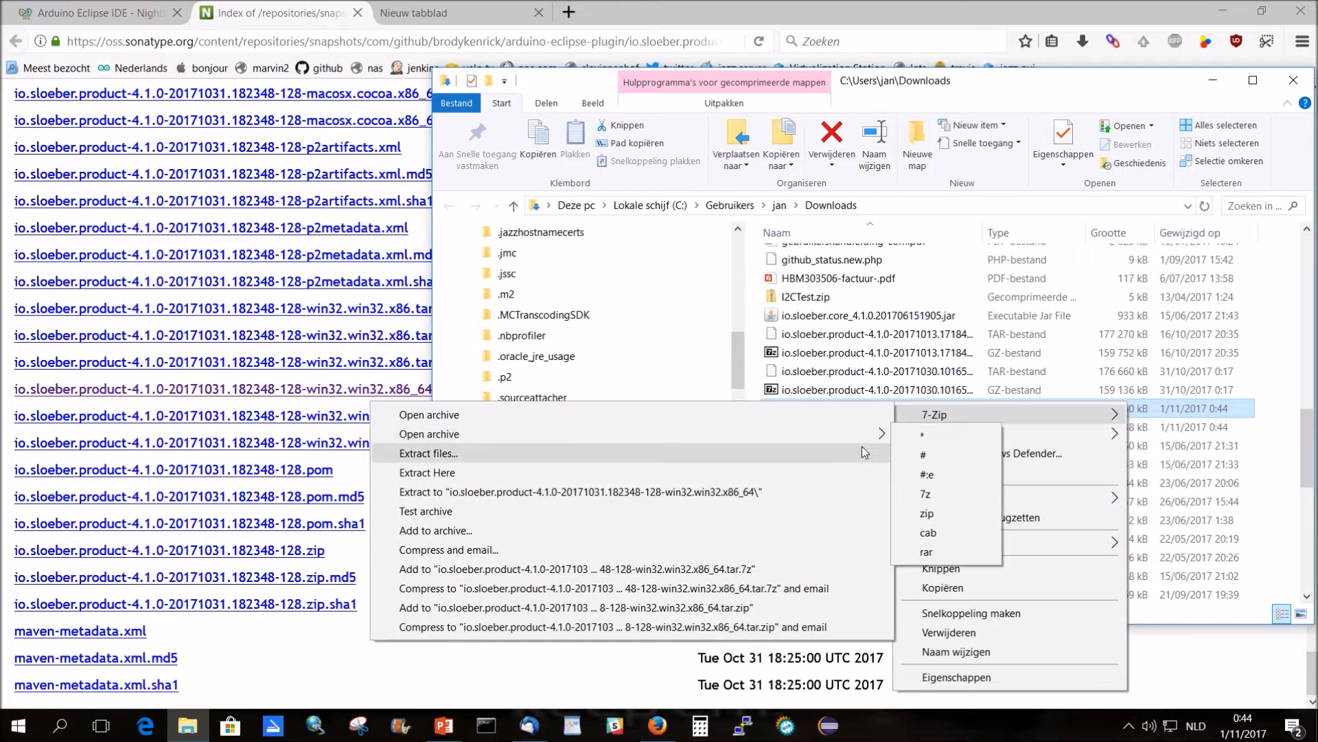
- Extract the tar file into C:\test, replacing all existing files
left_click(429, 453)
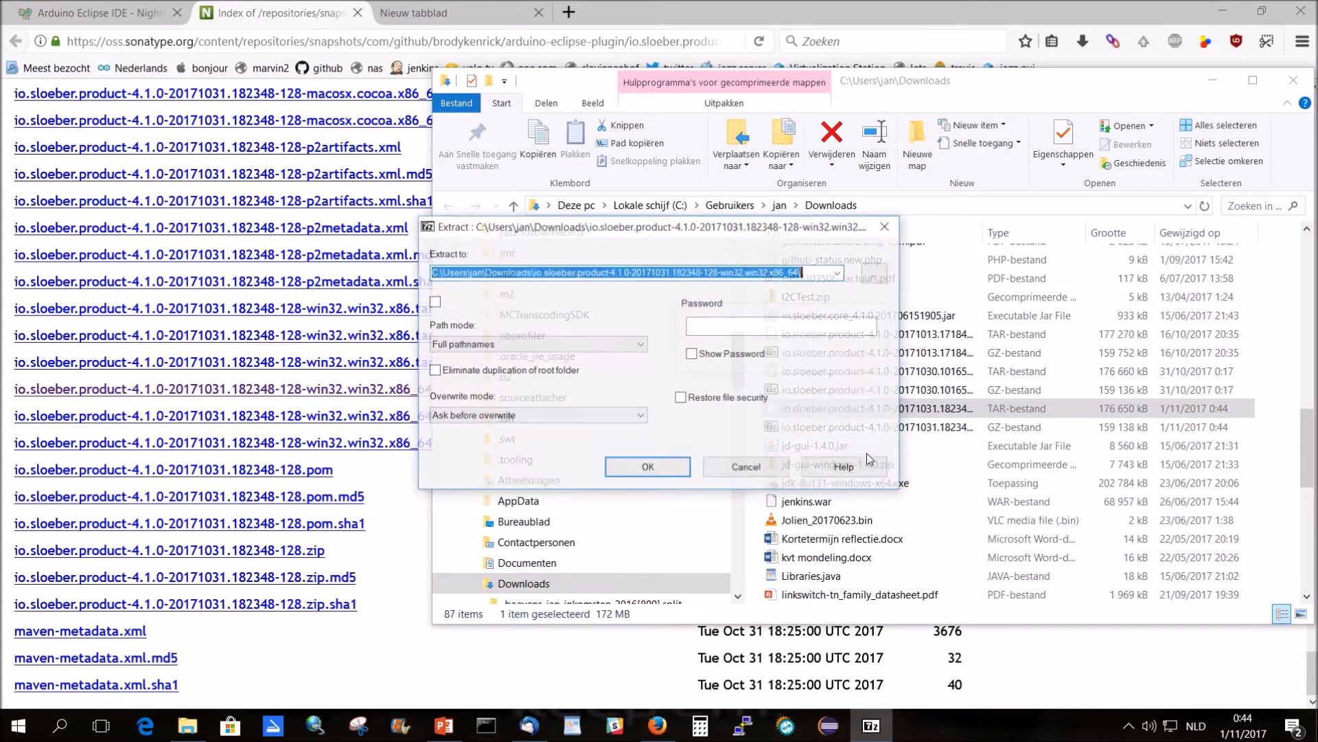
left_click(838, 272)
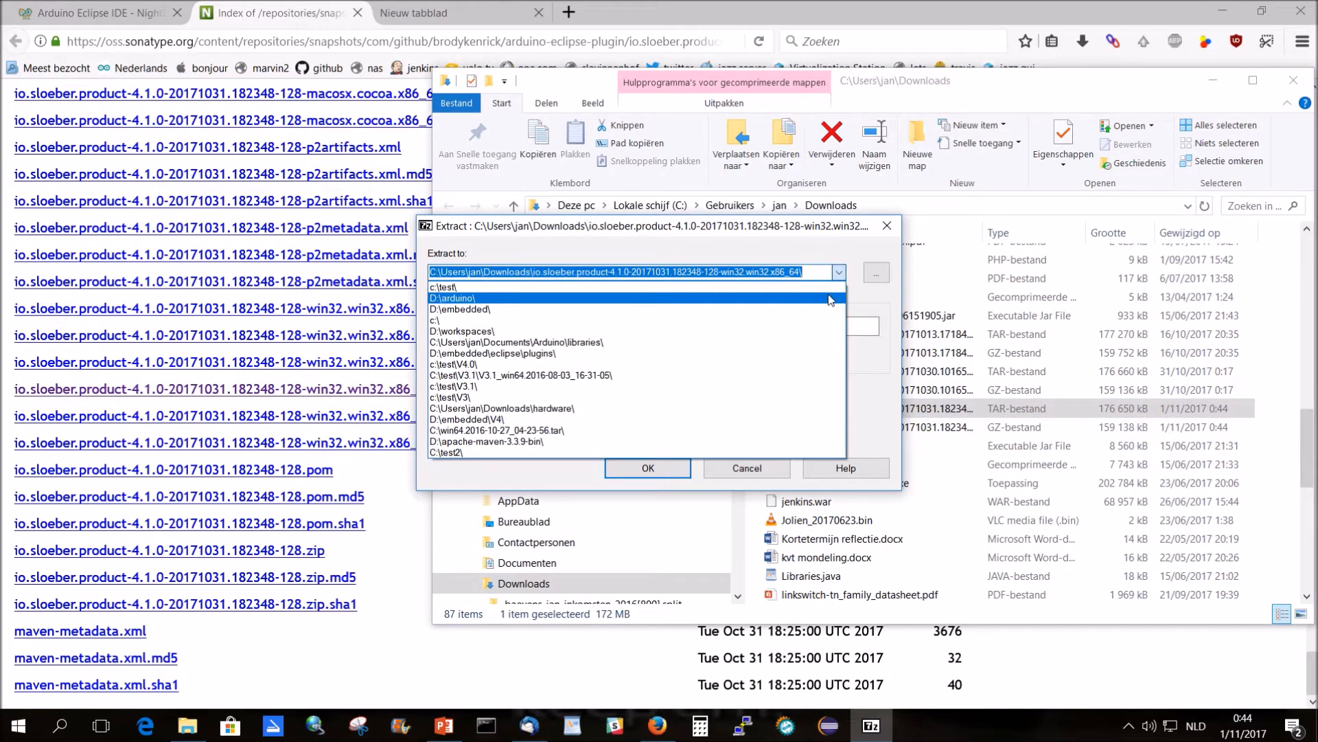
left_click(443, 287)
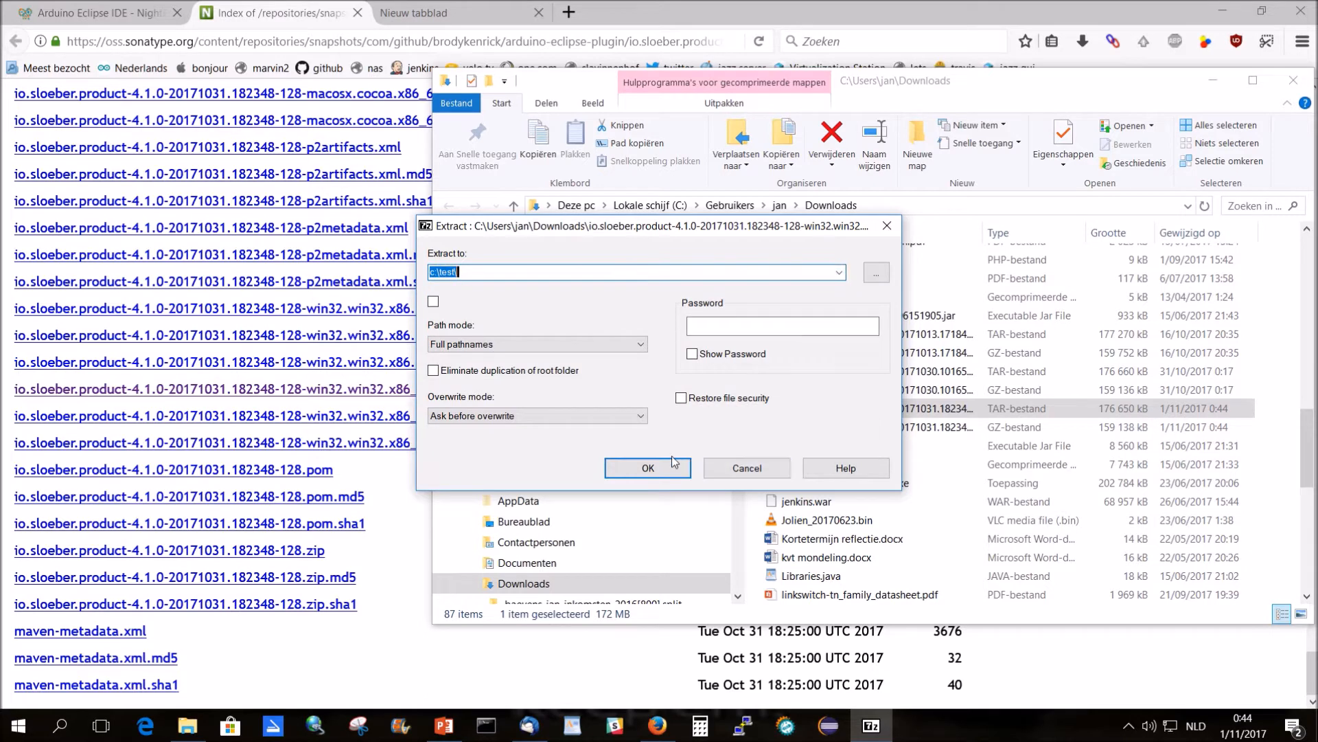
left_click(646, 467)
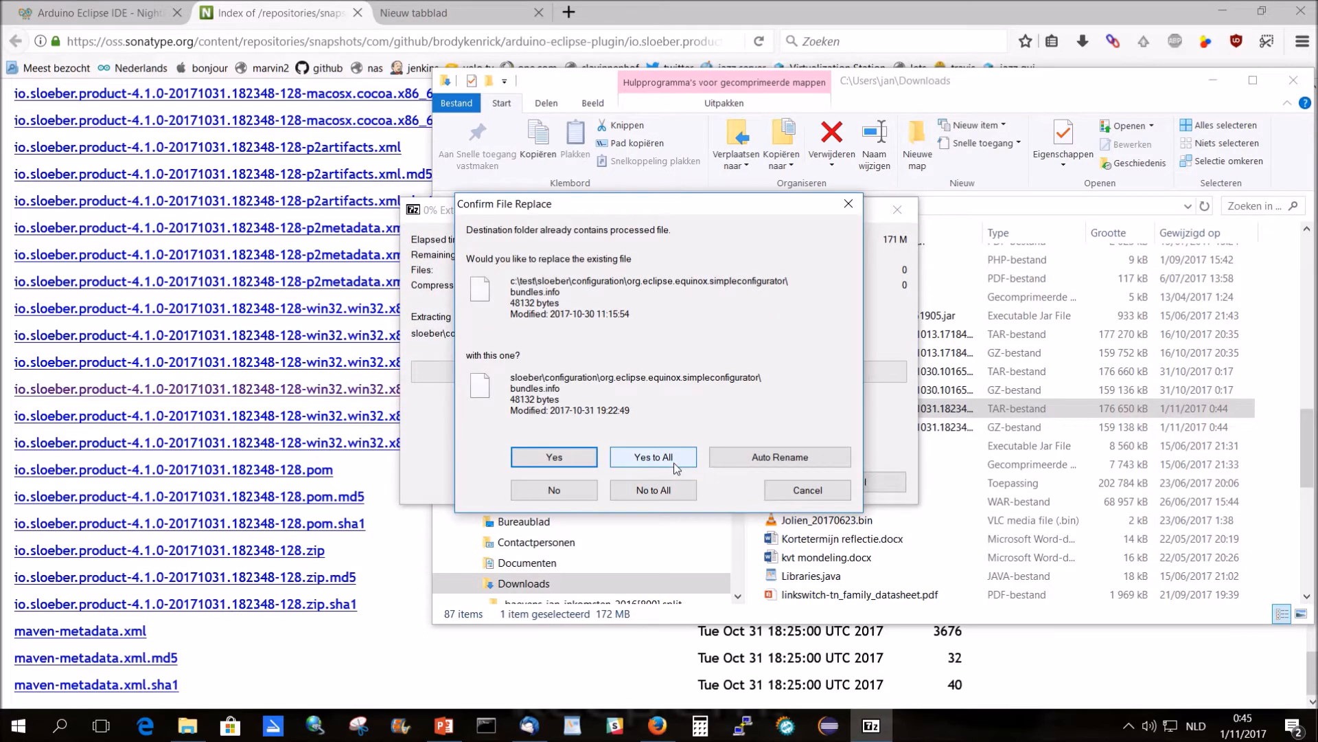
left_click(653, 456)
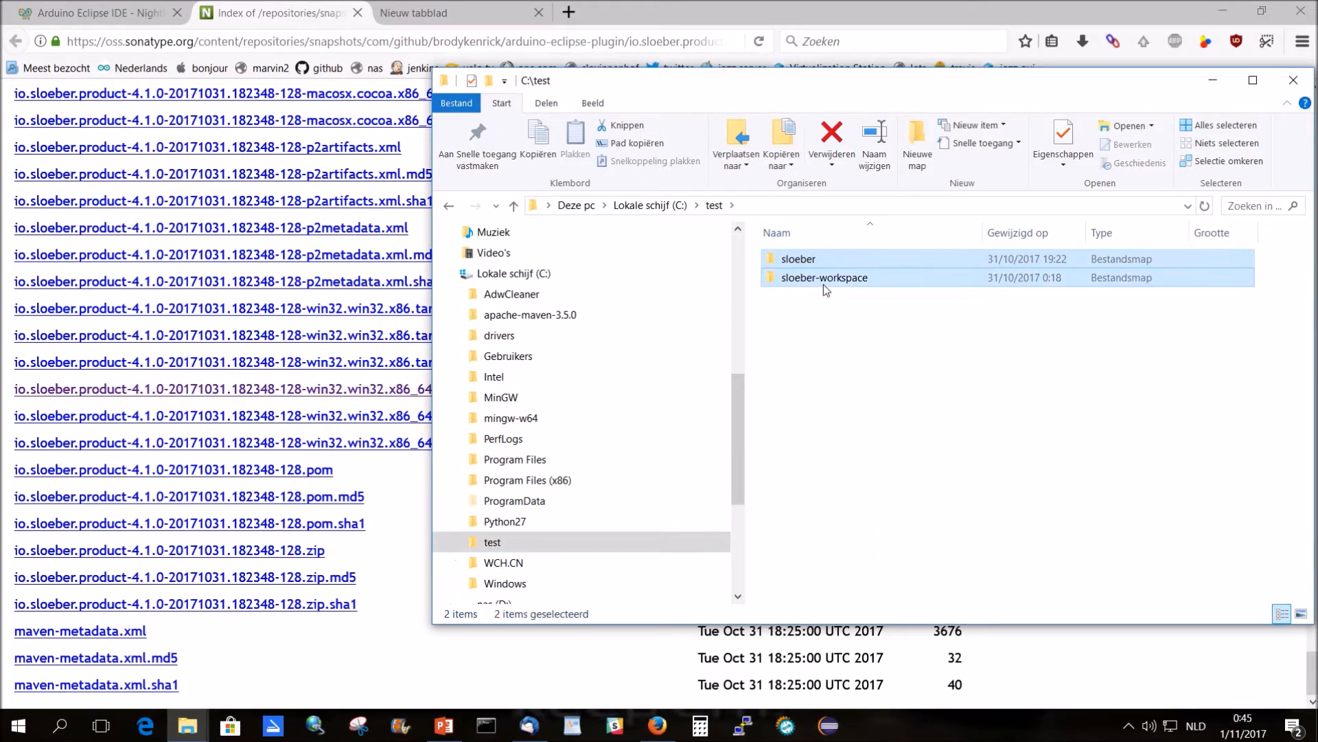
- Permanently delete the sloeber and sloeber-workspace folders from C:\test
left_click(831, 135)
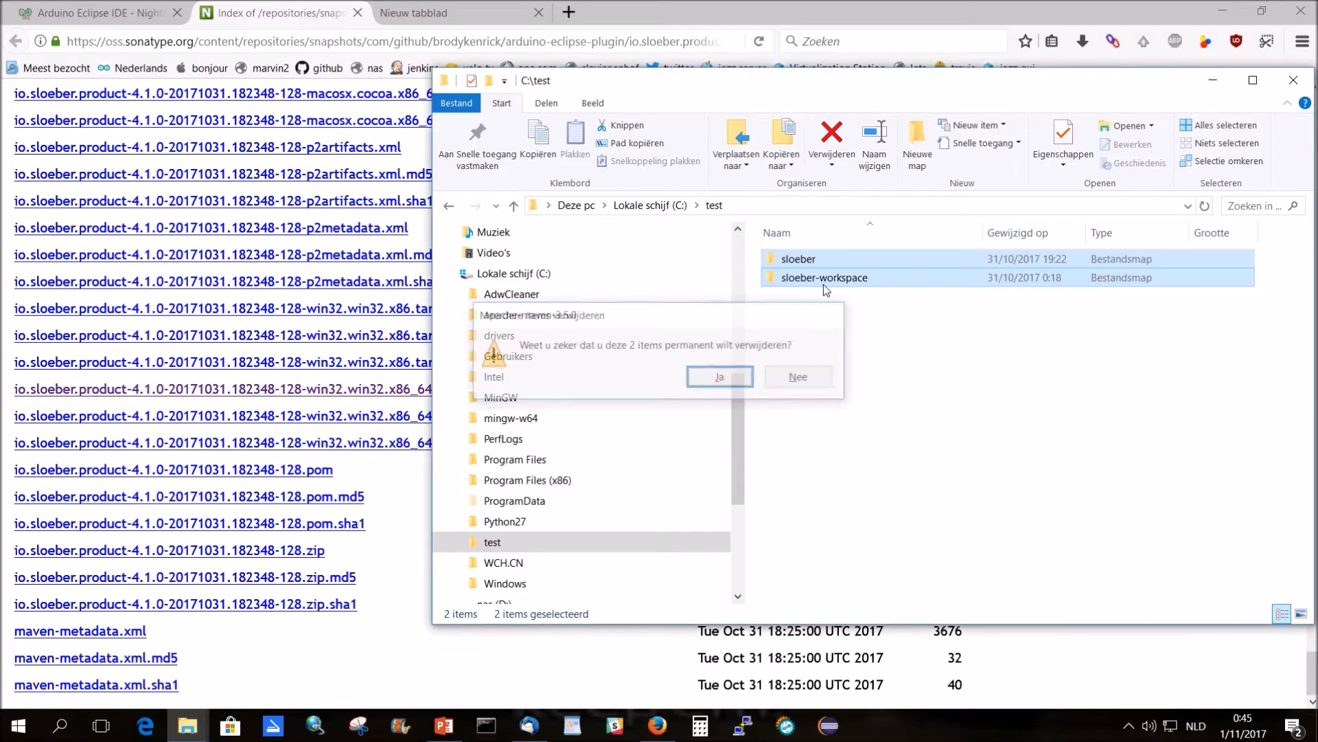
left_click(718, 376)
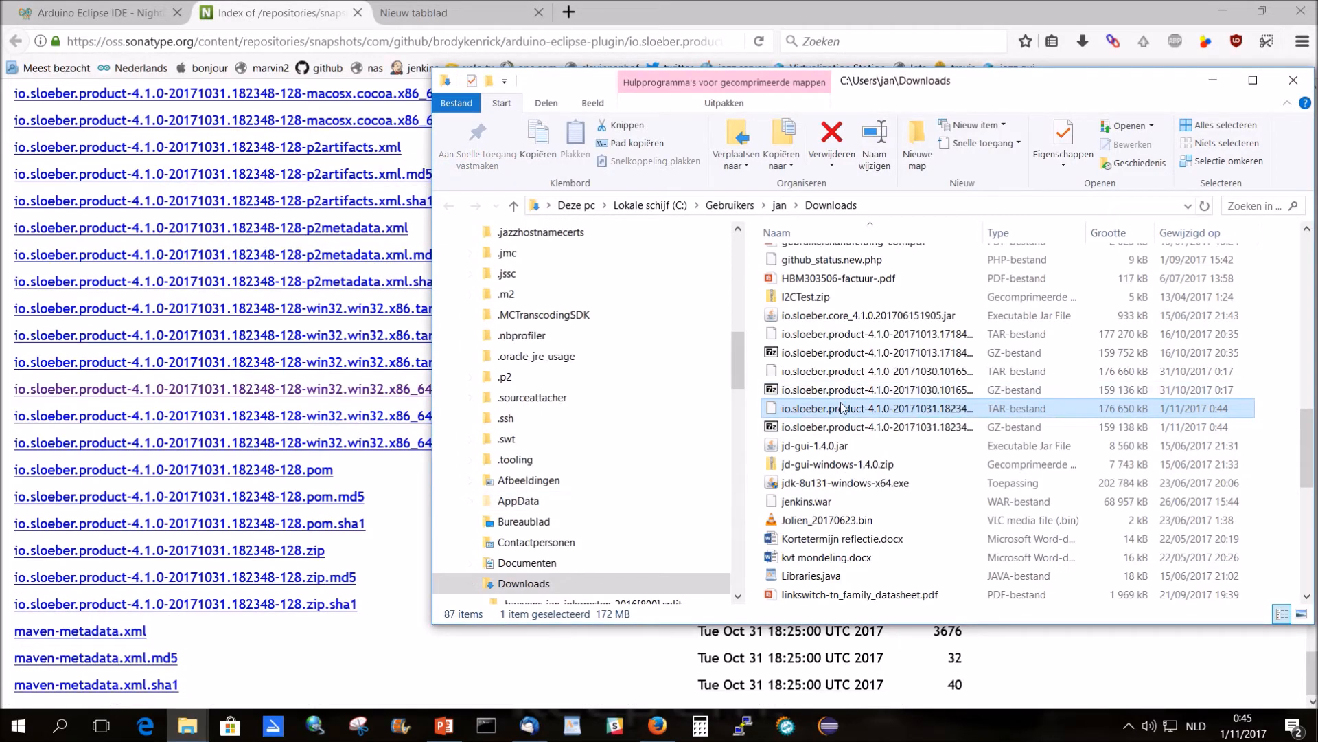
- Extract the Sloeber tar afresh into C:\test with 7-Zip, running in the background
right_click(841, 408)
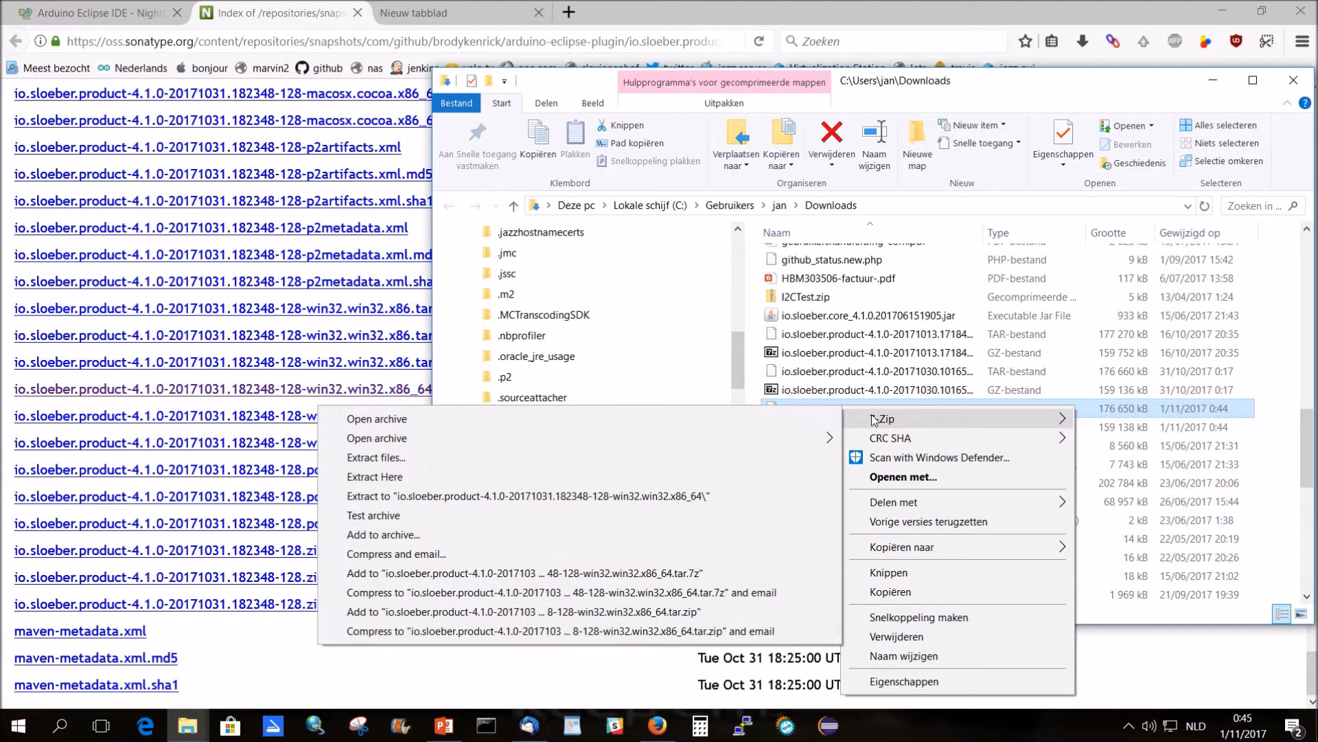
left_click(375, 455)
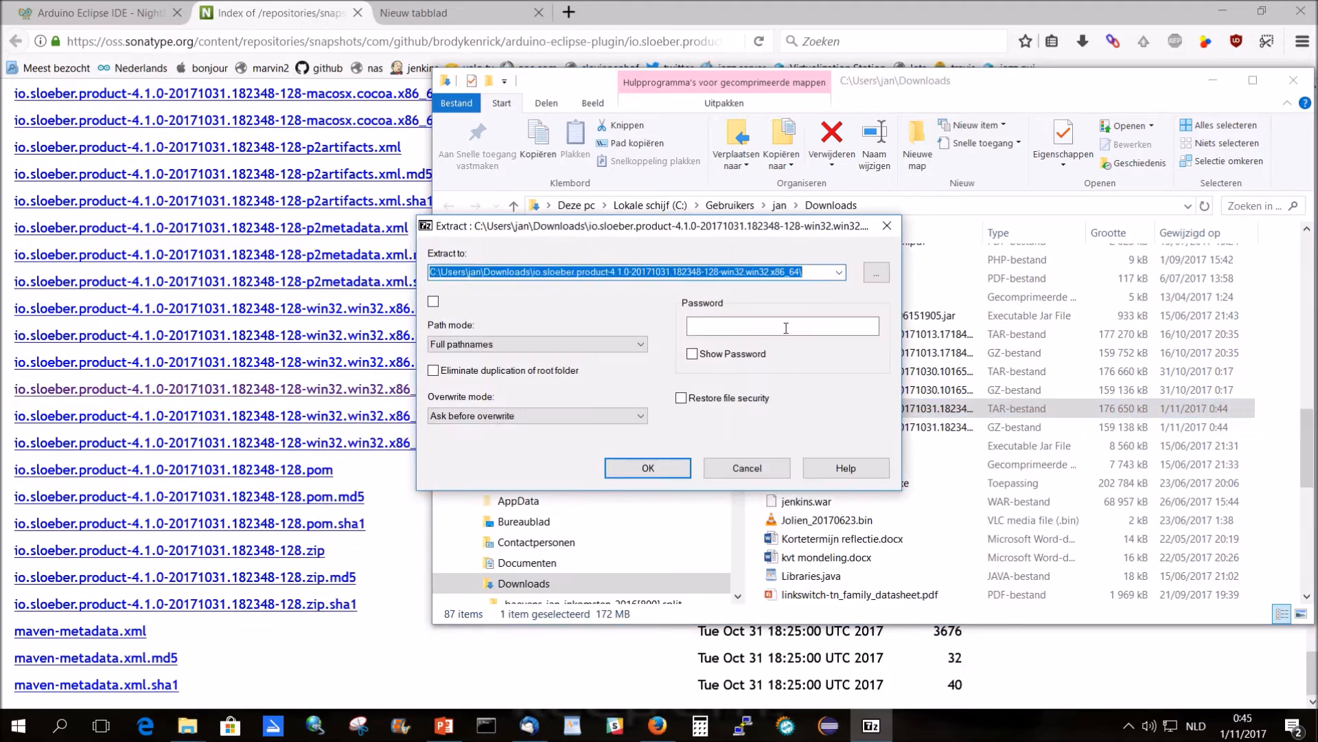
left_click(837, 272)
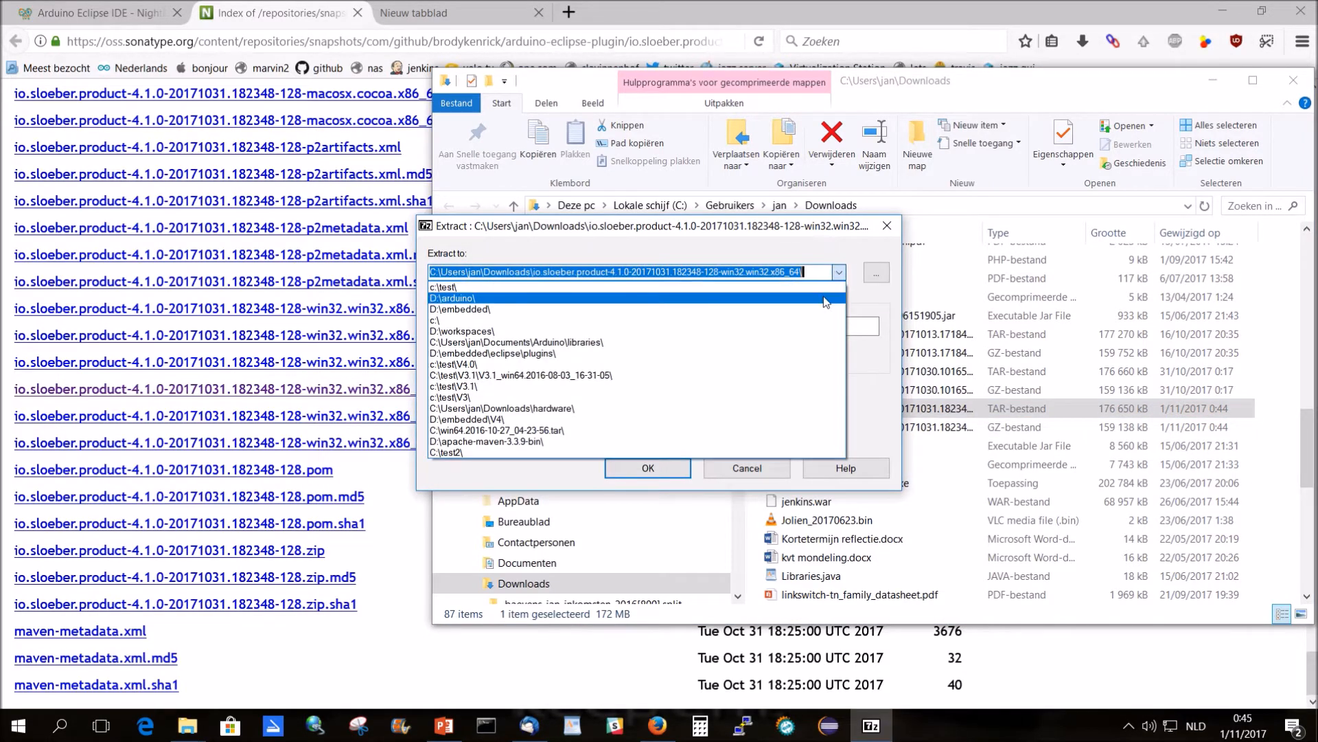
left_click(444, 287)
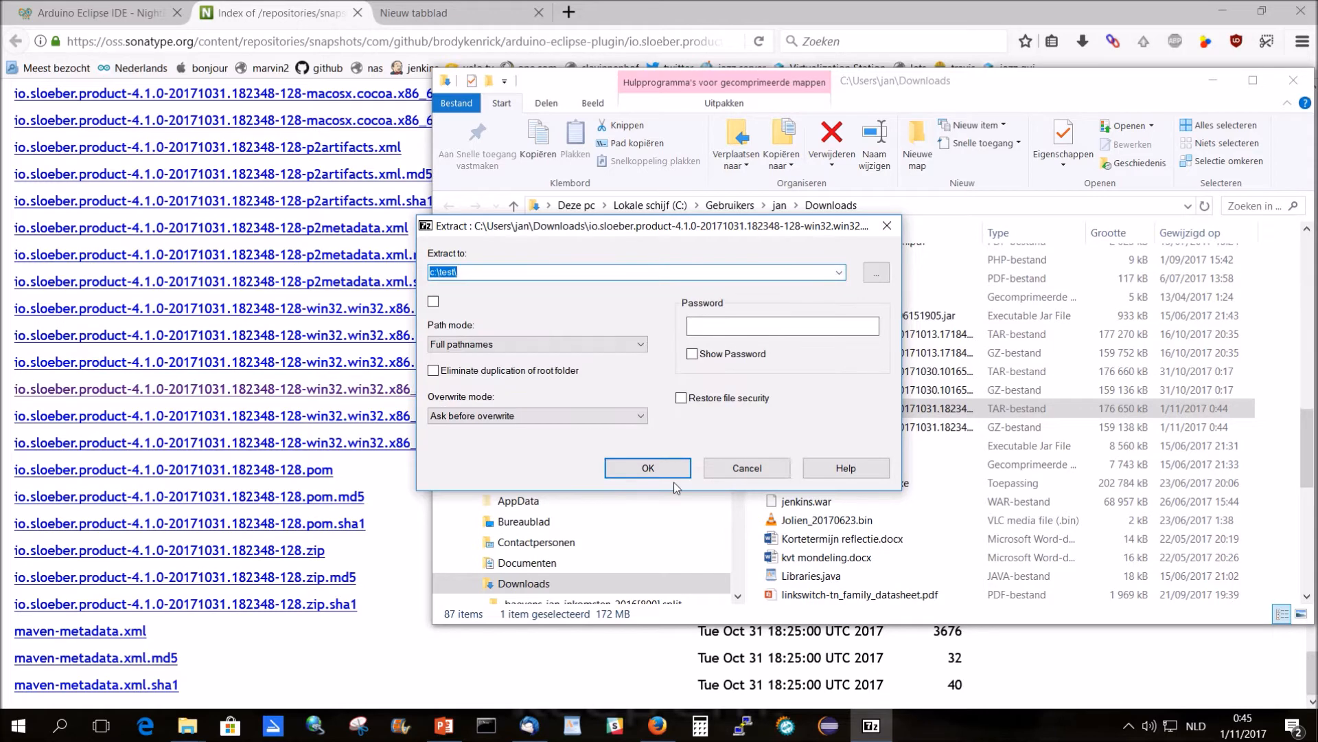
left_click(647, 467)
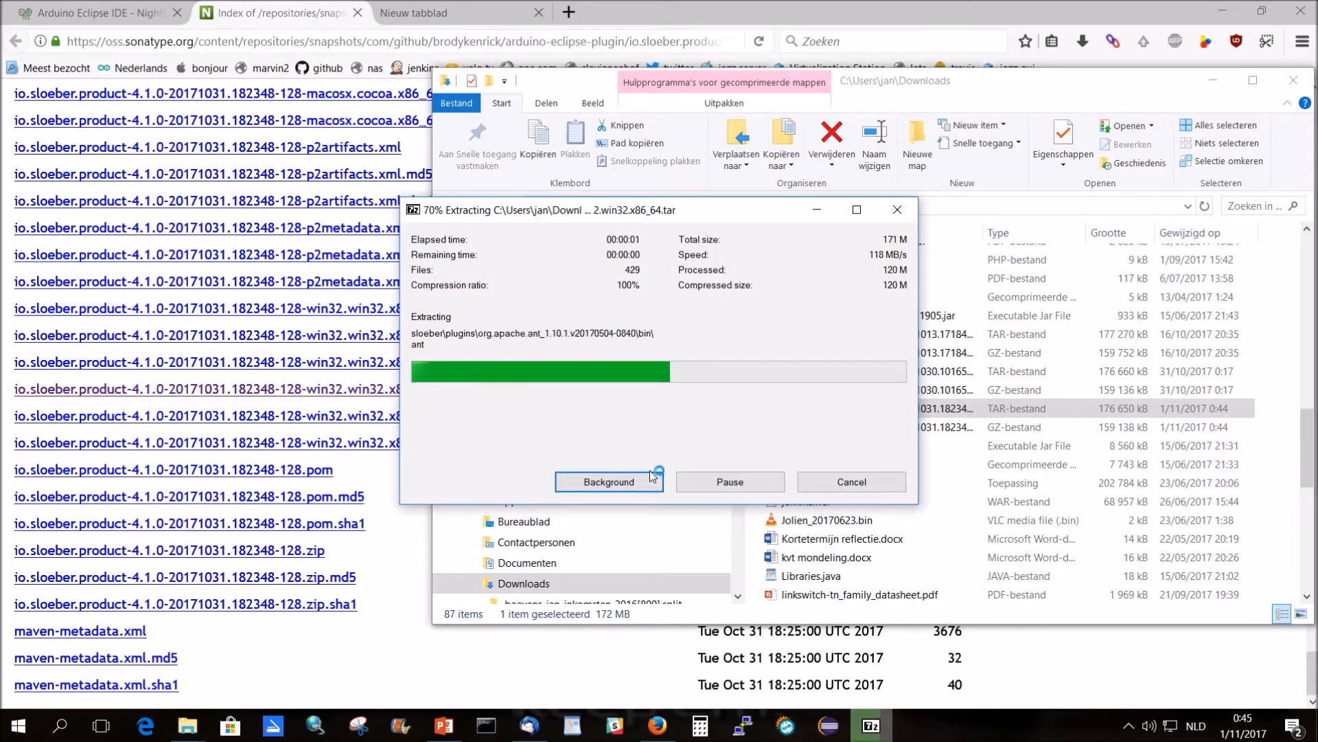
left_click(608, 481)
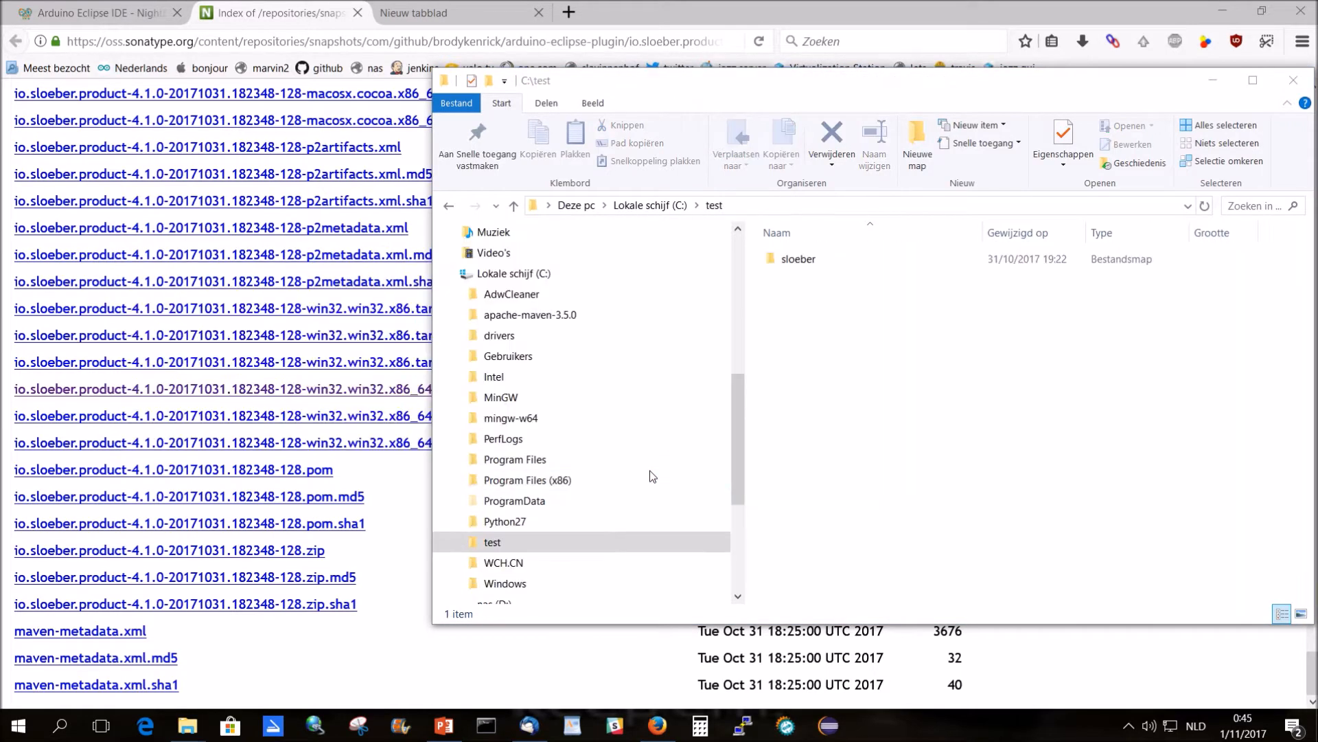
- Launch sloeber-ide.exe from C:\test\sloeber to reach the workspace prompt
double_click(797, 258)
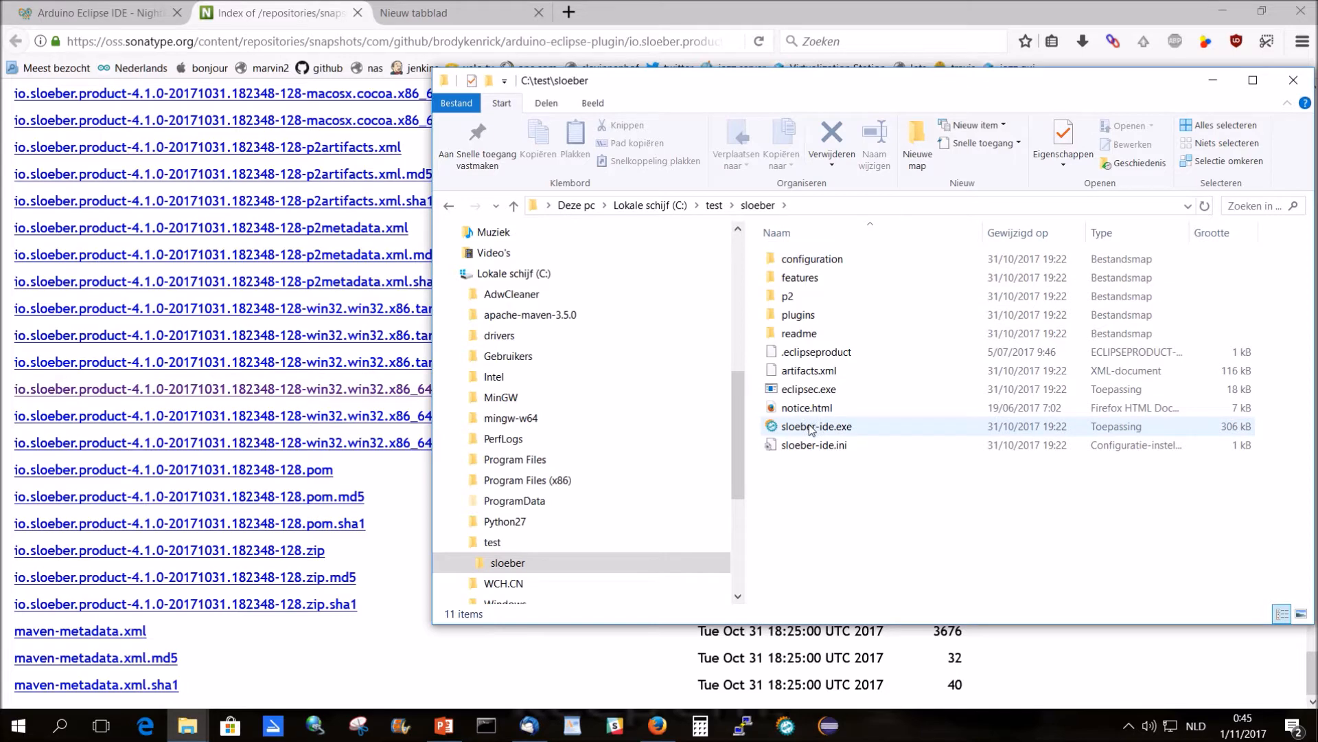
double_click(816, 425)
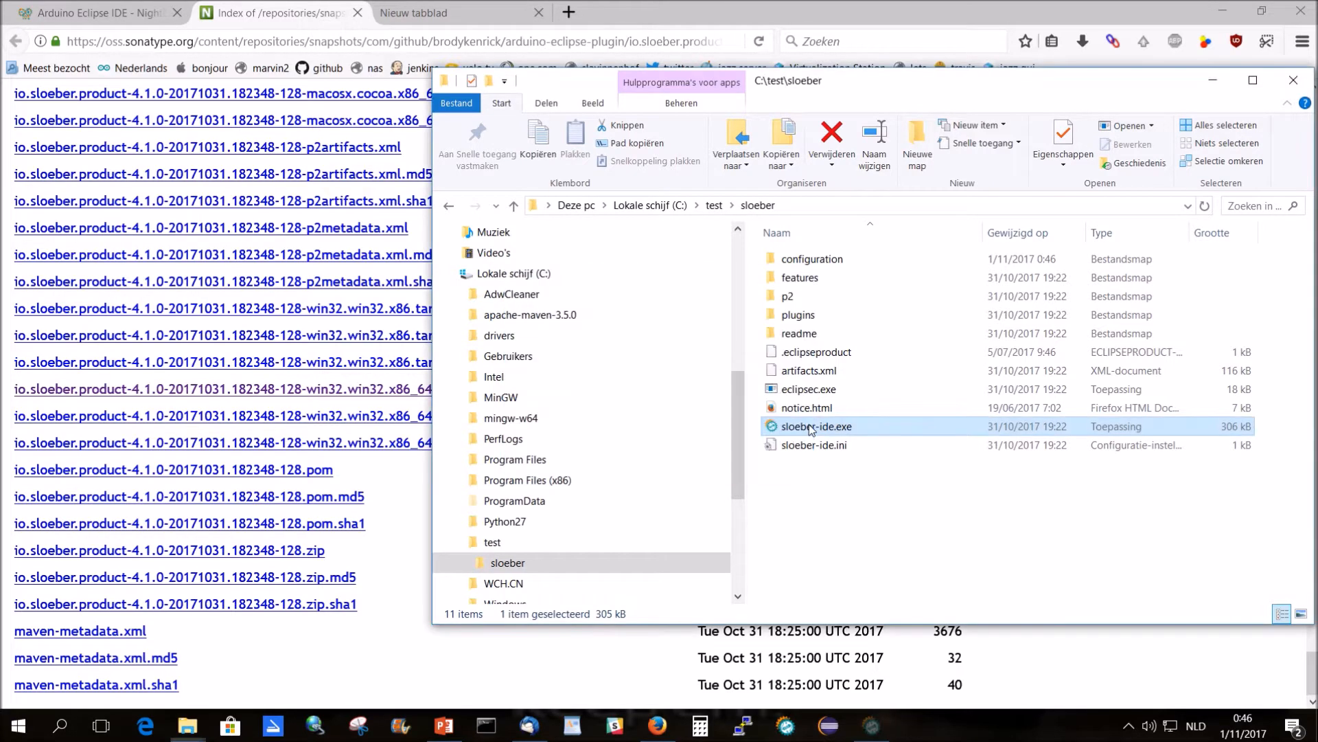
double_click(816, 426)
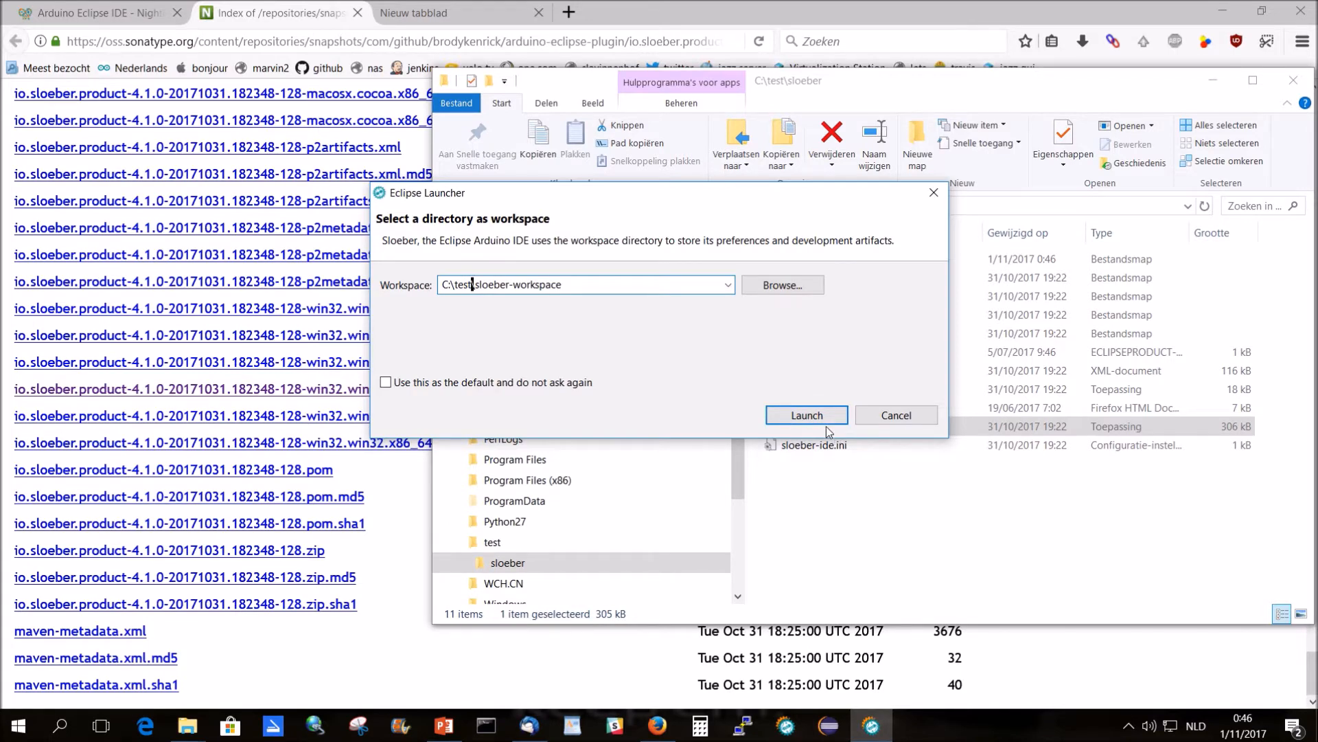
- Launch the IDE on C:\test\sloeber-workspace and show the Arduino Preferences page
left_click(805, 415)
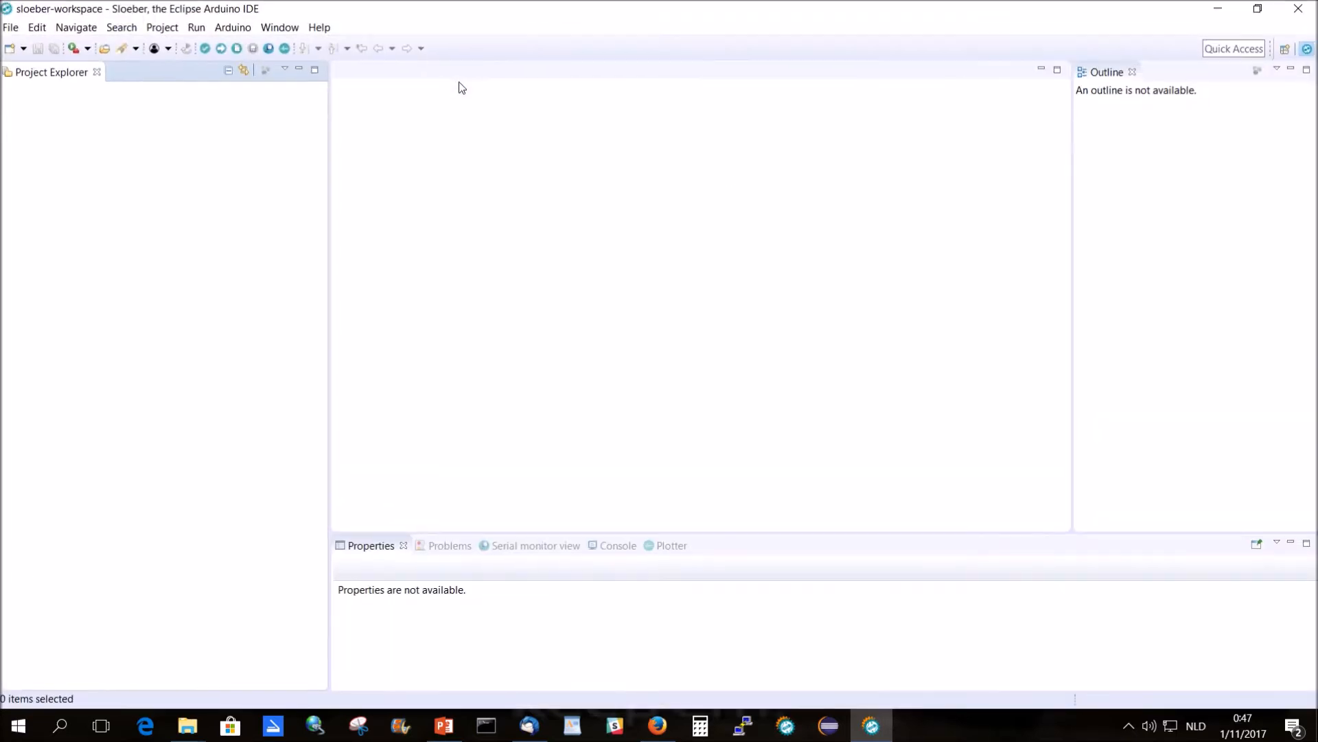
left_click(233, 28)
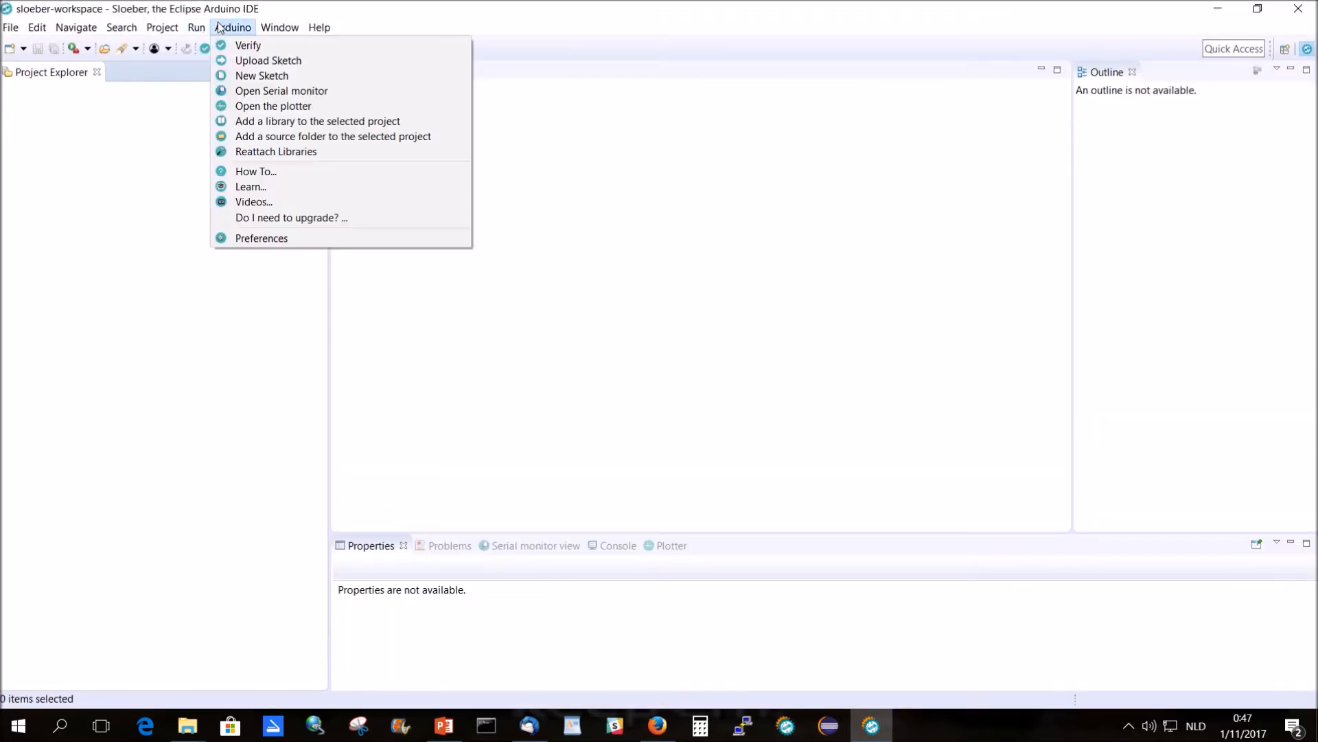
left_click(261, 237)
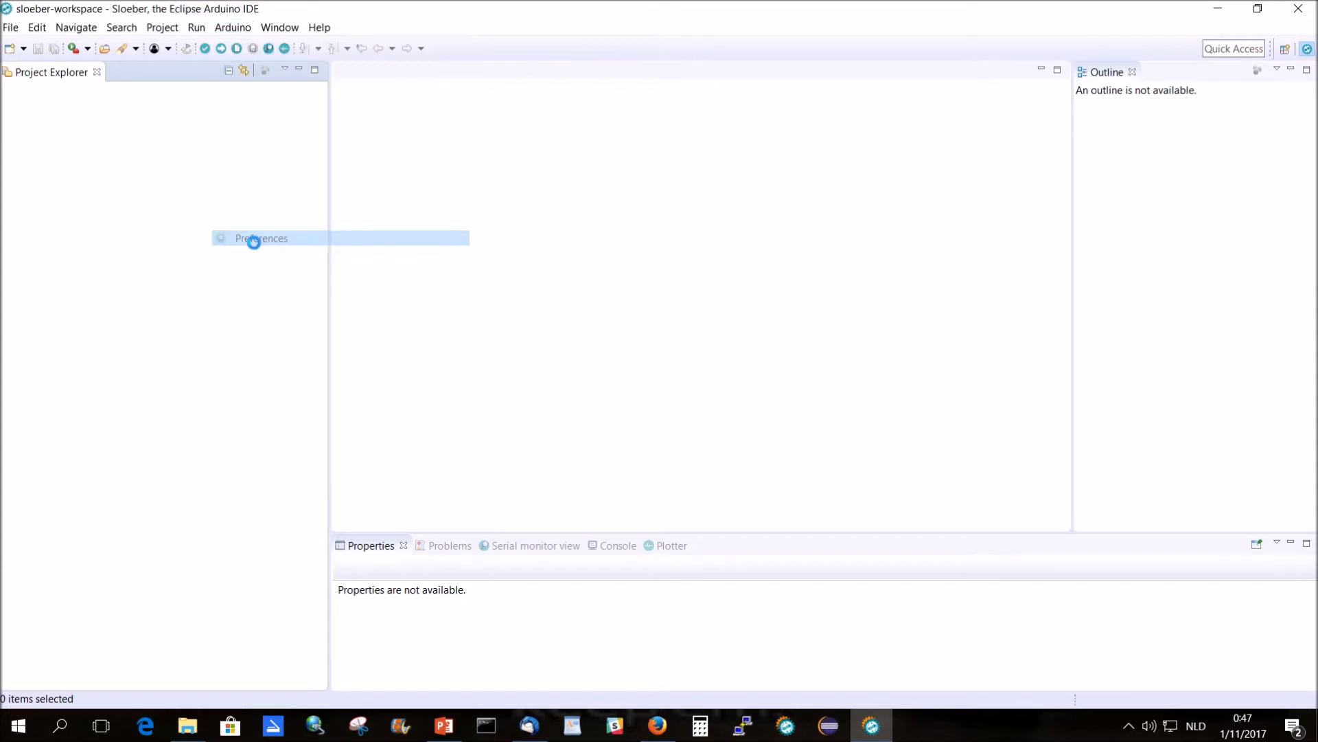
left_click(261, 237)
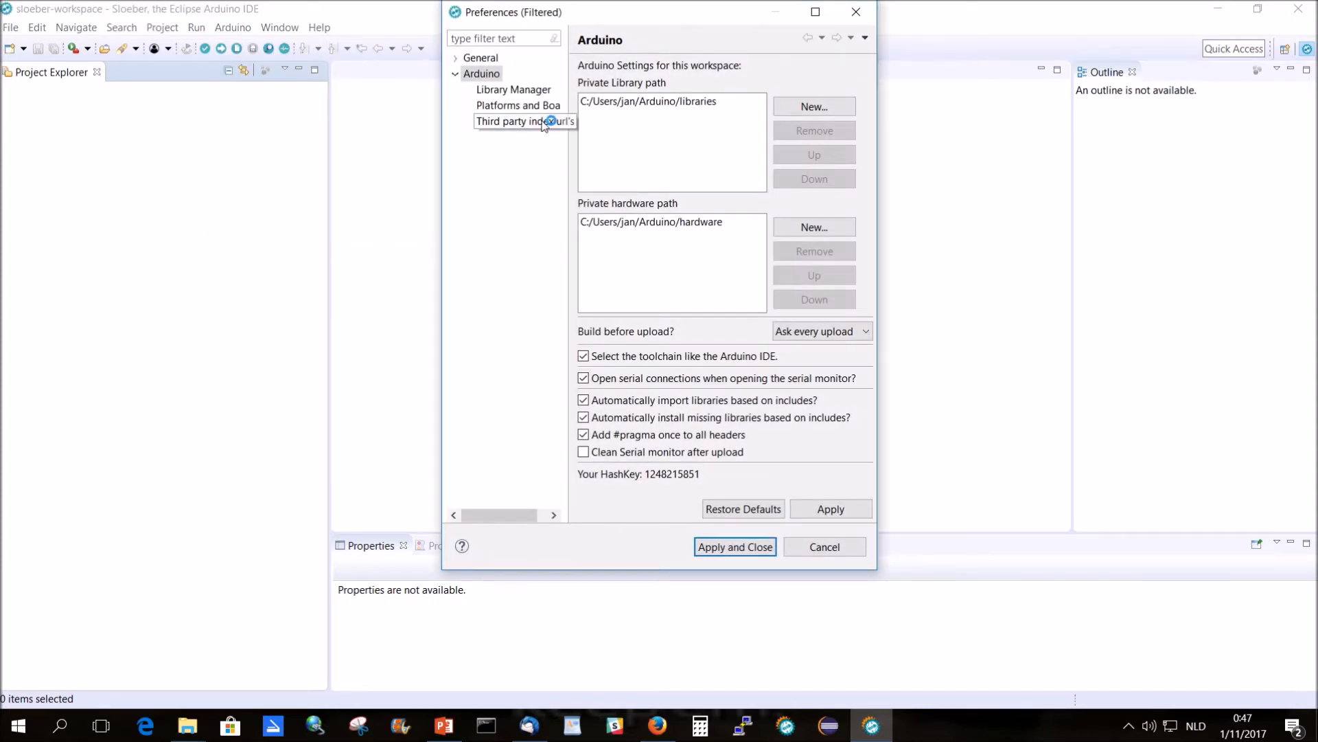
- Tick Arduino SAMD Boards 1.6.16 under Platforms and Boards and apply the installation
left_click(518, 106)
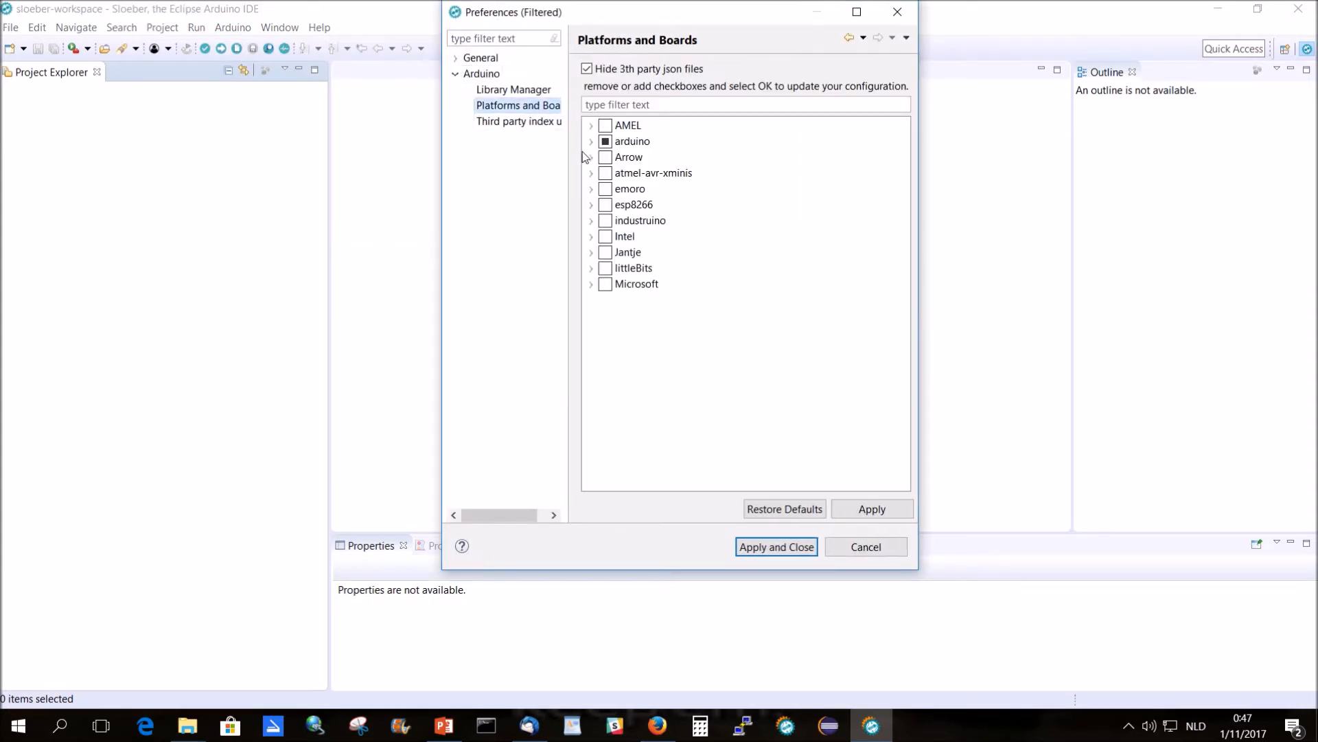
left_click(591, 142)
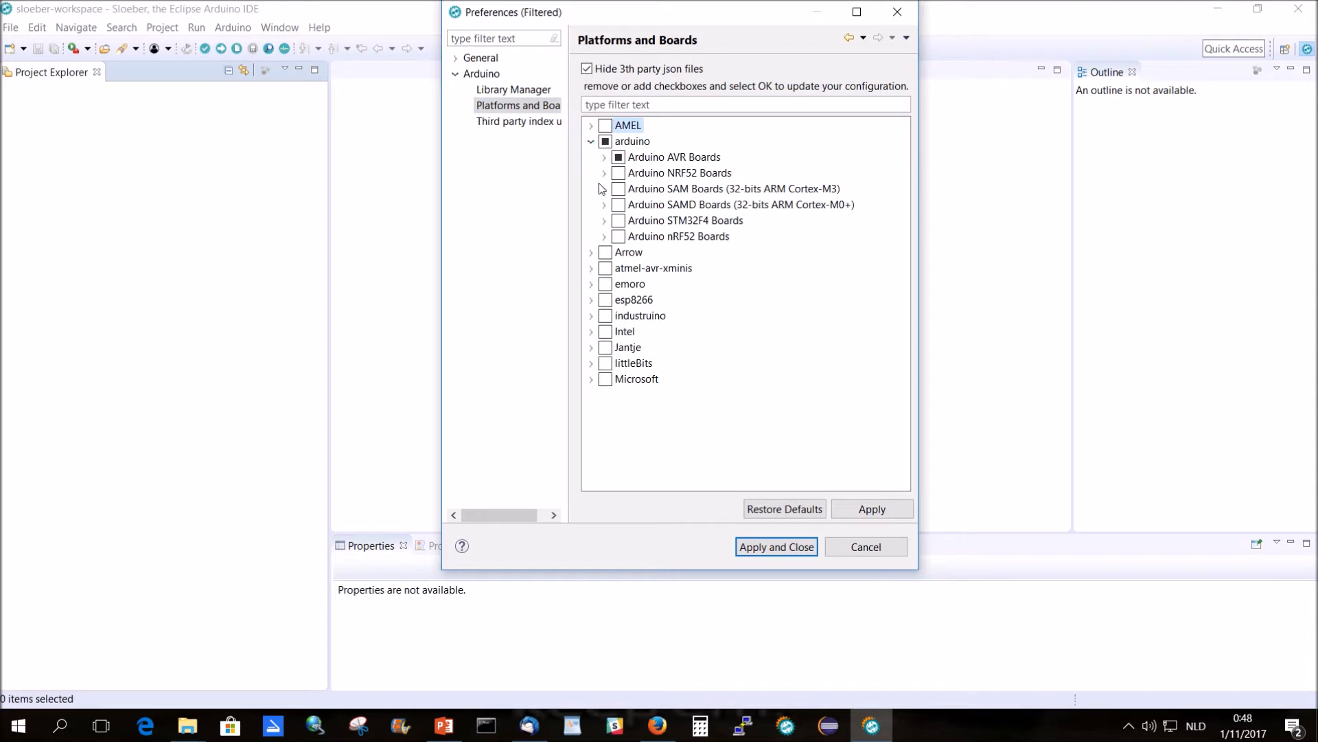
mouse_move(600, 208)
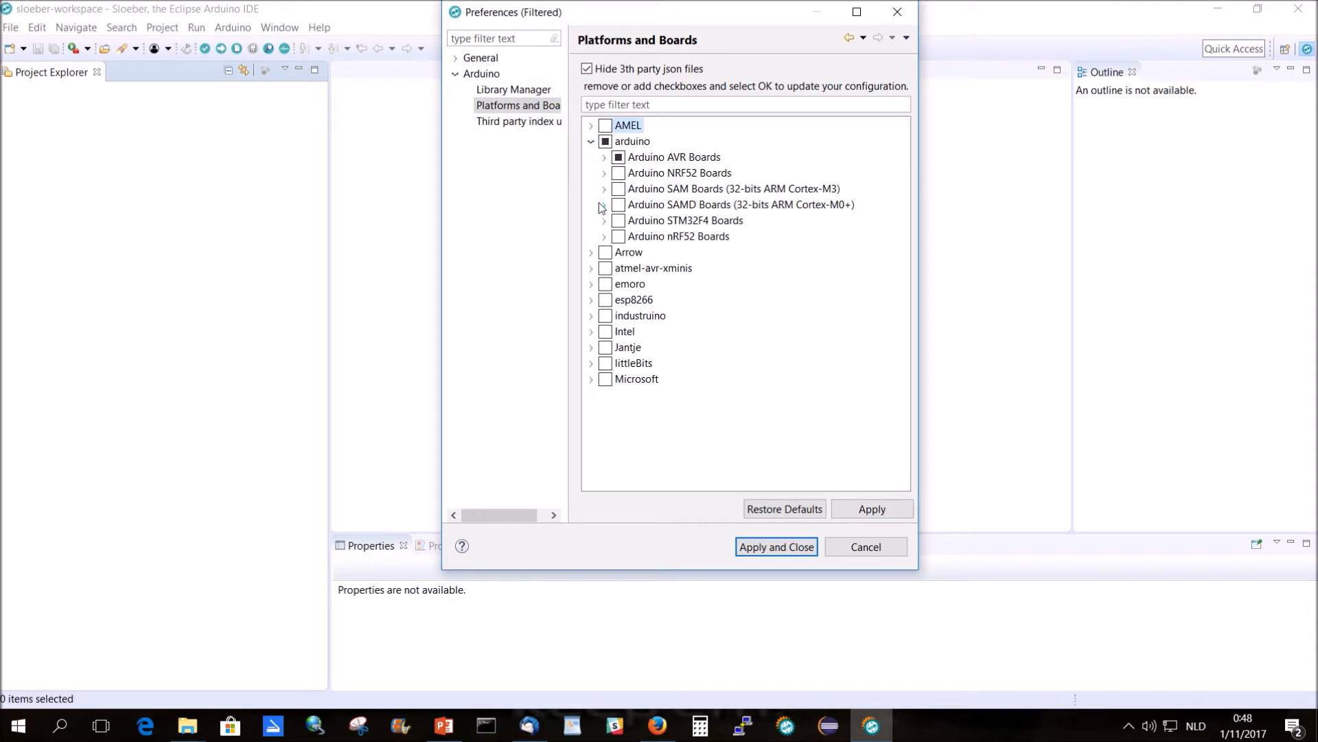
left_click(604, 188)
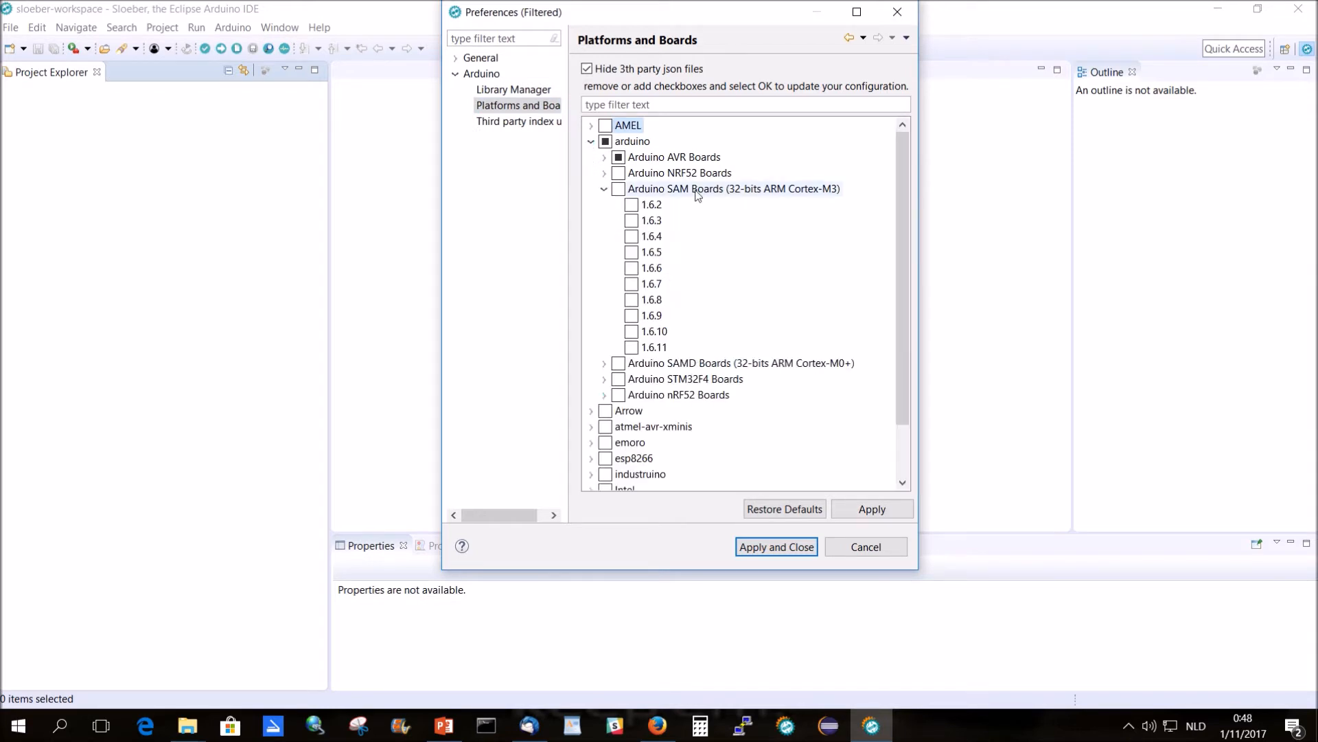
mouse_move(732, 188)
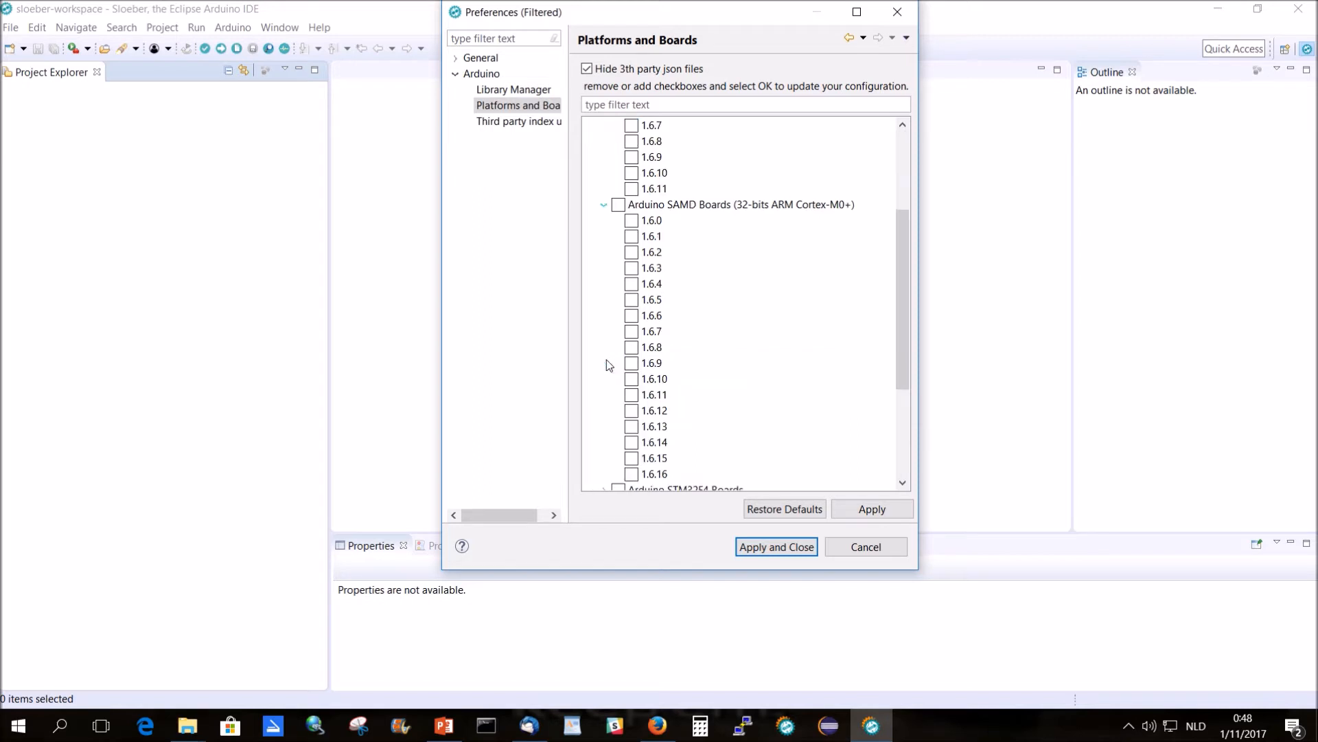
left_click(632, 474)
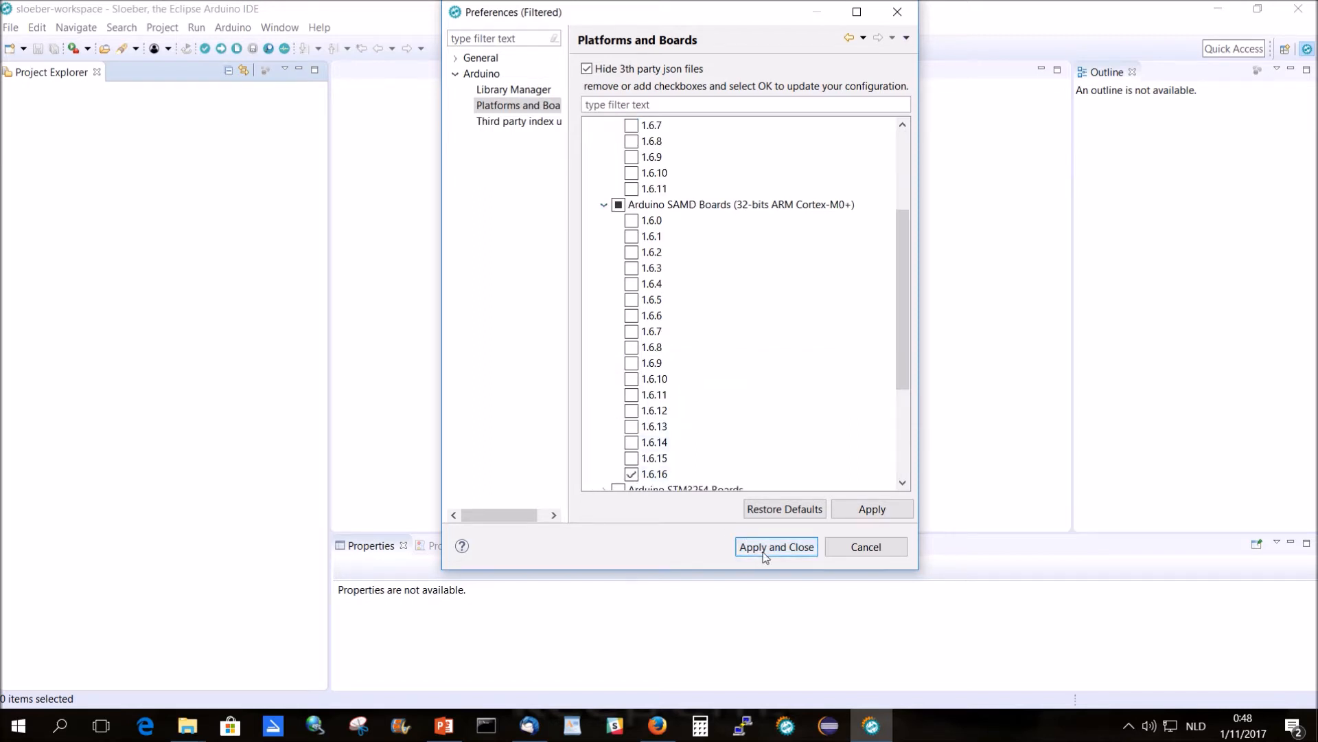
left_click(774, 546)
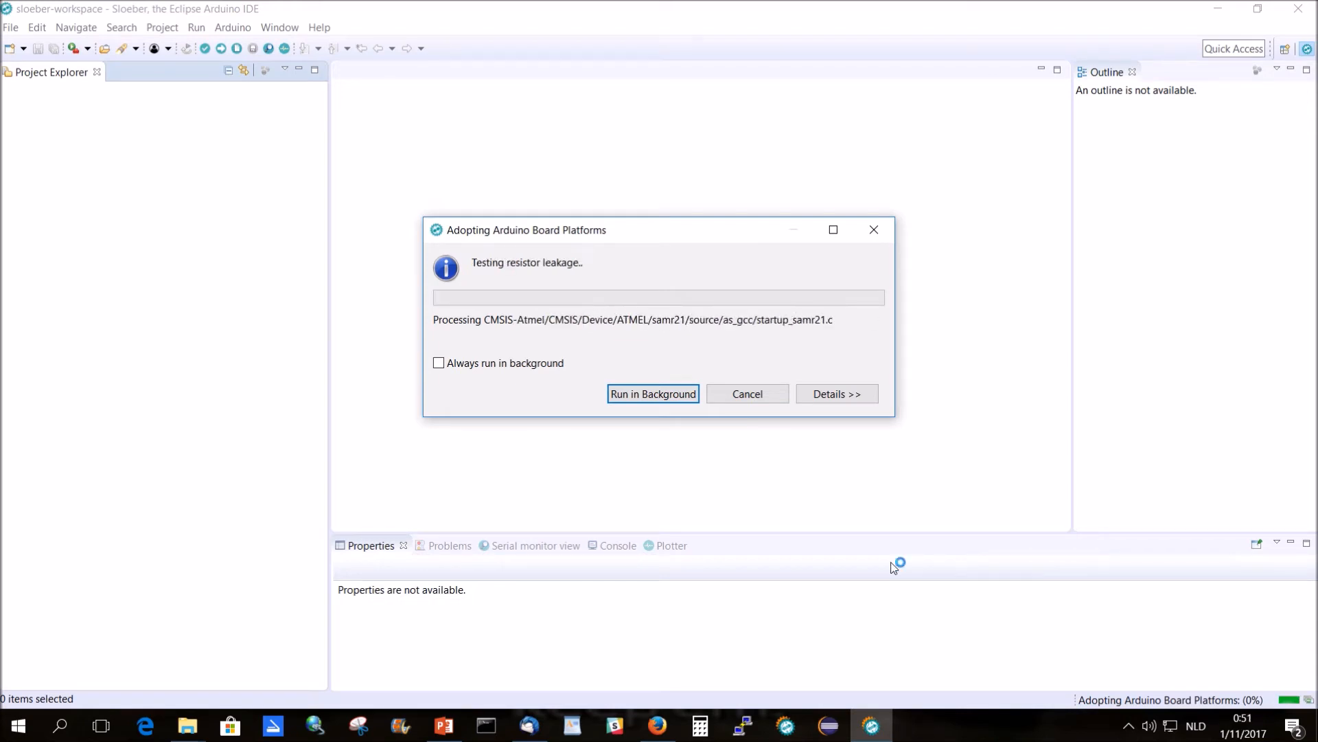
left_click(652, 394)
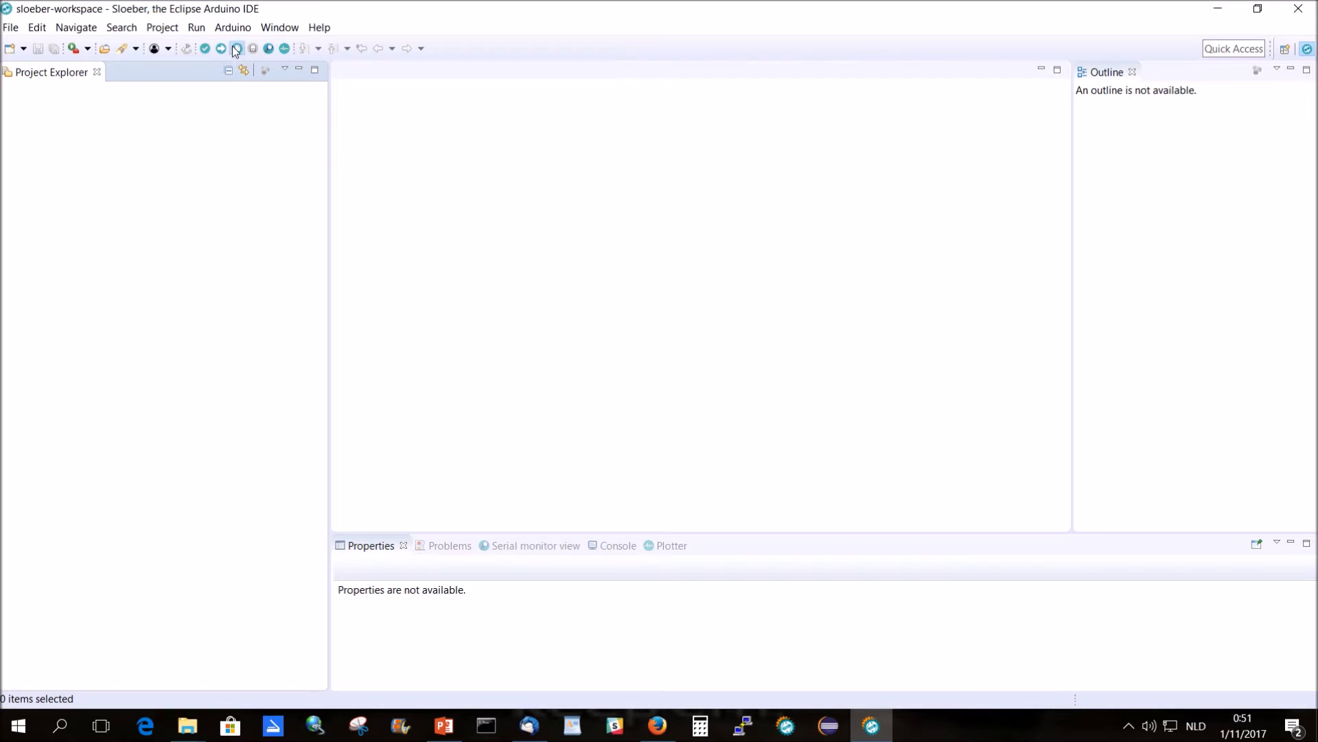
- Start a new Arduino sketch named zerodemo and continue to the board settings
left_click(235, 48)
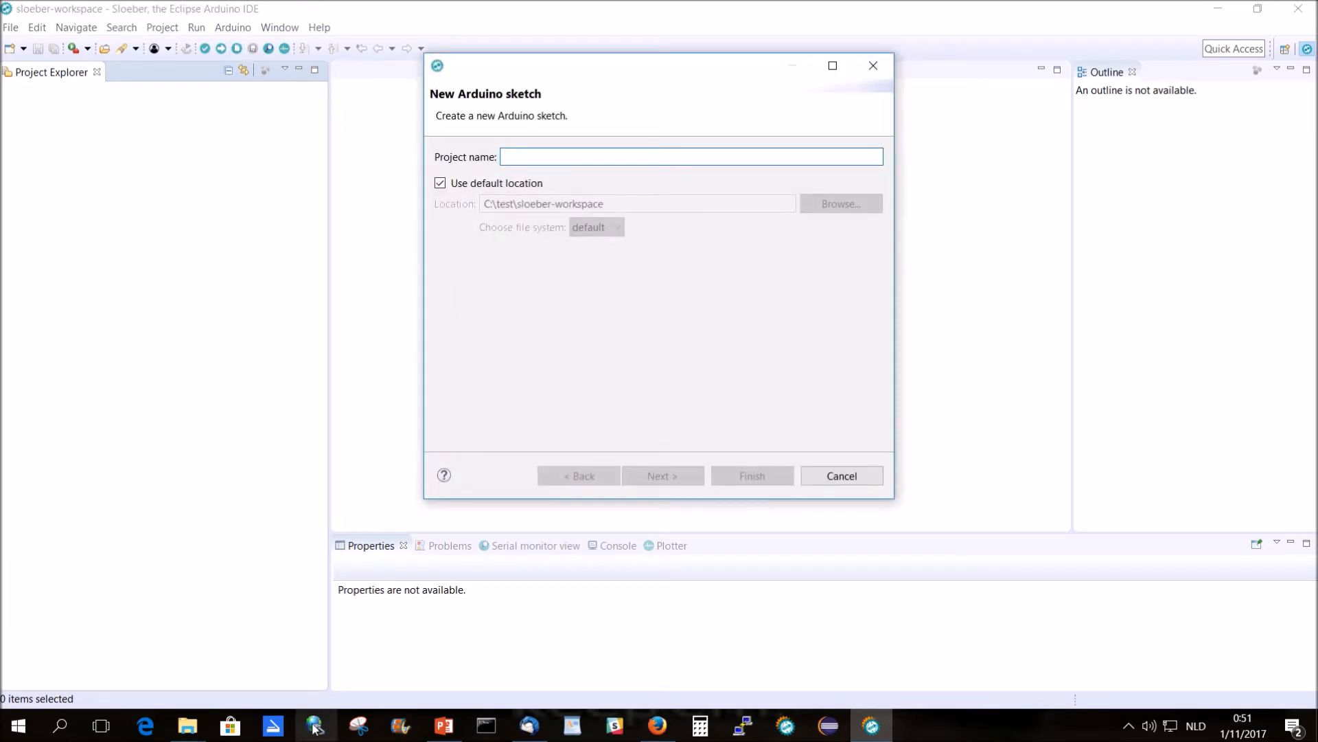
type("zero")
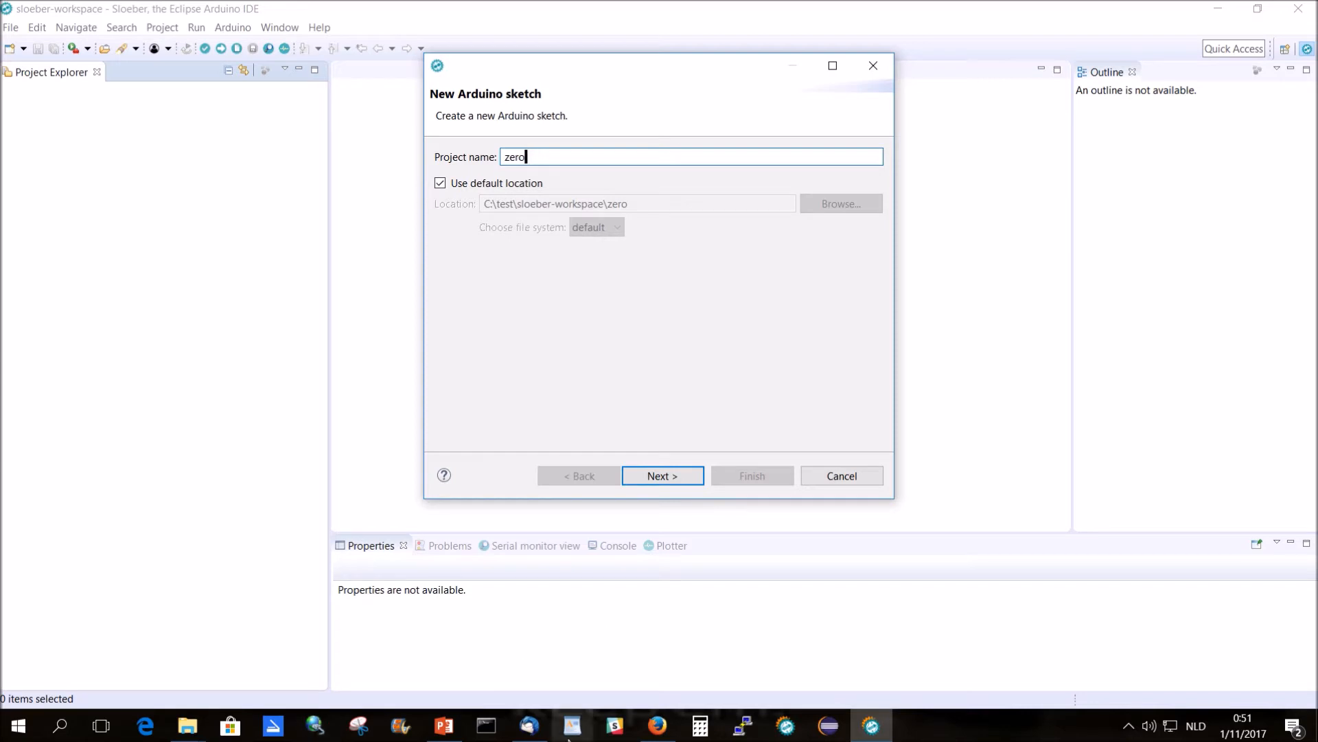
type("demo")
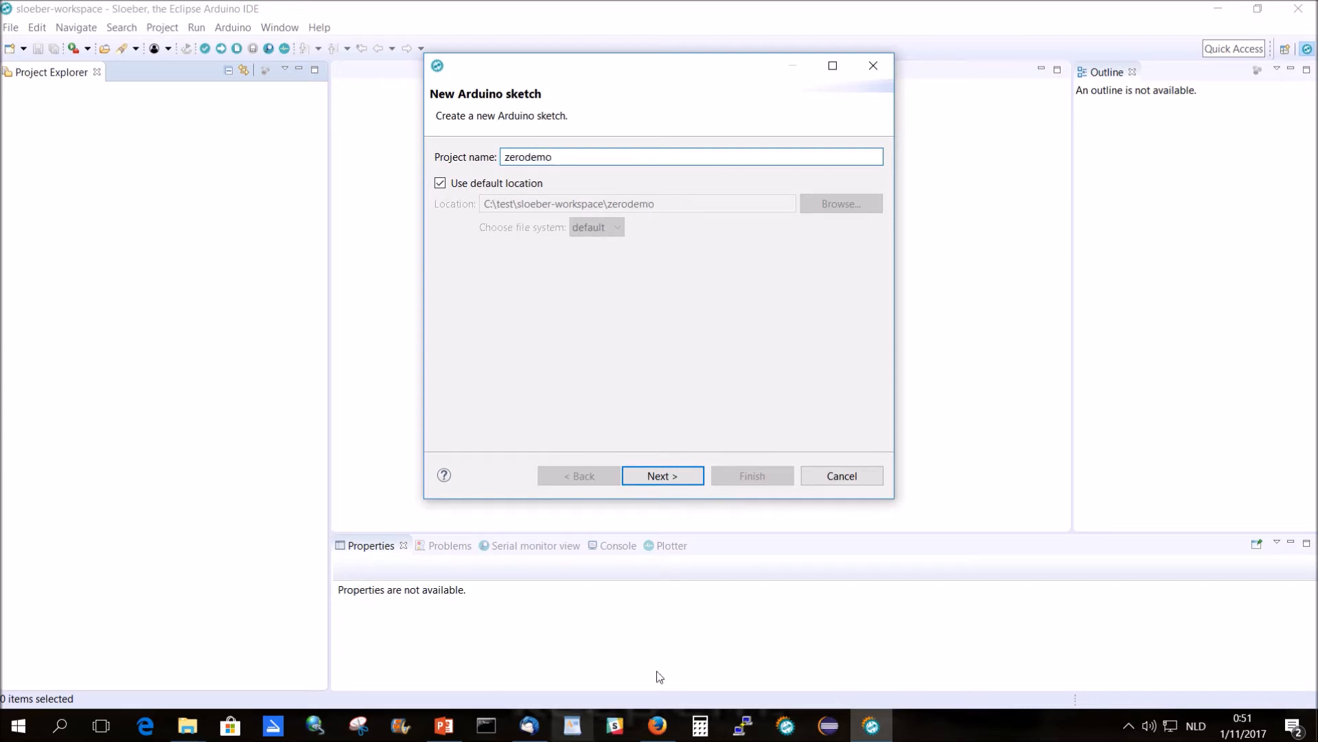
left_click(662, 476)
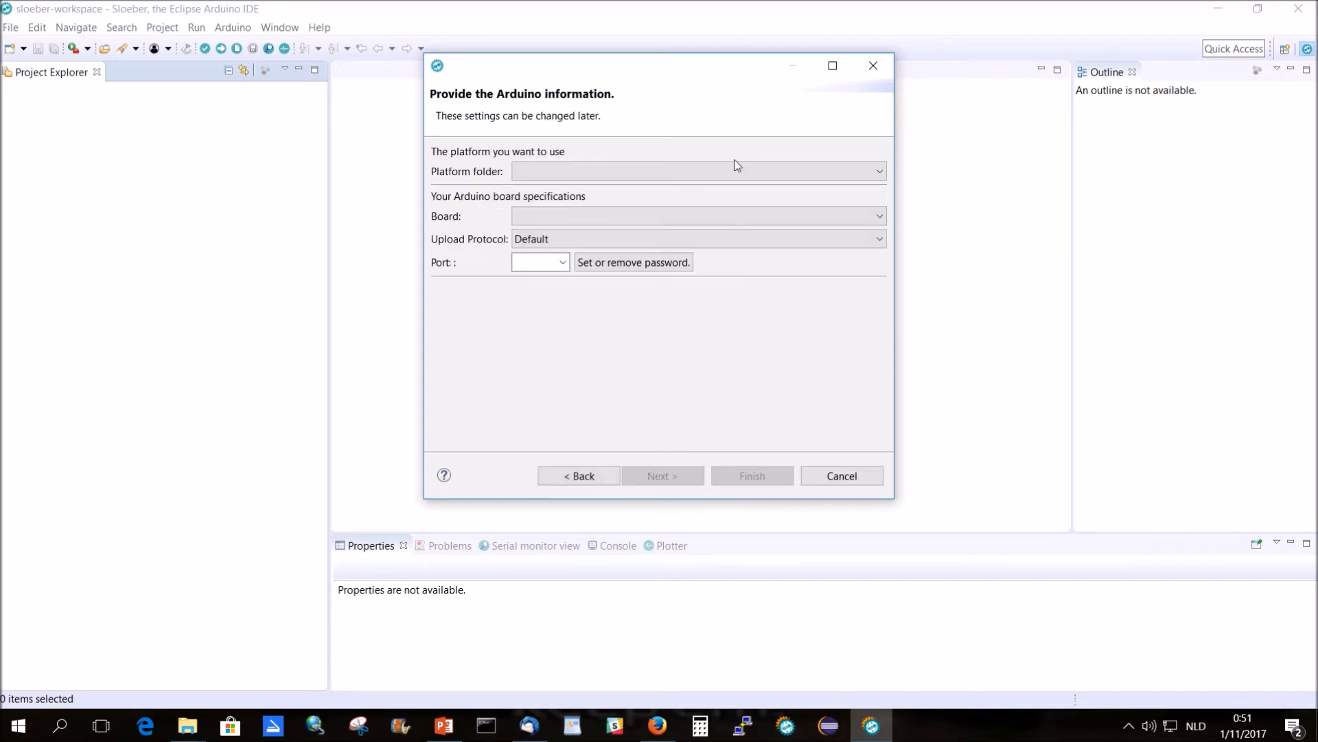
- Select platform samd/1.6.16, board Arduino/Genuino Zero (Programming Port) and port COM14
left_click(879, 171)
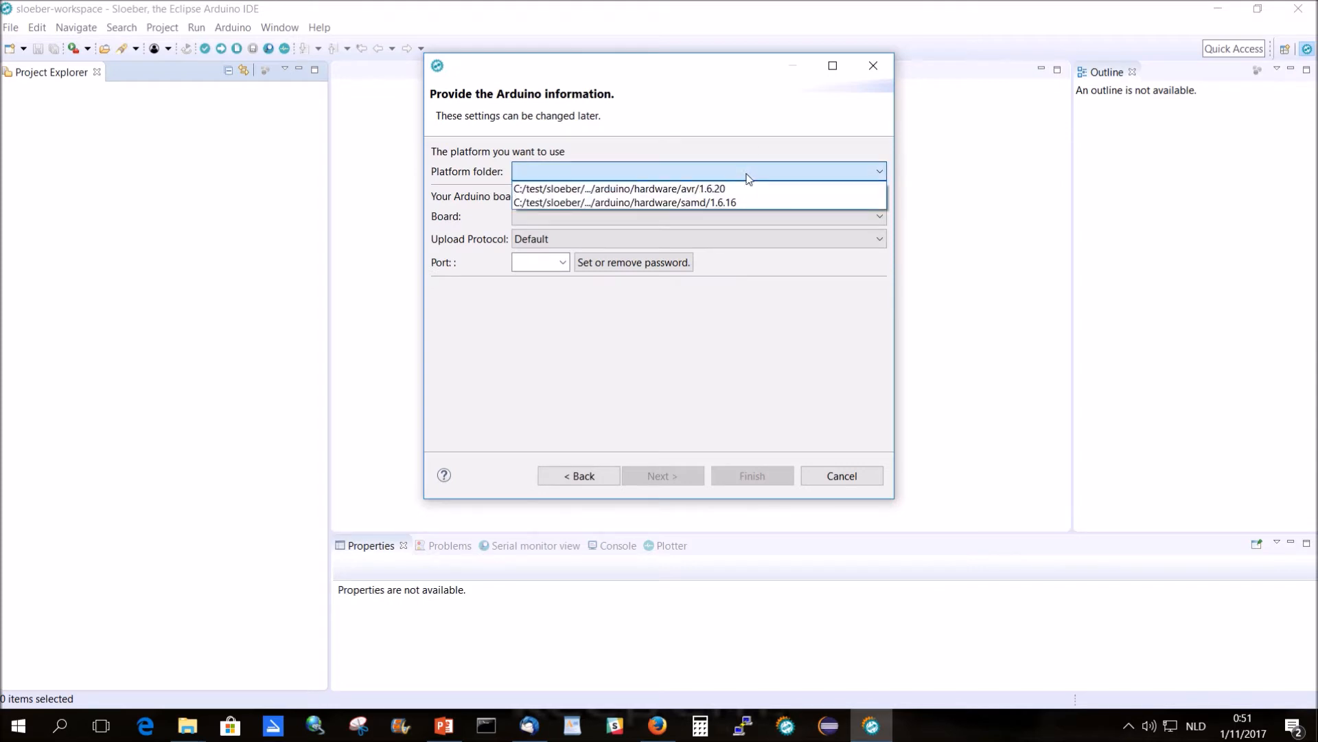
left_click(625, 204)
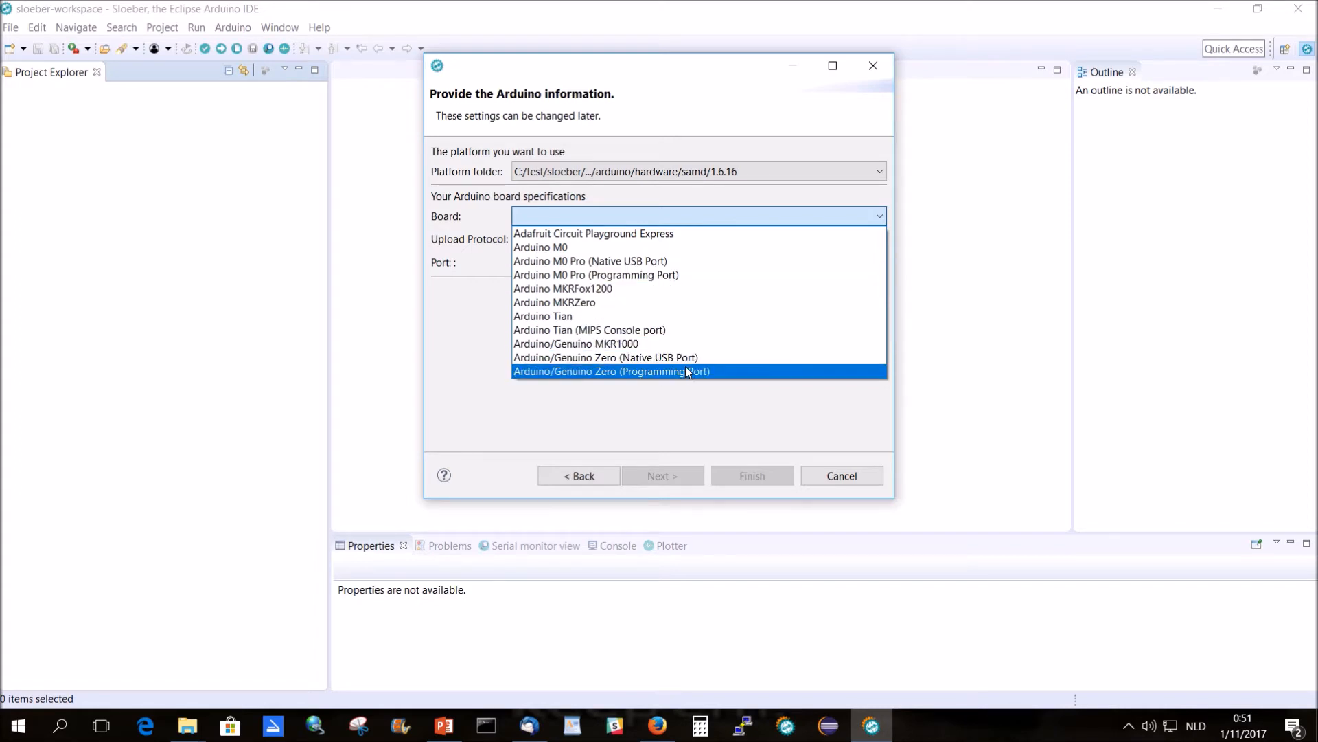
left_click(610, 371)
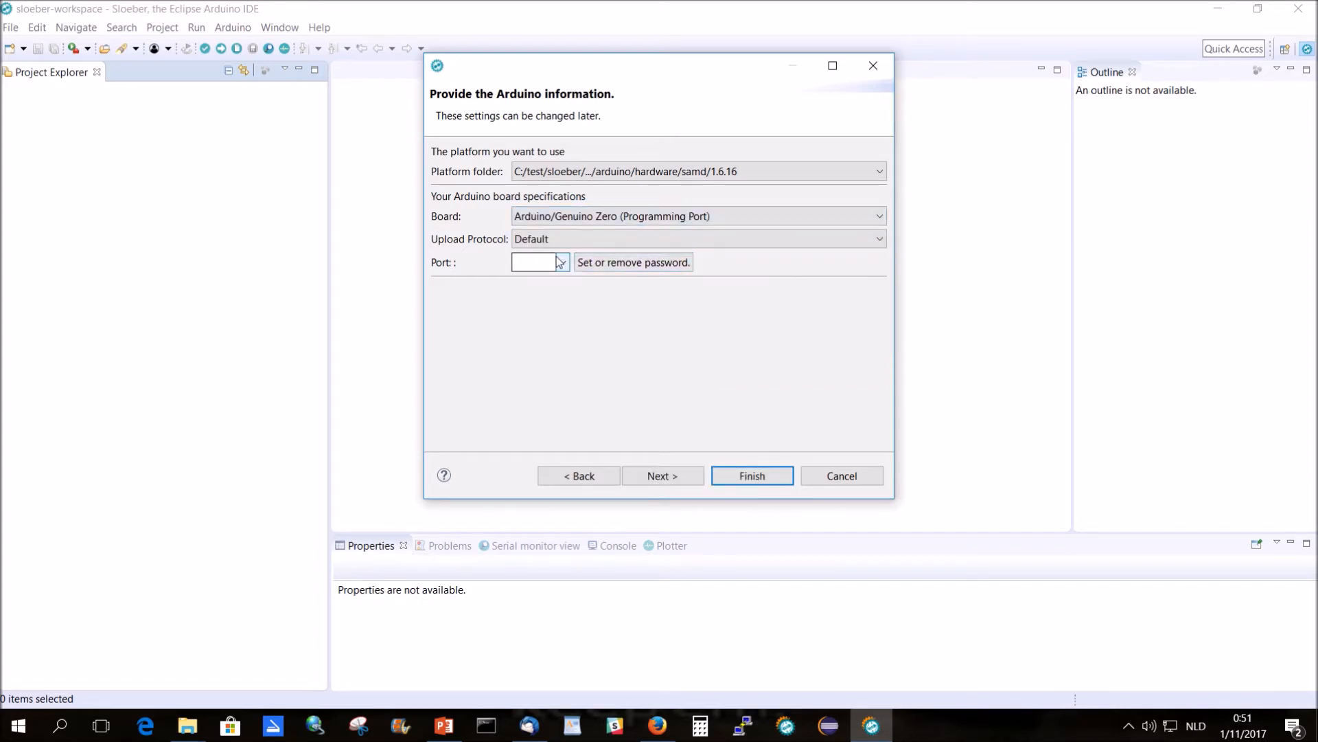
left_click(534, 261)
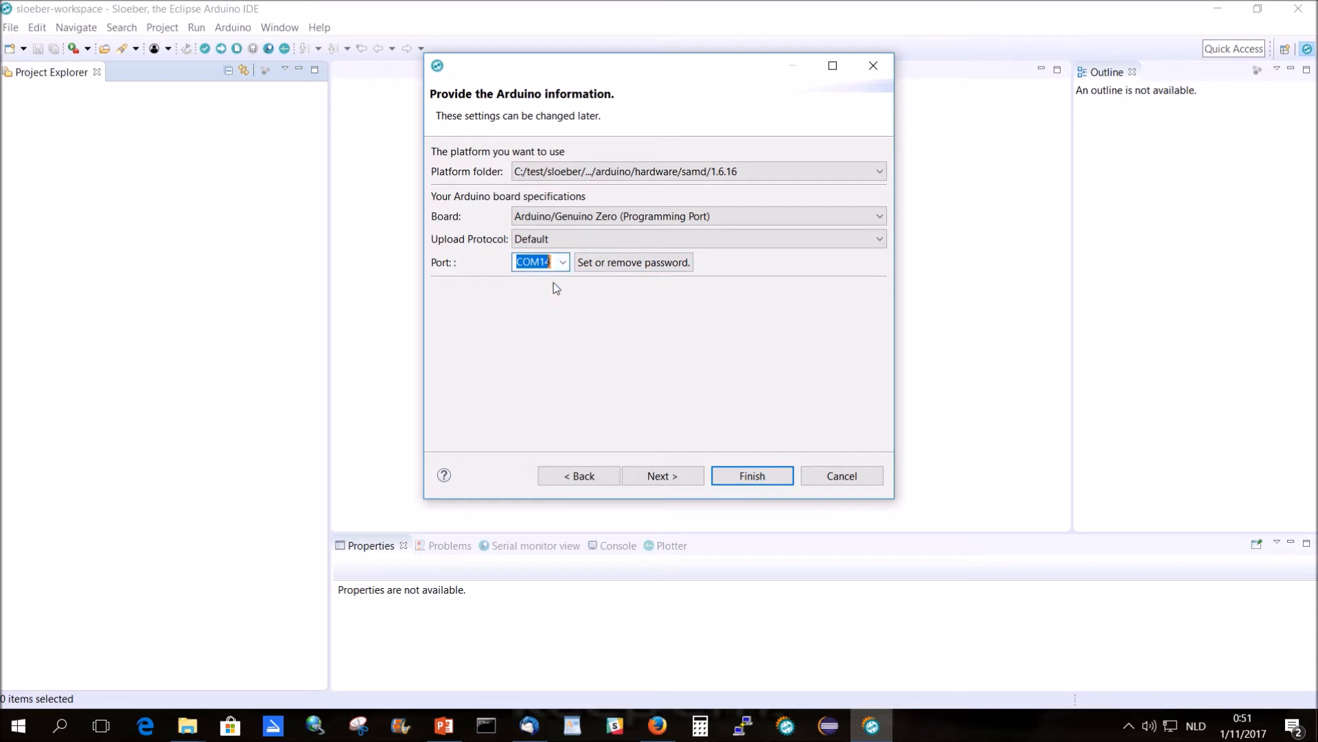
left_click(662, 475)
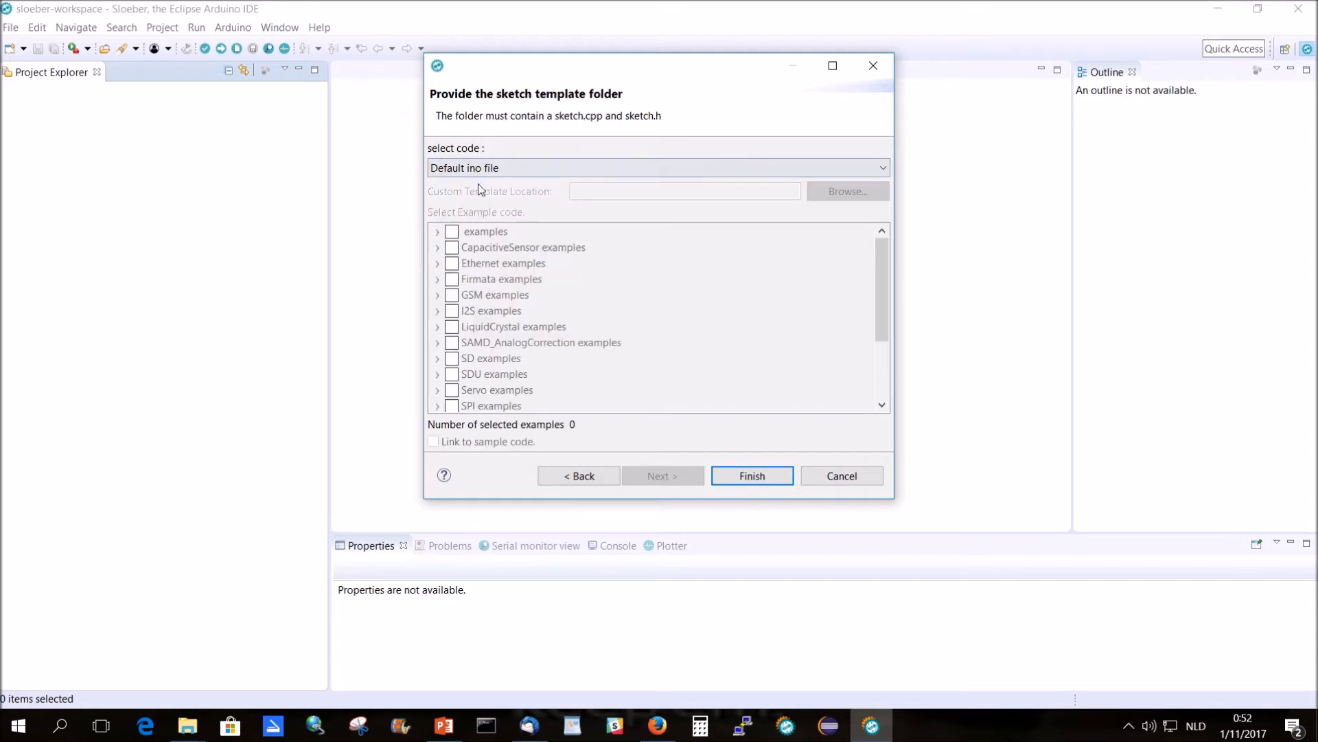
- Base the sketch on examples > 02.Digital > BlinkWithoutDelay and finish creating zerodemo
left_click(657, 167)
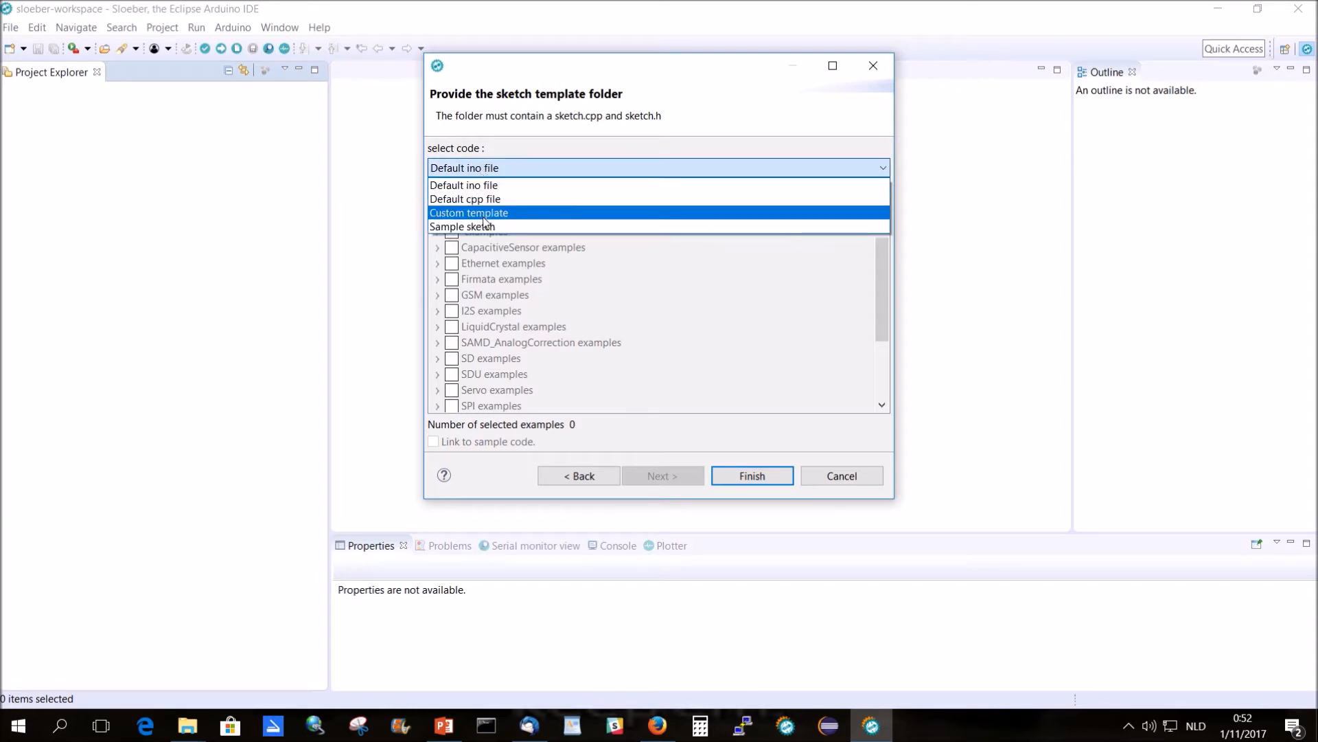
left_click(461, 226)
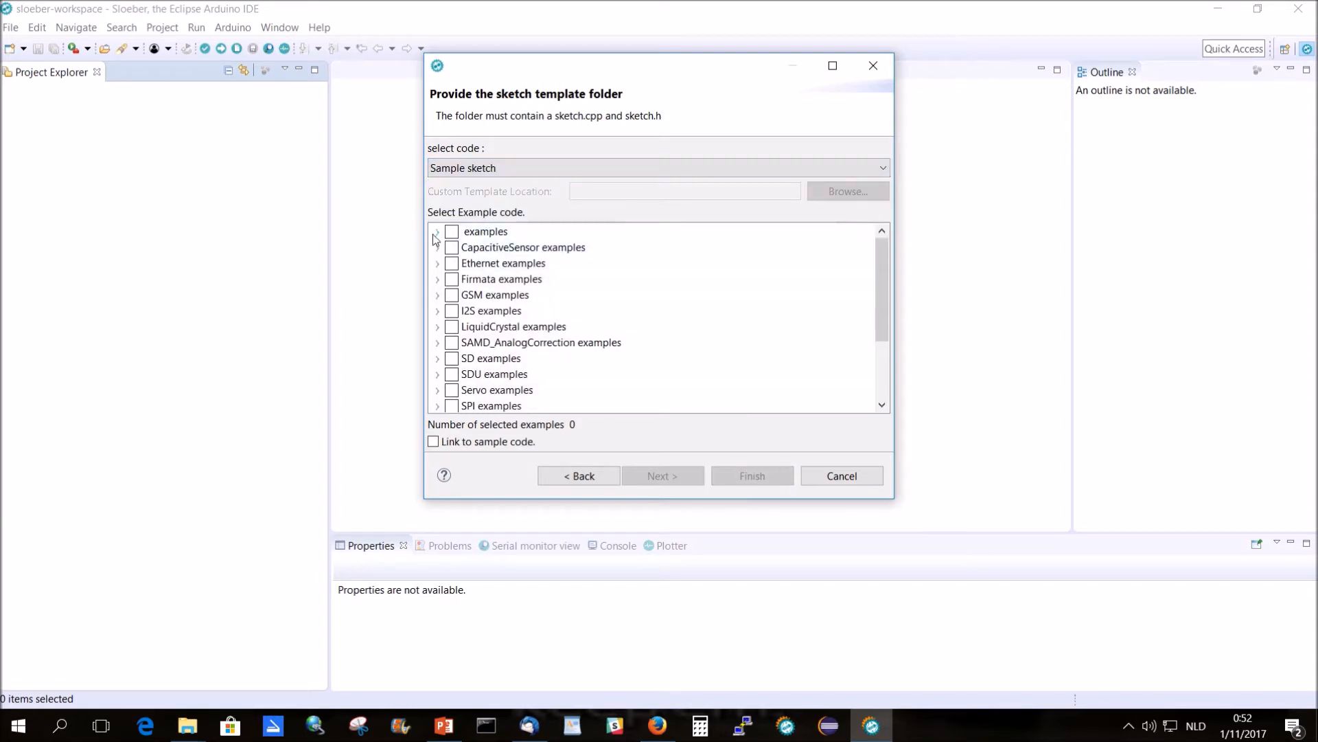
left_click(437, 232)
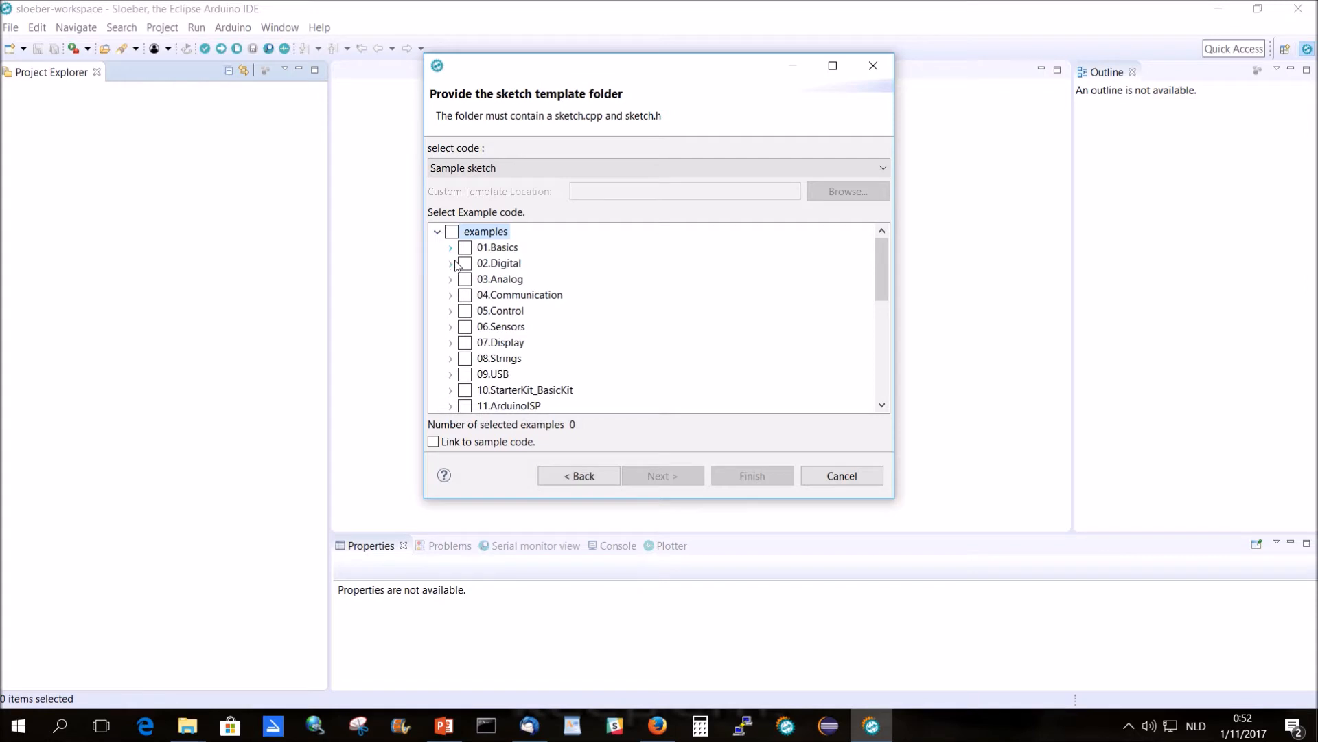
left_click(452, 263)
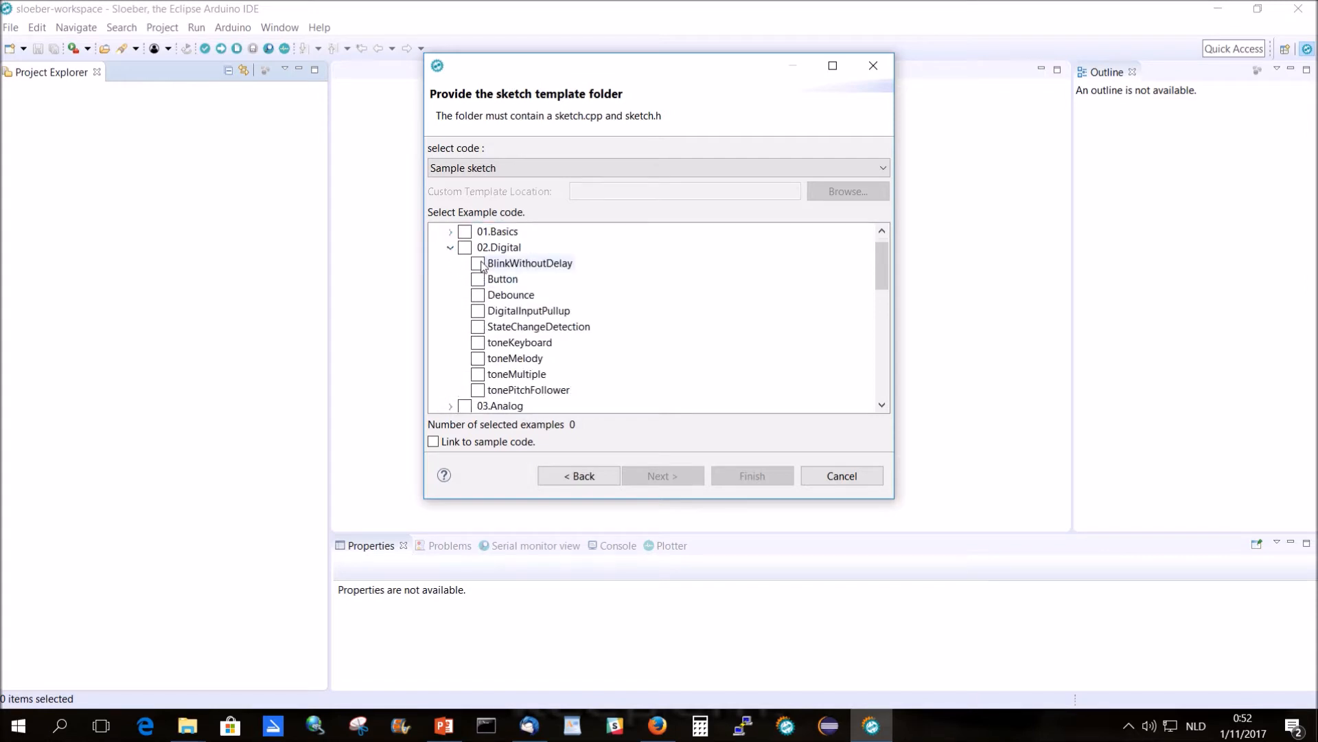
left_click(478, 264)
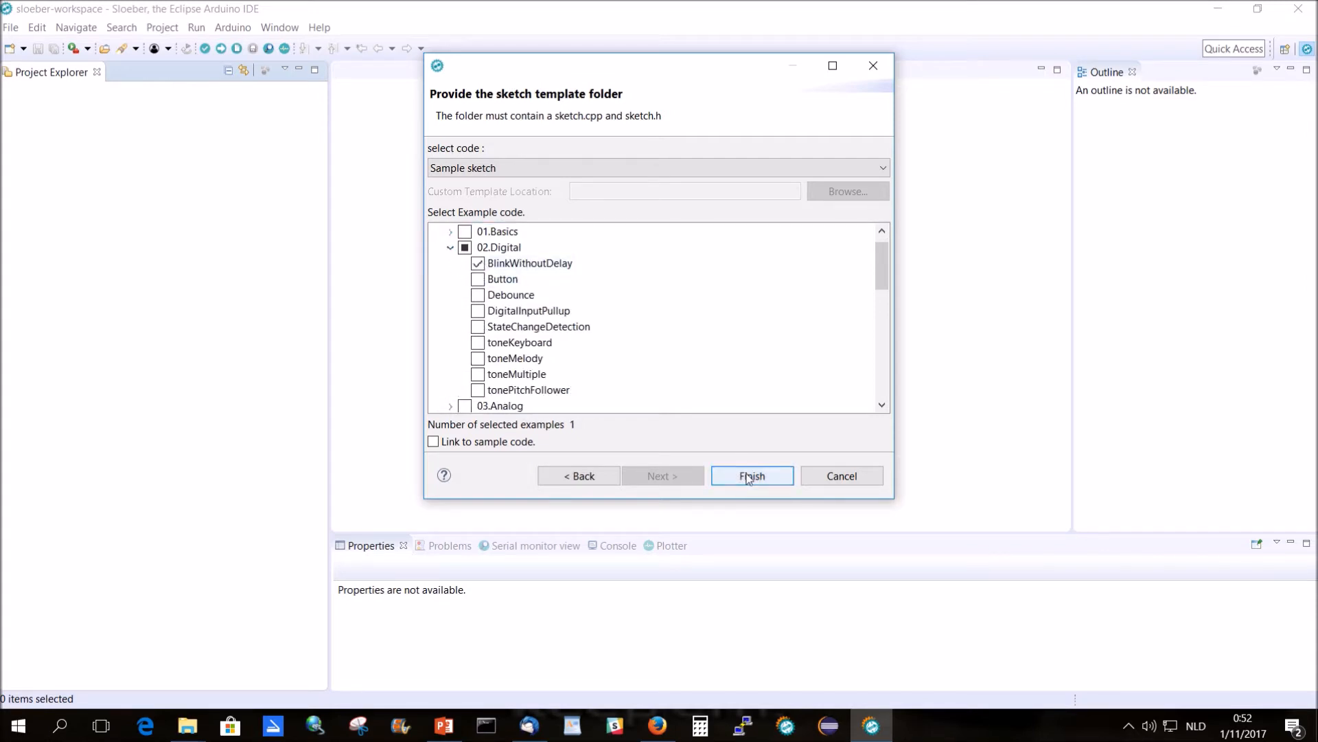
left_click(752, 476)
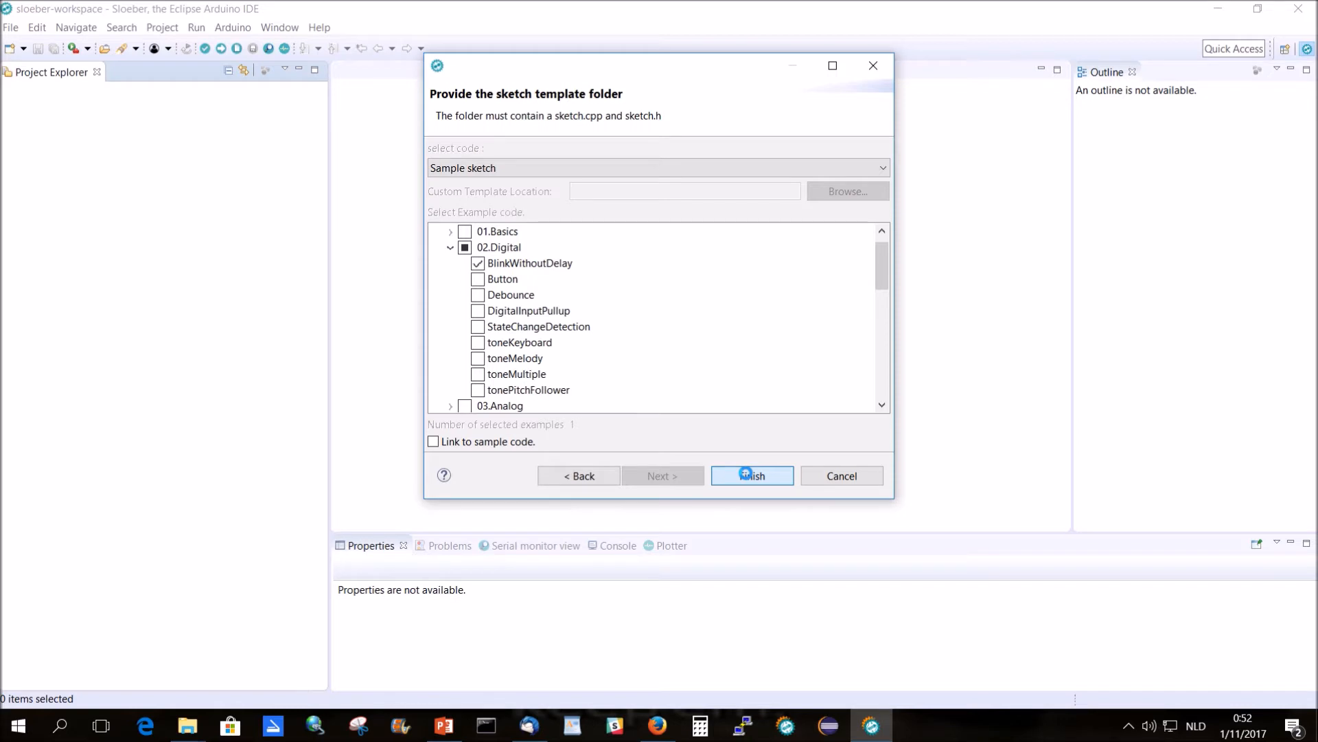
left_click(749, 475)
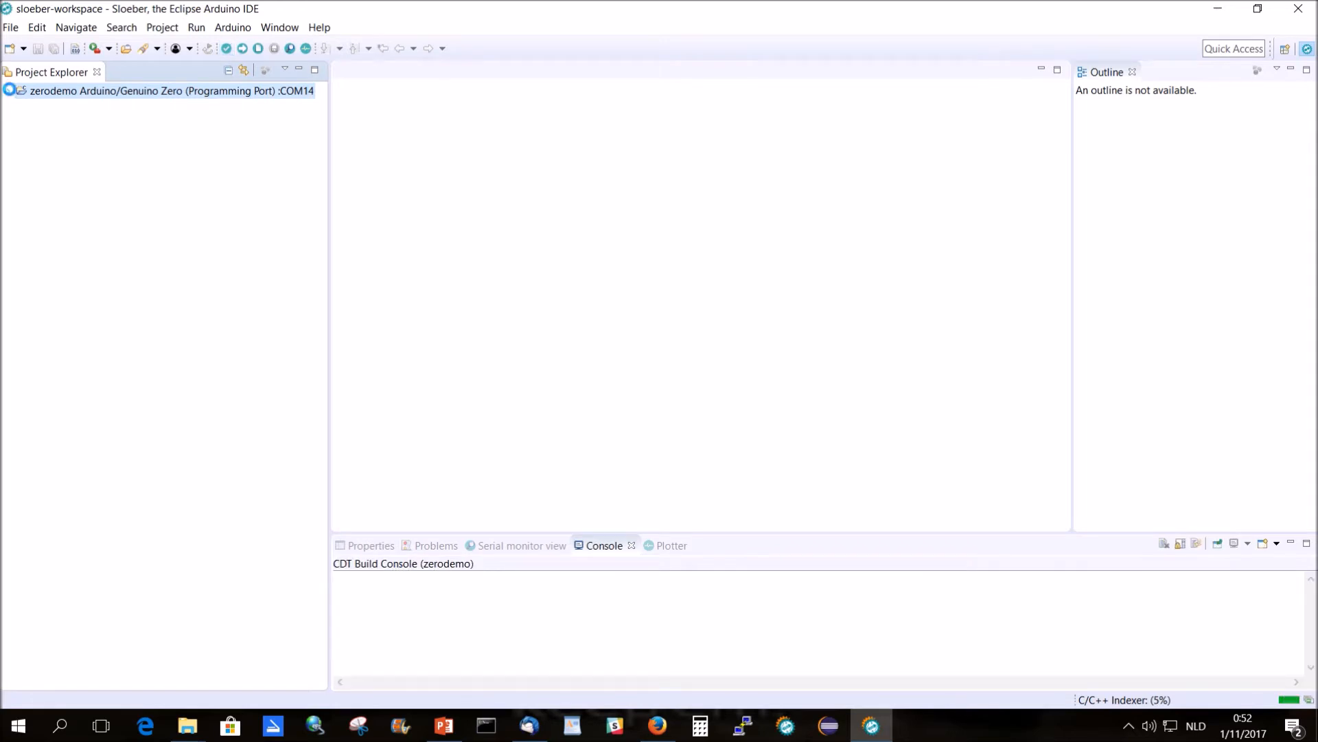
- Open zerodemo's BlinkWithoutDelay.ino in the editor while the build completes
left_click(9, 91)
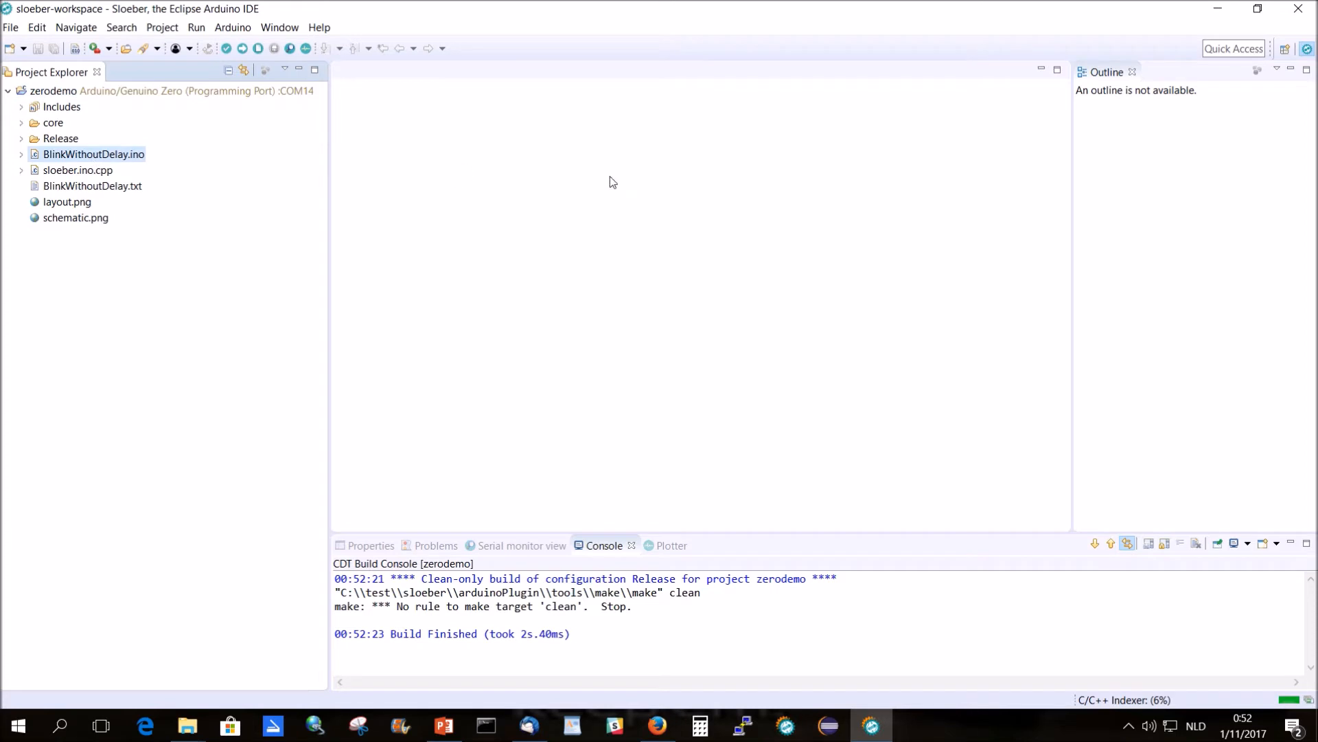
double_click(93, 154)
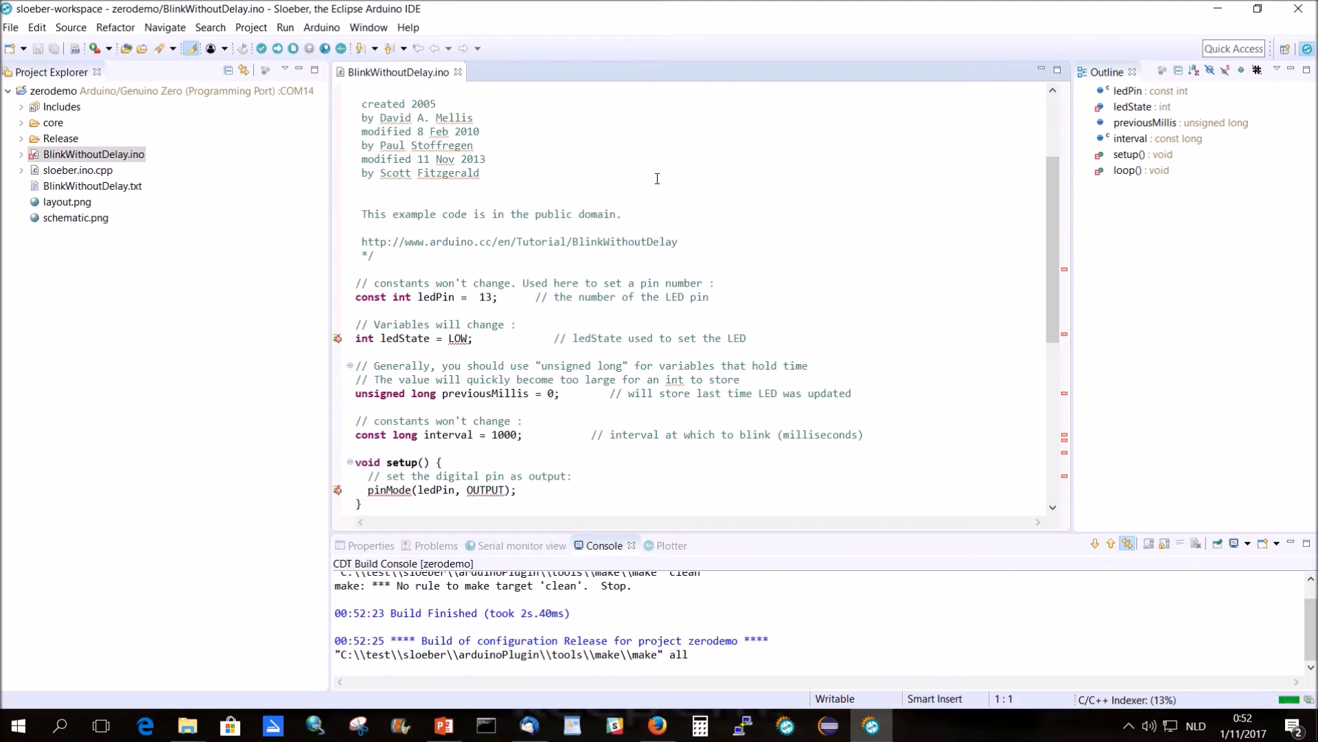
scroll("down", 3)
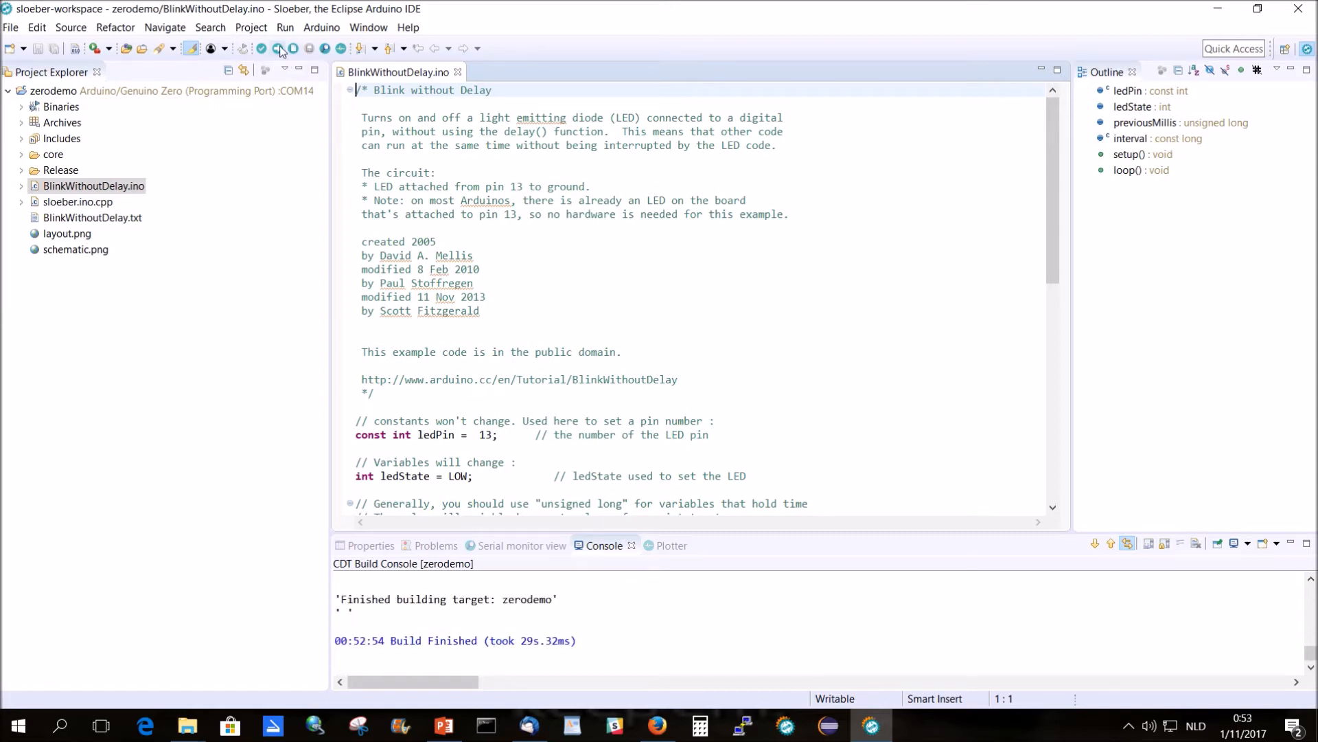
- Upload the sketch to the Zero without rebuilding, allowing openocd through the firewall
left_click(280, 48)
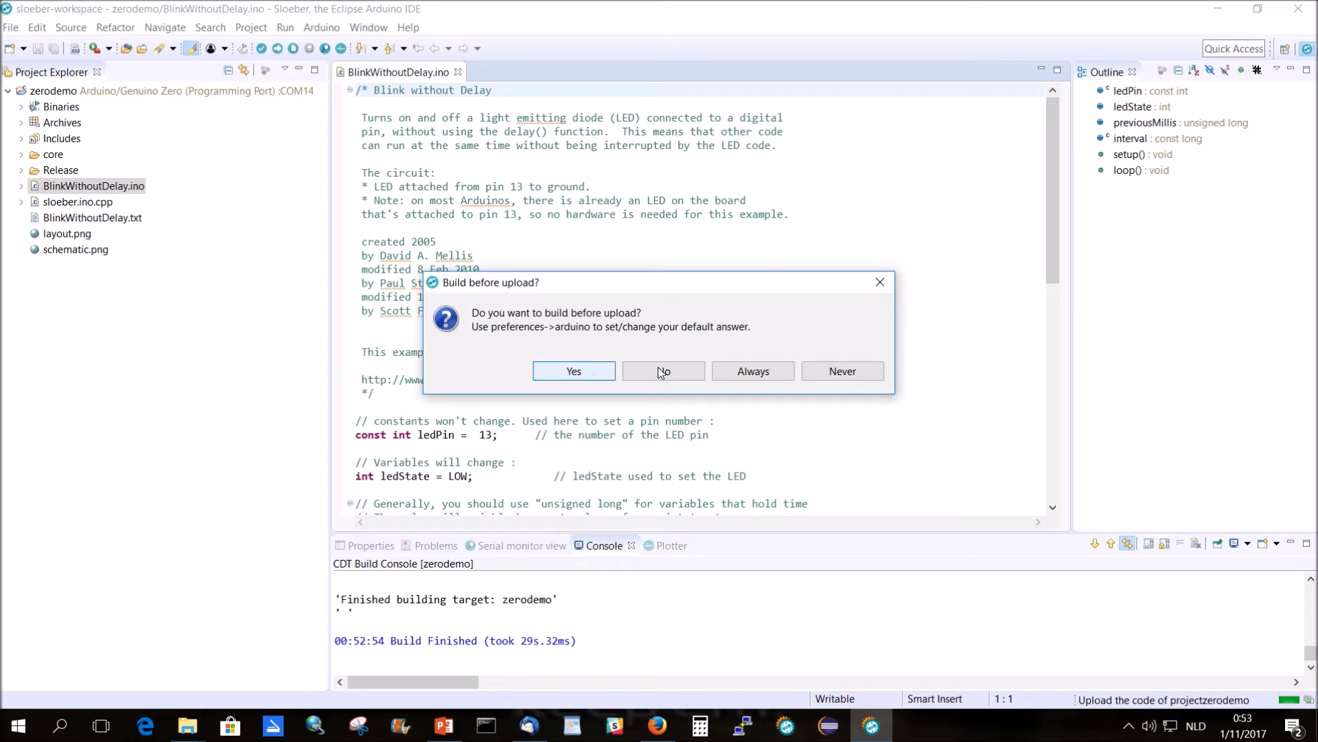
left_click(574, 371)
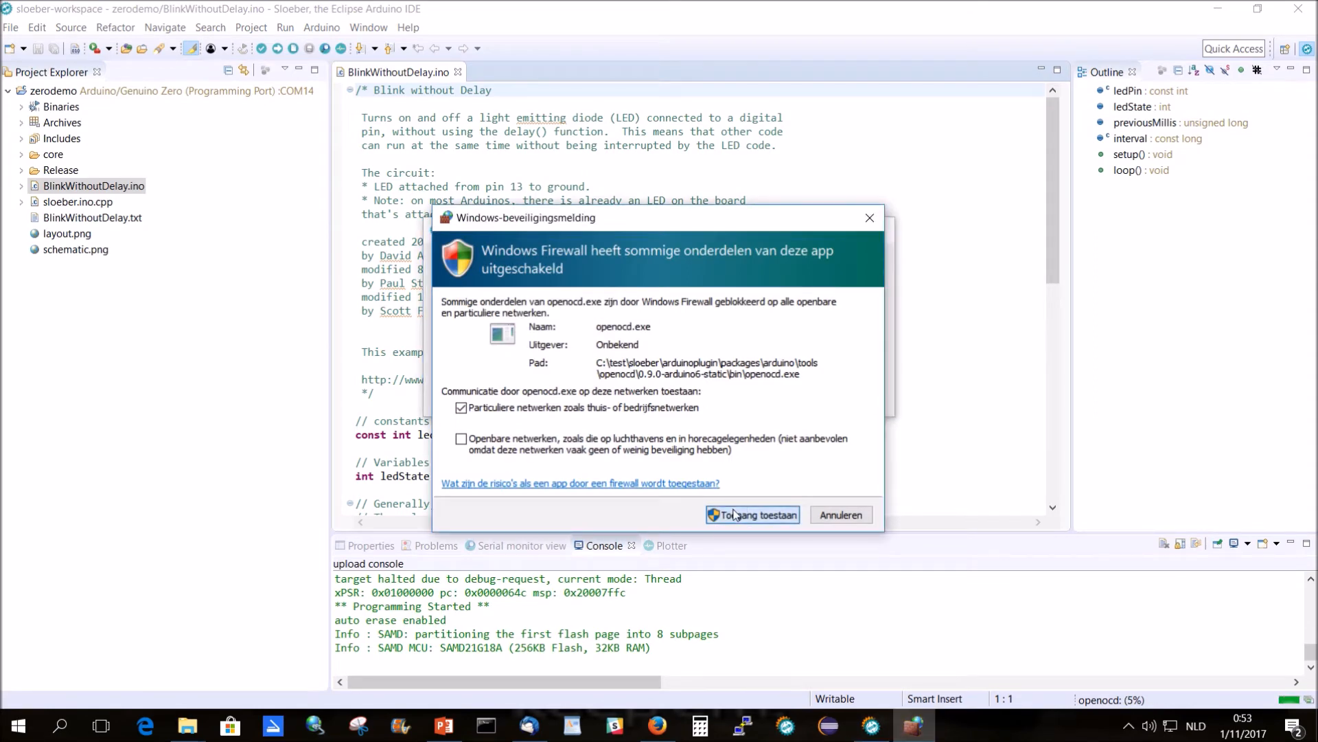
left_click(752, 514)
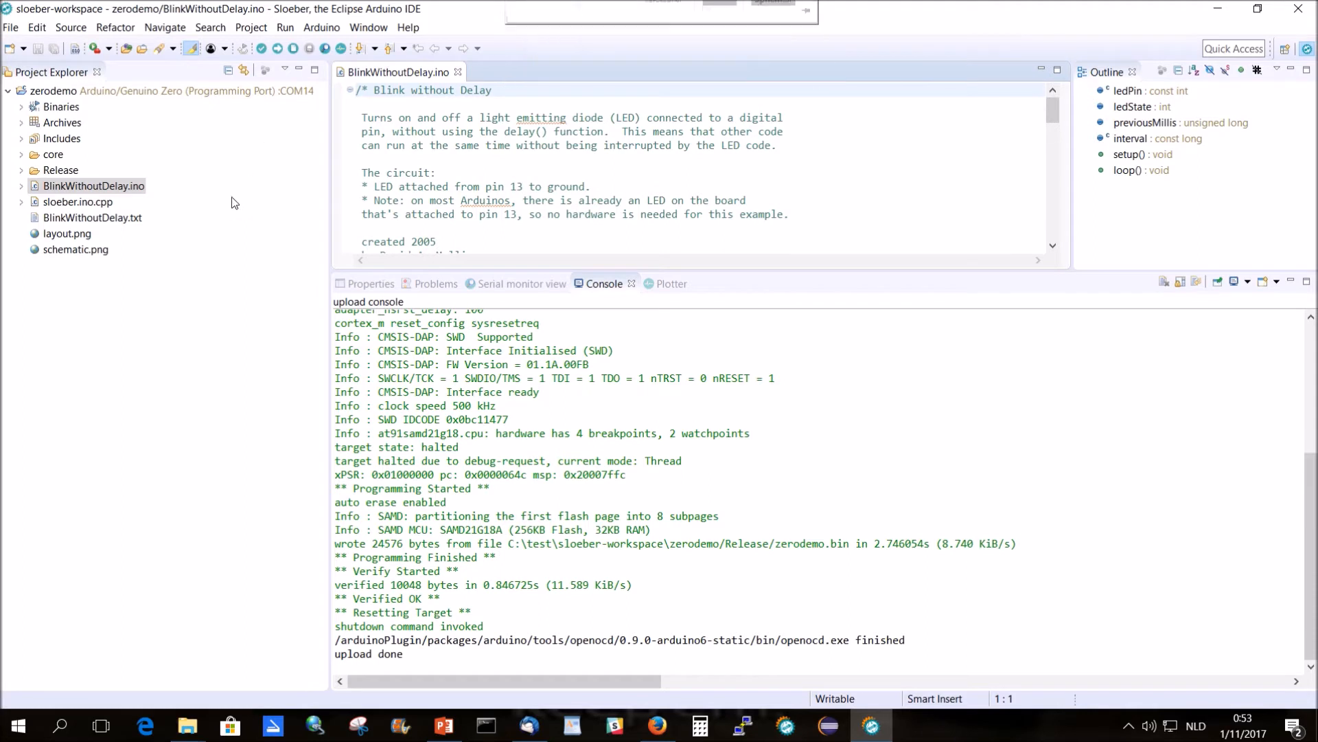
mouse_move(477, 409)
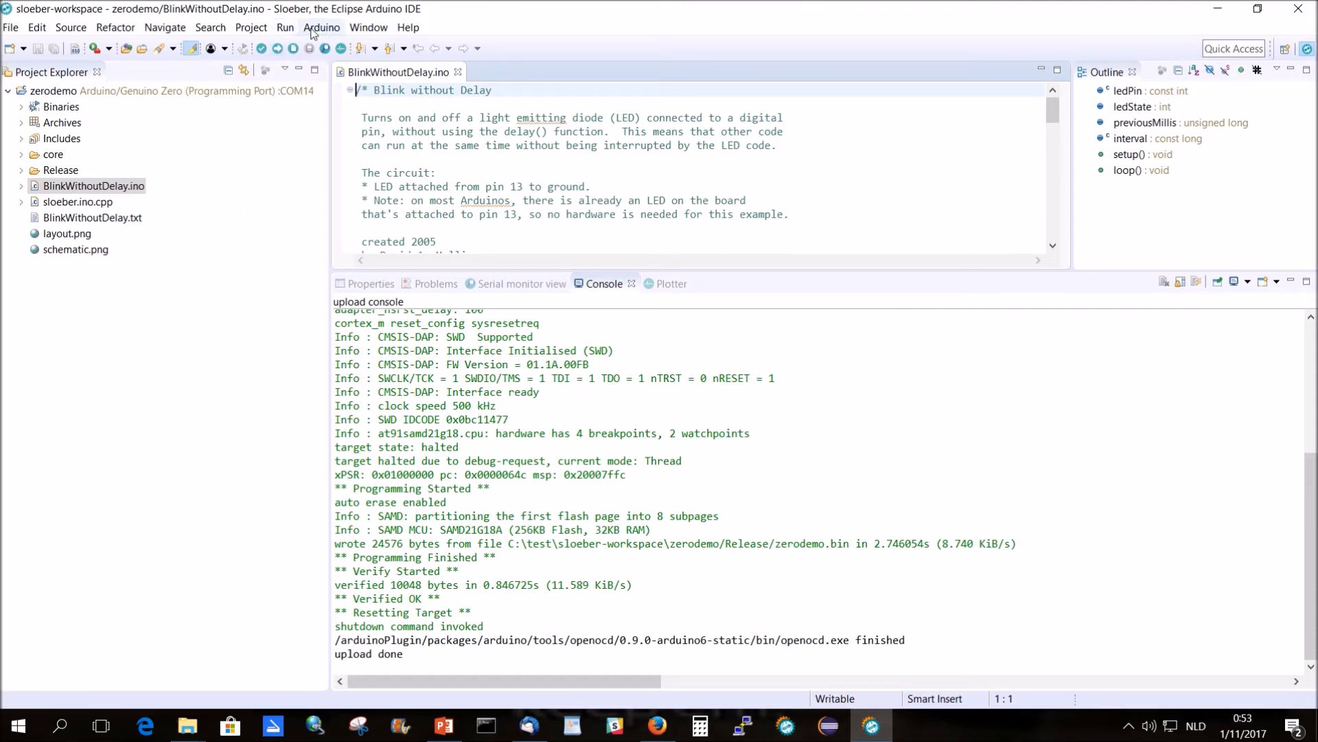
- Show Arduino Preferences > Third party index url's and select all five listed json URLs
left_click(321, 28)
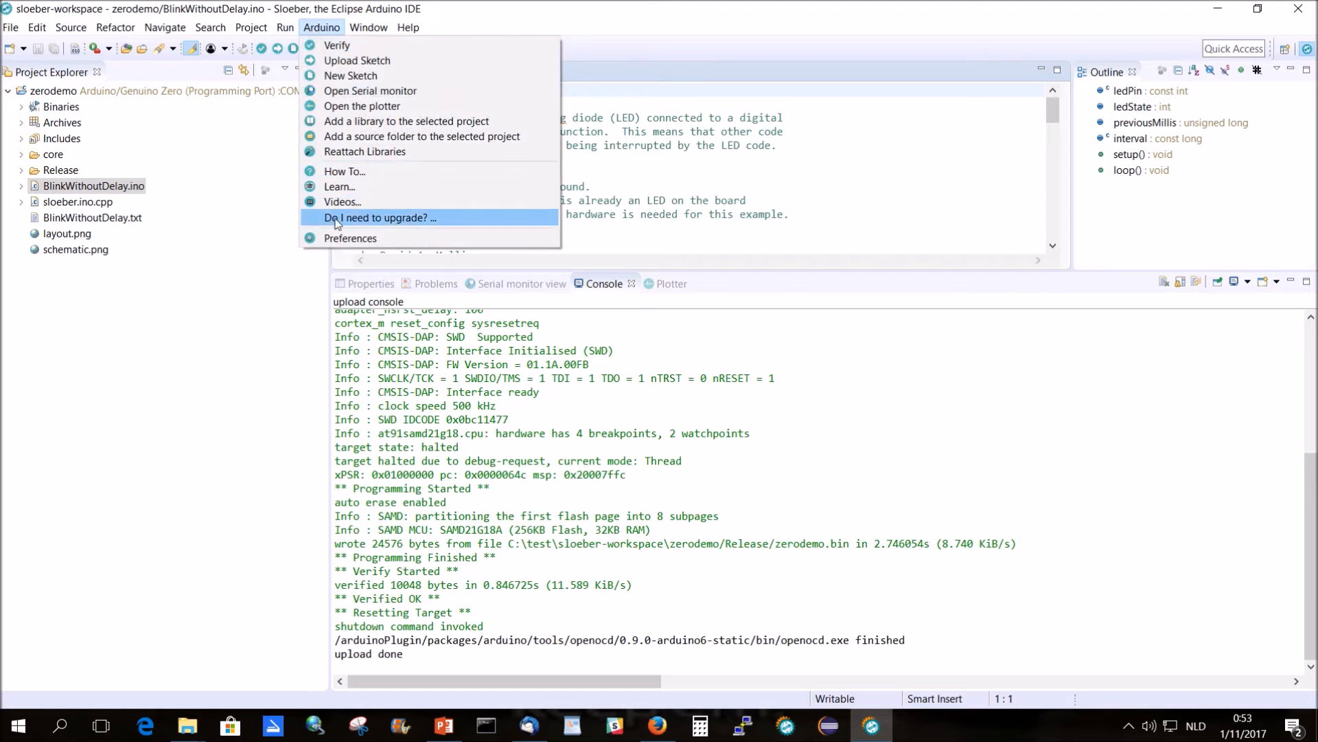
left_click(350, 238)
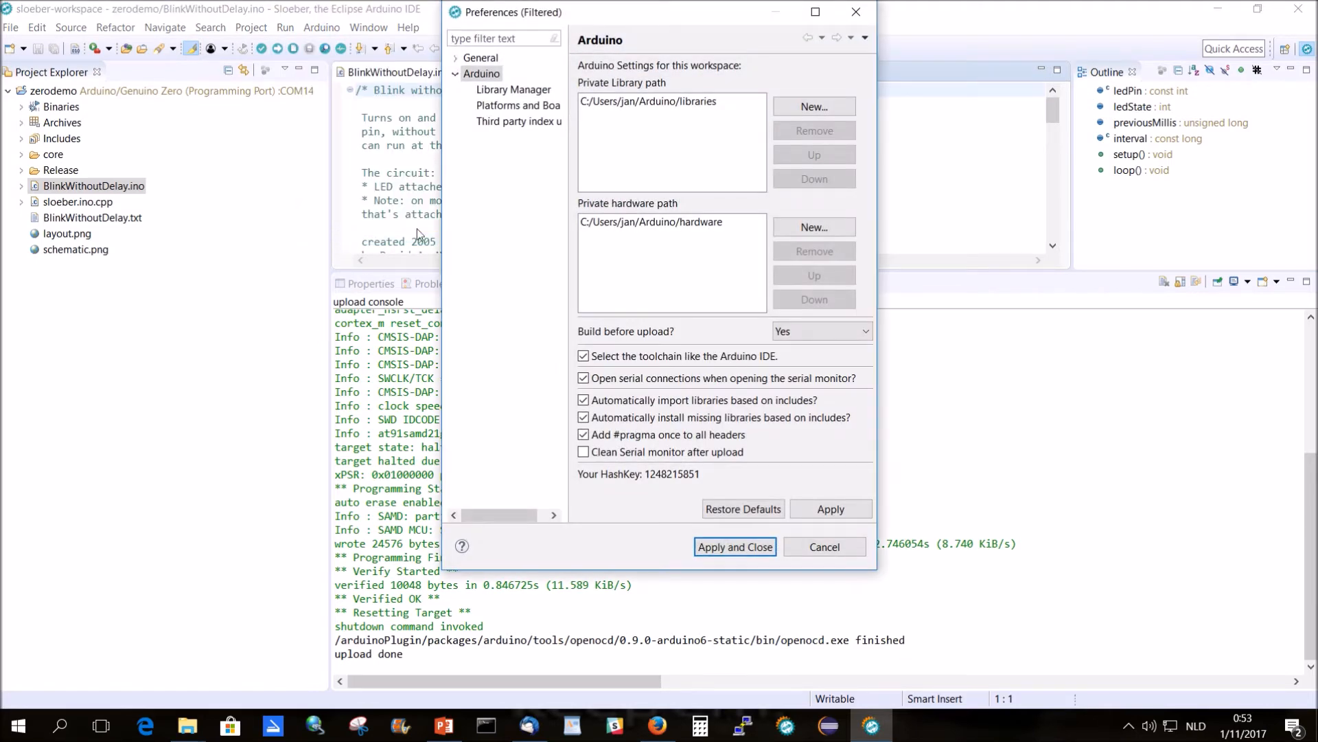
left_click(519, 121)
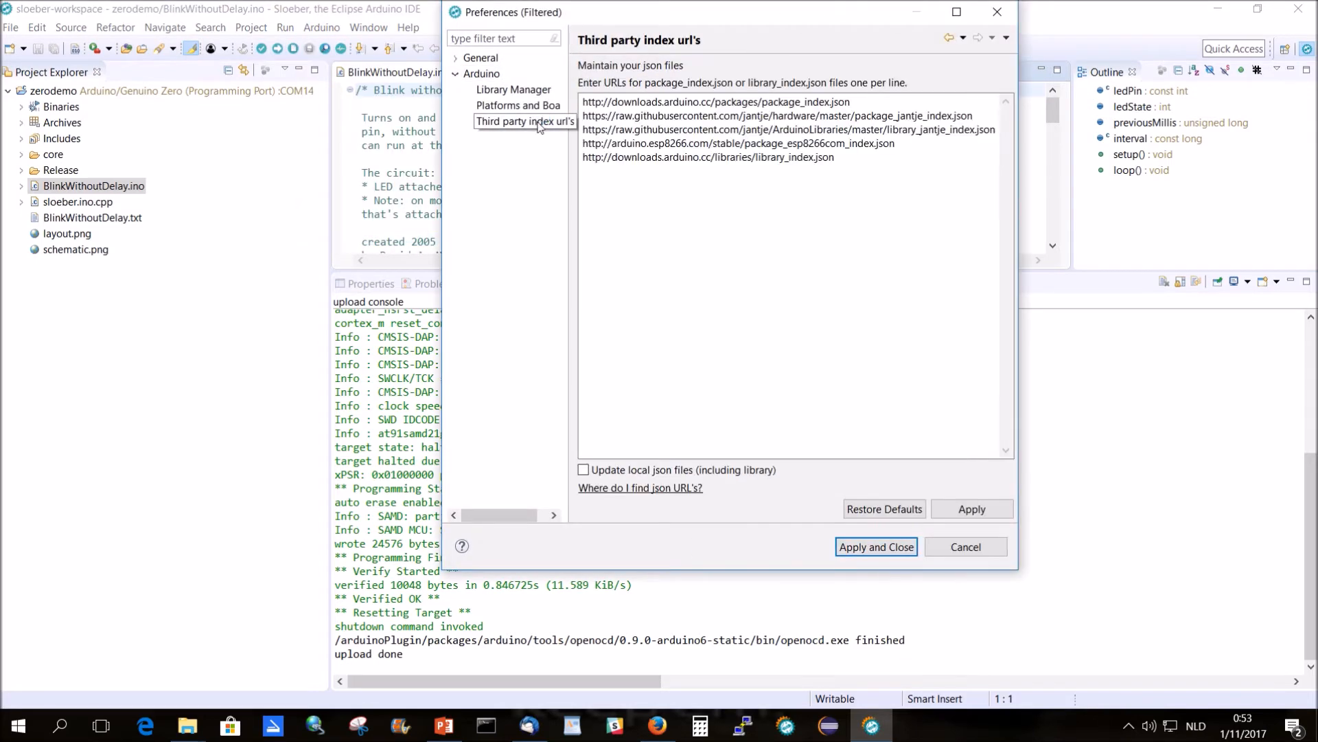
left_click(871, 162)
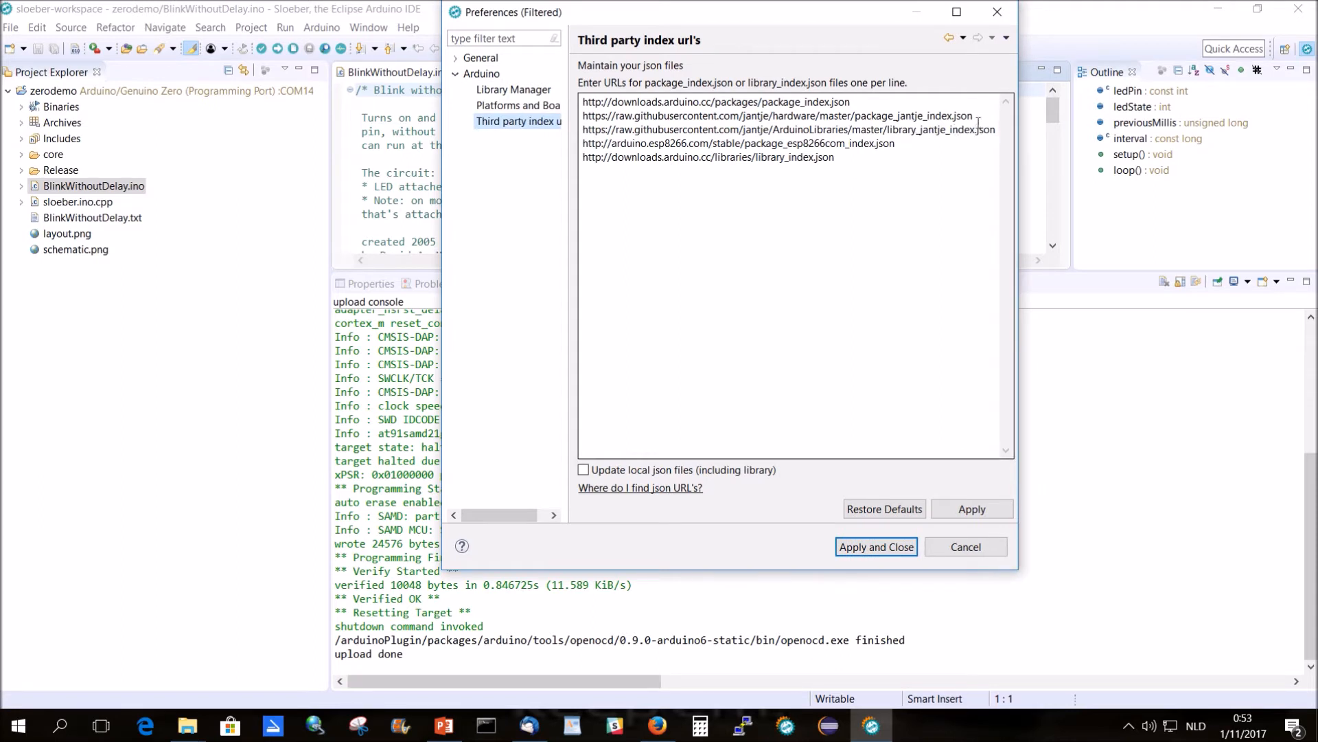
left_click_drag(620, 102, 967, 115)
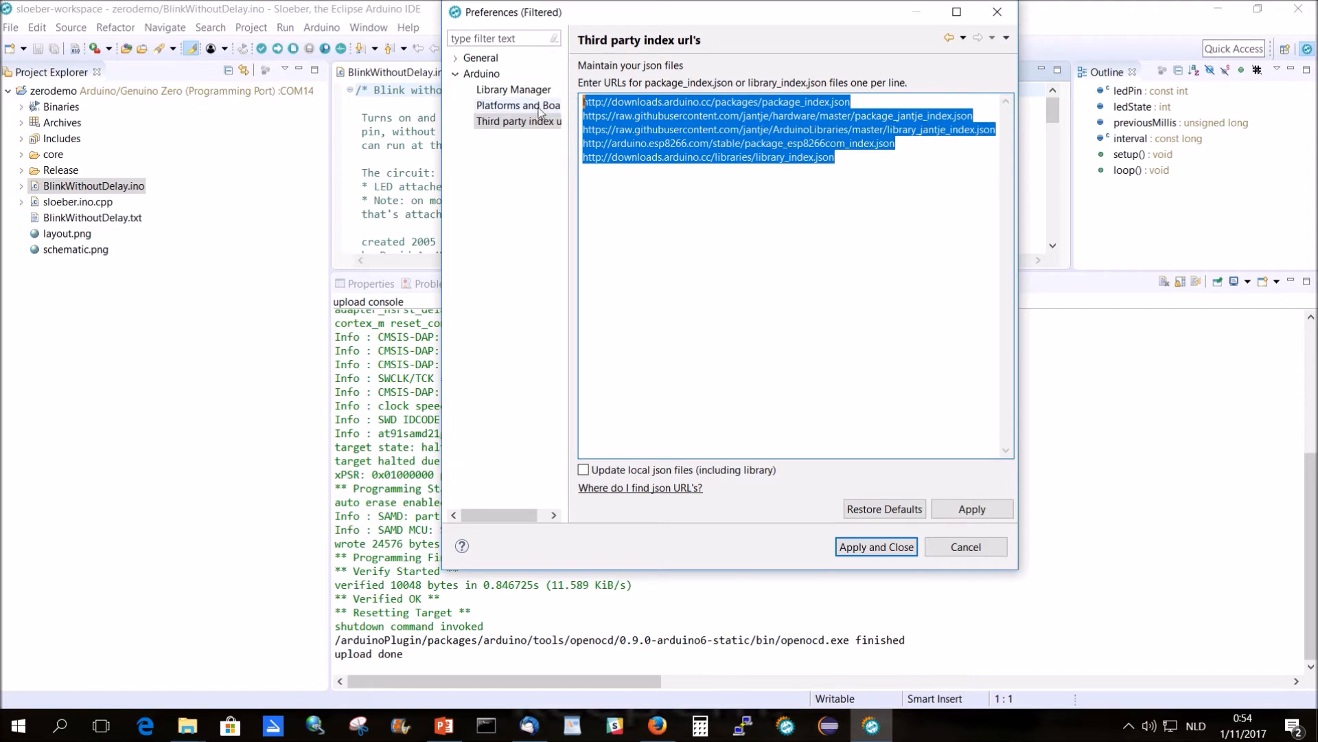
- Tick Jantje > samd hardware debug 1.0.0 under Platforms and Boards, then apply and close
left_click(518, 106)
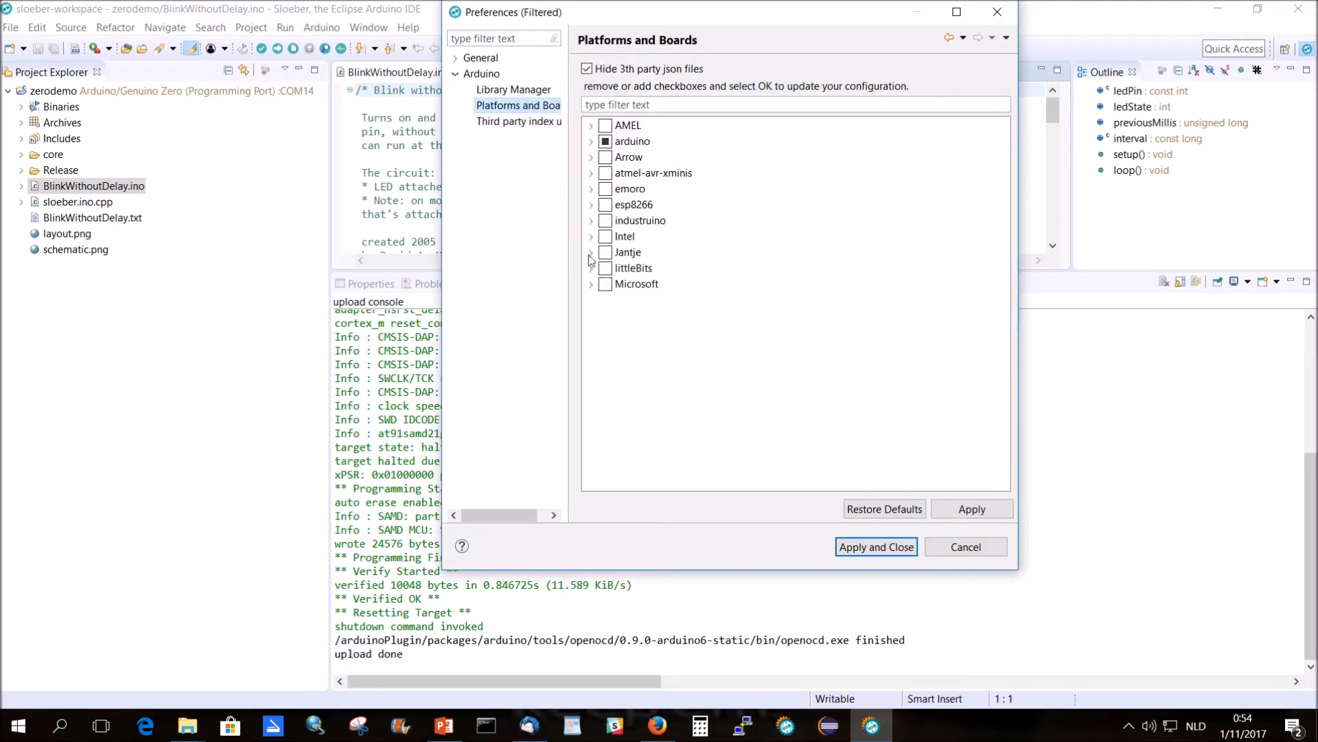
left_click(590, 252)
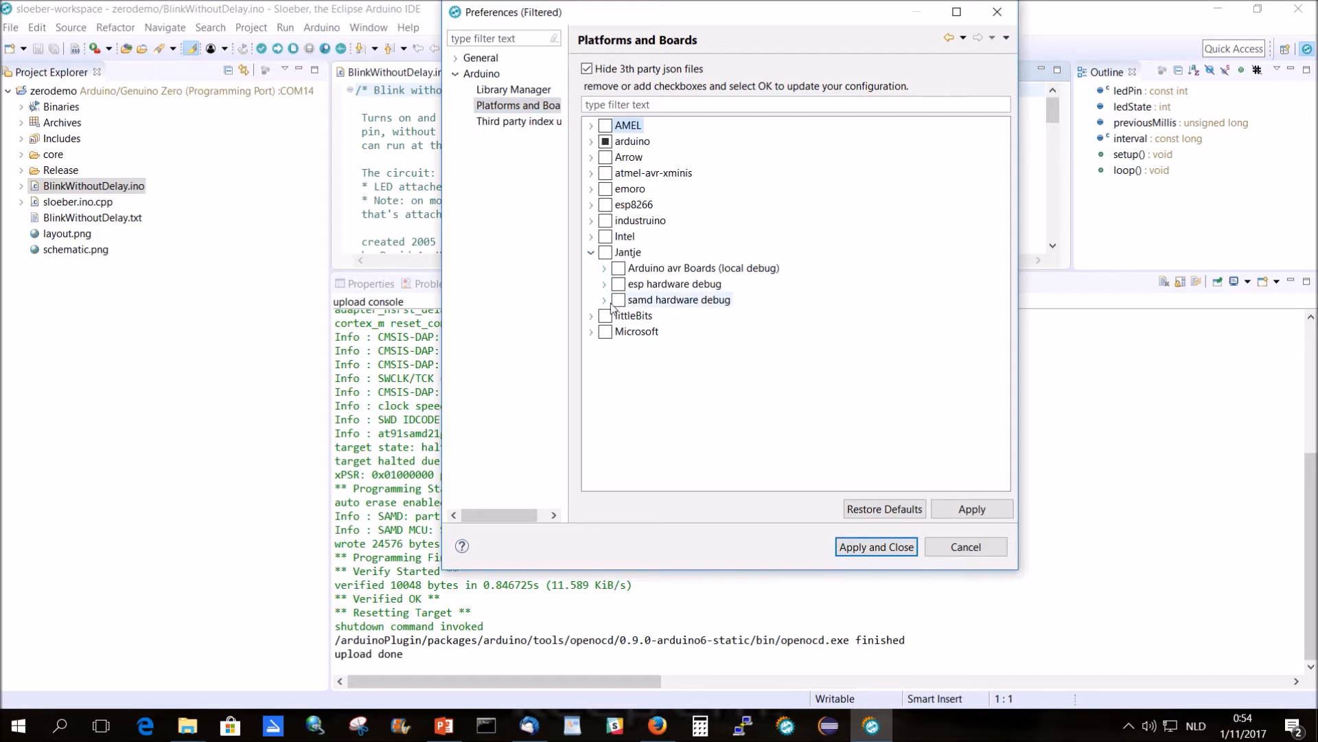
left_click(604, 300)
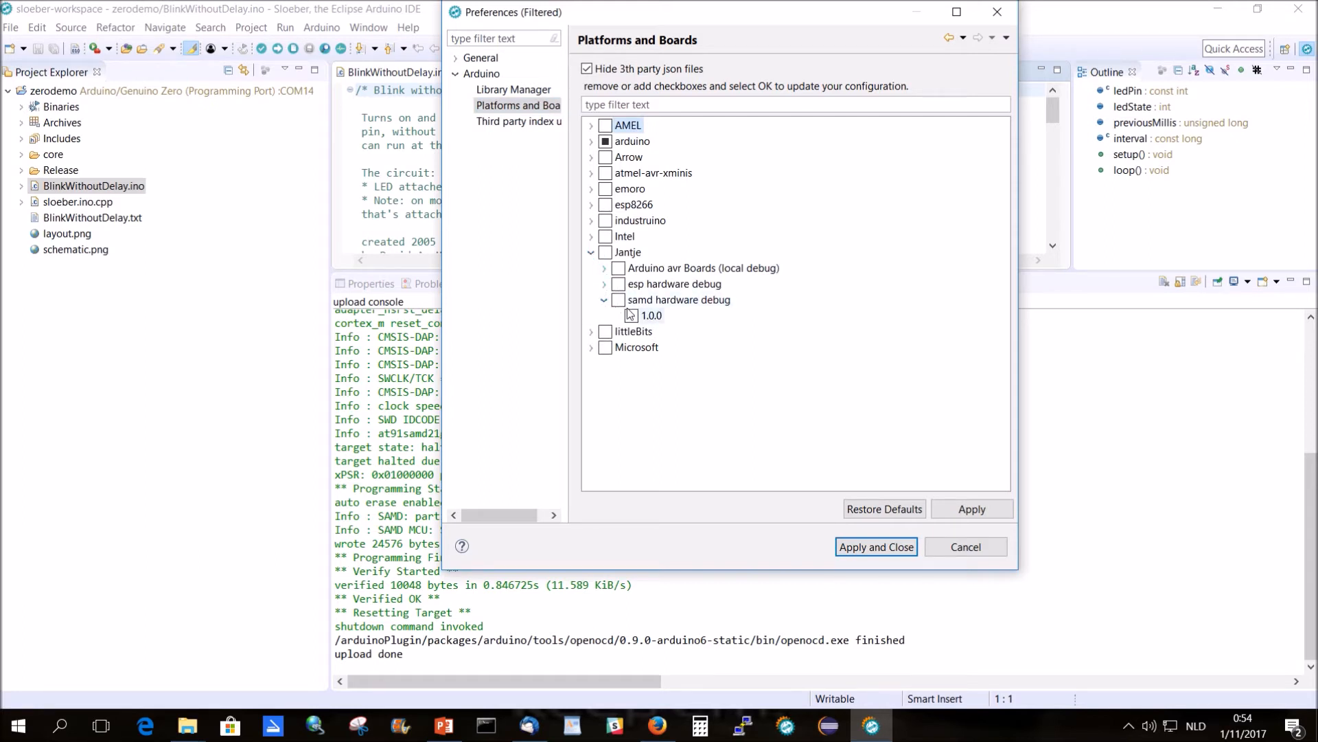
left_click(632, 315)
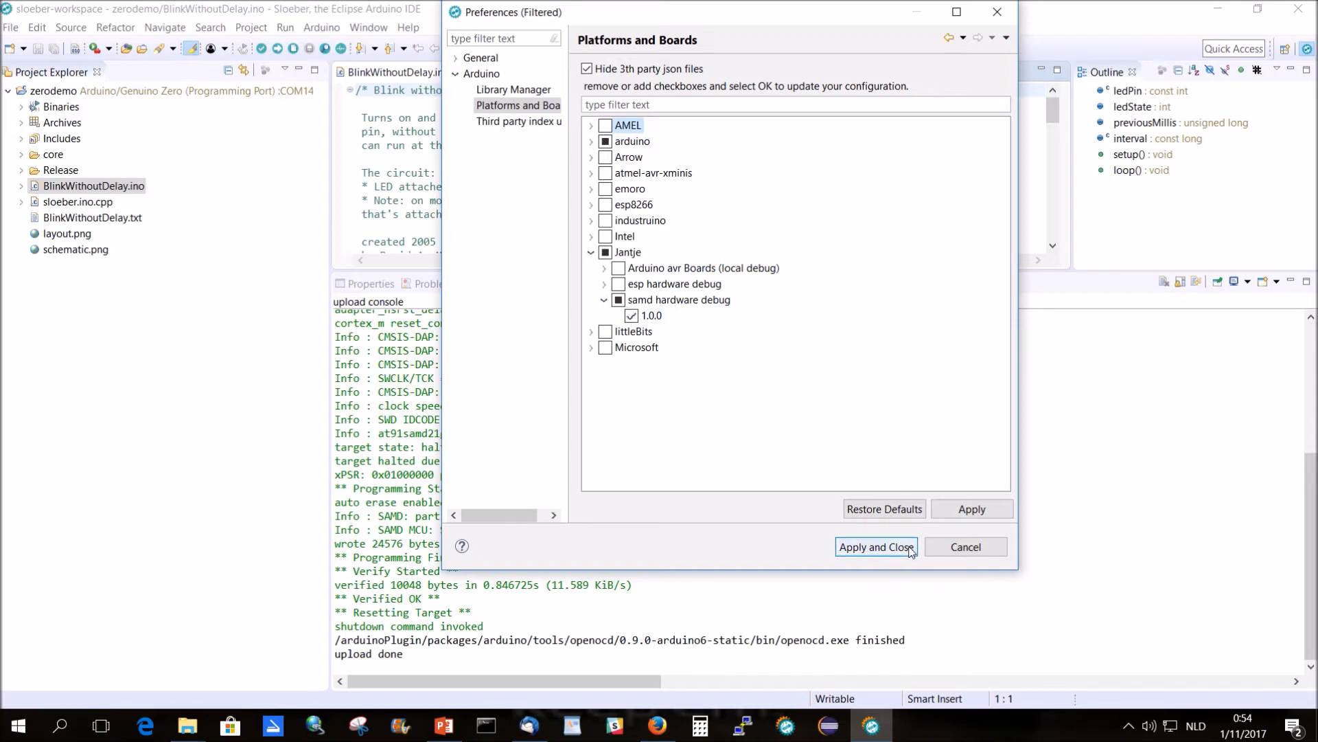
left_click(875, 547)
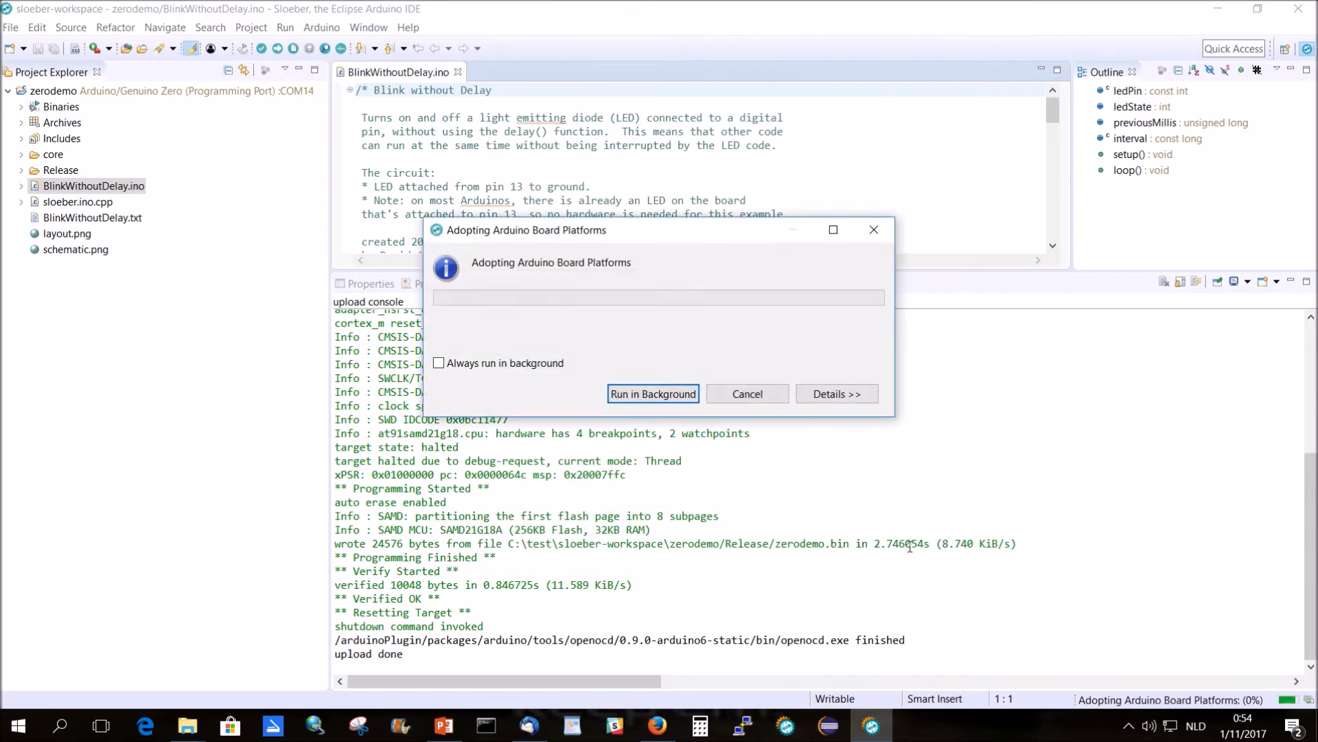
left_click(652, 394)
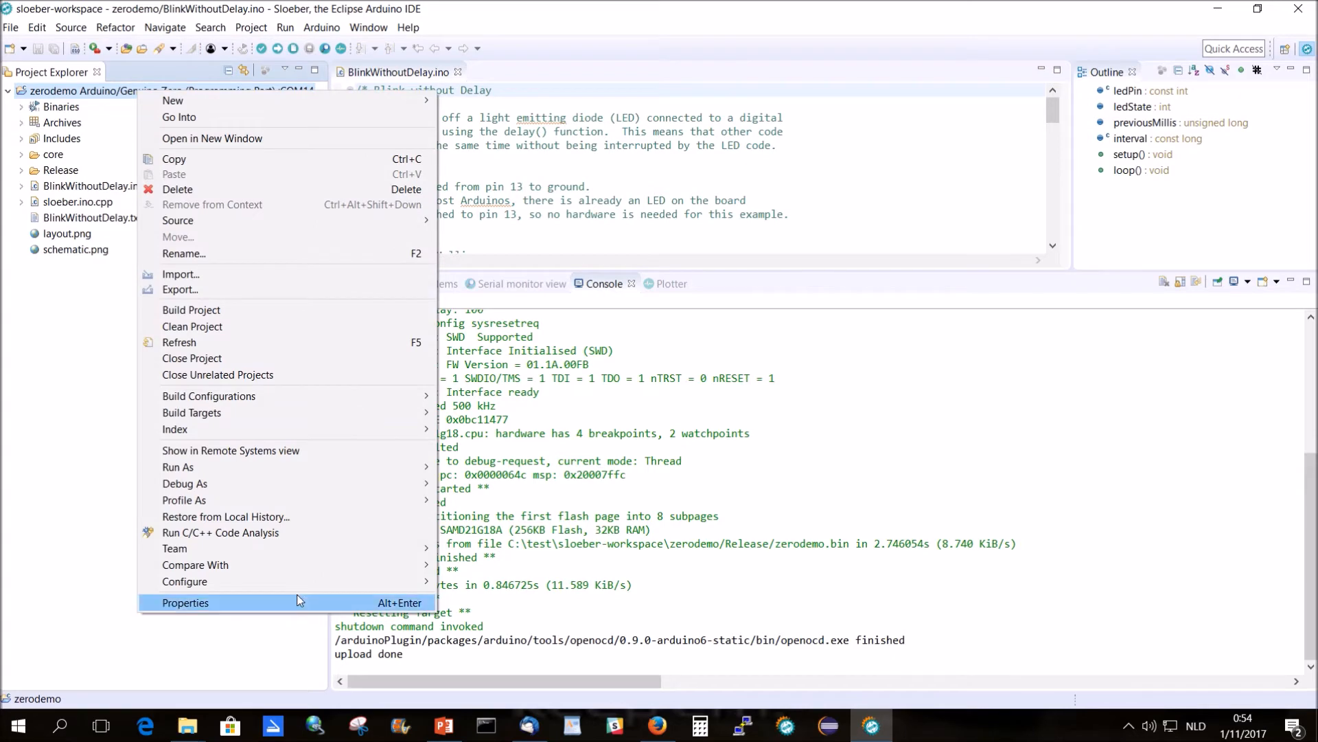
- Reach Manage Configurations from zerodemo's Arduino project properties and start a new configuration
left_click(184, 602)
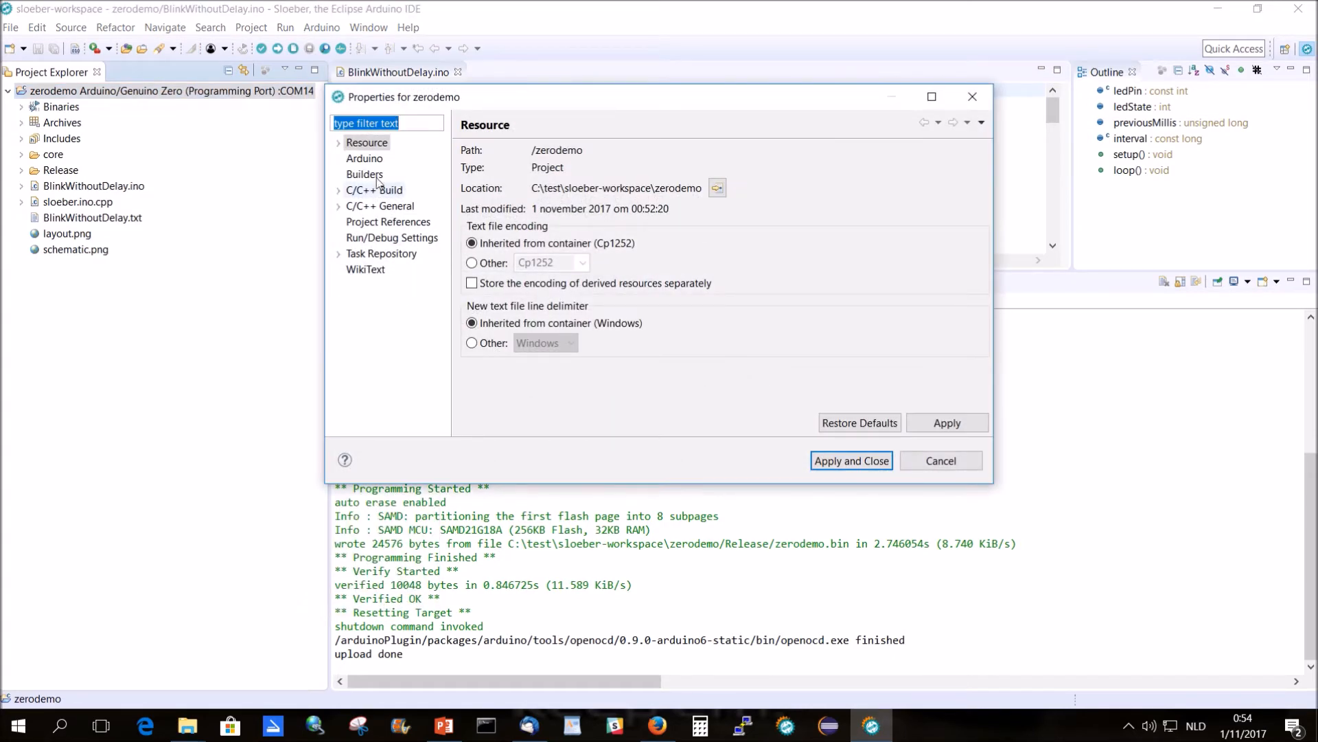
left_click(364, 158)
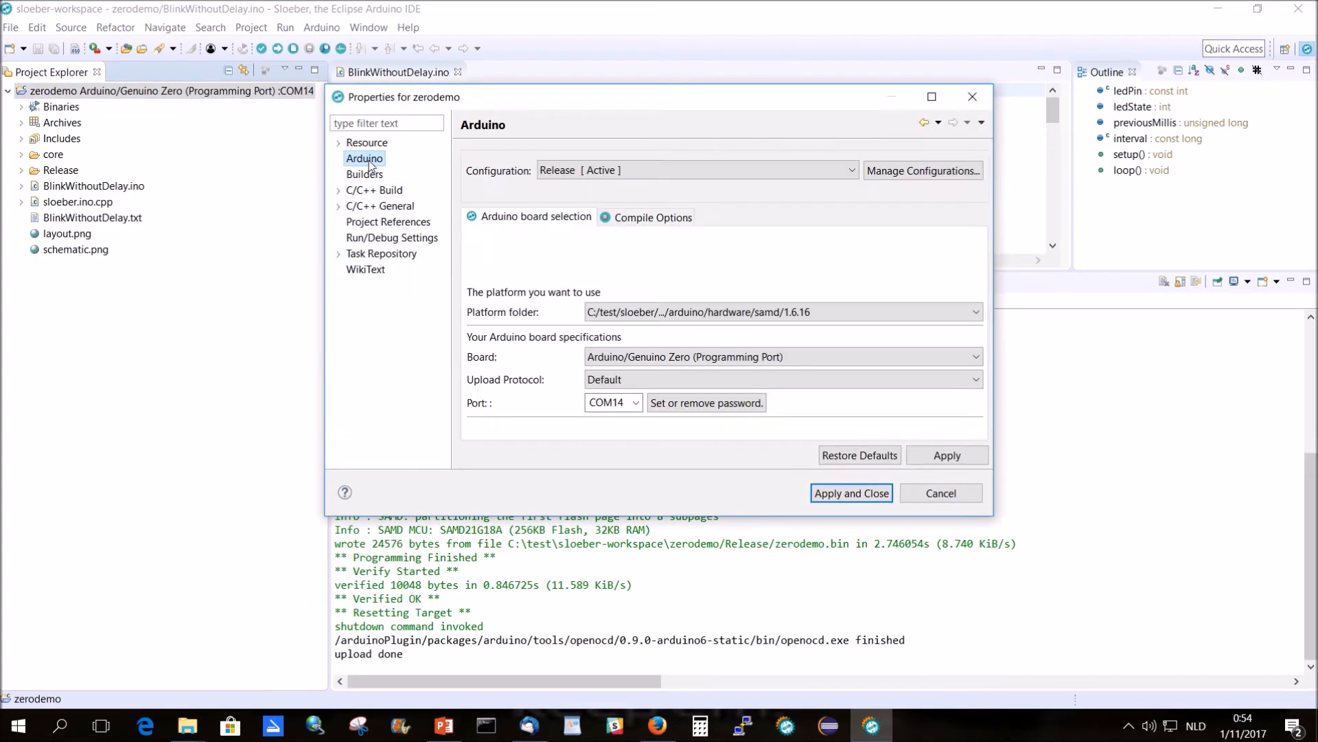
left_click(921, 171)
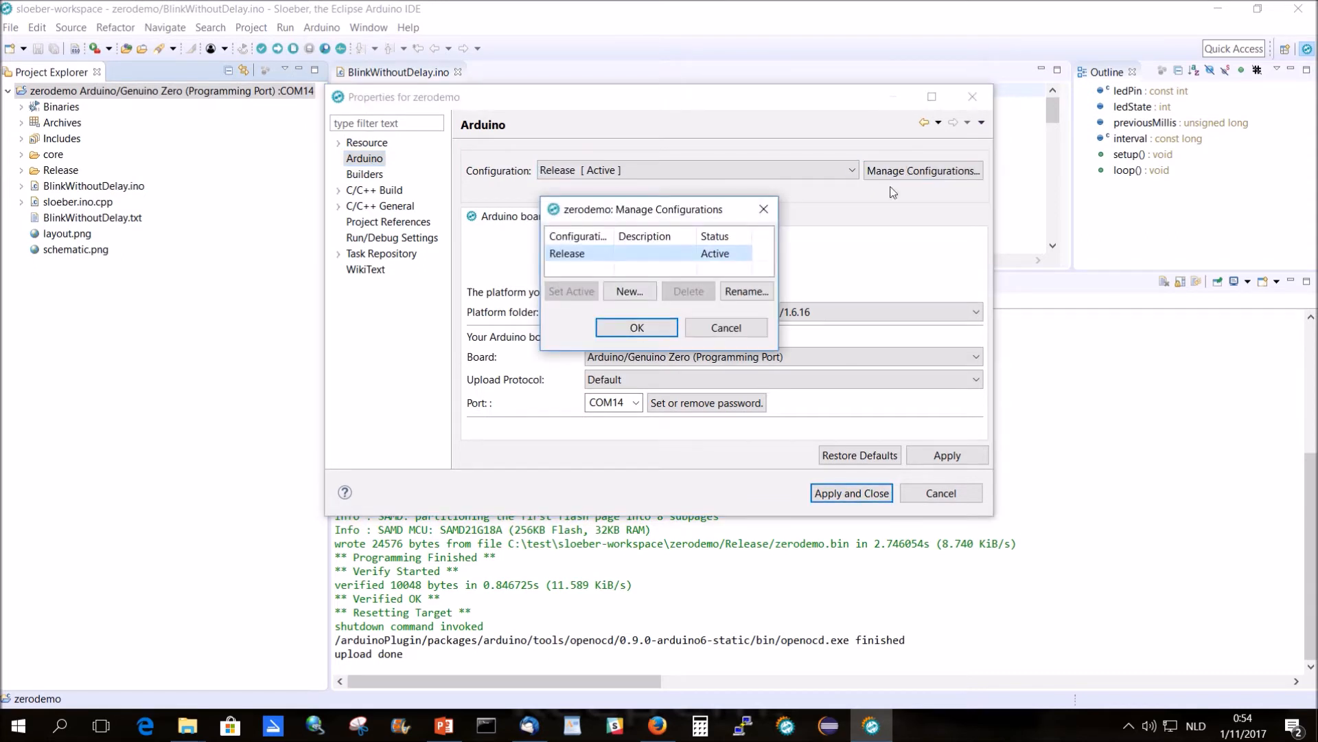
left_click(629, 291)
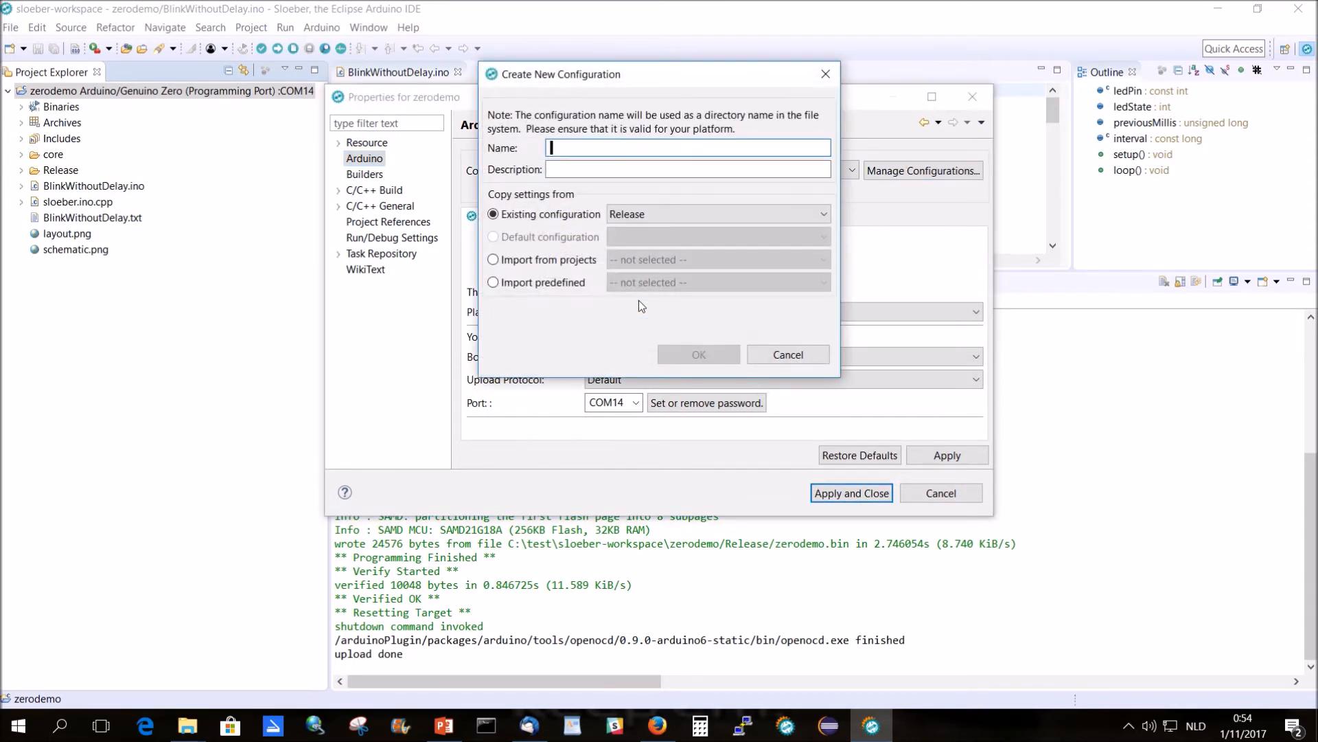
- Name the new configuration hardwaredebug, confirm it, and set it active
type("har")
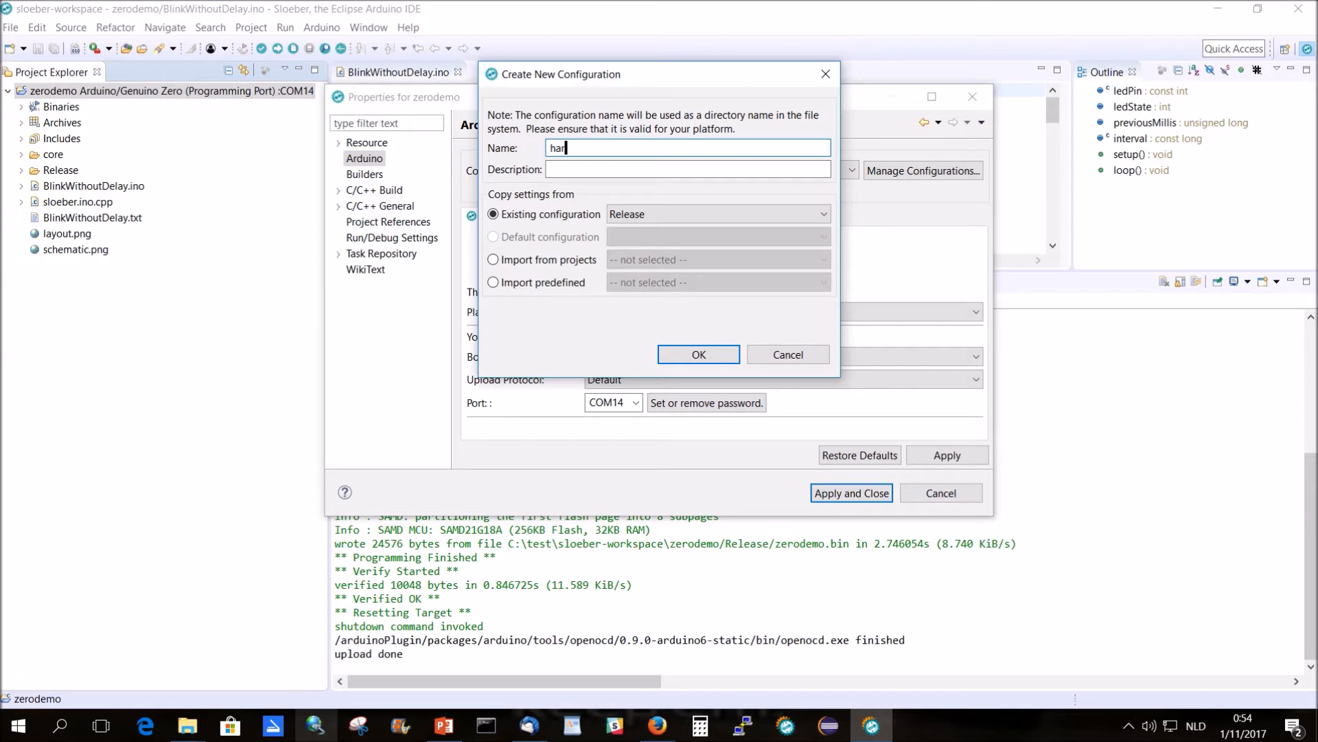
type("dwaredebug")
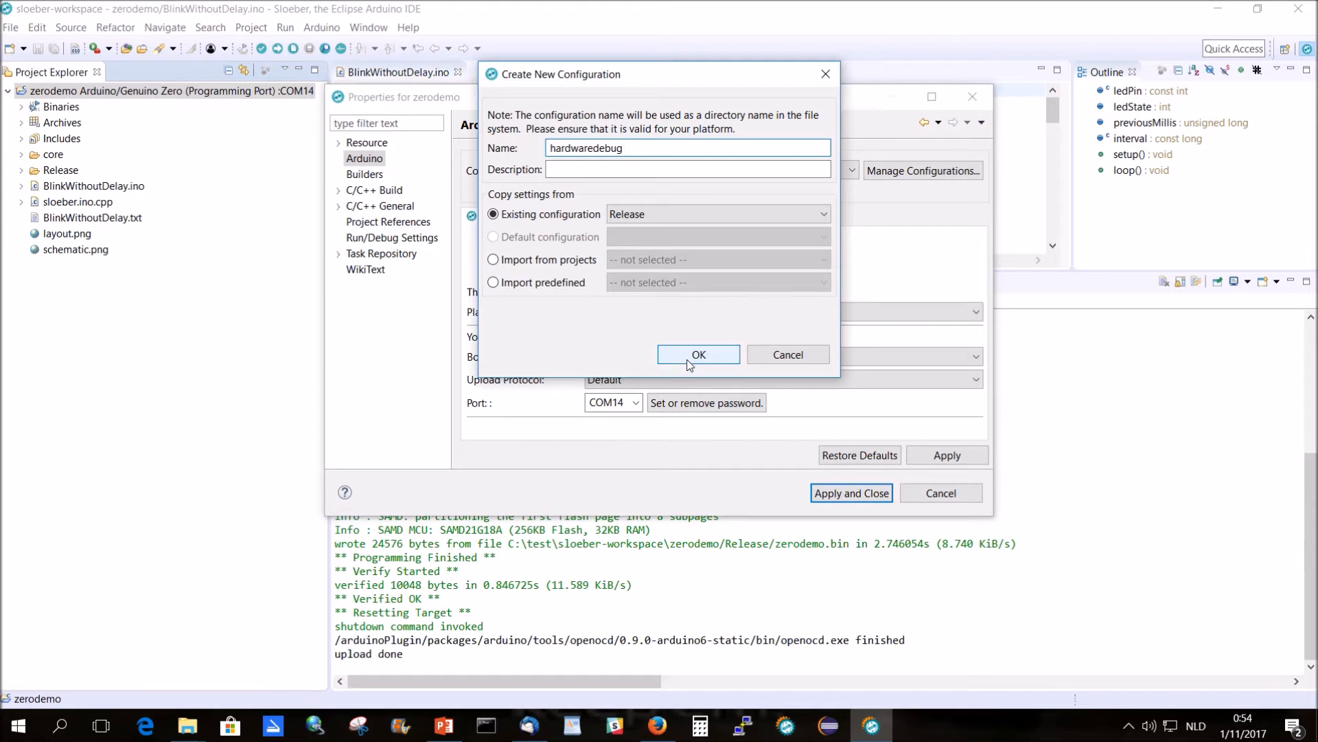
left_click(698, 355)
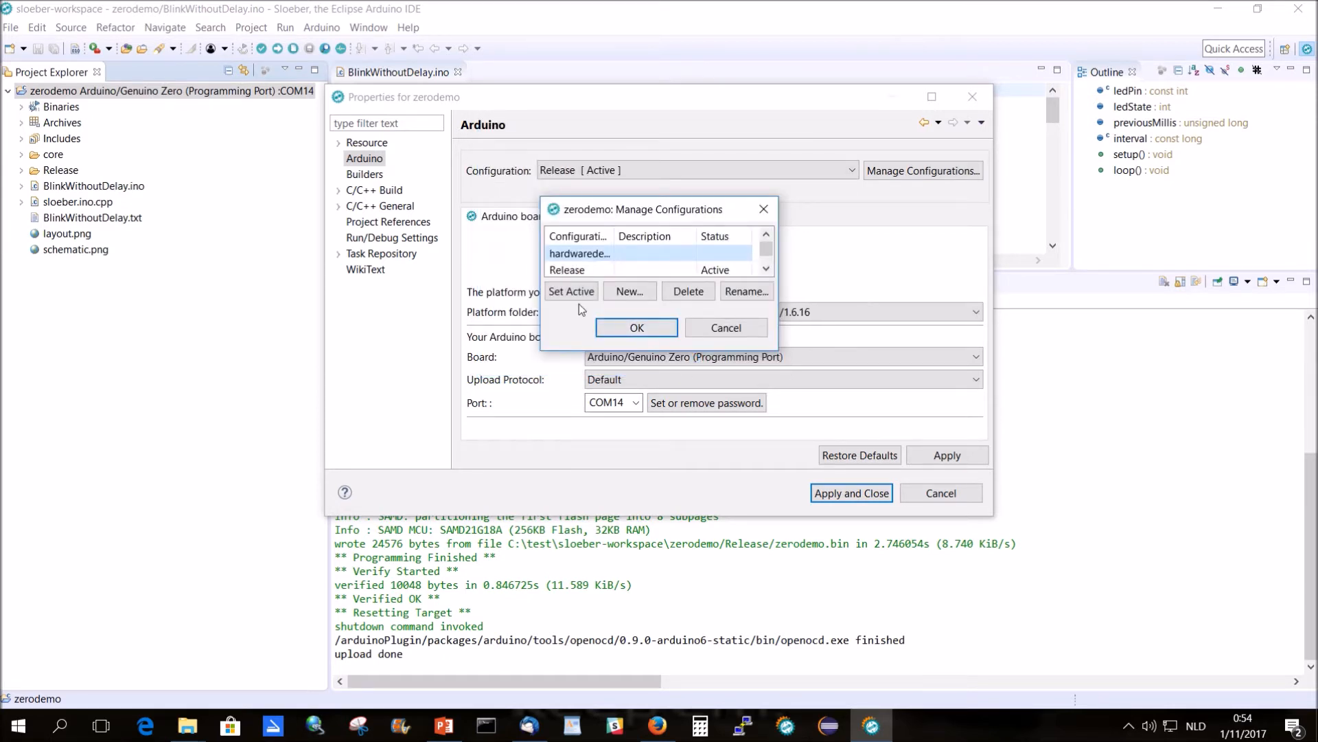
left_click(636, 327)
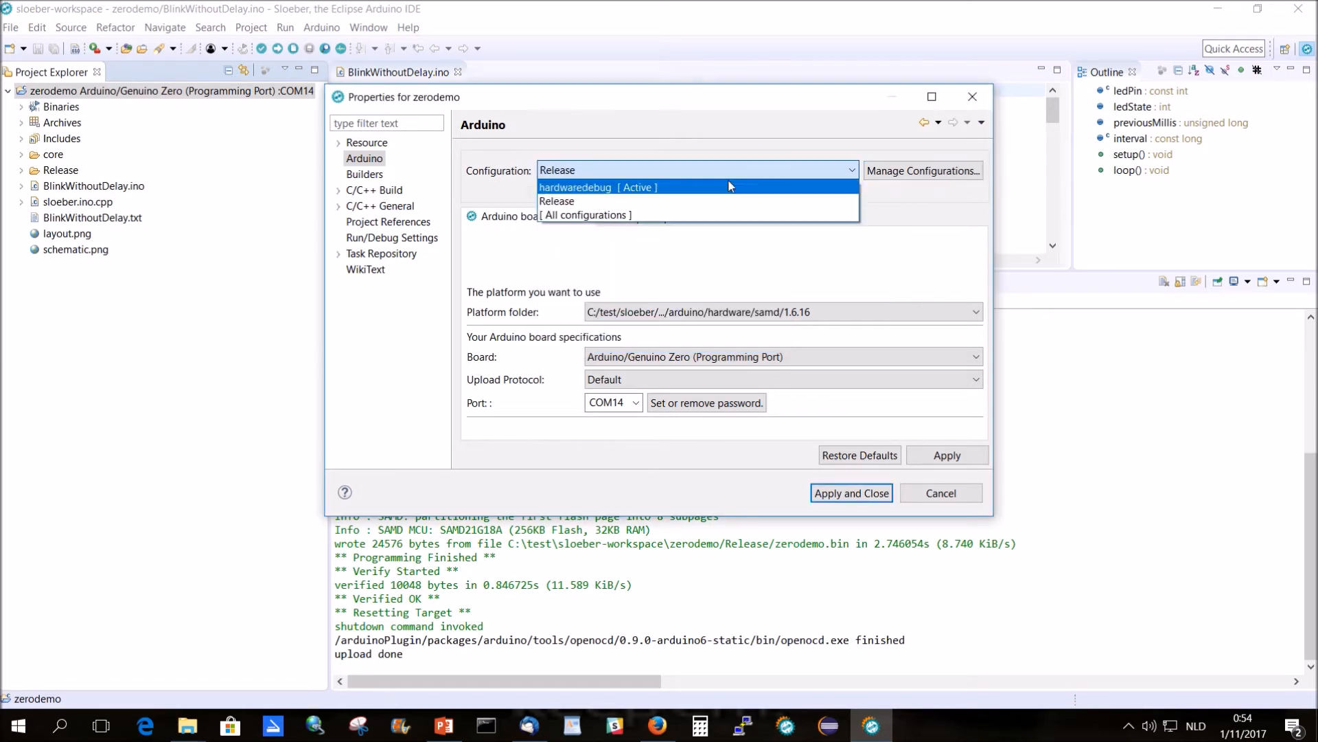
- For hardwaredebug, choose Jantje's samd 1.0.0 platform and the Arduino/Genuino Zero debug board, then apply
left_click(597, 187)
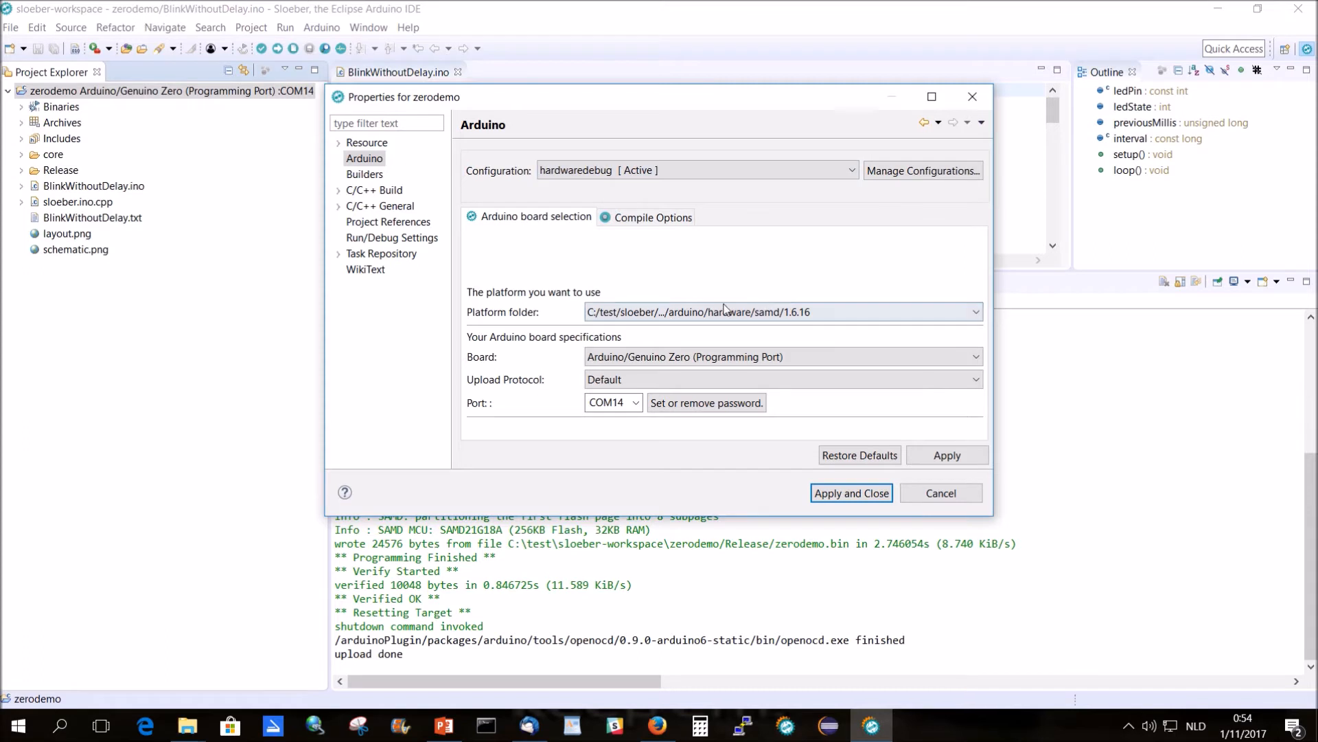
left_click(975, 312)
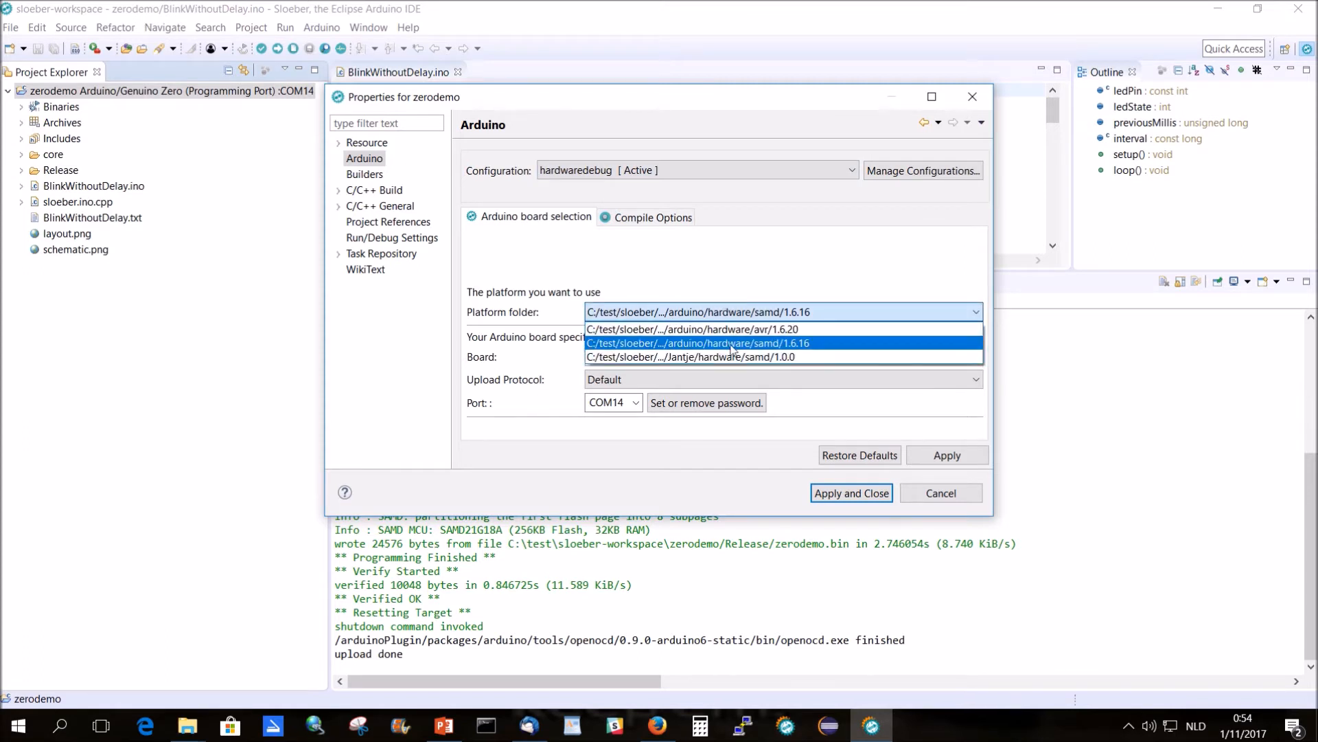
left_click(689, 357)
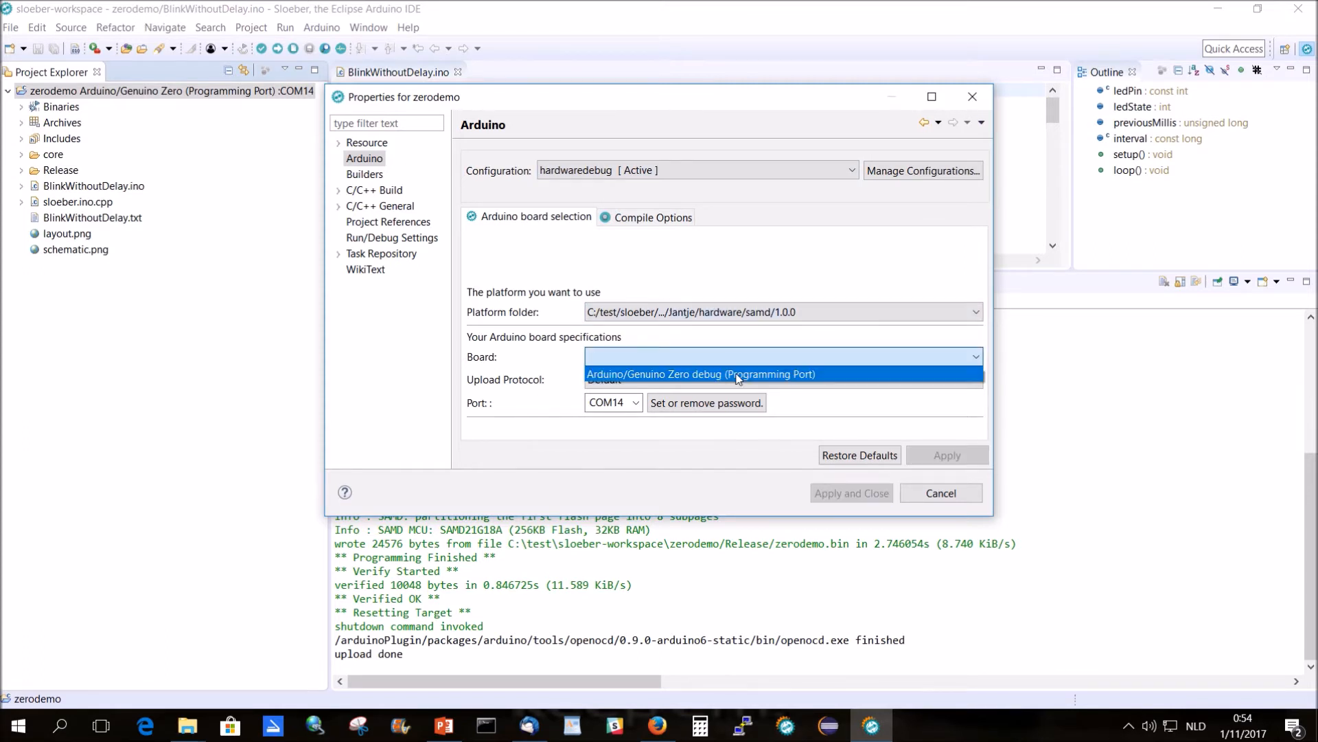
left_click(701, 374)
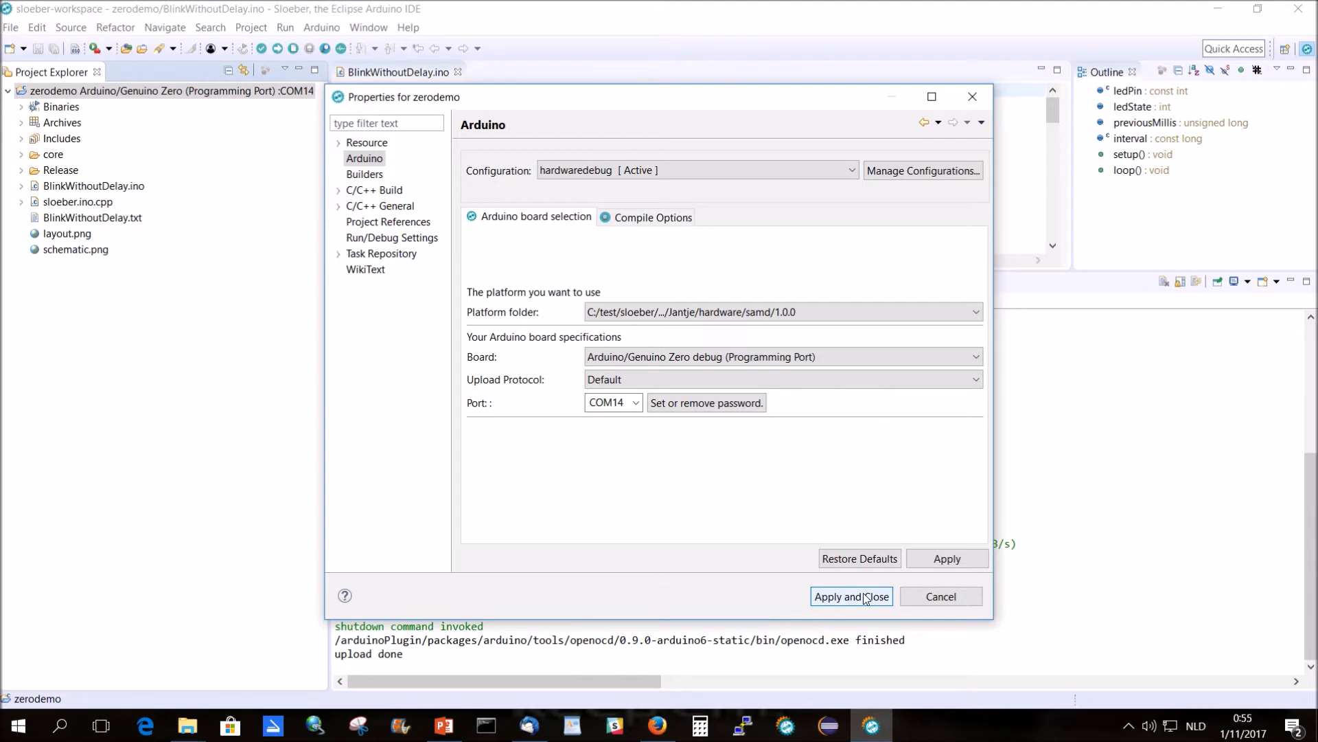
left_click(850, 594)
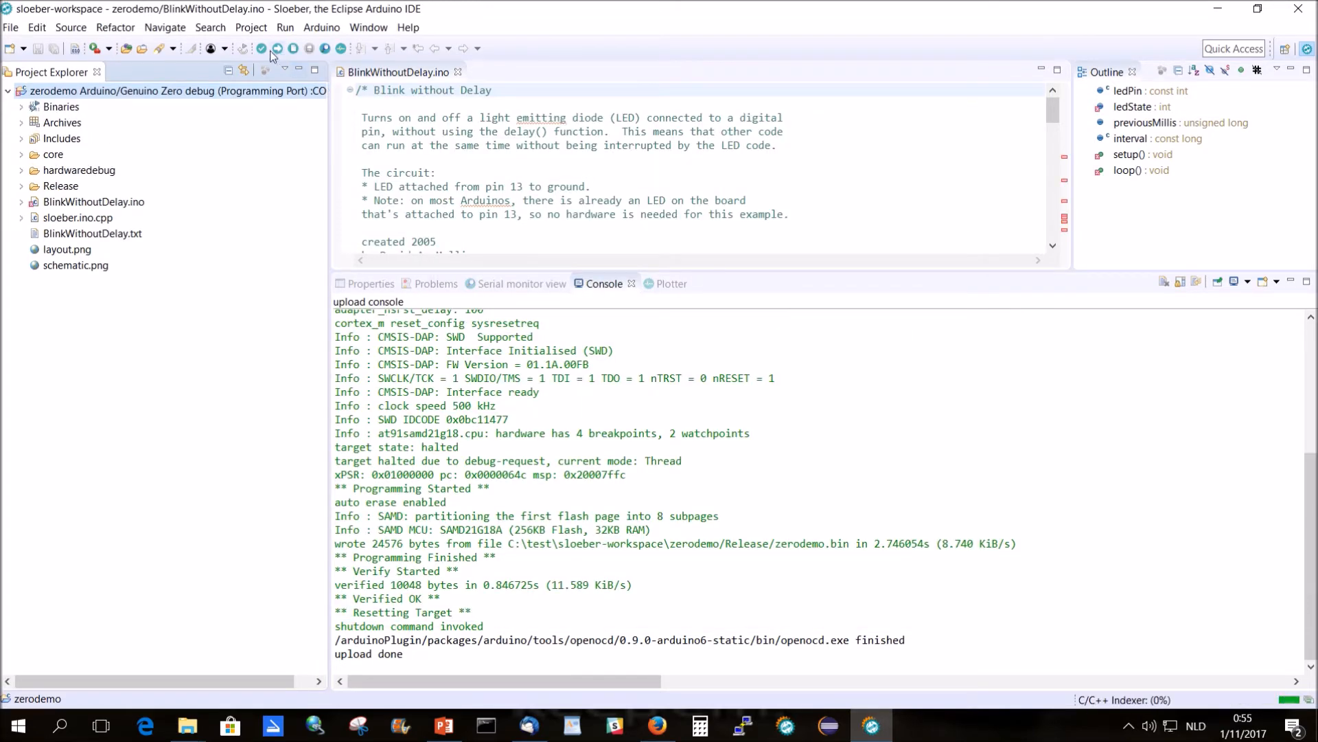
mouse_move(261, 48)
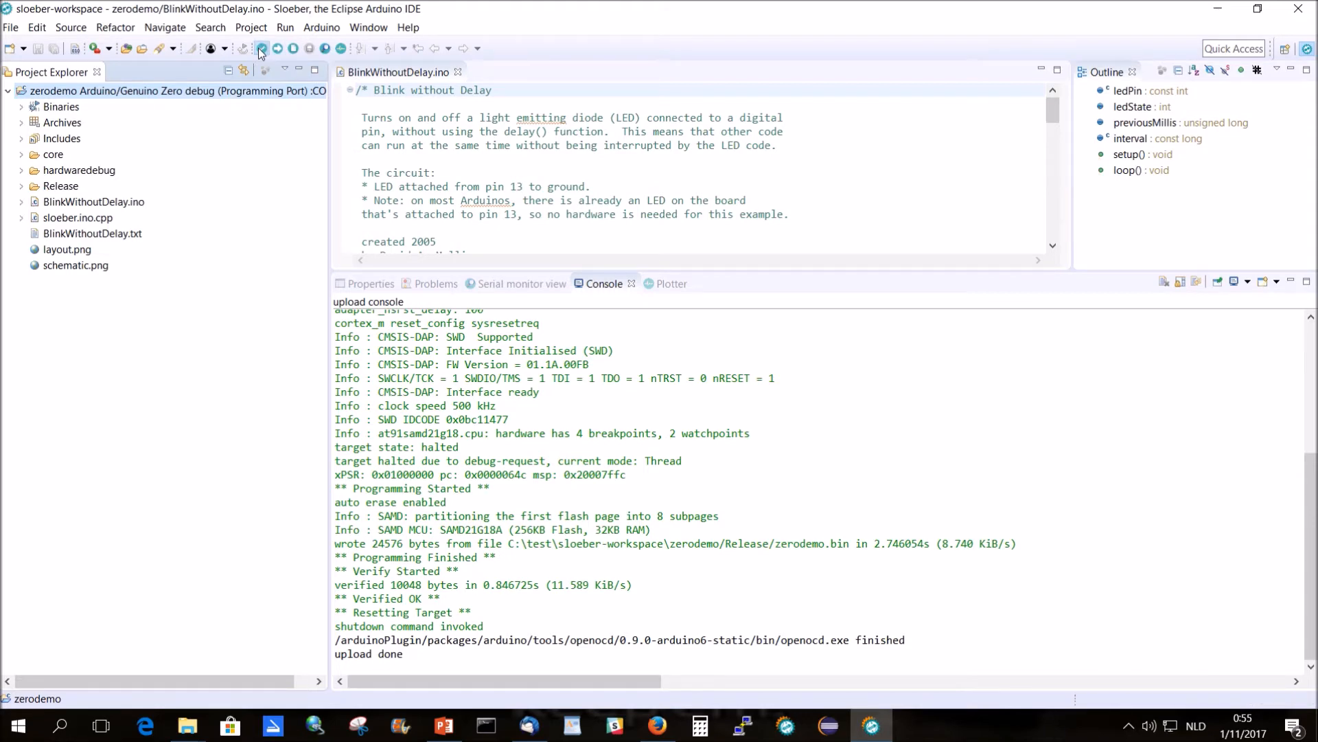
- Build zerodemo with Verify and inspect the hardwaredebug and Release build folders
left_click(261, 48)
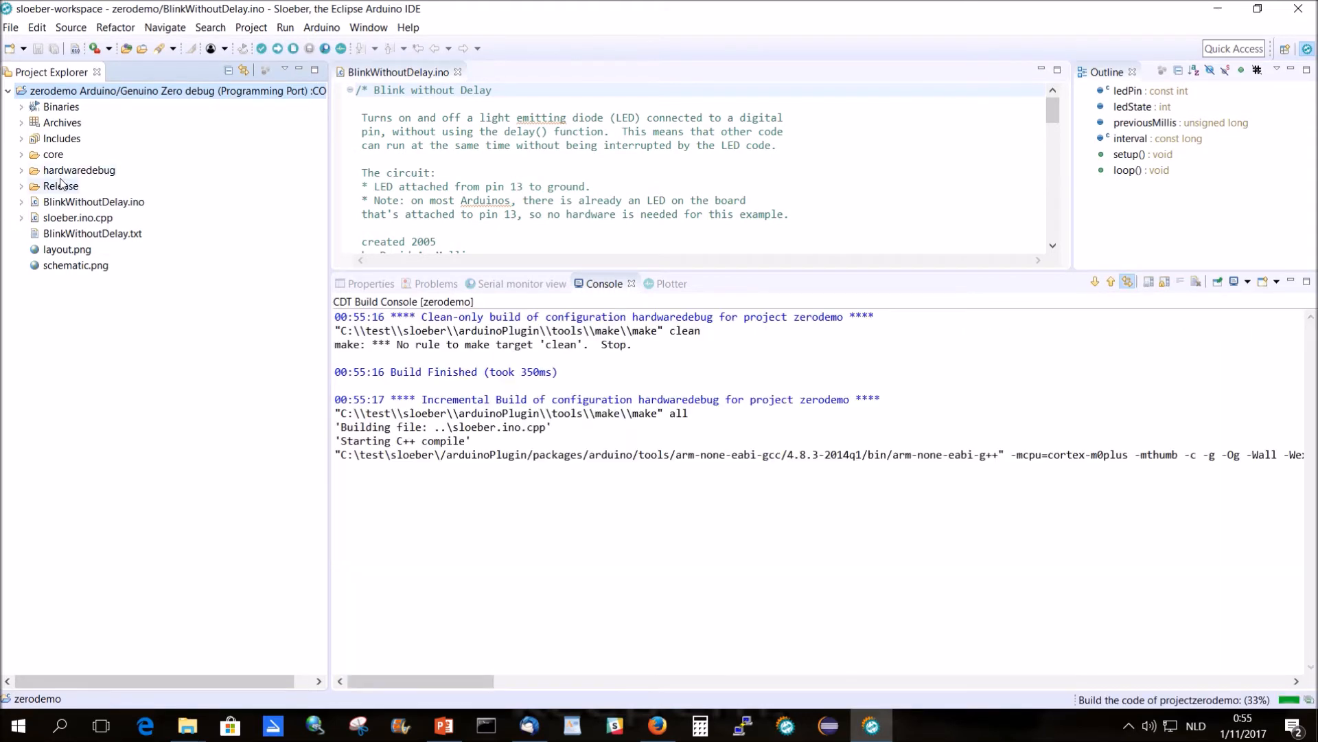
left_click(80, 170)
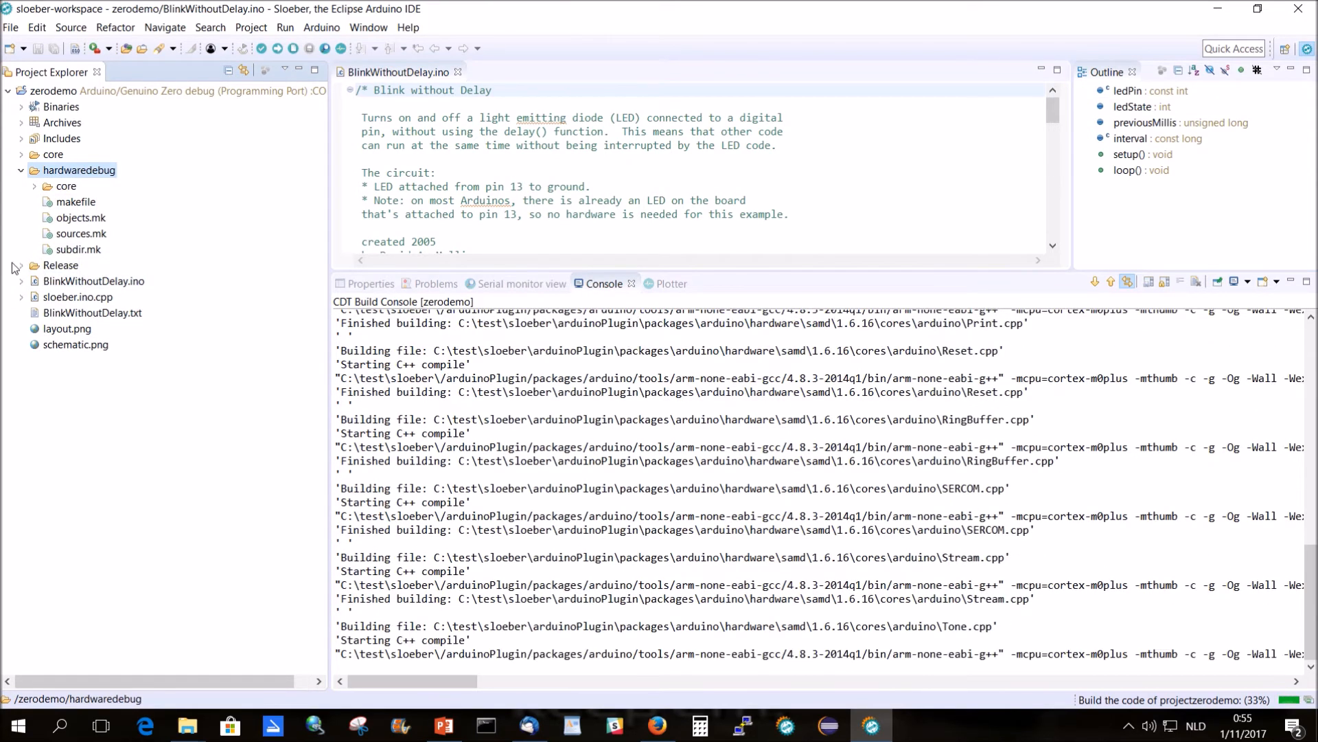
left_click(21, 265)
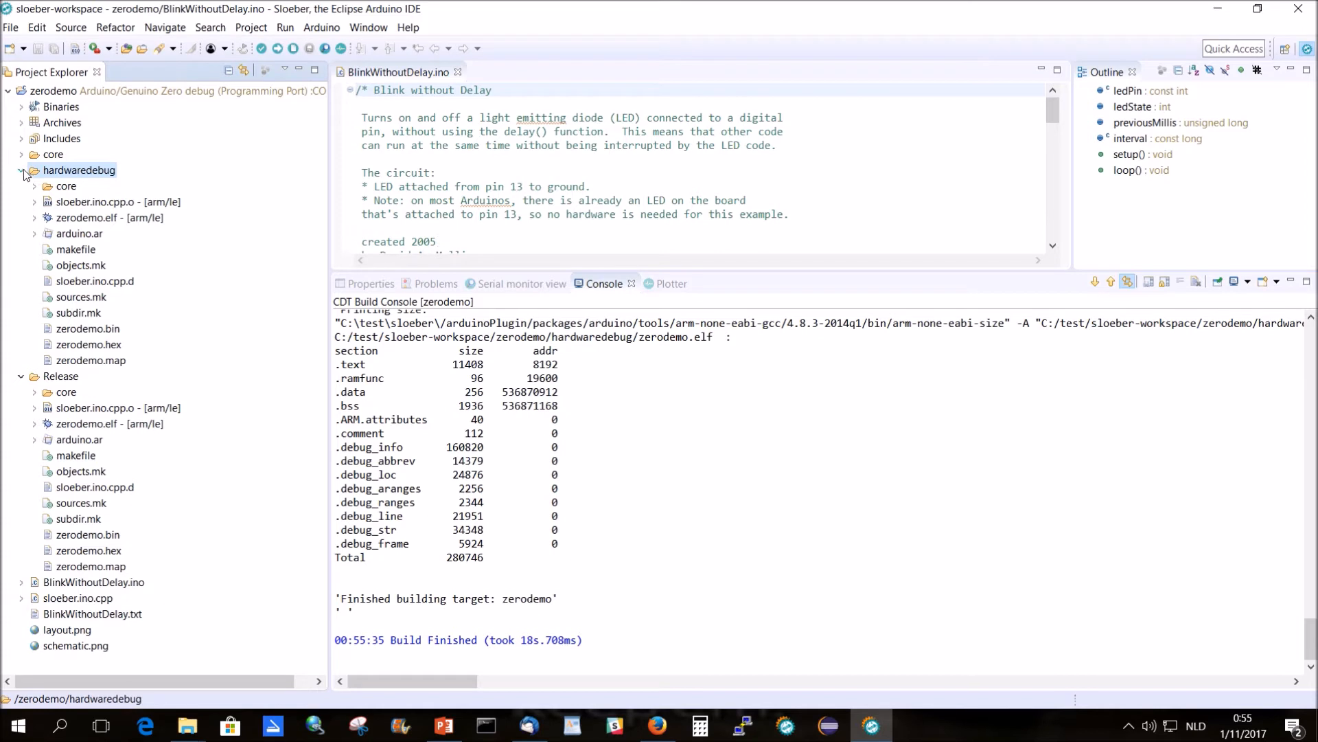
left_click(20, 170)
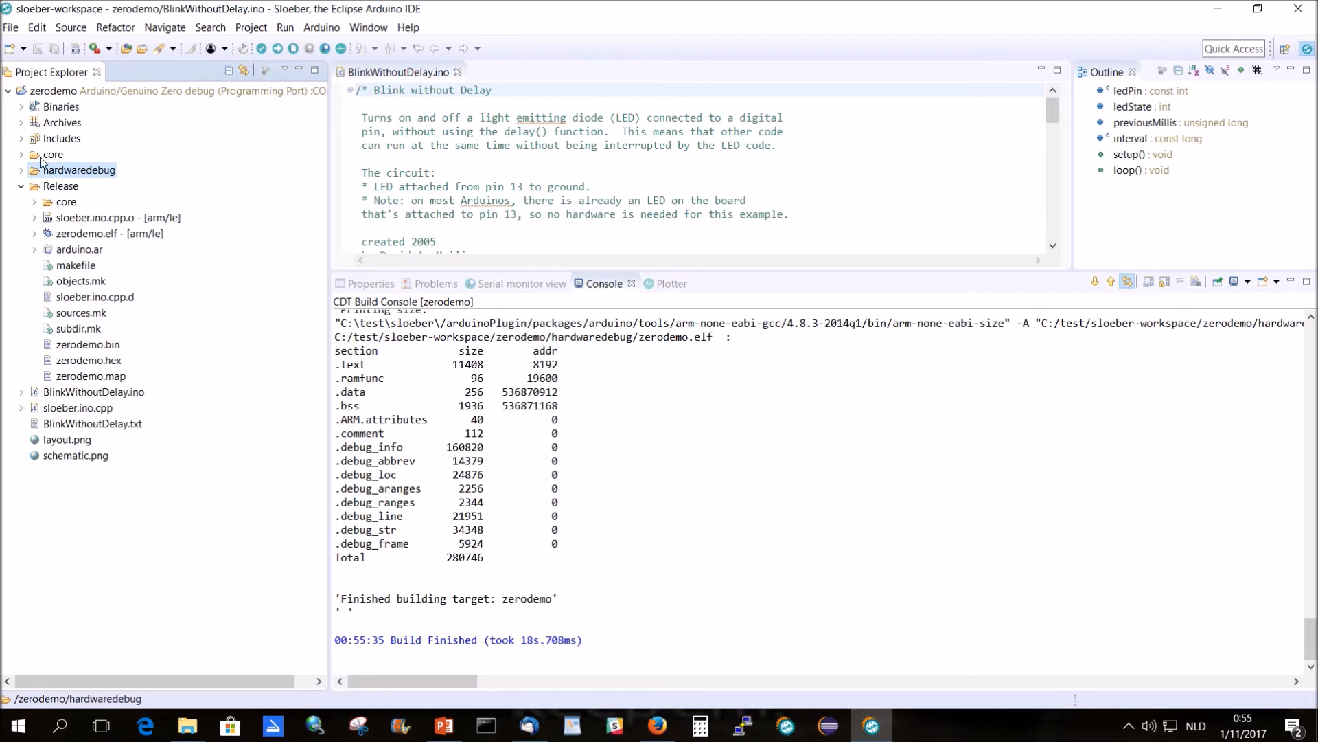
mouse_move(277, 48)
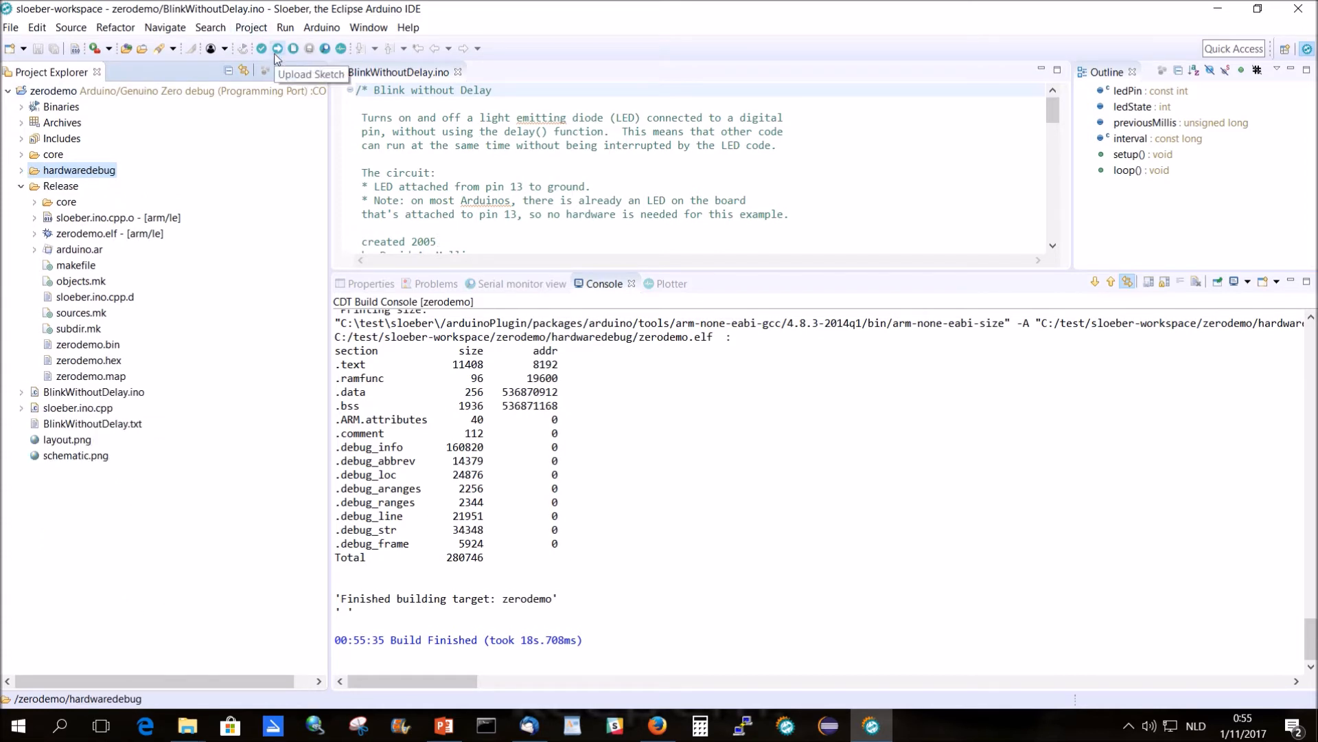
- Upload the hardwaredebug zerodemo.bin to the board until upload done
left_click(277, 48)
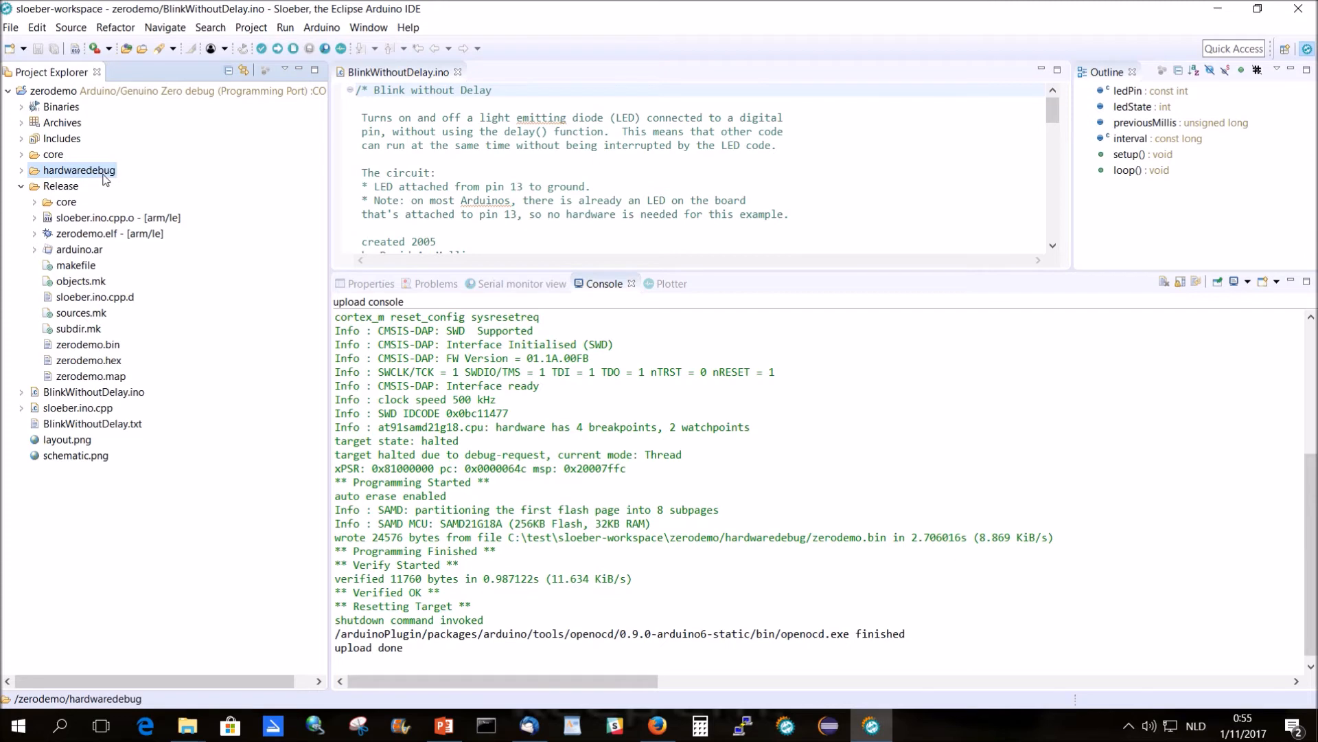
right_click(80, 170)
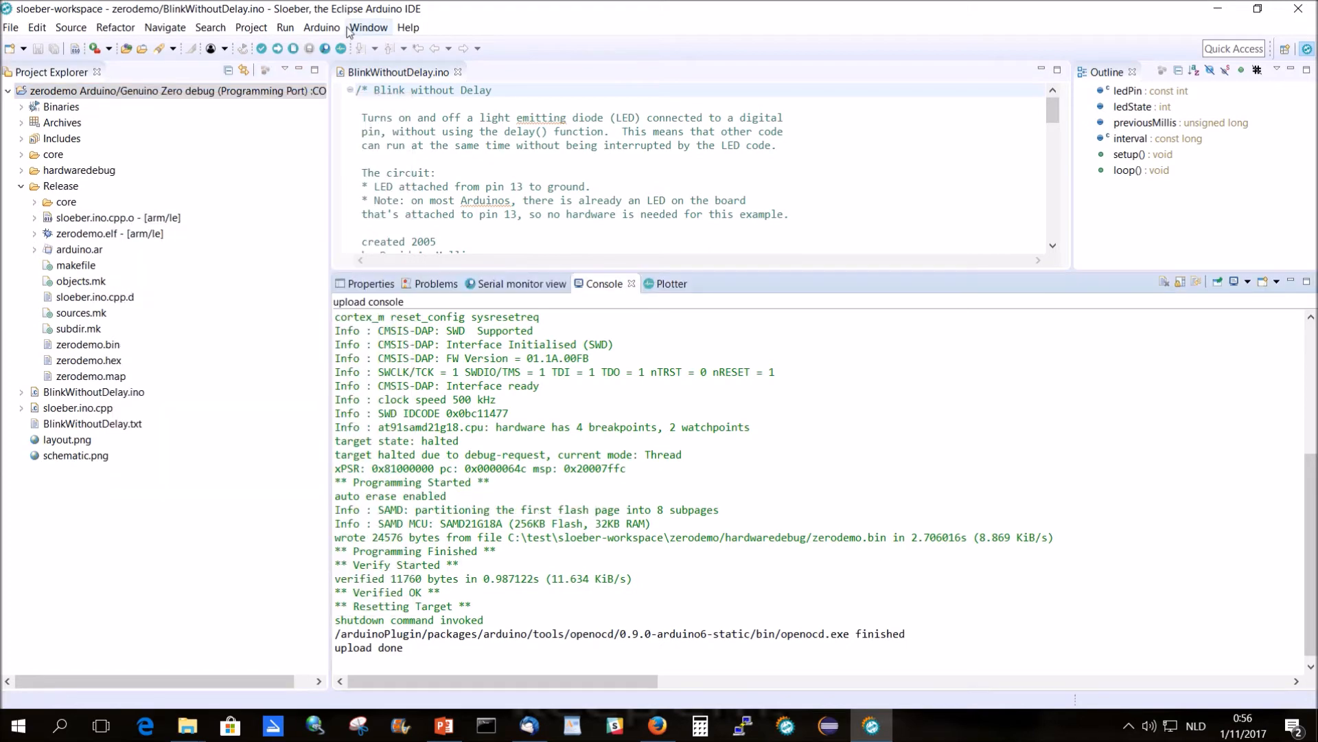
- Check Preferences > Run/Debug > OpenOCD showing openocd.exe as Executable, then switch to Firefox
left_click(368, 28)
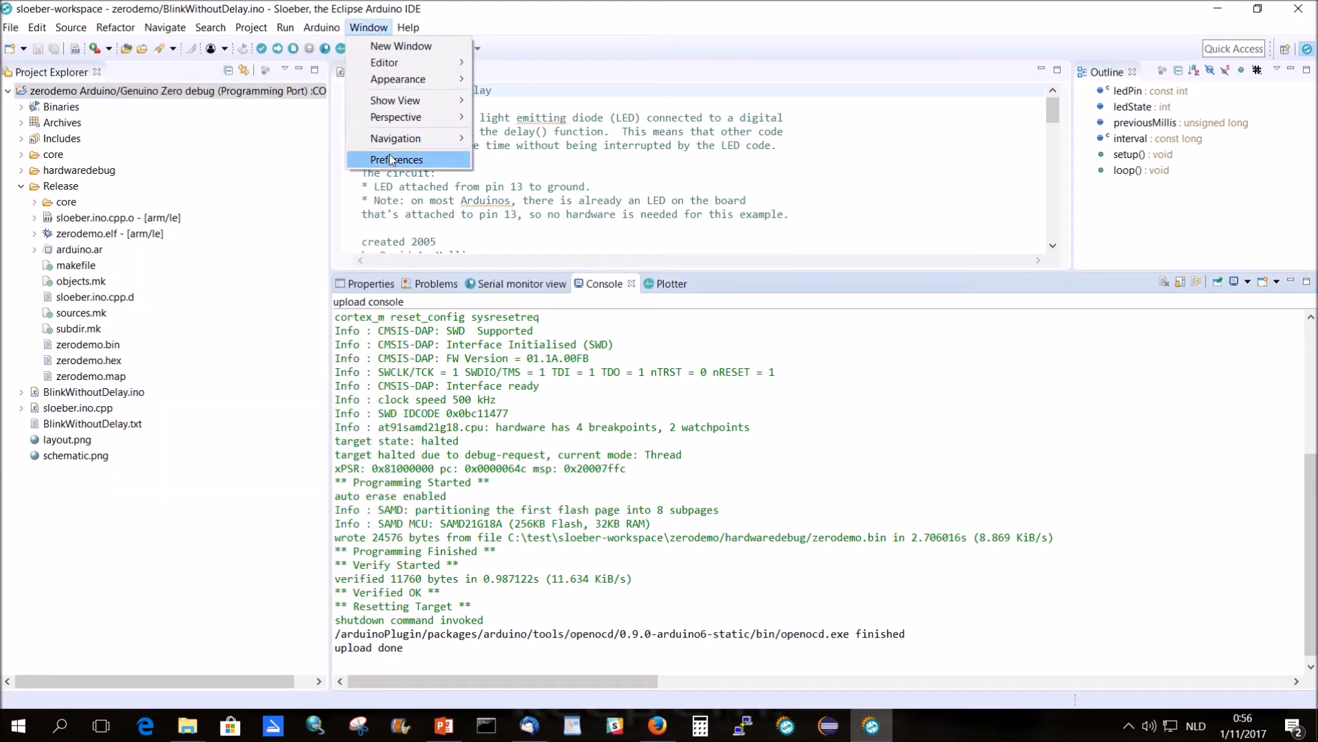
left_click(395, 159)
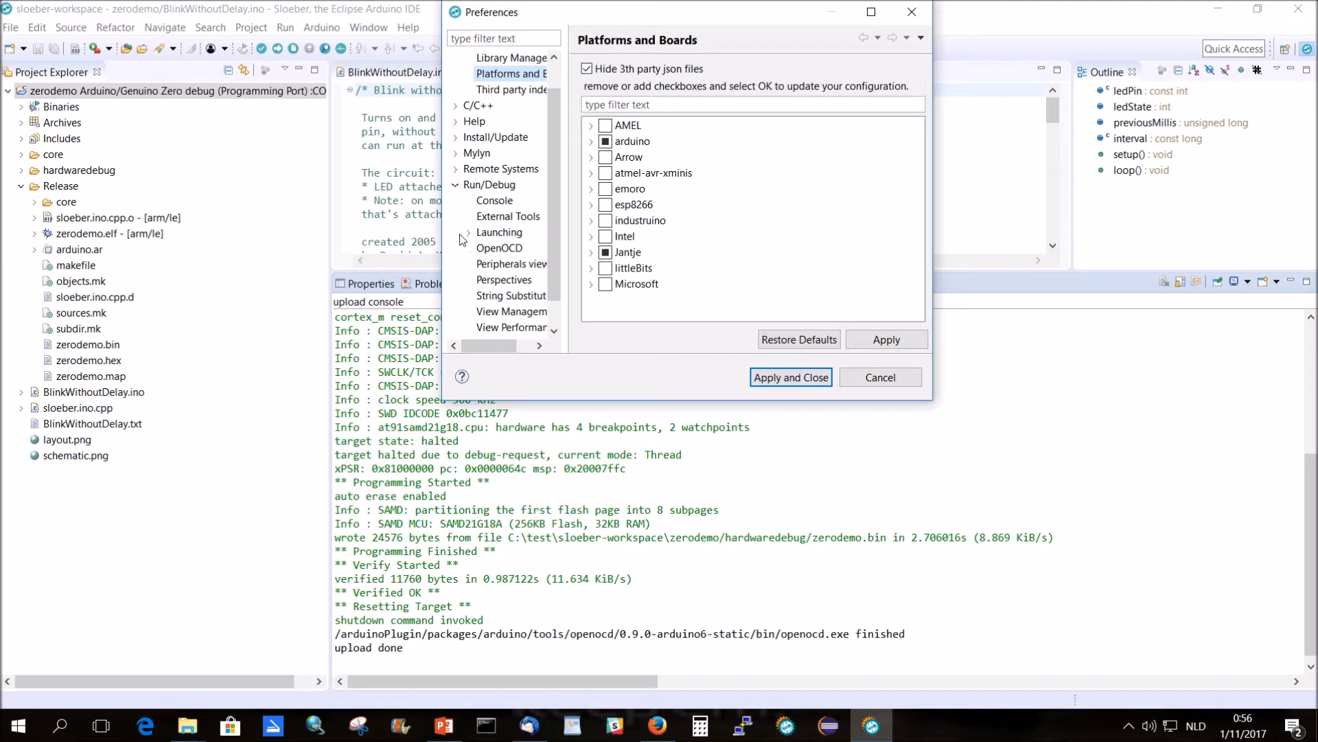
left_click(498, 247)
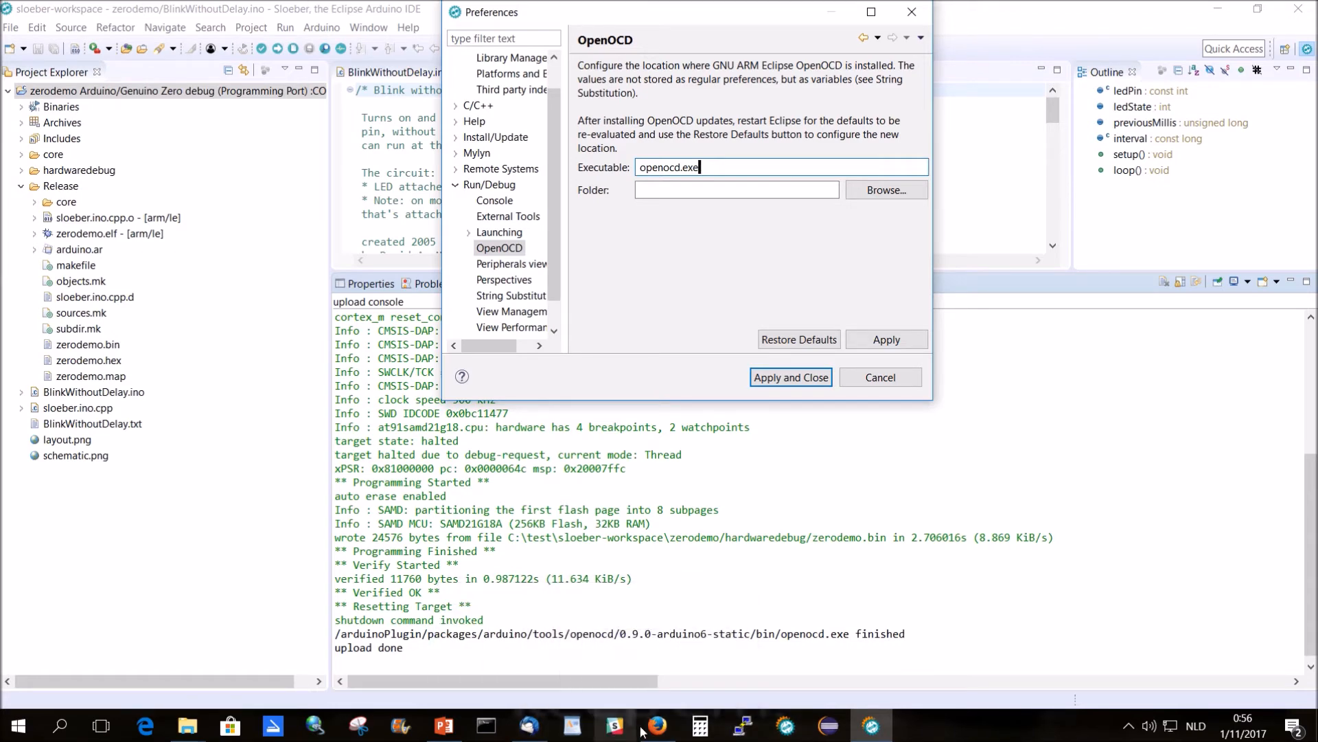
left_click(658, 725)
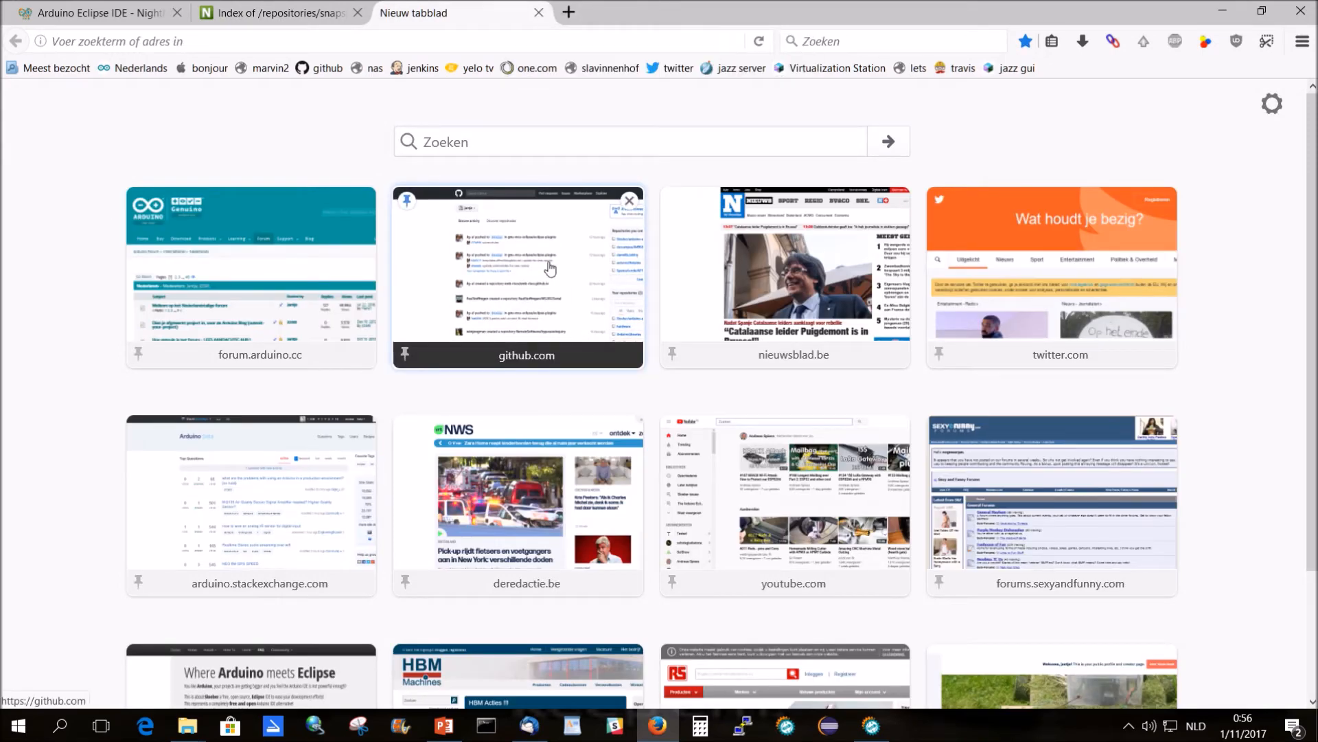
- Navigate GitHub's jantje hardware repository to jantje > samd and view its read.me
left_click(518, 278)
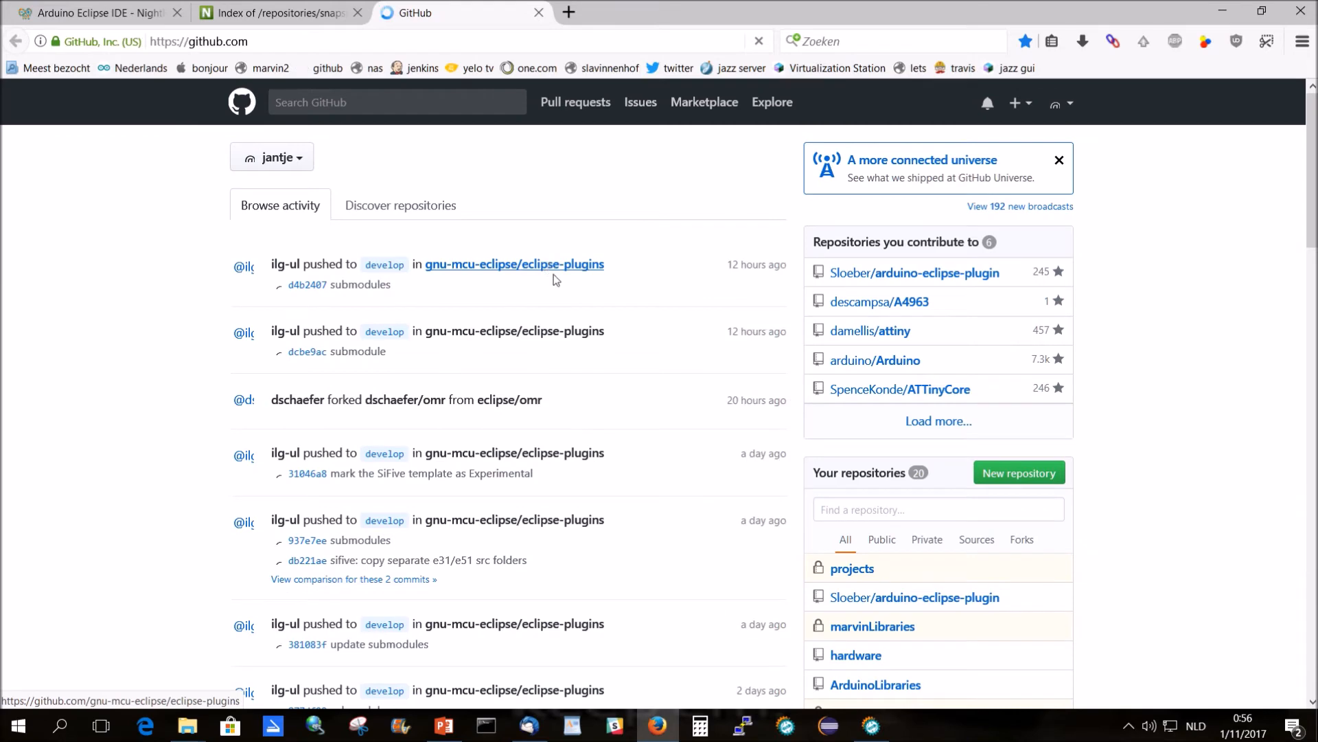
scroll("down", 3)
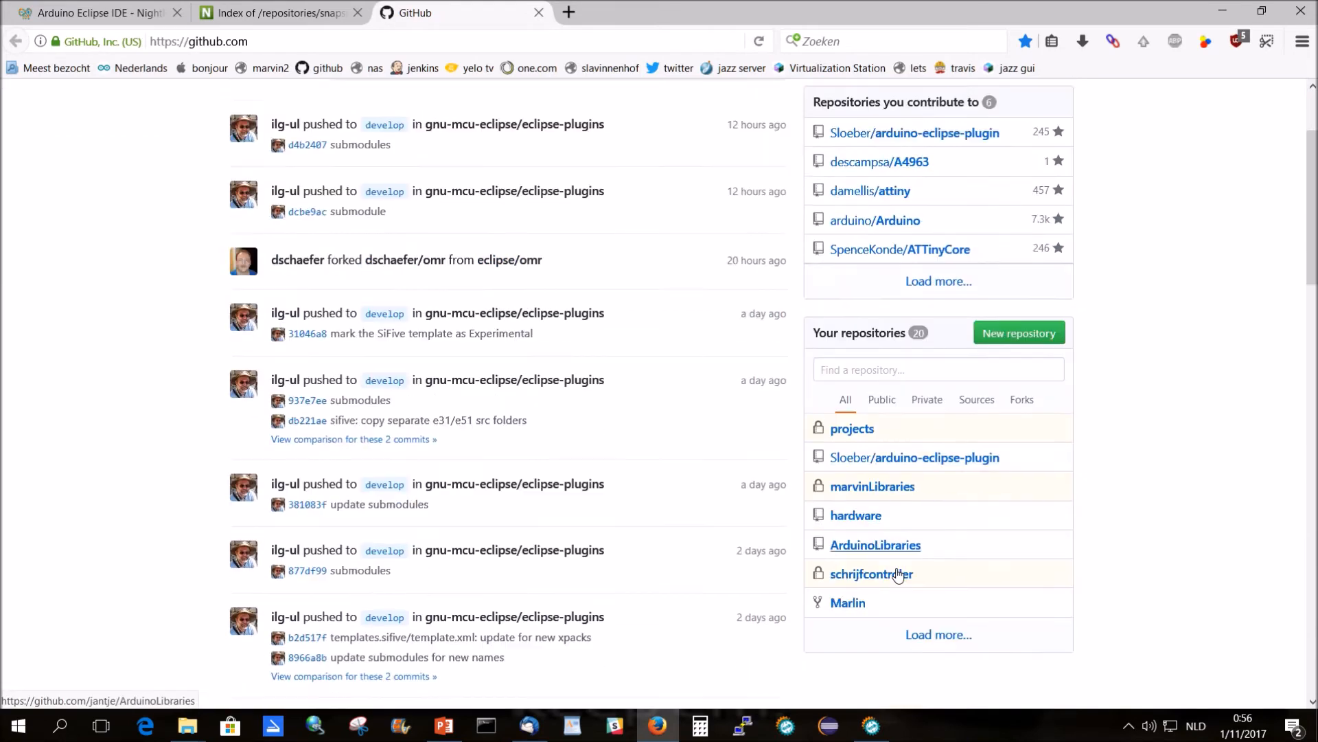
left_click(856, 515)
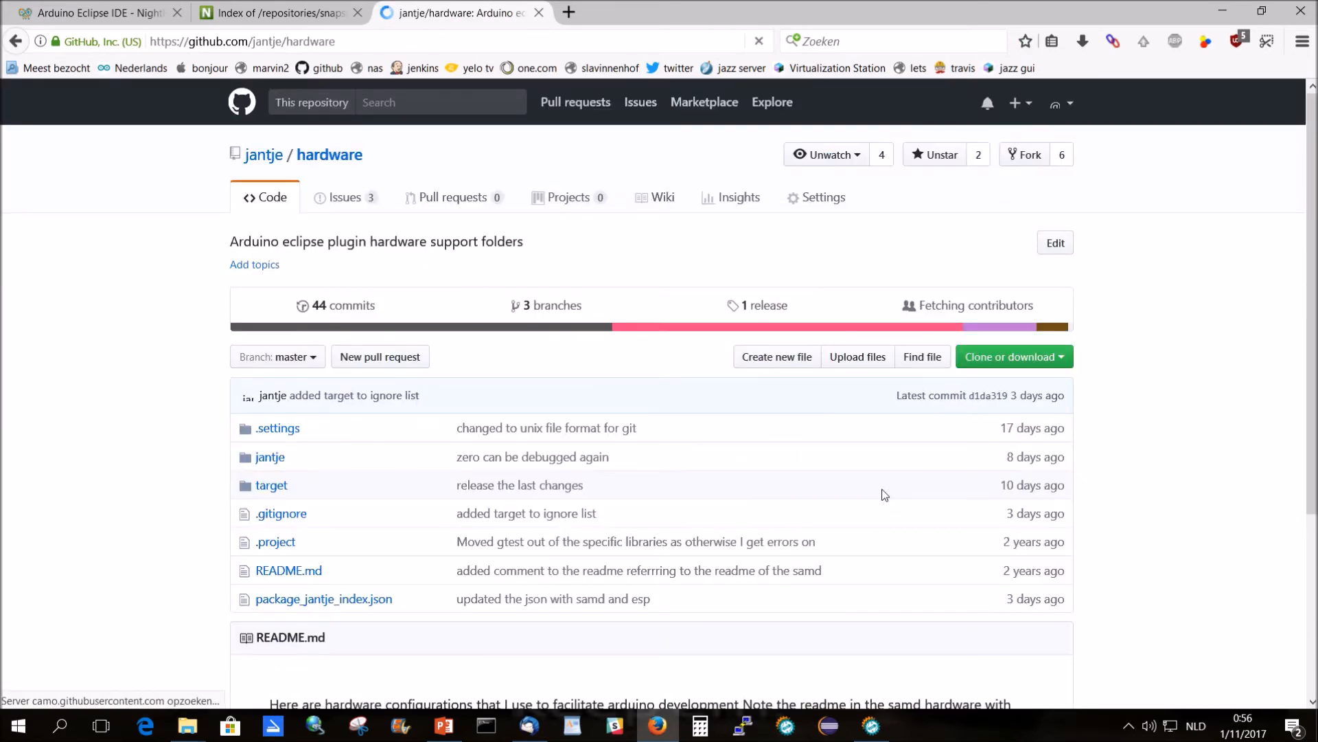
left_click(271, 456)
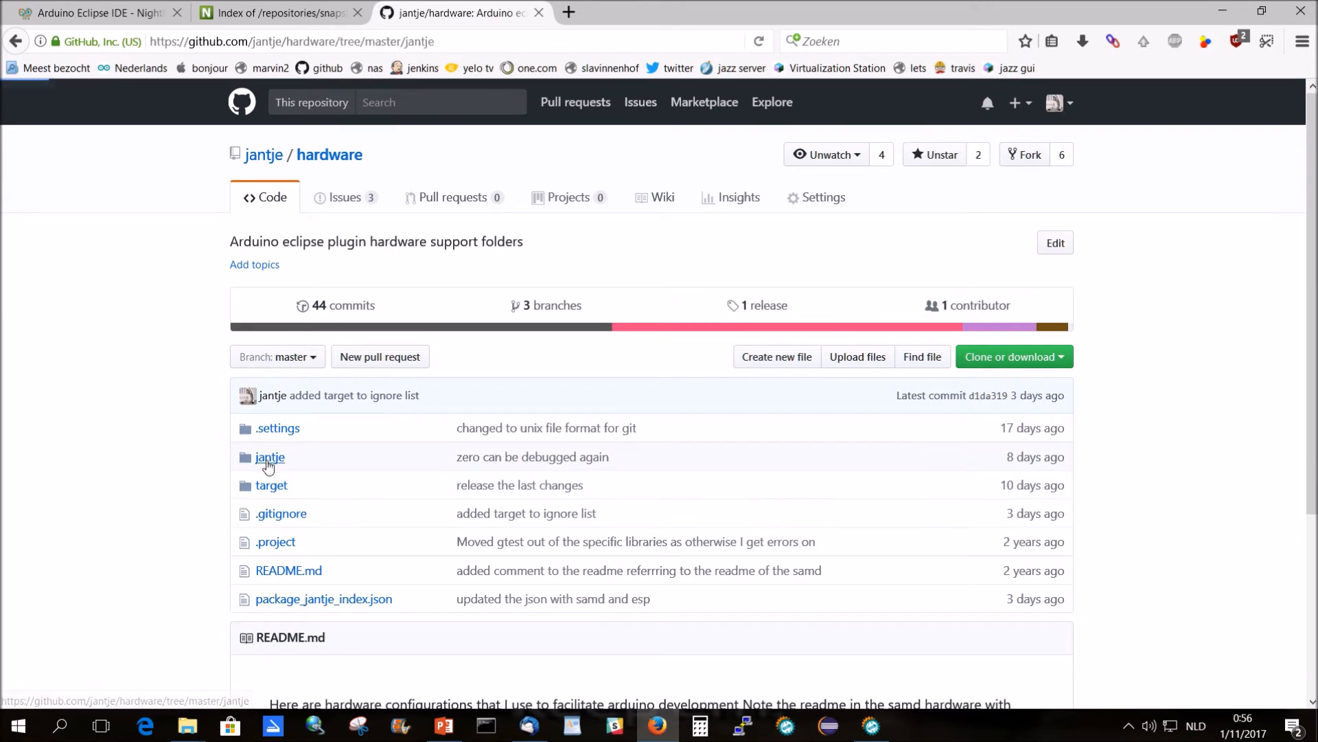
left_click(270, 456)
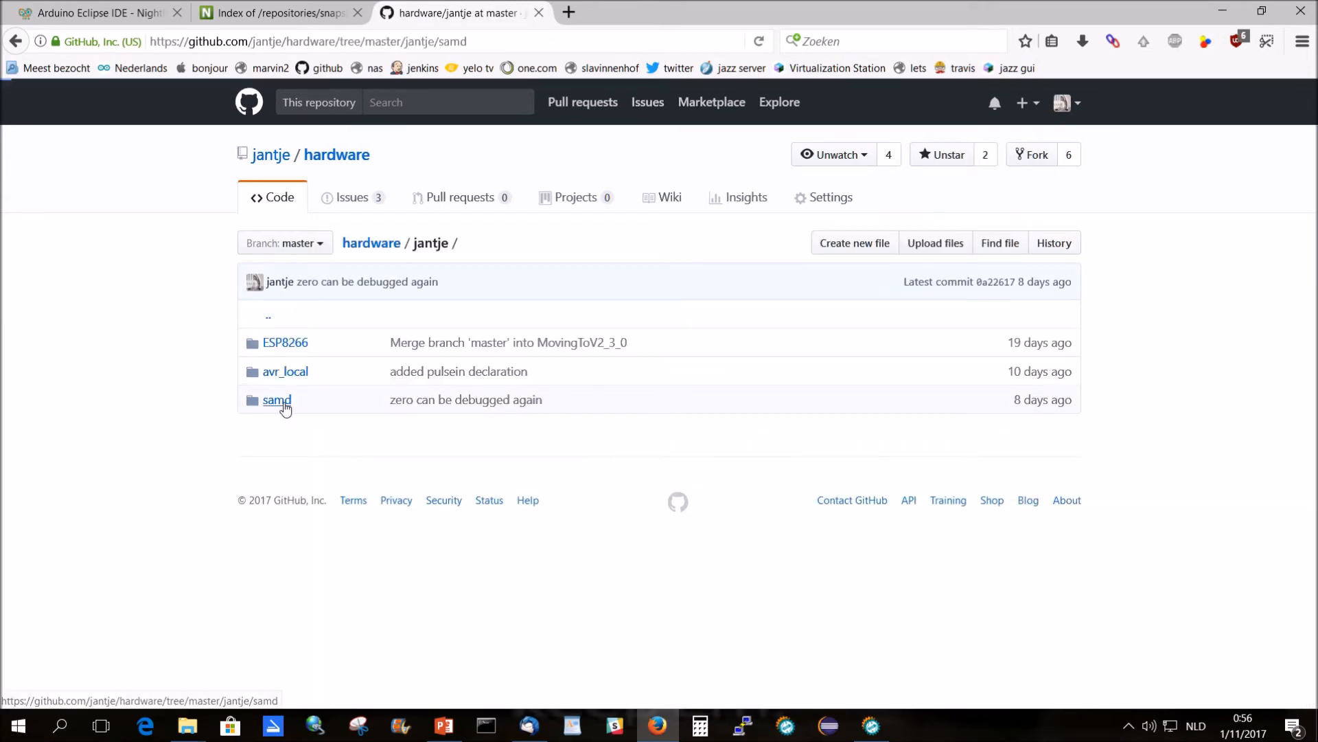
left_click(276, 399)
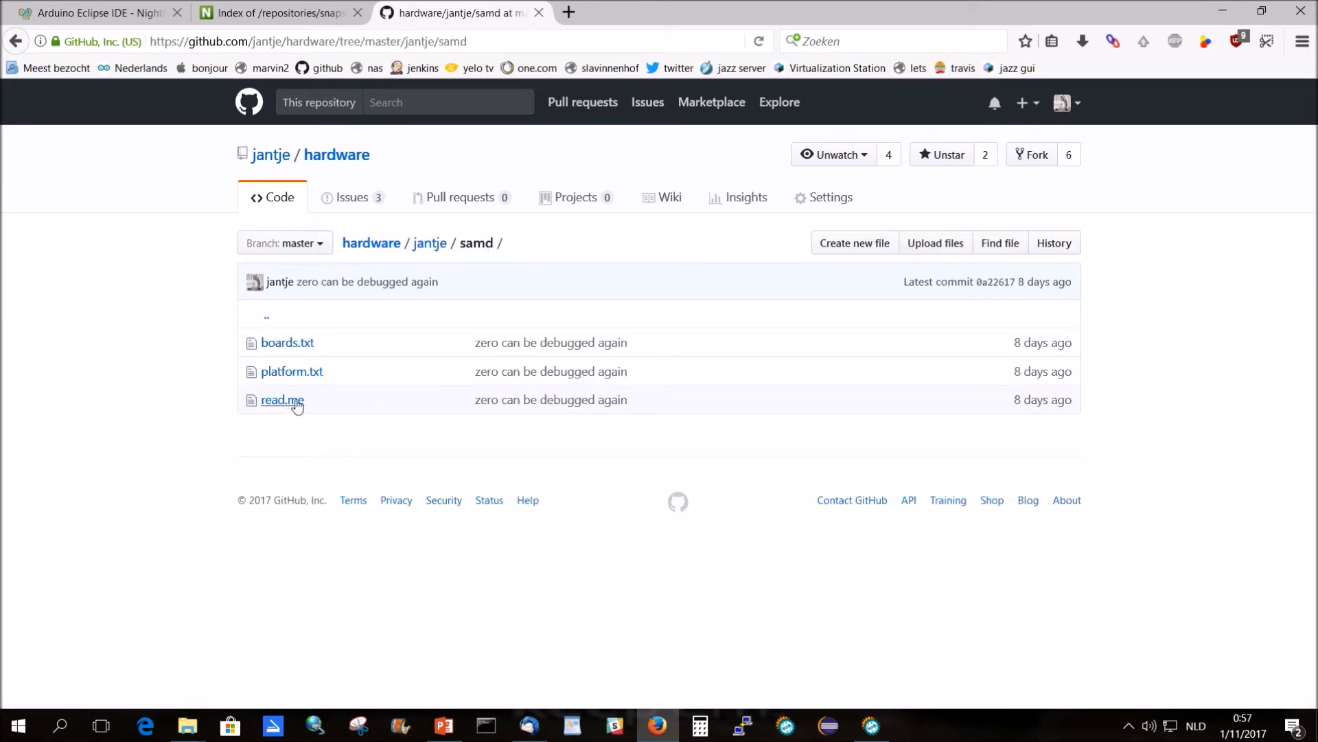
left_click(283, 400)
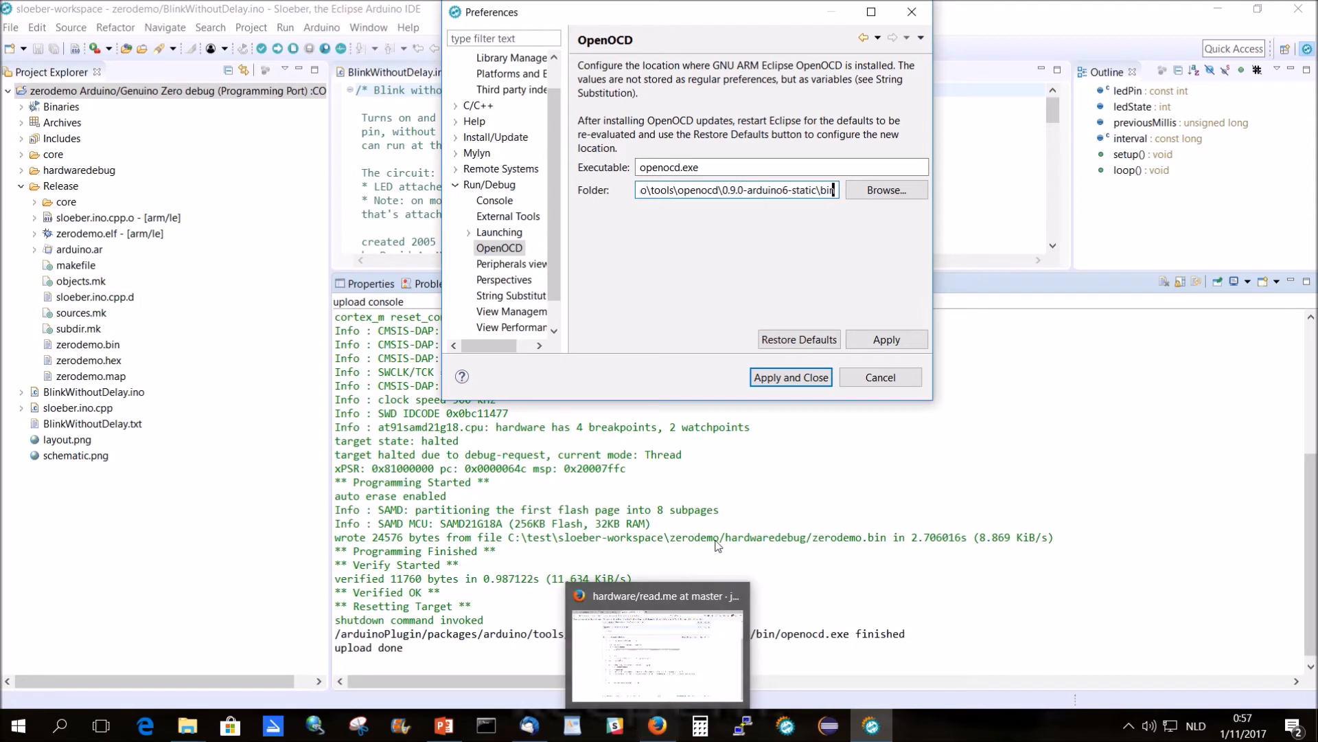
- Close the OpenOCD preferences and create a new GDB OpenOCD Debugging configuration for zerodemo
left_click(788, 376)
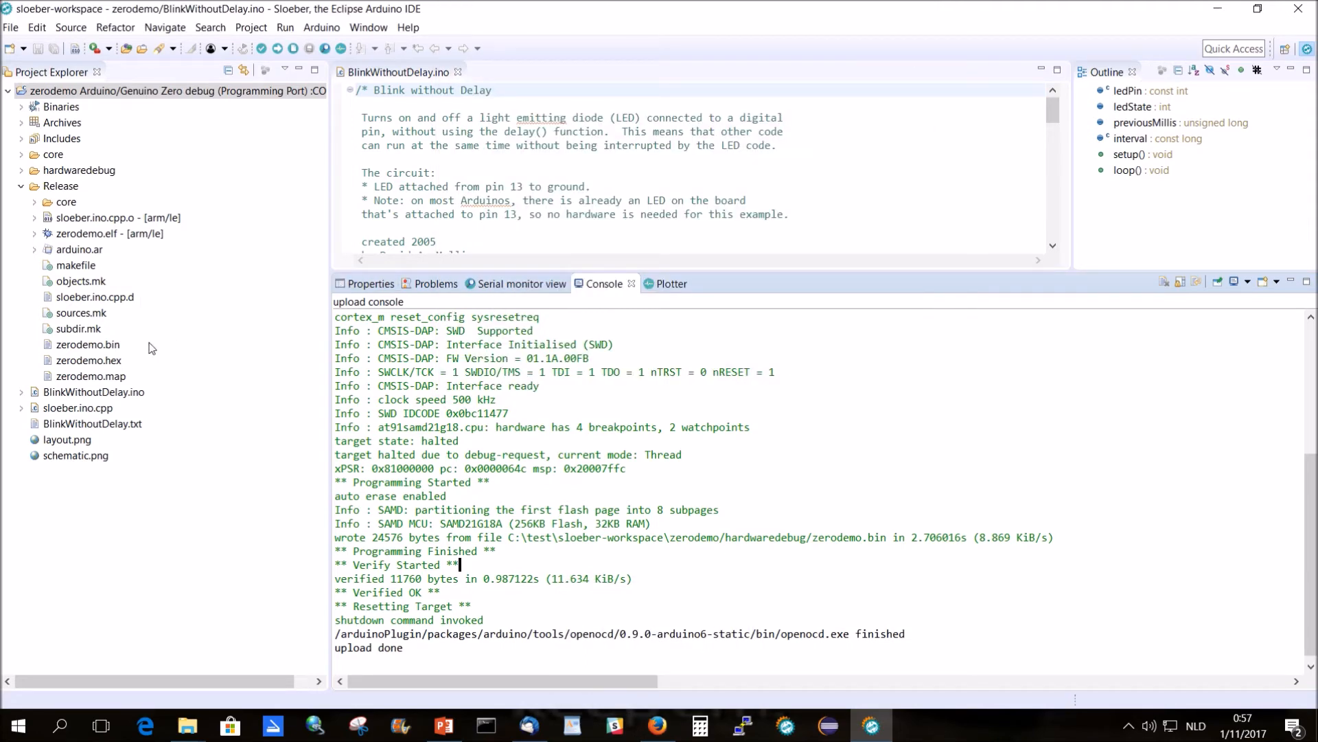
right_click(126, 91)
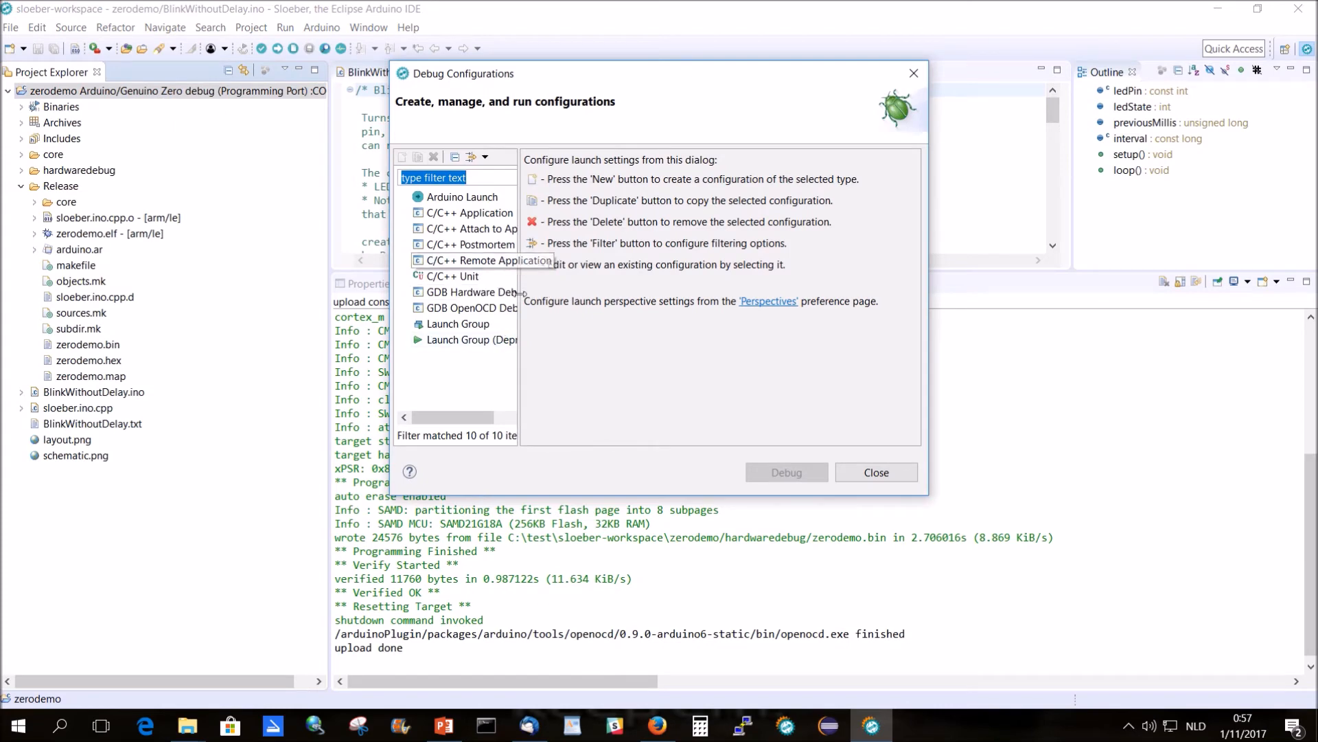
left_click(467, 306)
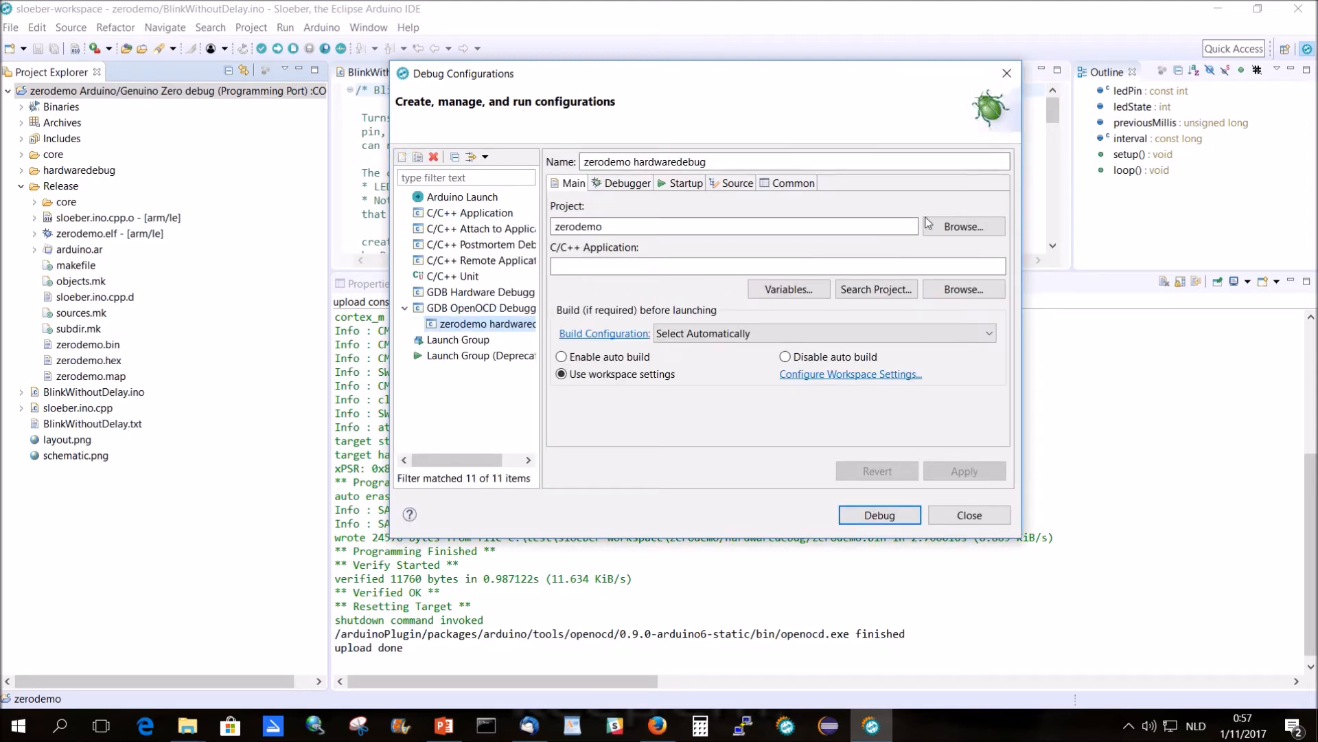
left_click(774, 265)
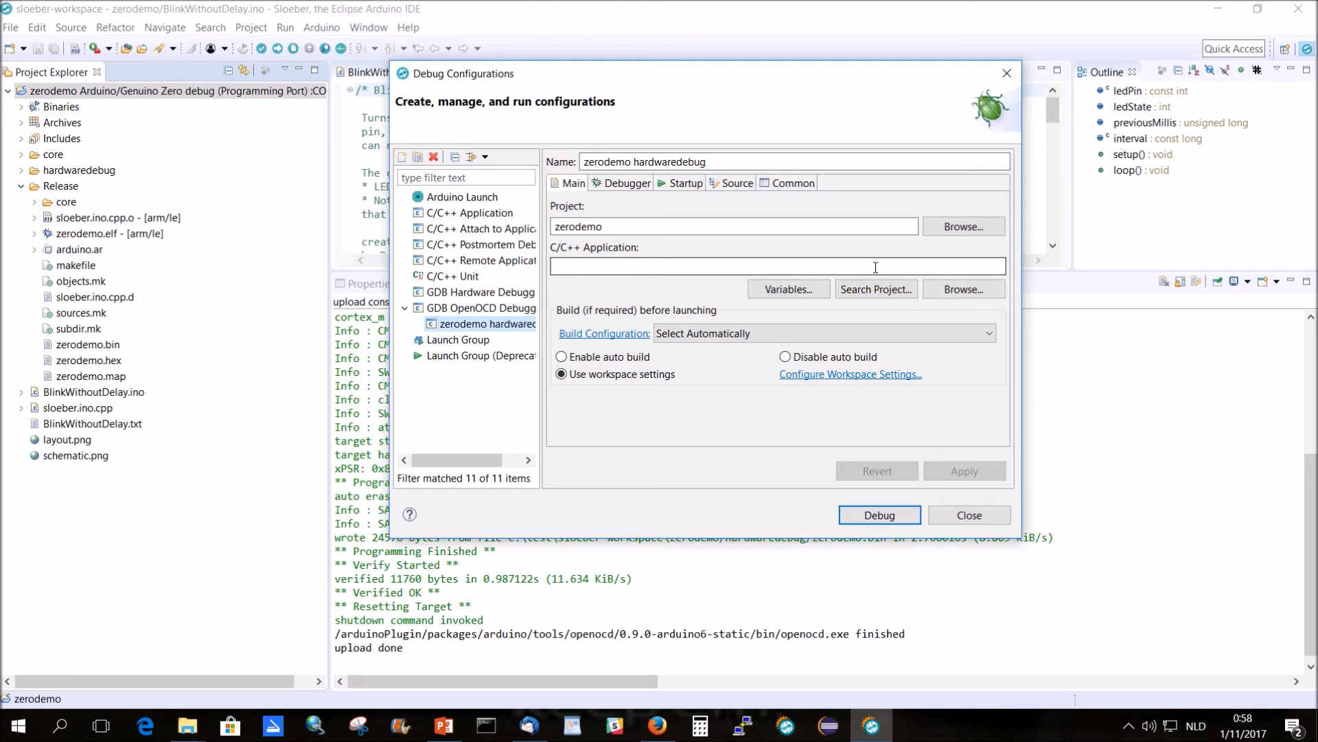
left_click(775, 265)
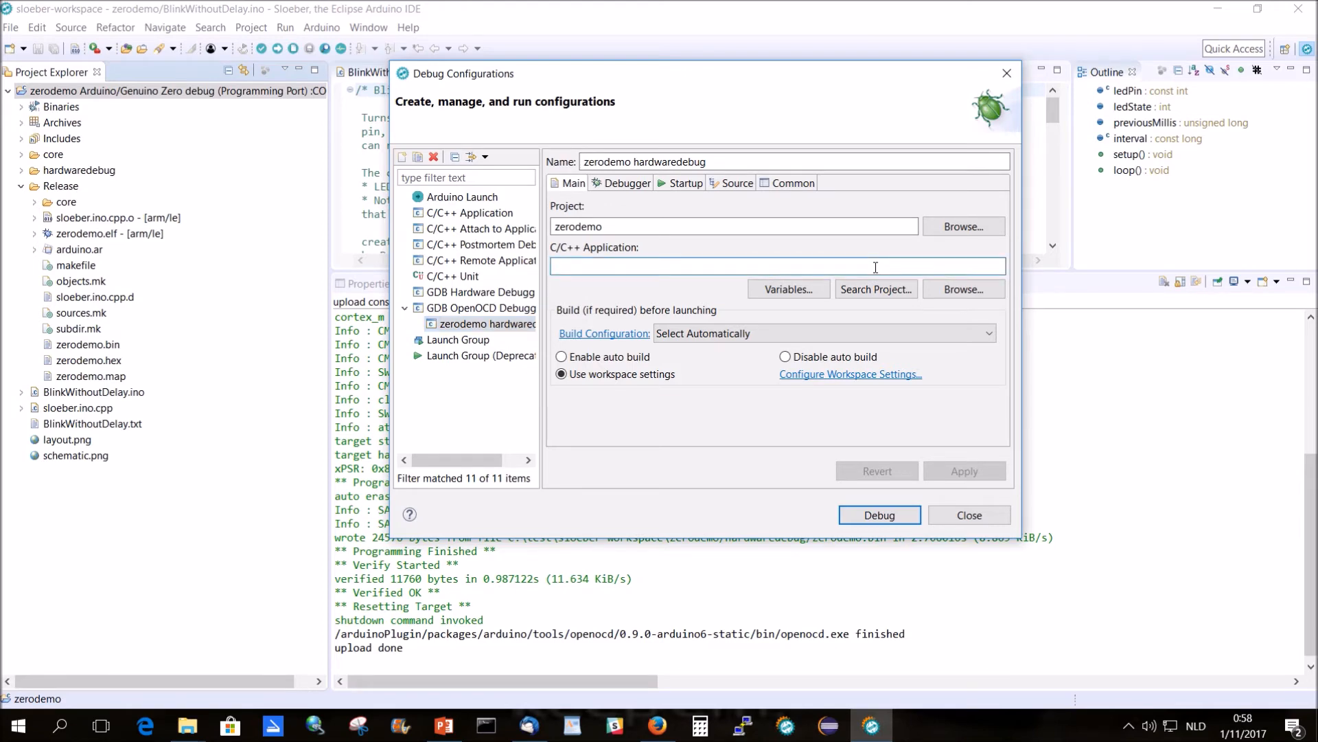
- Set the application to hardwaredebug/zerodemo.elf via Search Project and the build configuration to hardwaredebug
left_click(875, 289)
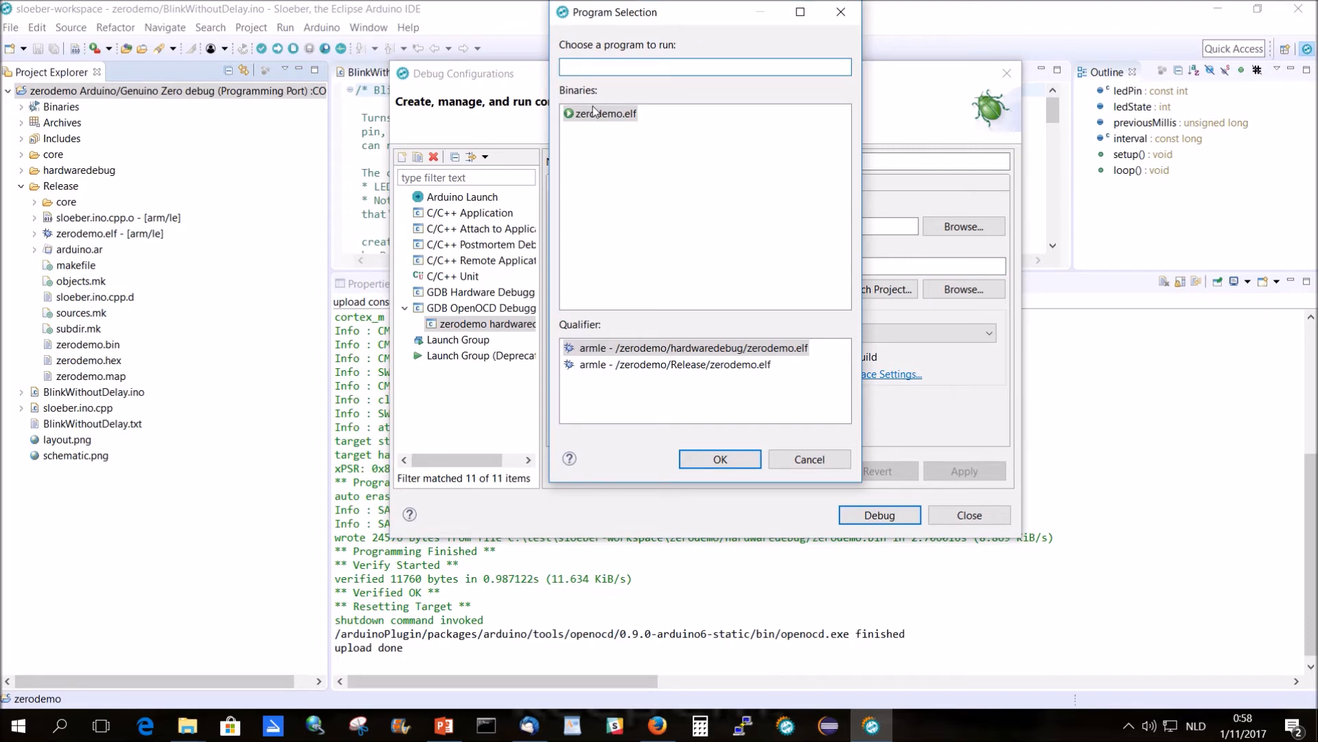
left_click(693, 348)
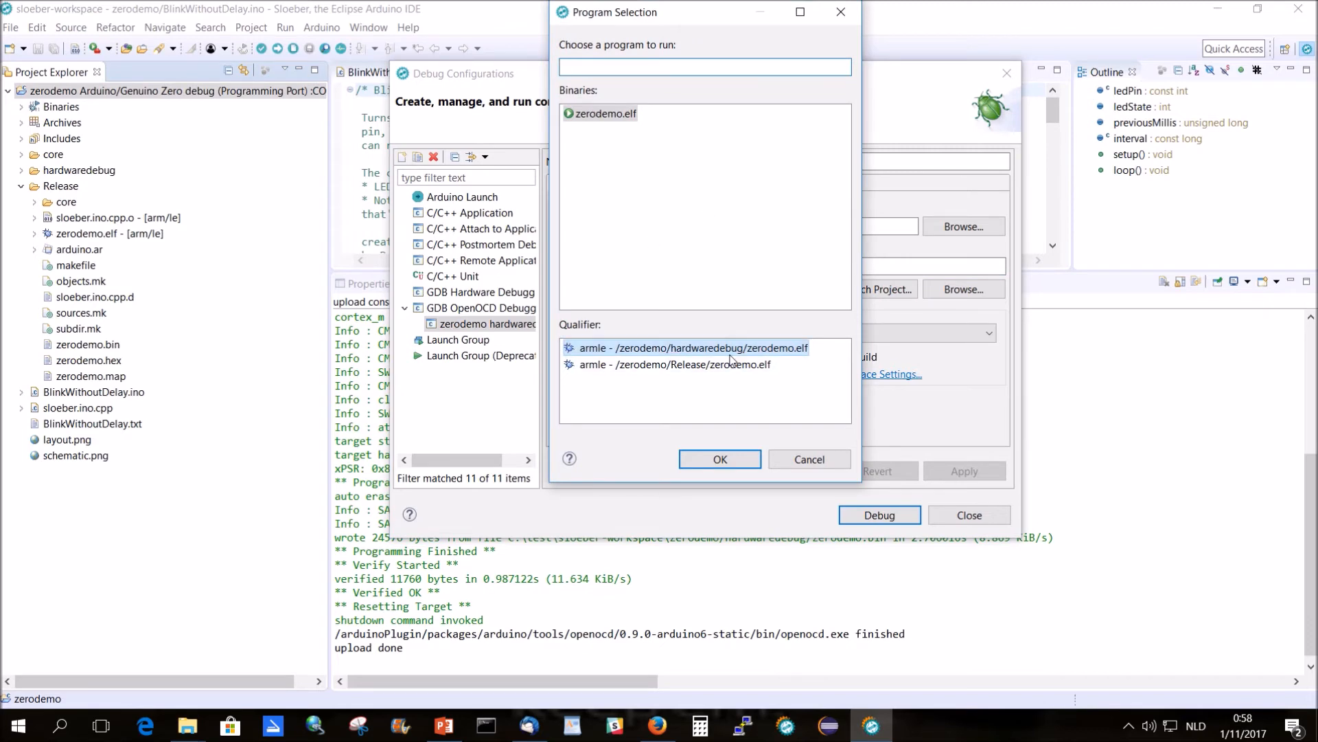
left_click(719, 459)
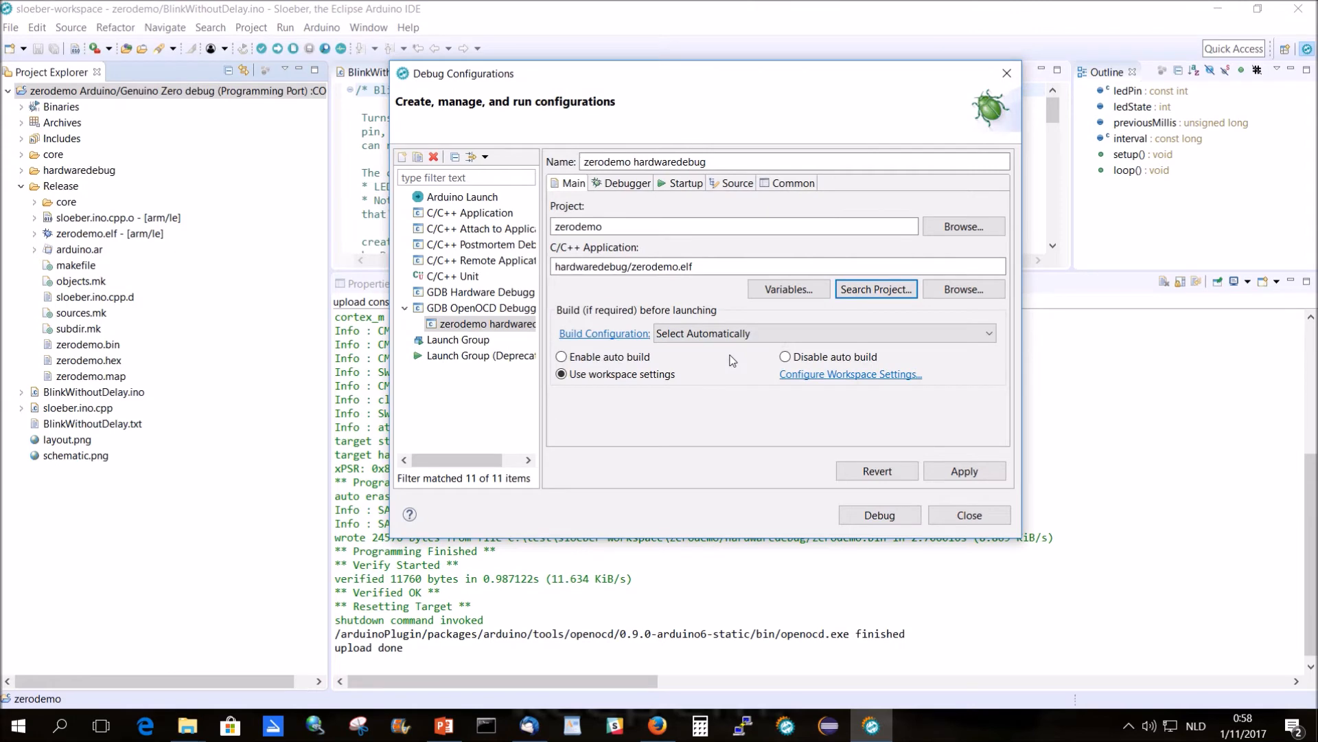
left_click(824, 332)
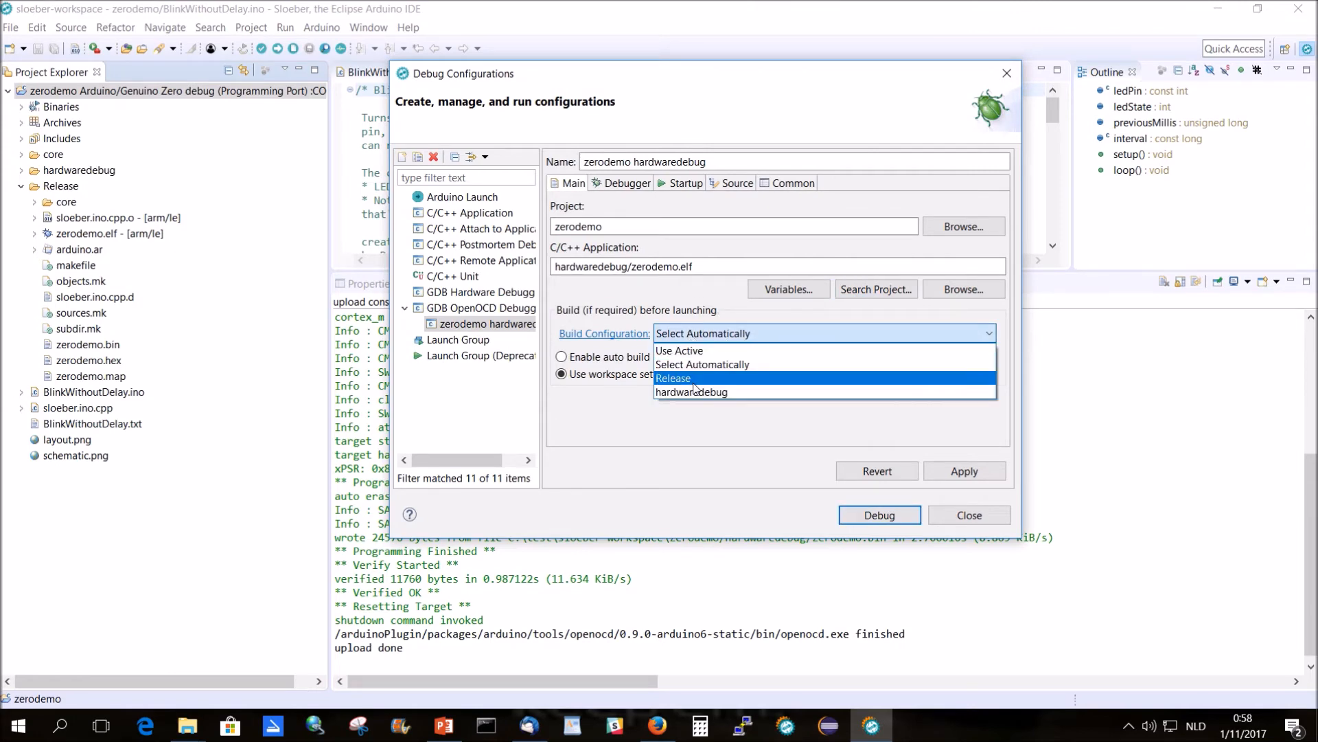
left_click(691, 392)
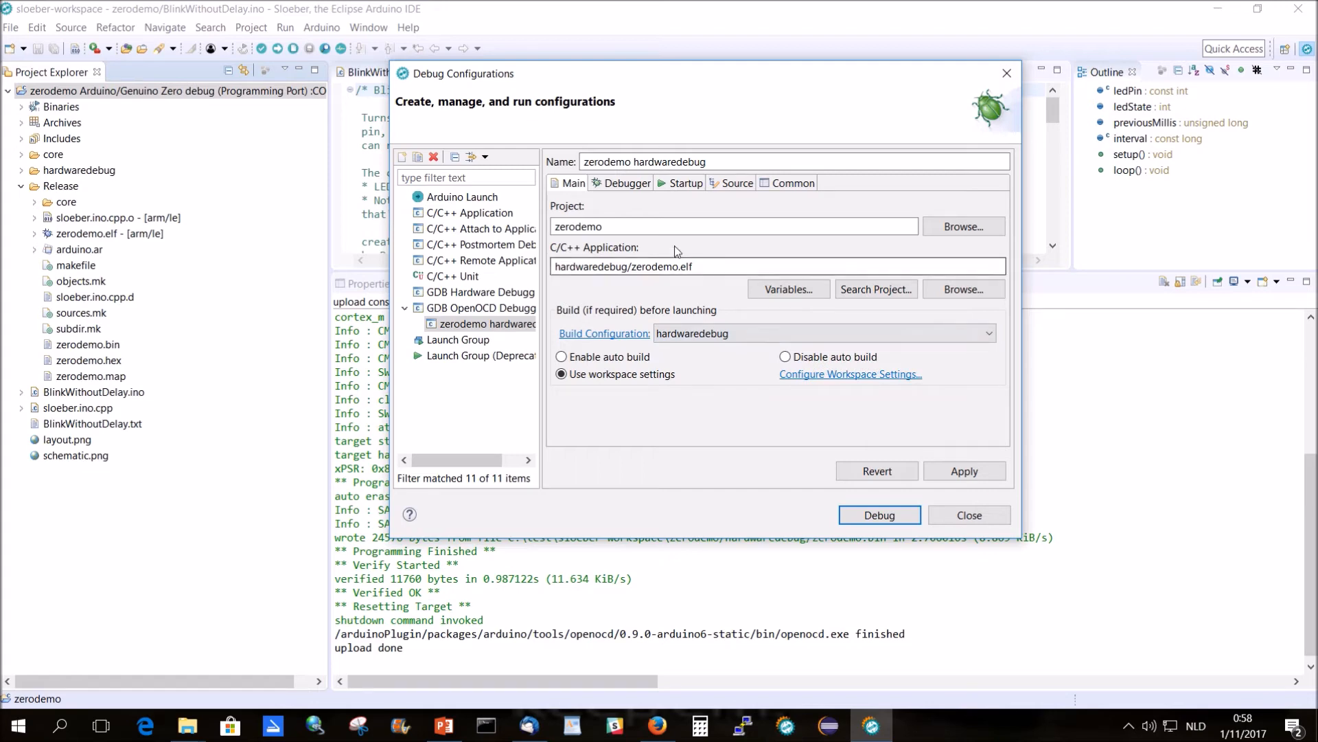
left_click(626, 183)
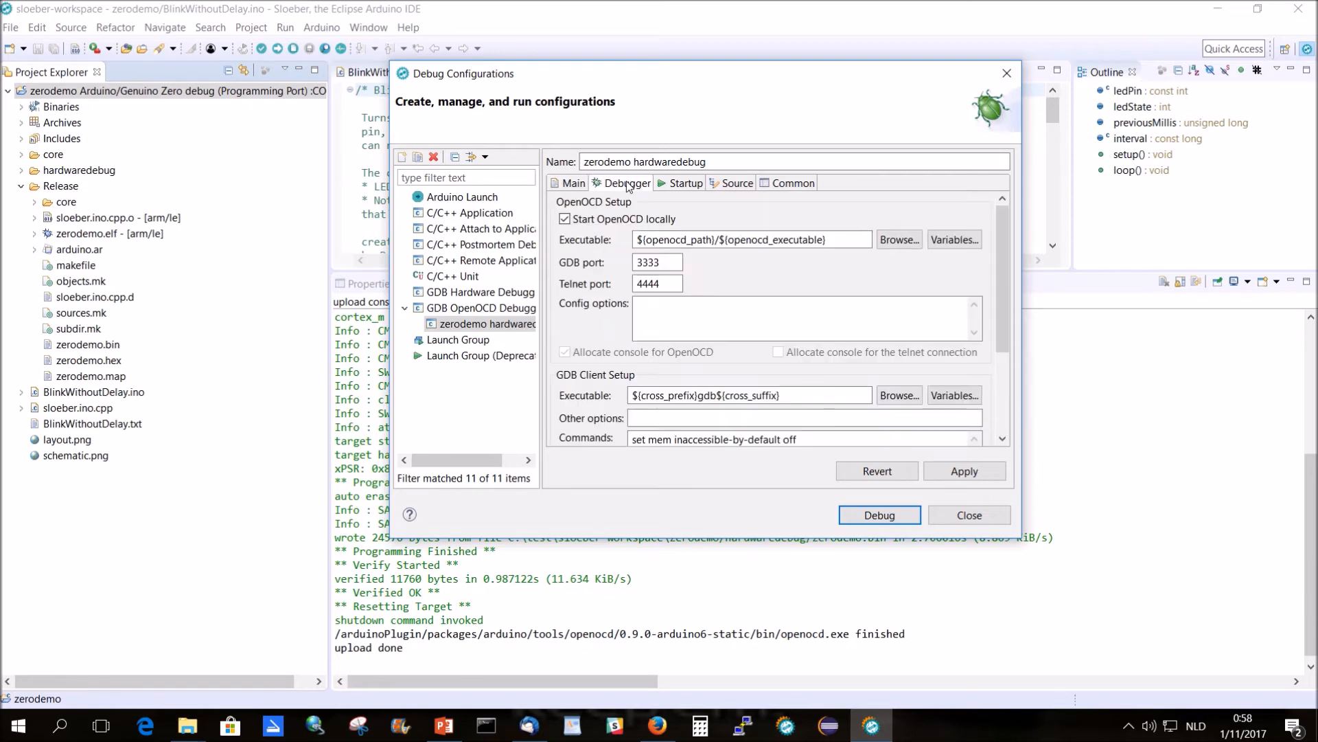
- Fill Config options with the arduino_zero.cfg OpenOCD options and the arm-none-eabi-gdb.exe client from read.me, then apply
key("Alt+Tab")
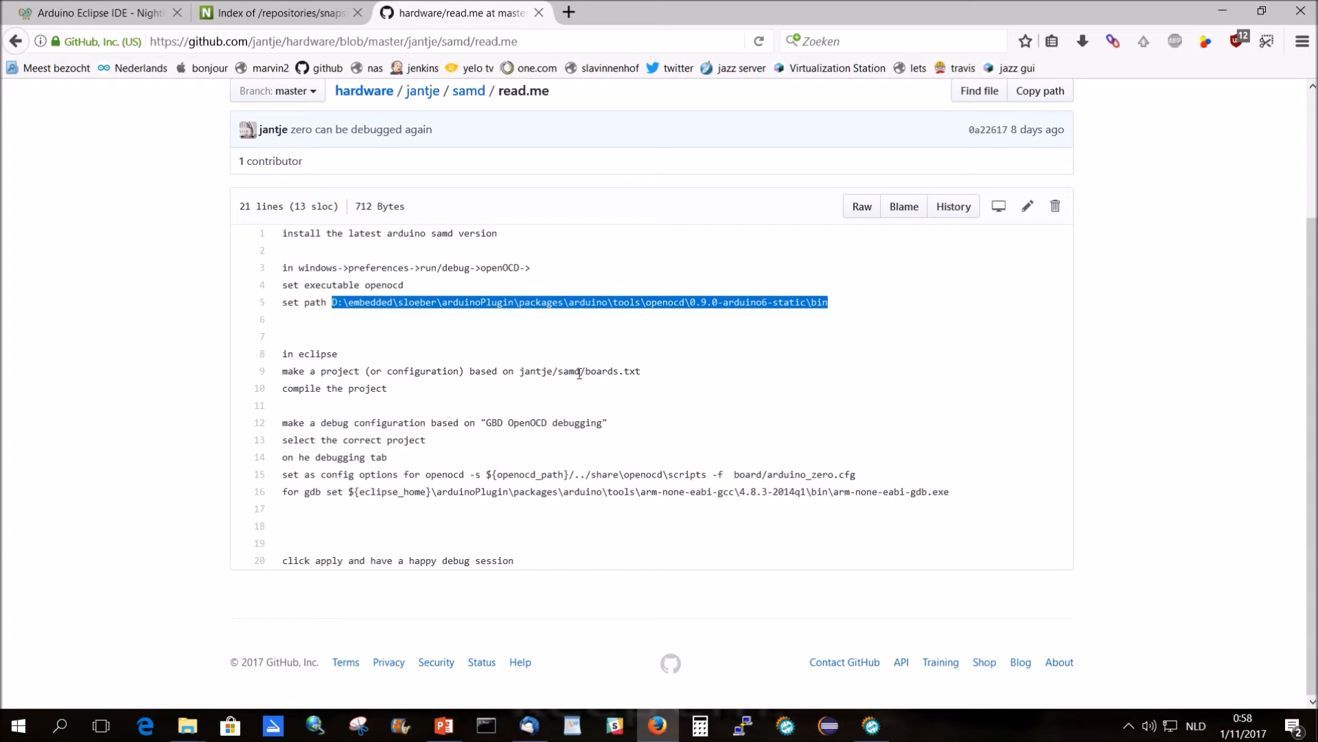
mouse_move(537, 411)
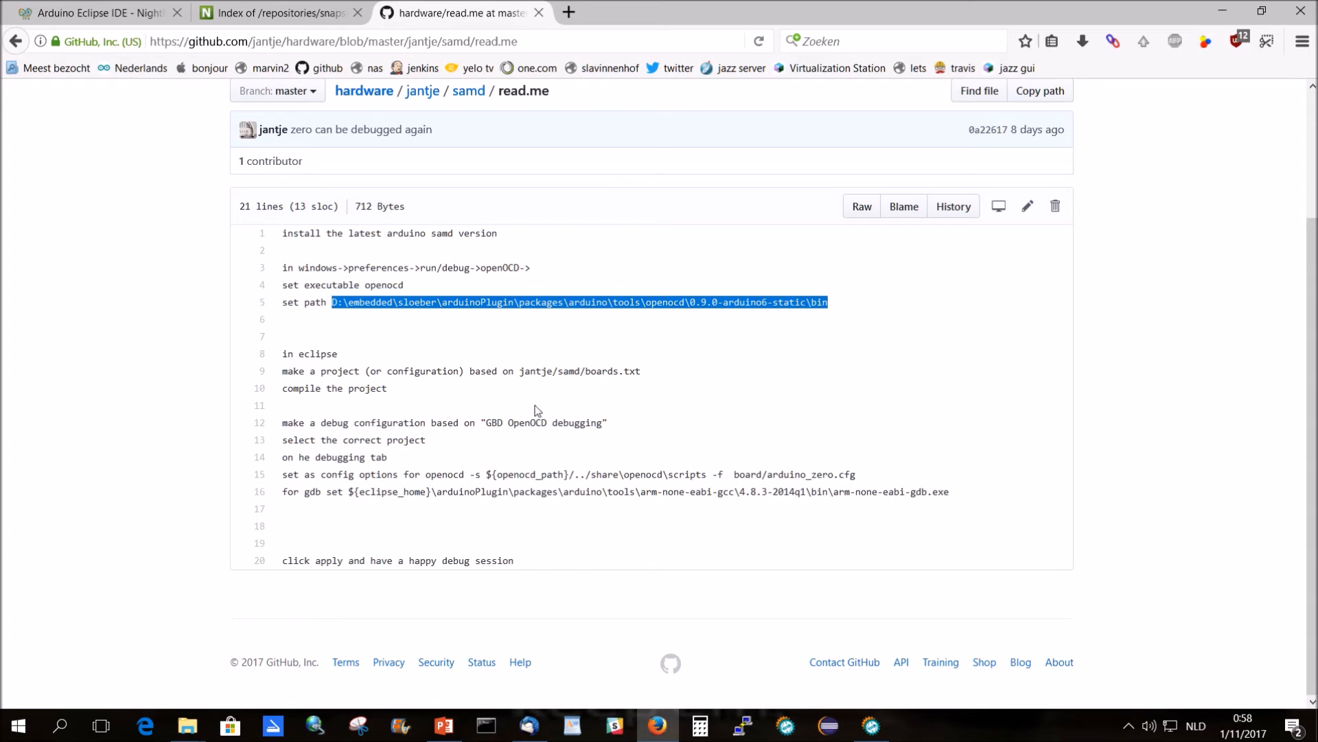
mouse_move(375, 463)
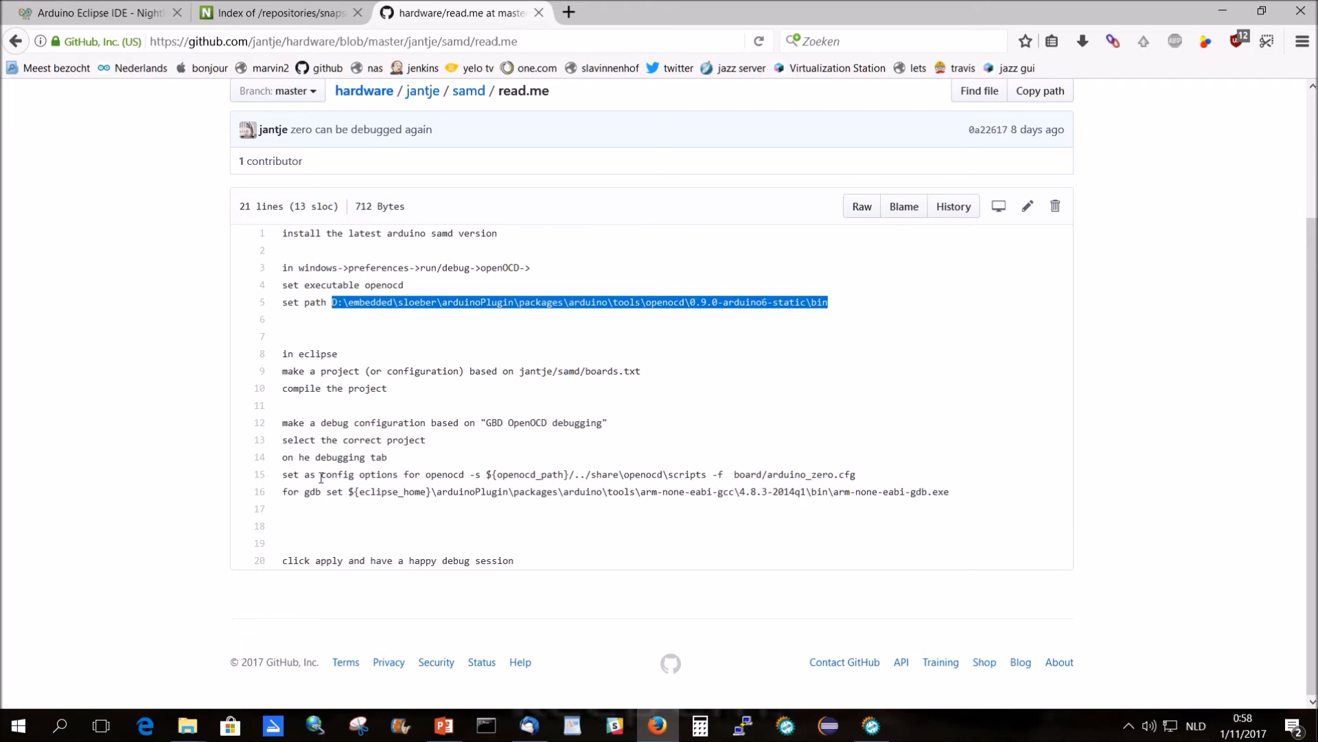
mouse_move(431, 478)
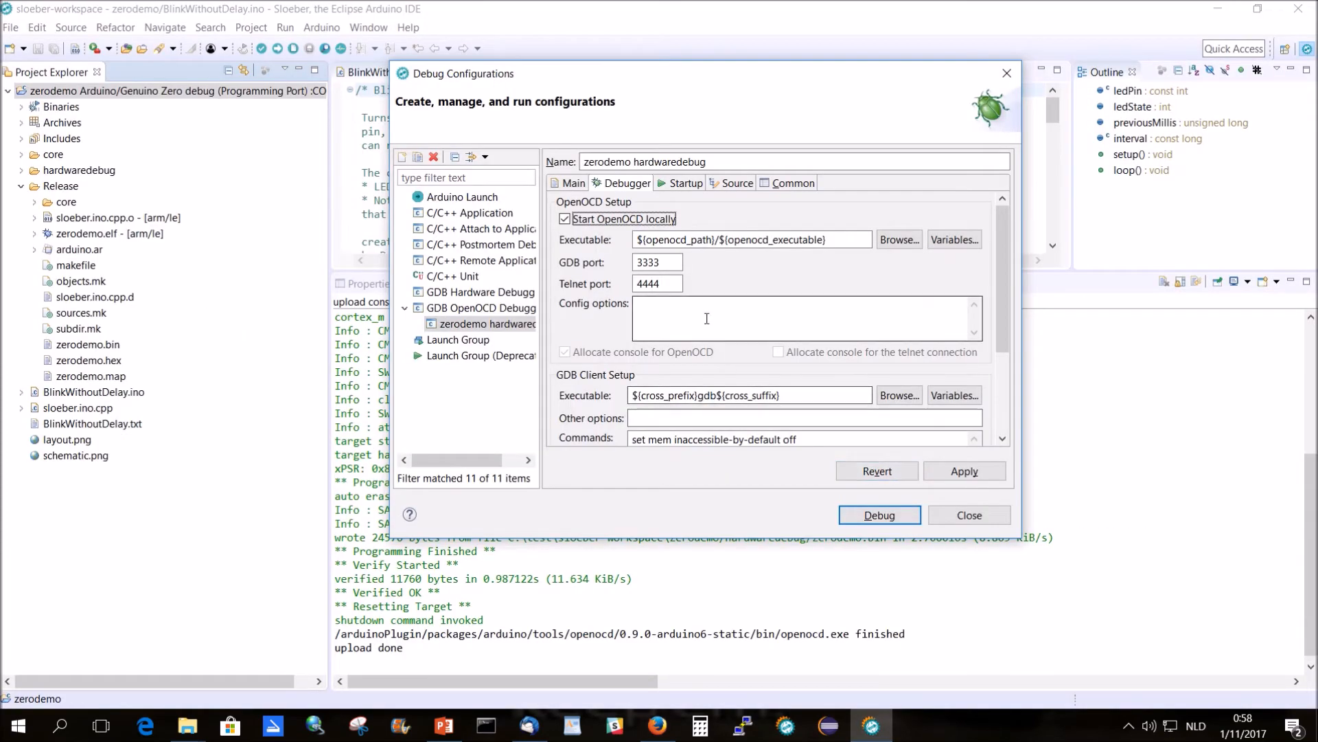
type("-s ${openocd_path}/../share\\openocd\\scripts -f board/arduino_zero.cfg")
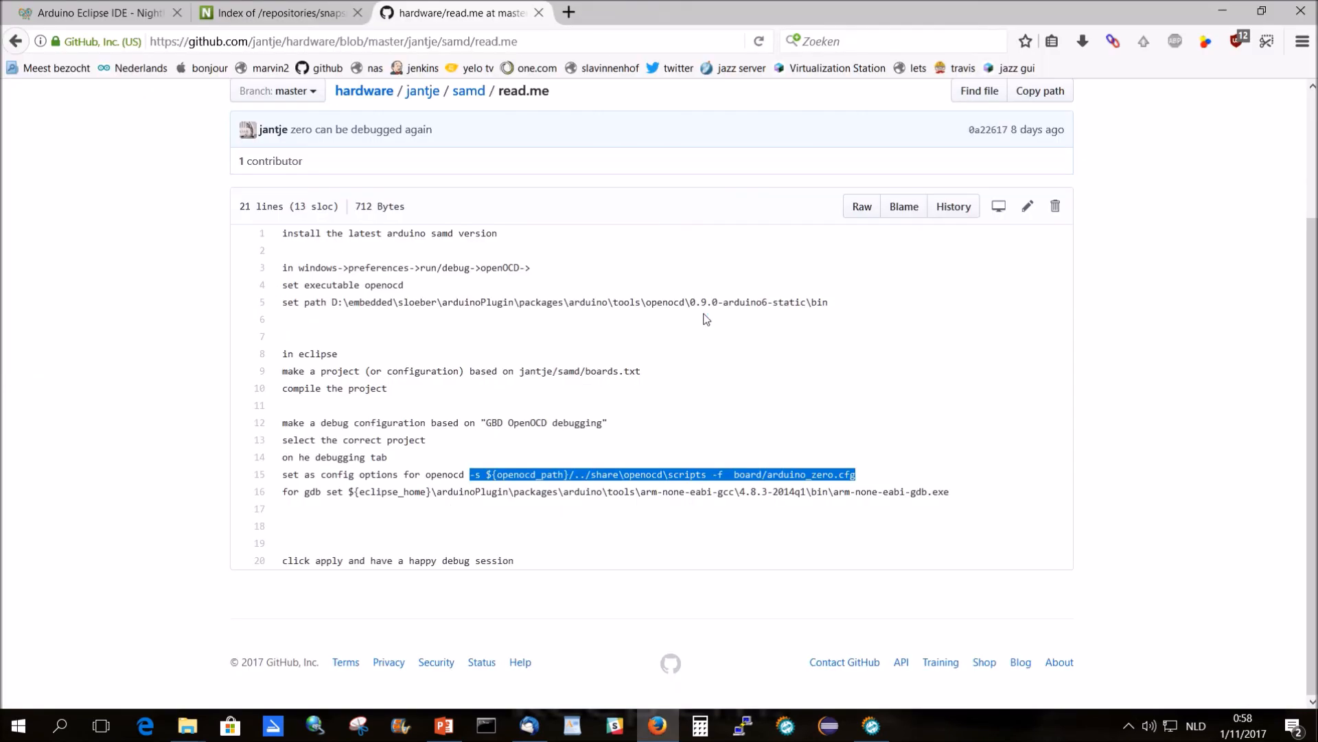
mouse_move(361, 496)
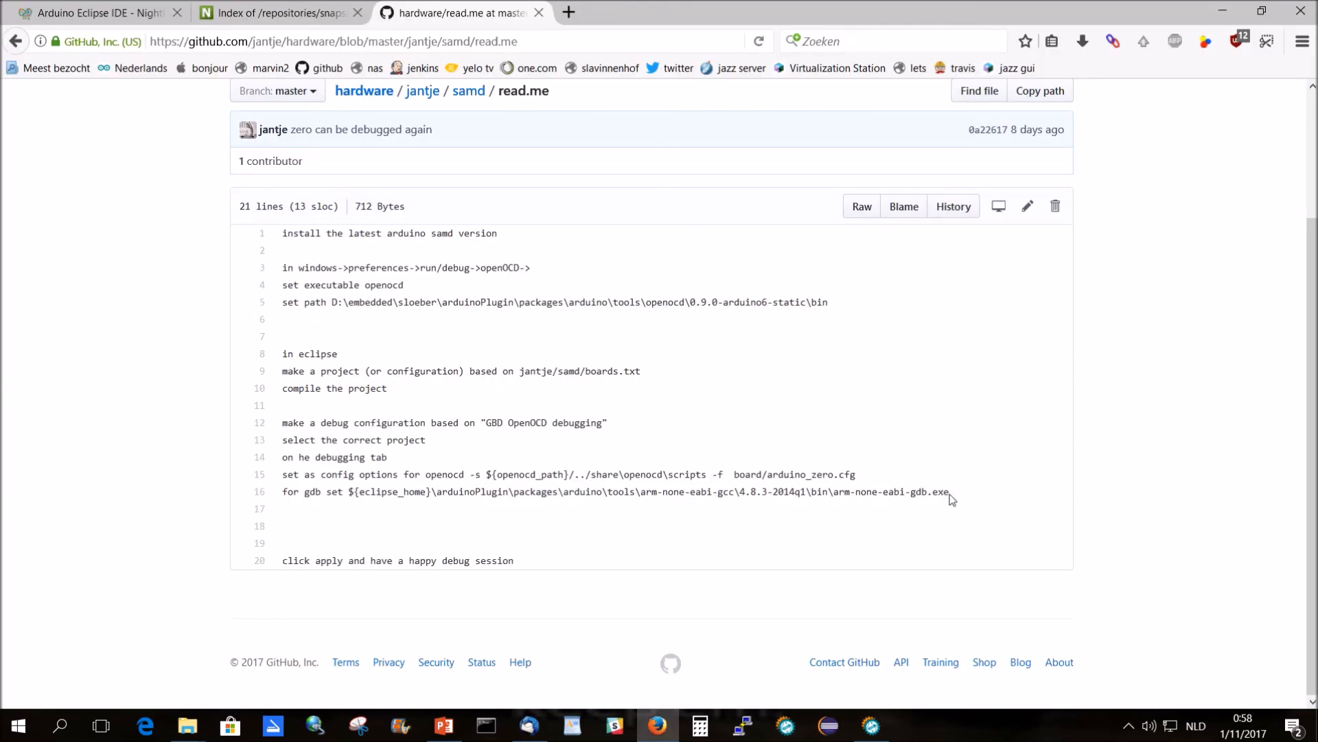
left_click_drag(348, 491, 949, 491)
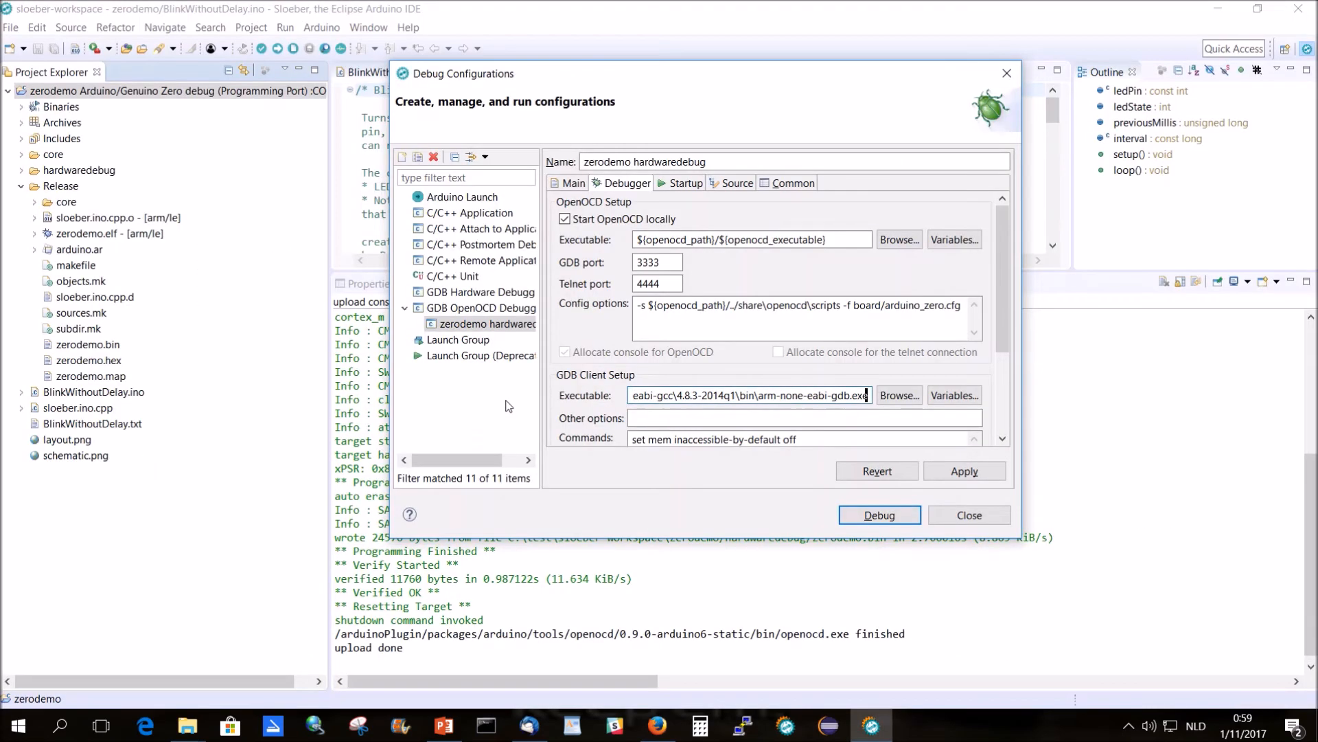
left_click(964, 471)
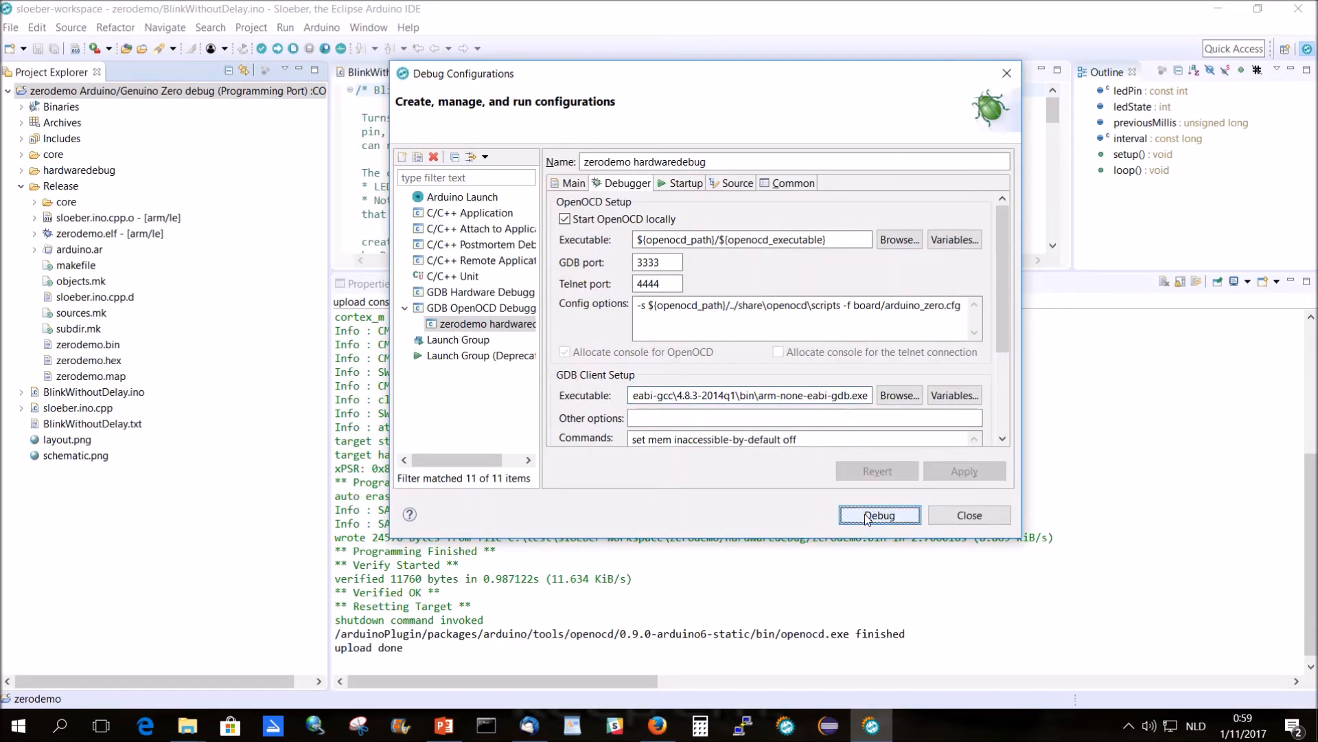
- Start the zerodemo debug session and switch to the Debug perspective, remembering the decision
left_click(879, 515)
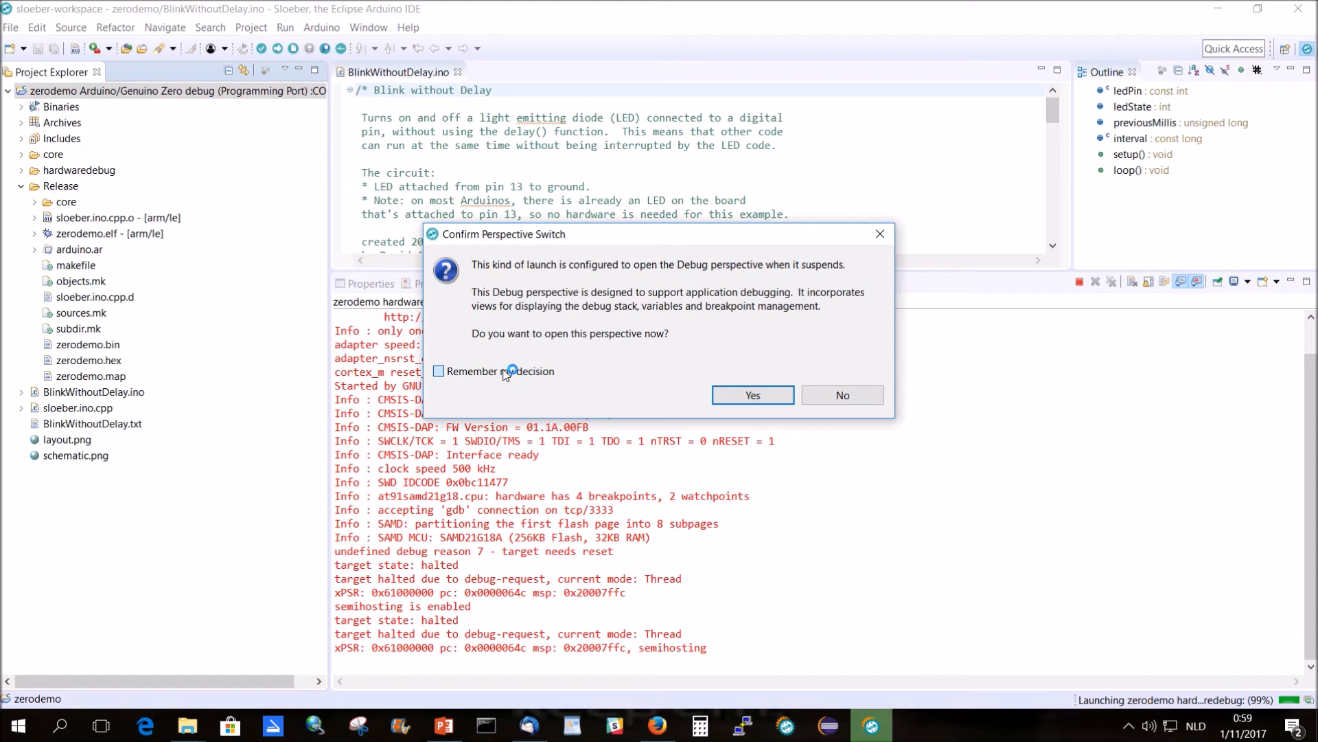
left_click(438, 371)
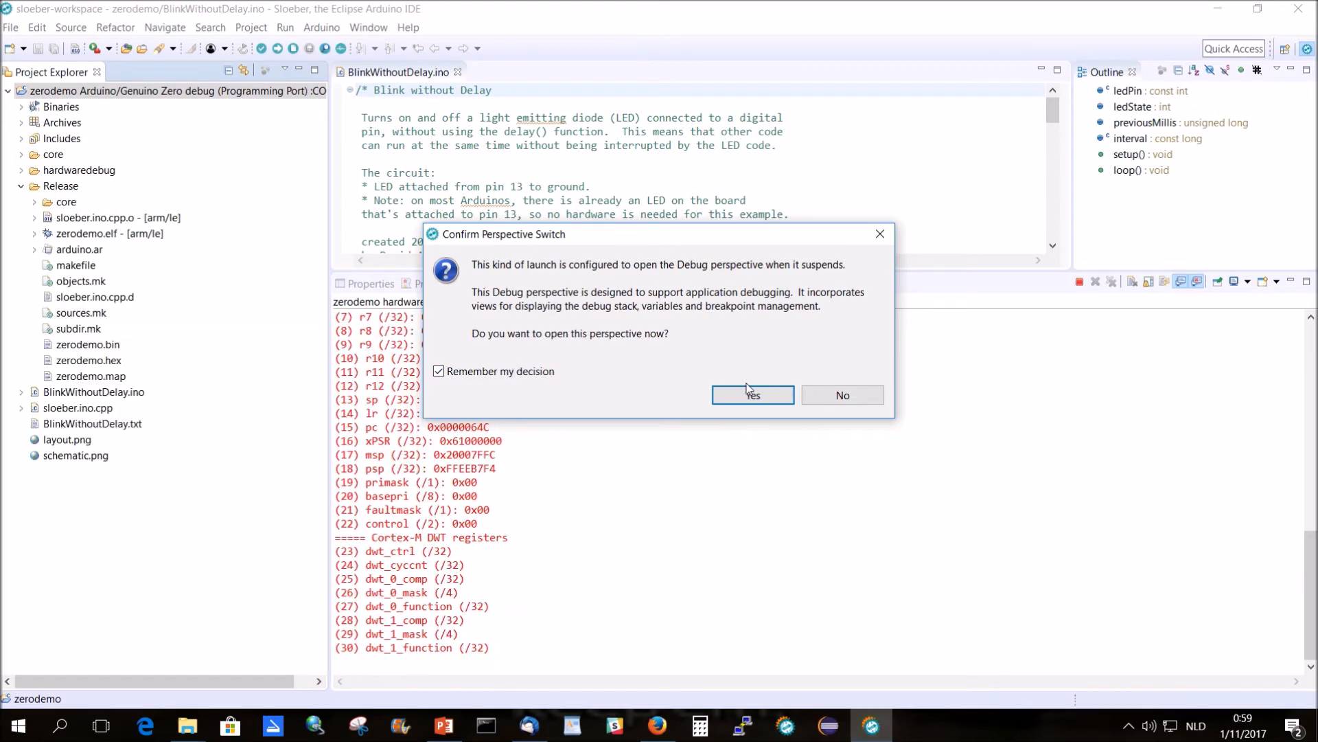
left_click(751, 396)
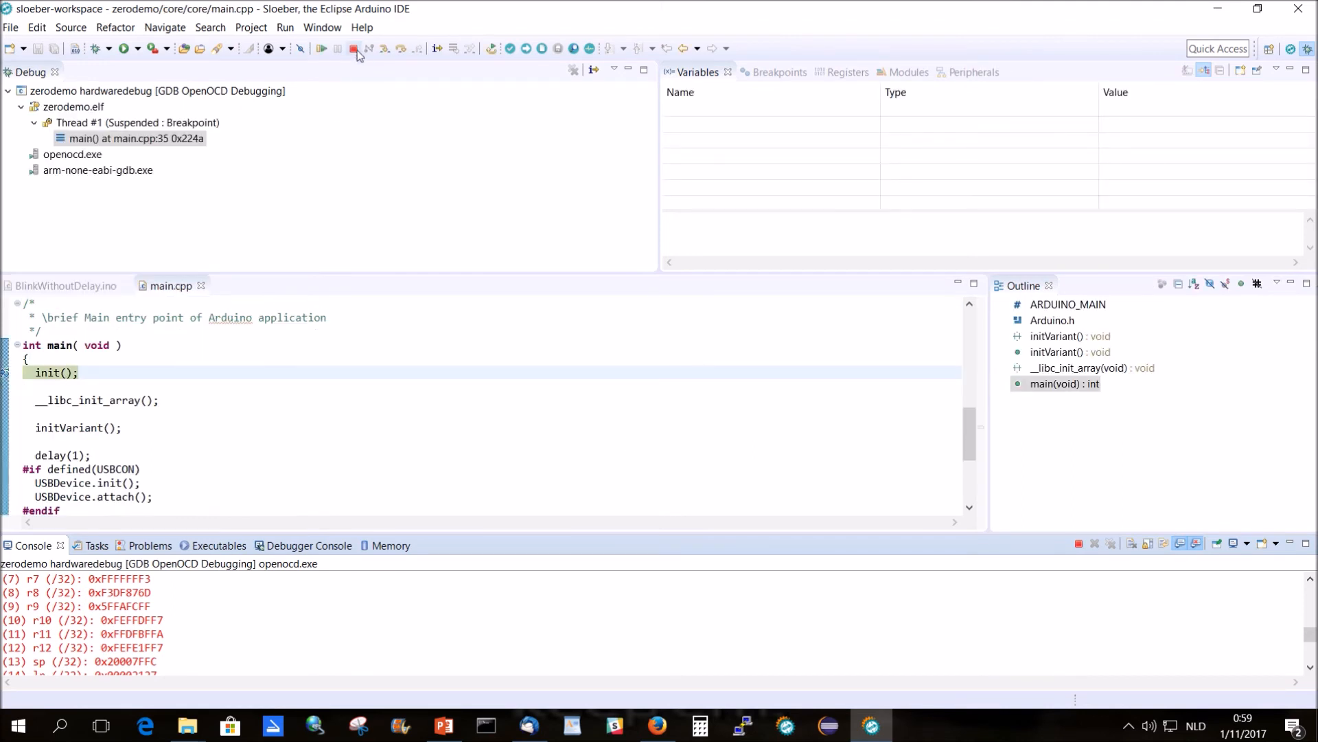
mouse_move(338, 48)
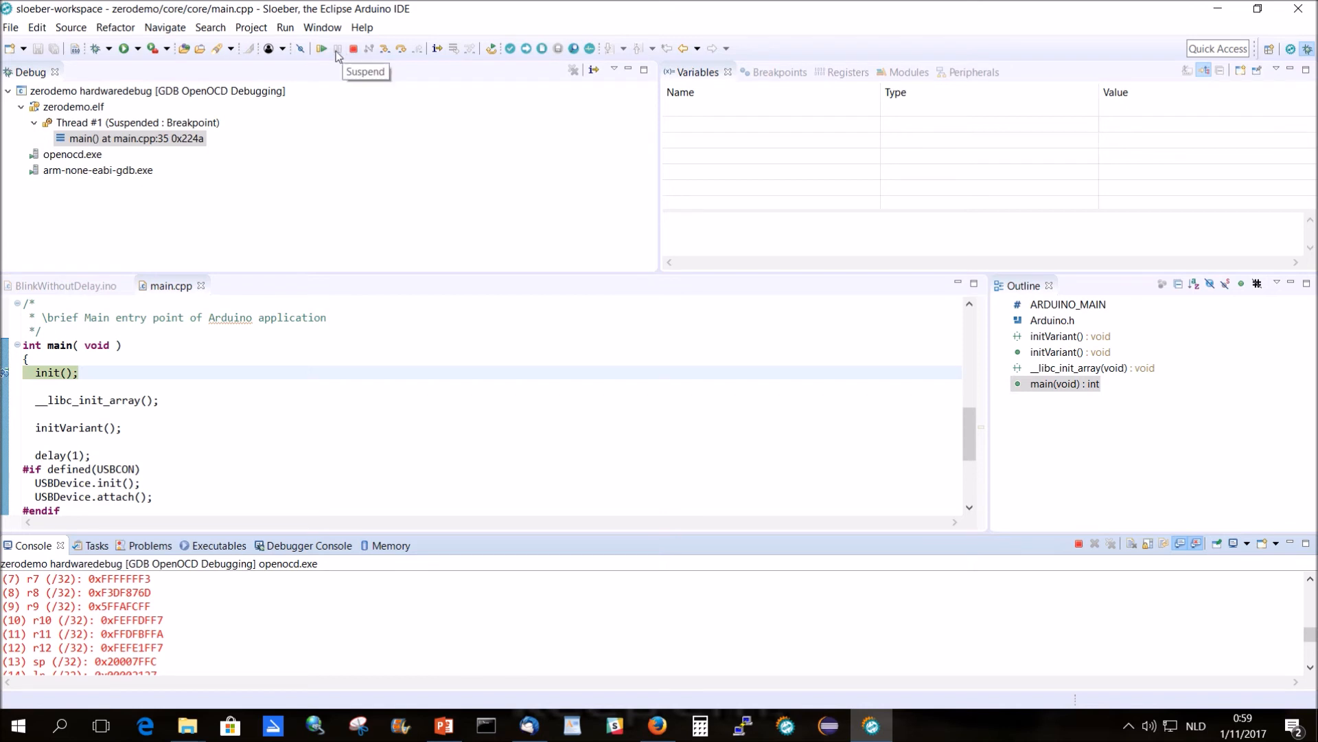
mouse_move(353, 48)
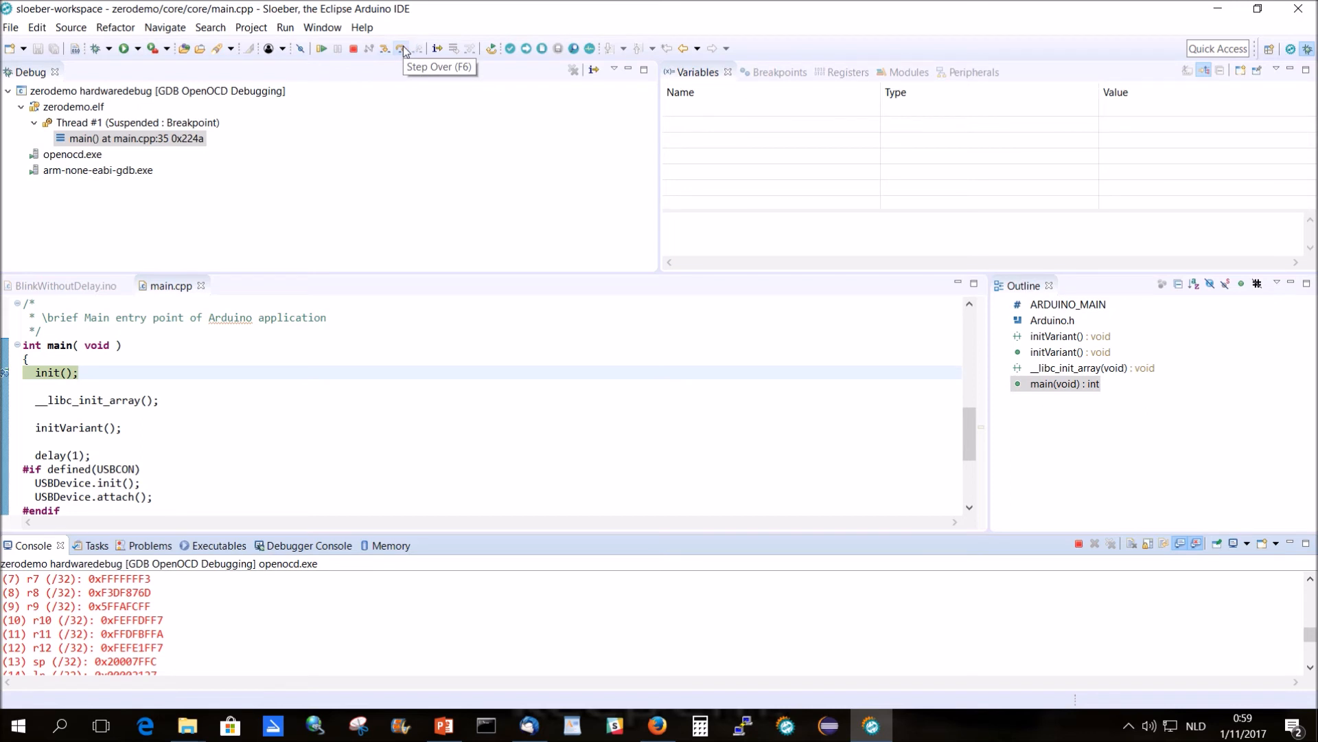
mouse_move(230, 280)
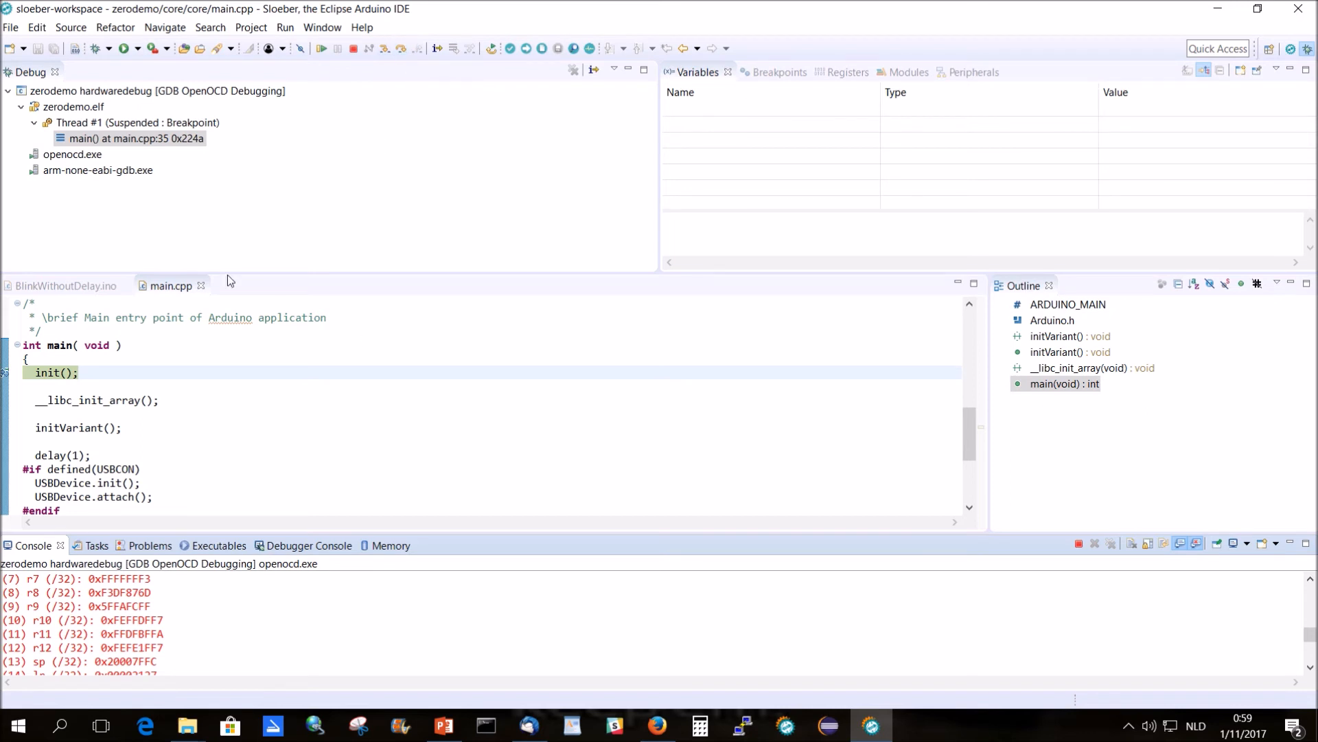
- Resume from main.cpp line 35 so execution reaches loop() in BlinkWithoutDelay.ino
left_click(66, 286)
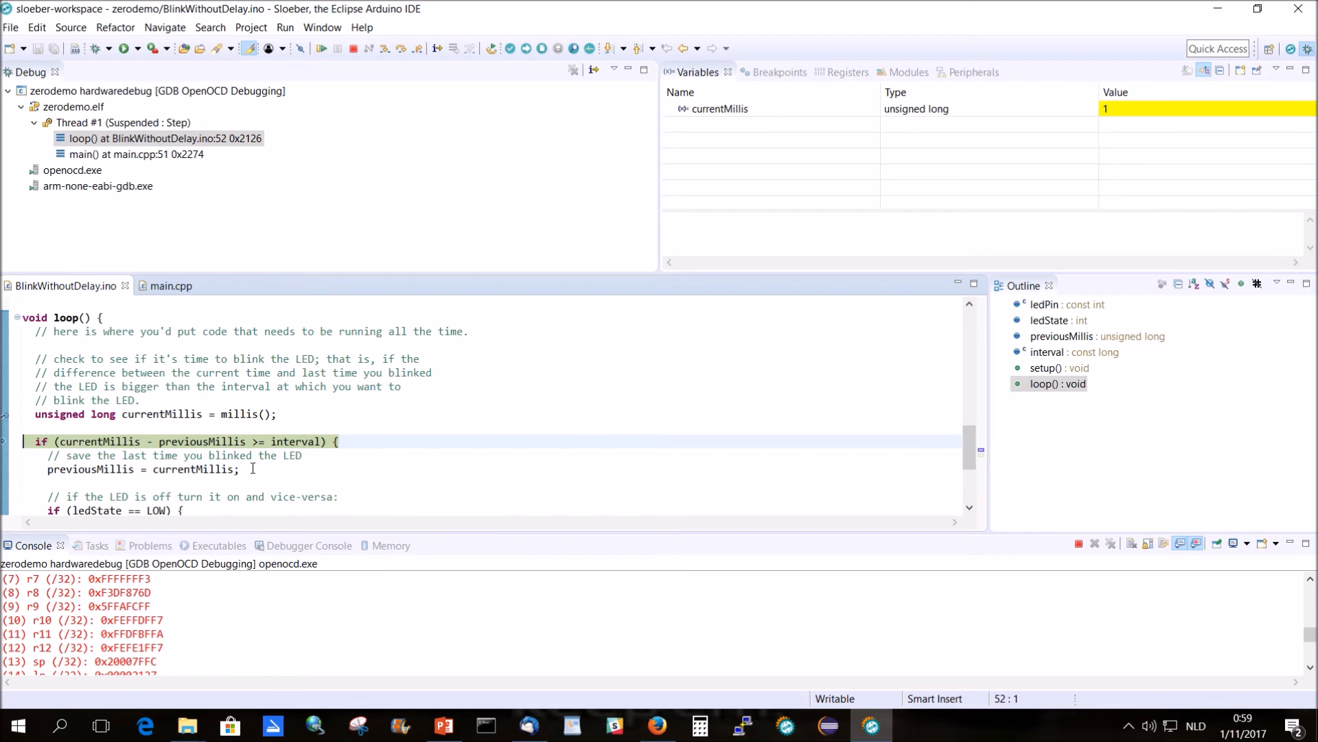
mouse_move(293, 441)
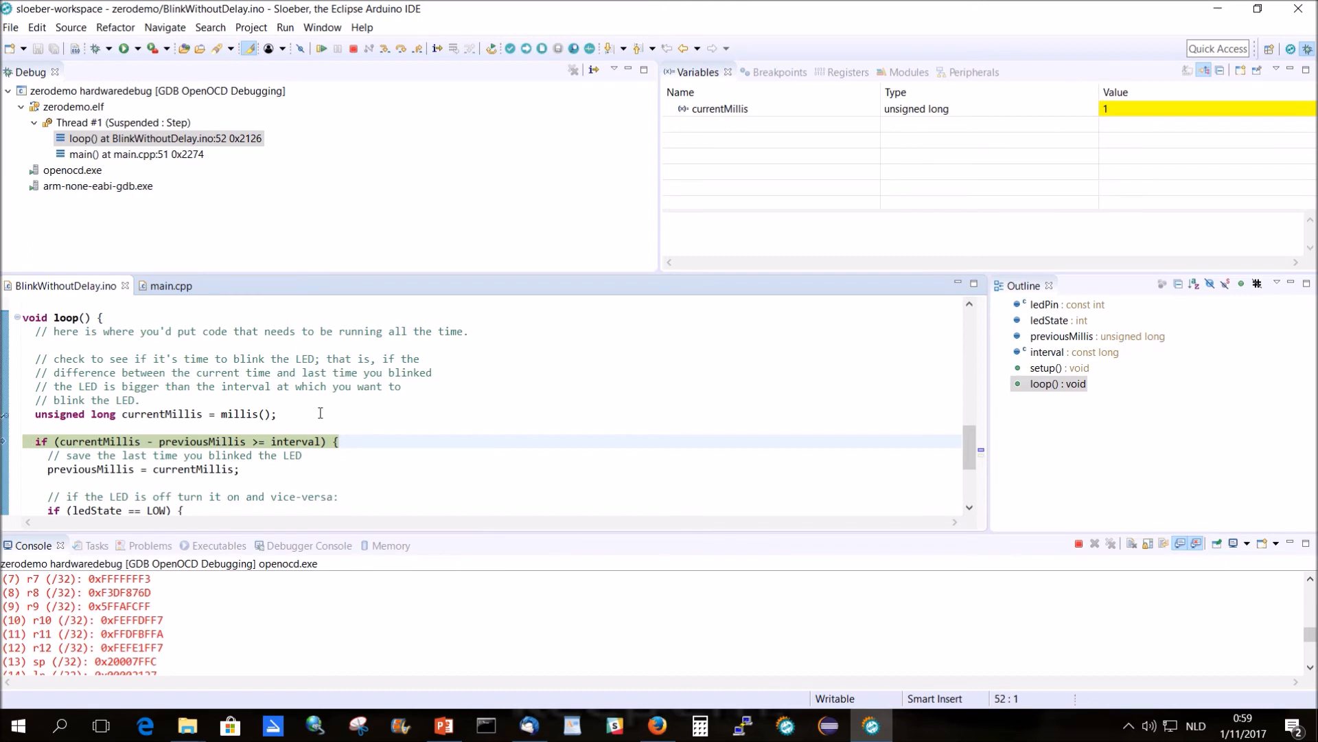
- Continue execution so it stays suspended in loop() at line 52 with currentMillis at 1
left_click(719, 109)
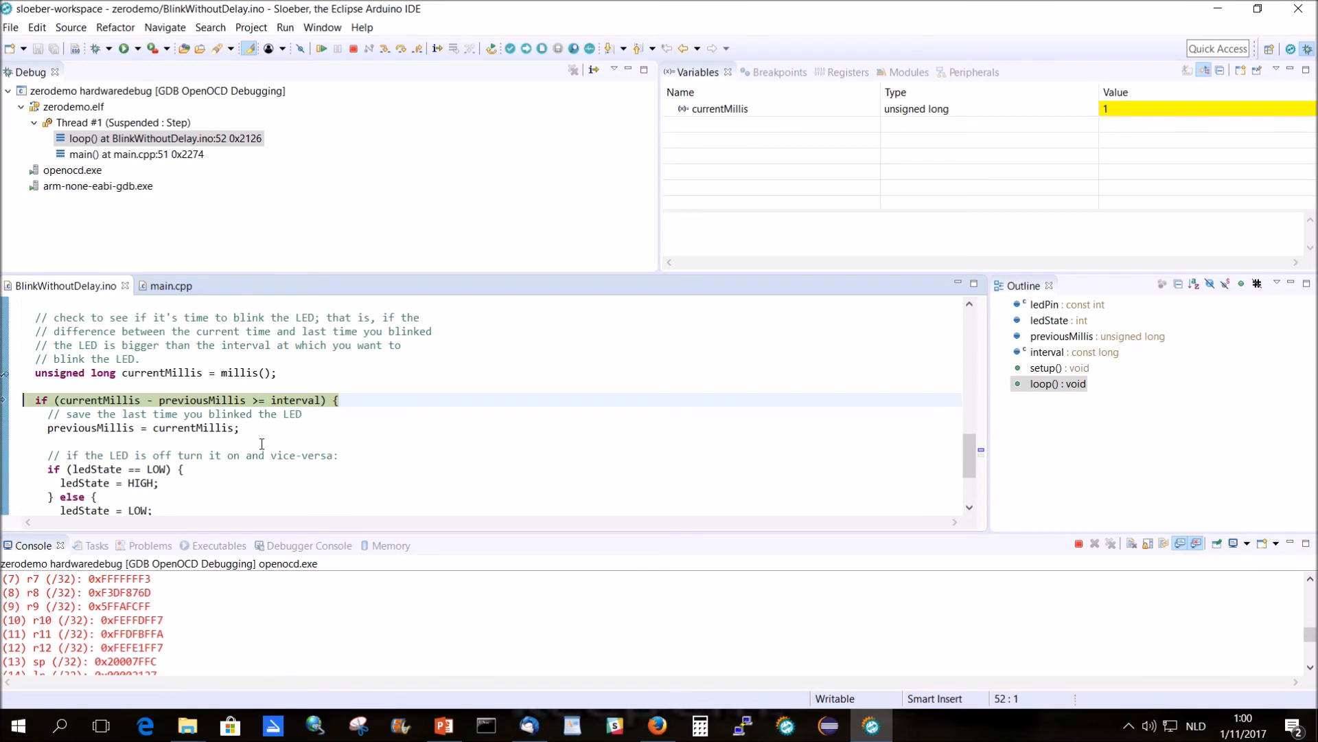
mouse_move(10, 435)
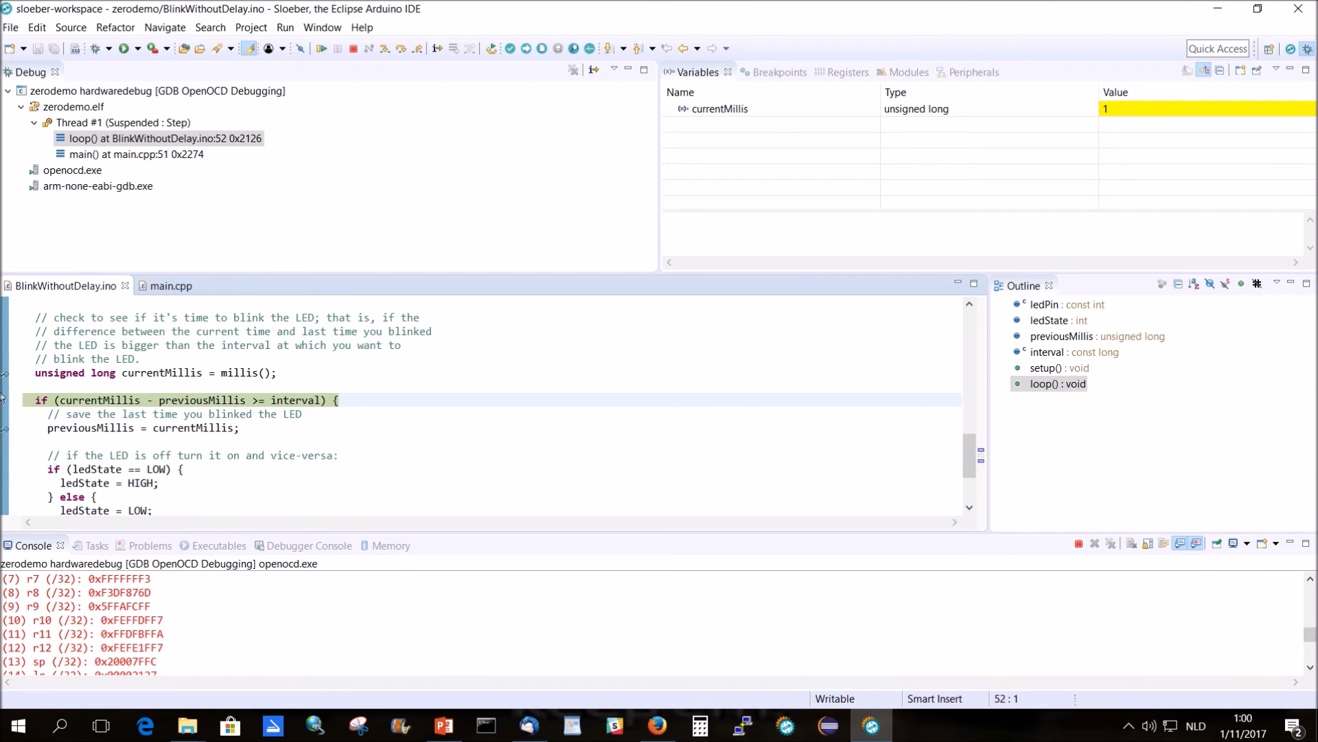
mouse_move(9, 400)
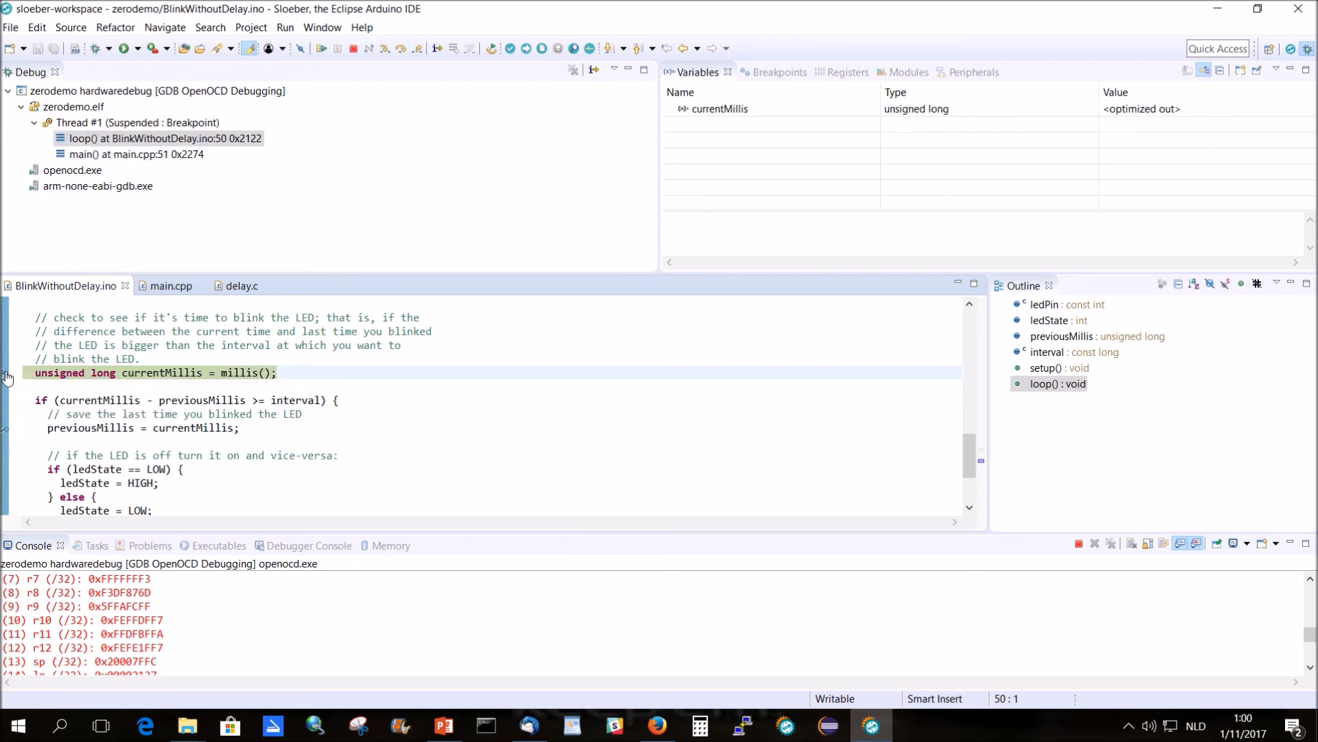
- Move the breakpoint to the previousMillis = currentMillis line and step into digitalWrite()
right_click(8, 372)
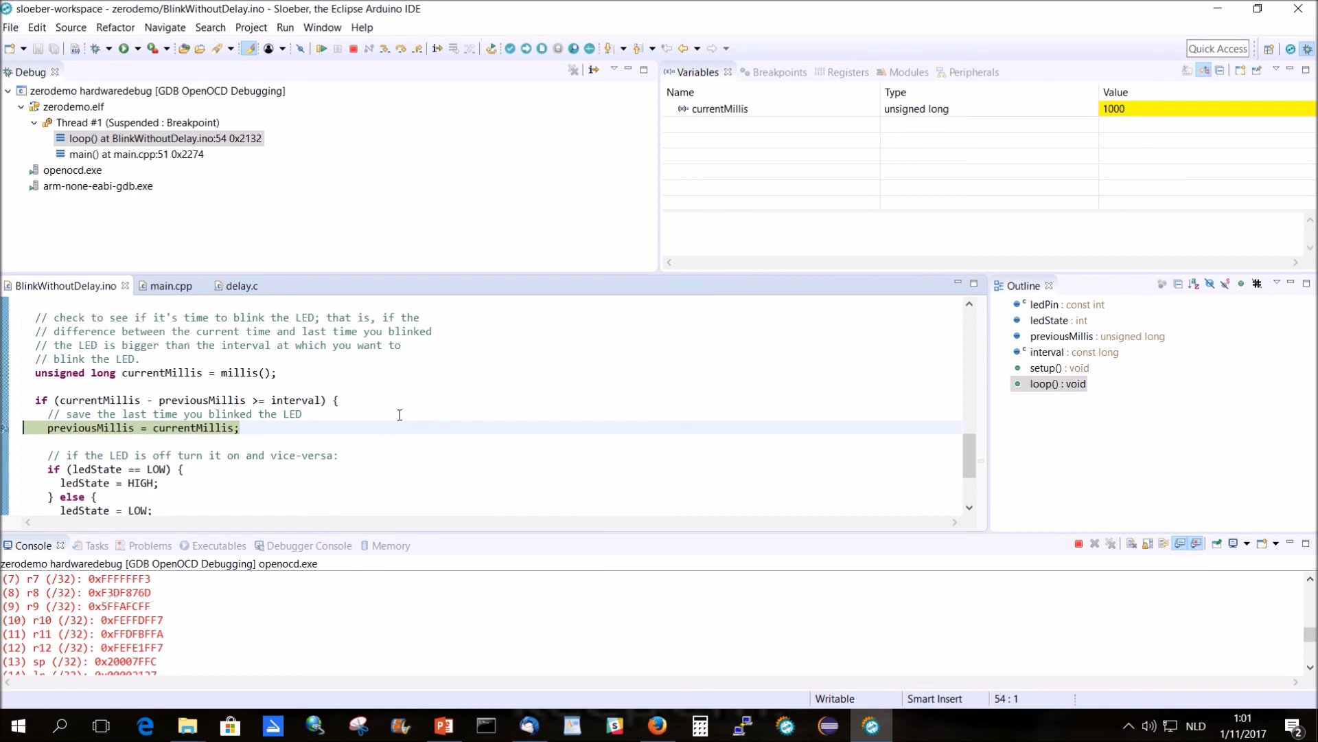
left_click(437, 48)
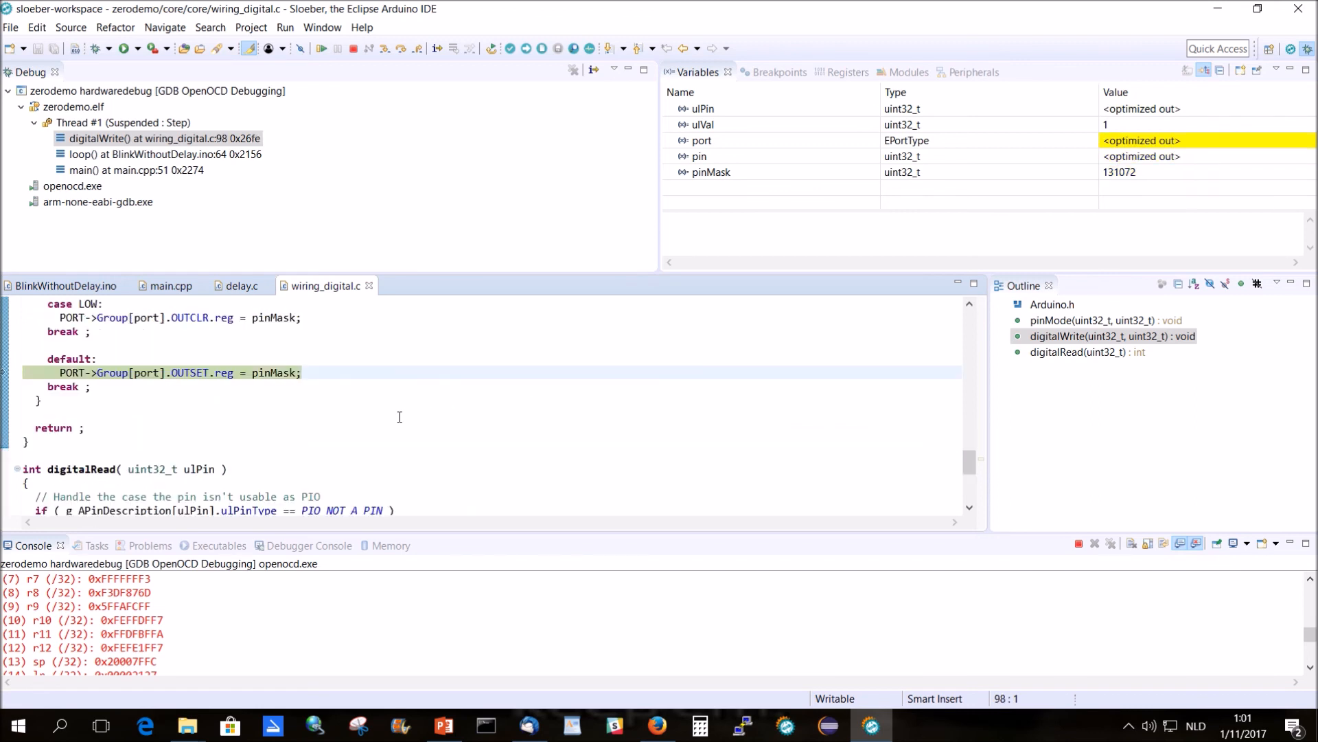
- Return from digitalWrite() and resume until the line 54 breakpoint hits with currentMillis 3000
left_click(469, 48)
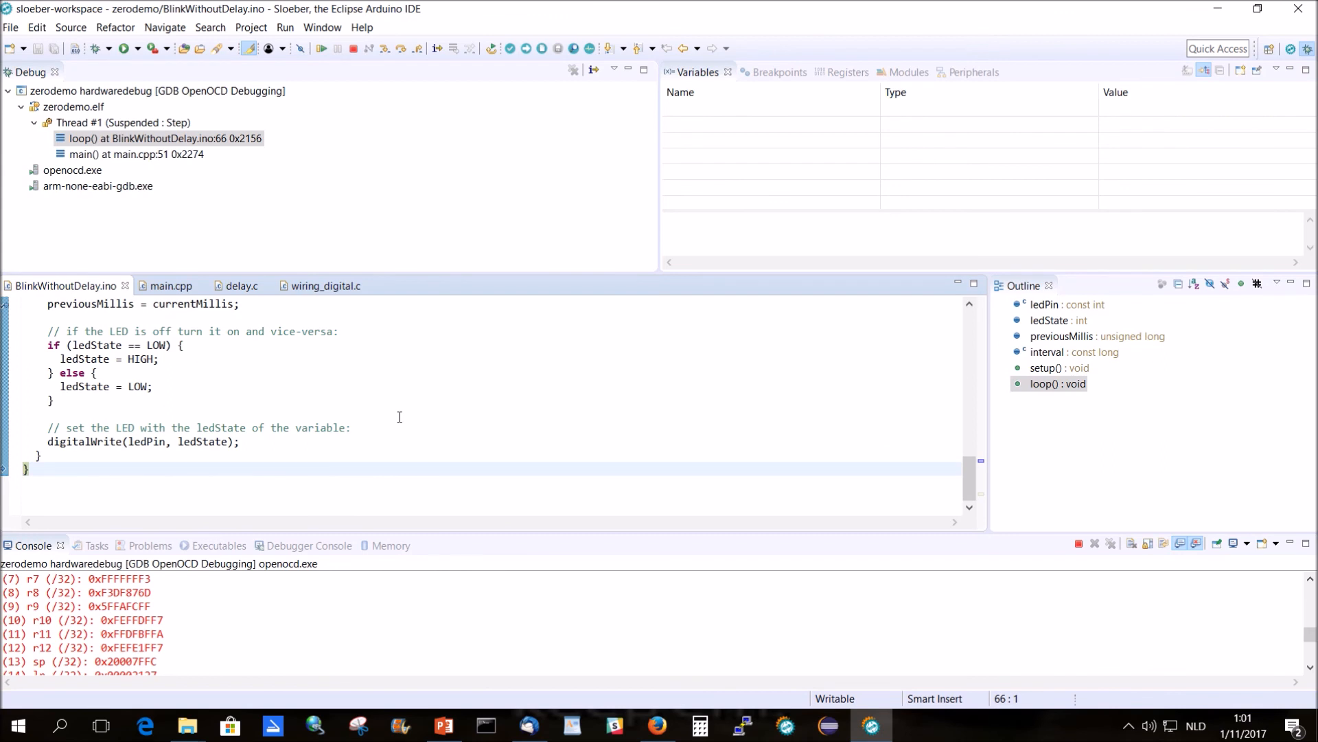
left_click(322, 49)
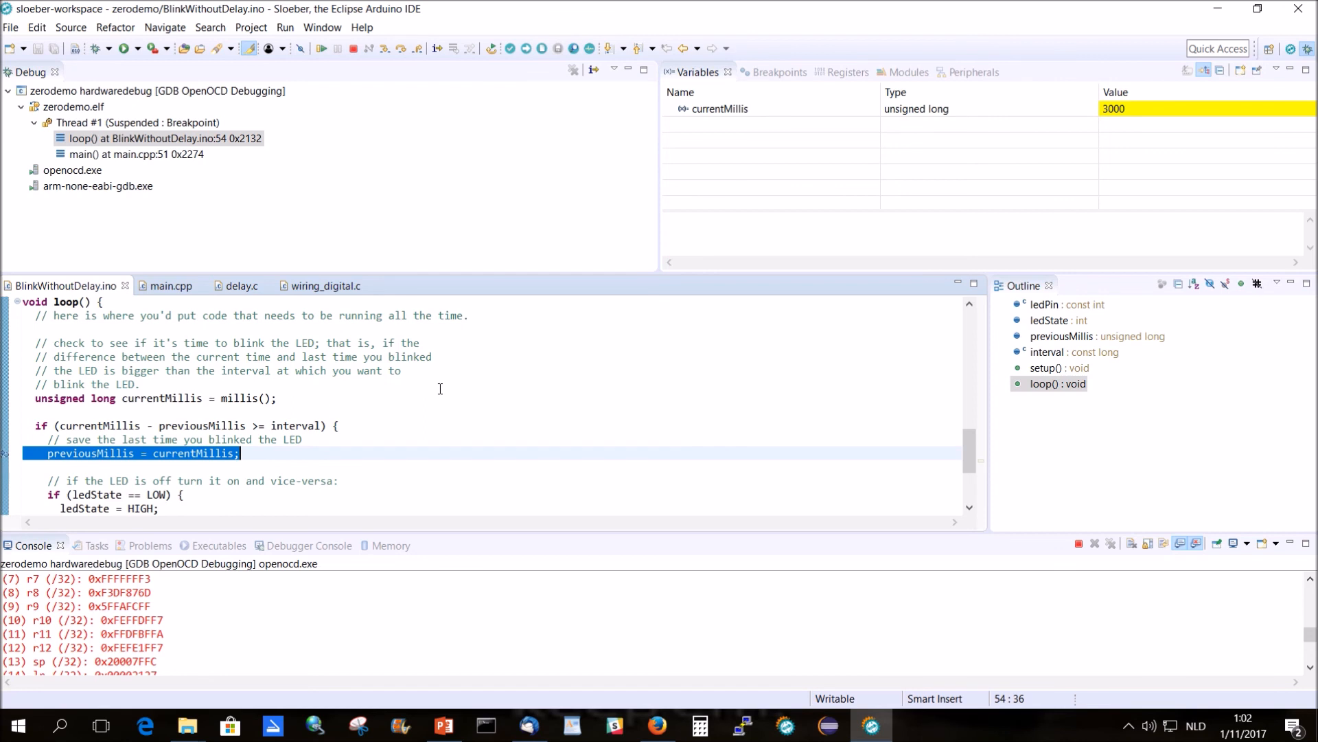
- Run once more to the breakpoint, then terminate the session so OpenOCD and GDB exit
left_click(353, 48)
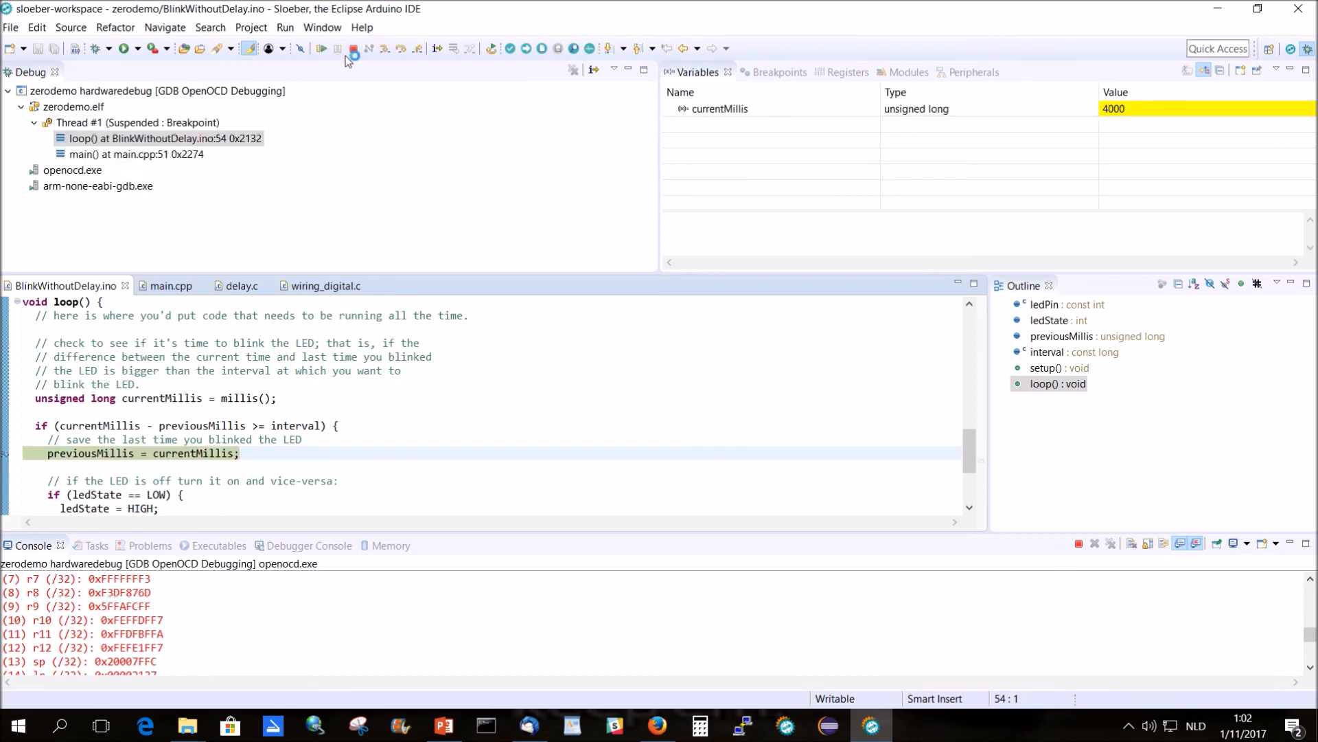
mouse_move(352, 48)
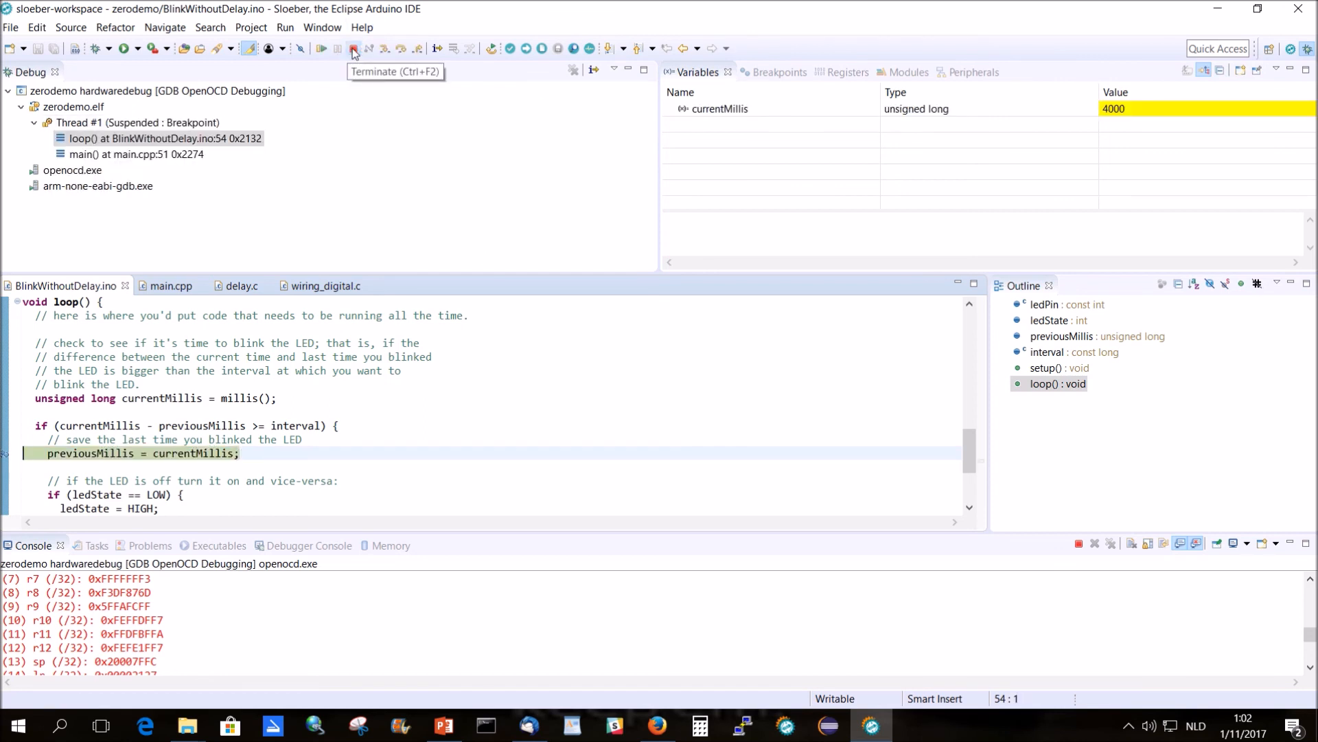
left_click(353, 48)
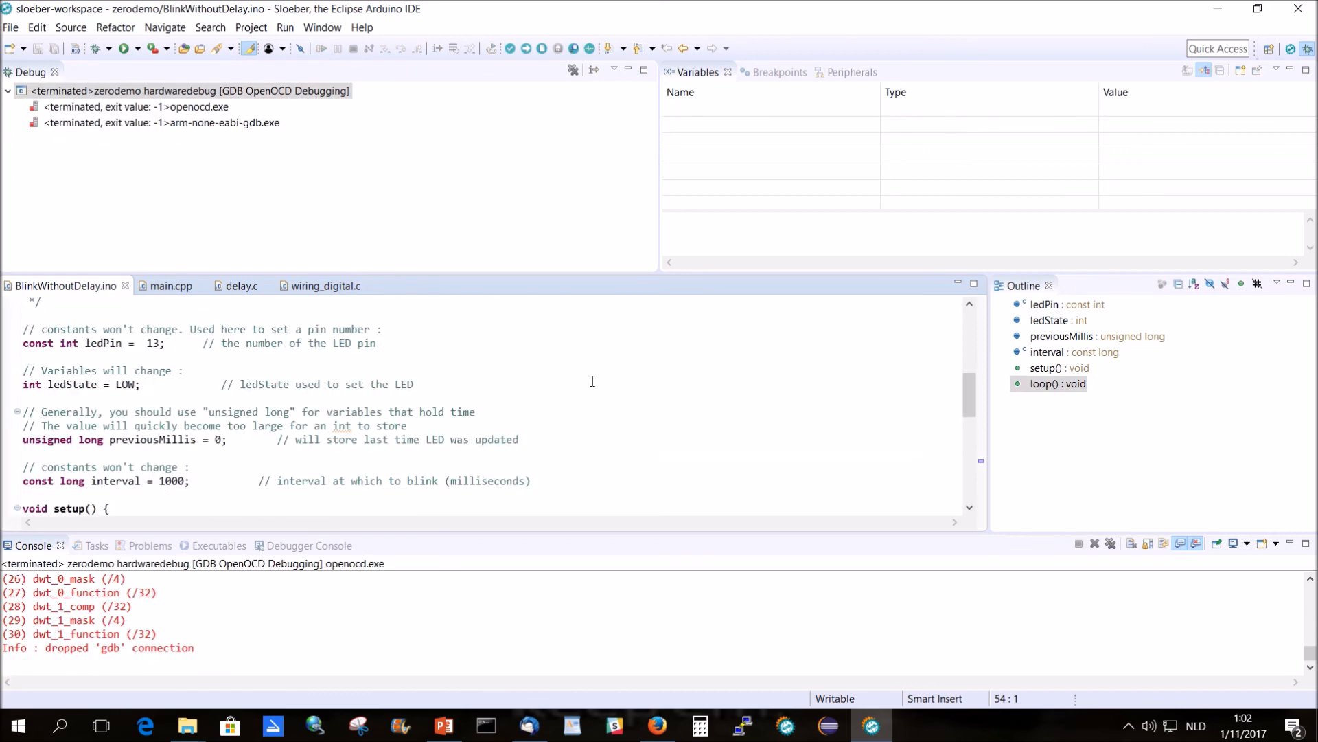
- Show the Breakpoints list and view the BlinkWithoutDelay.ino line 54 breakpoint's properties, cancelling unchanged
left_click(764, 72)
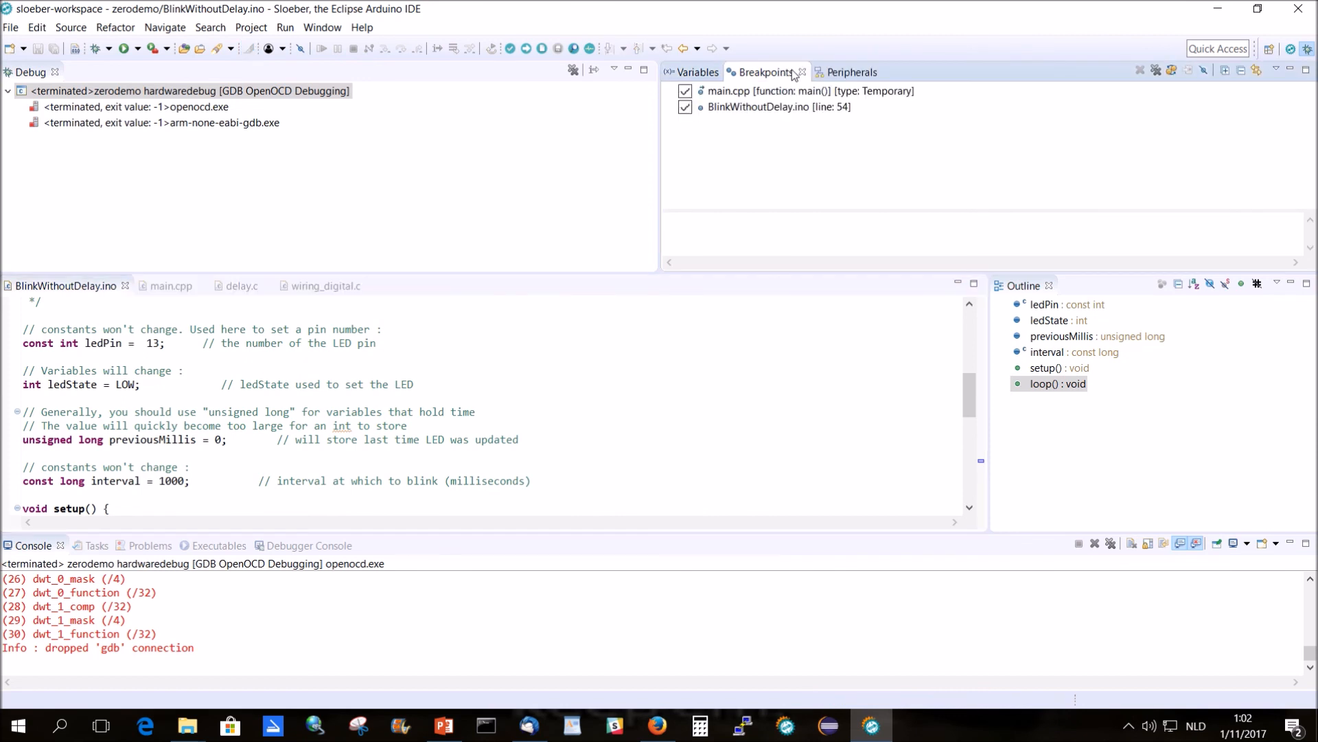
left_click(778, 107)
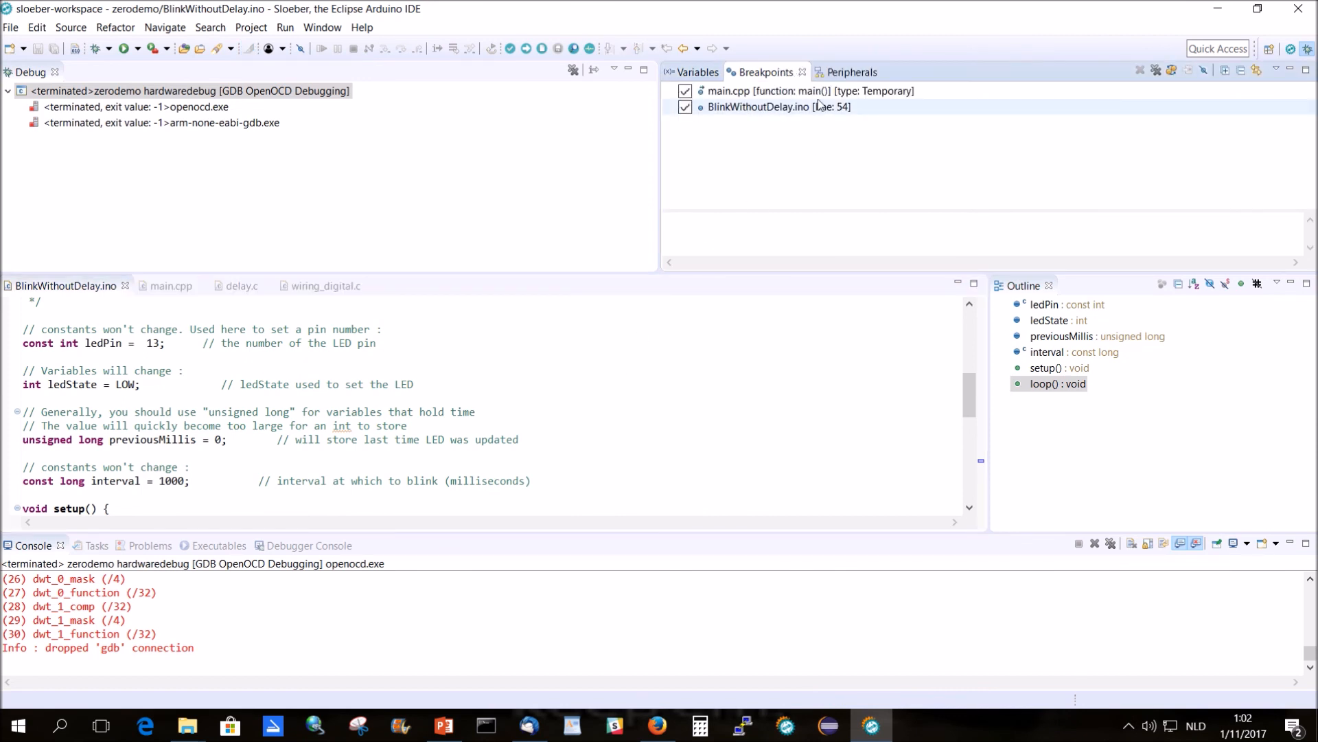
left_click(773, 108)
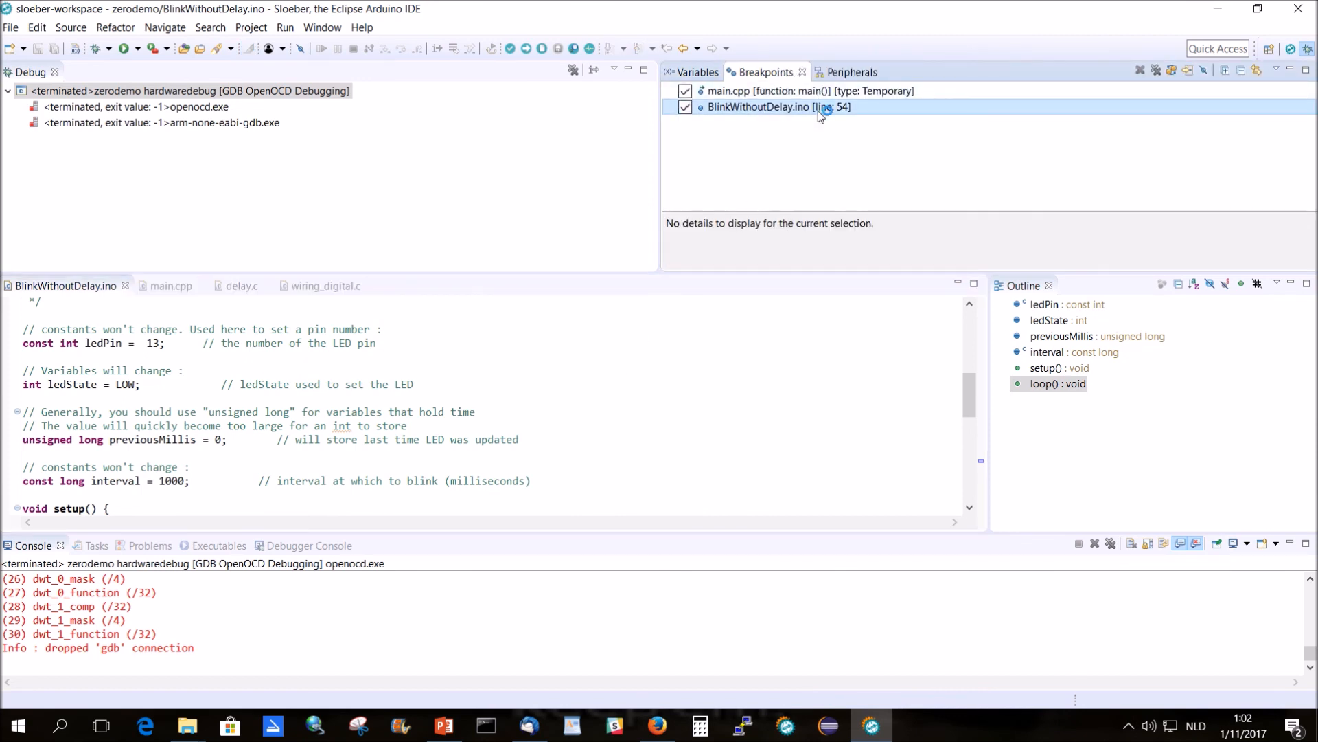
right_click(777, 107)
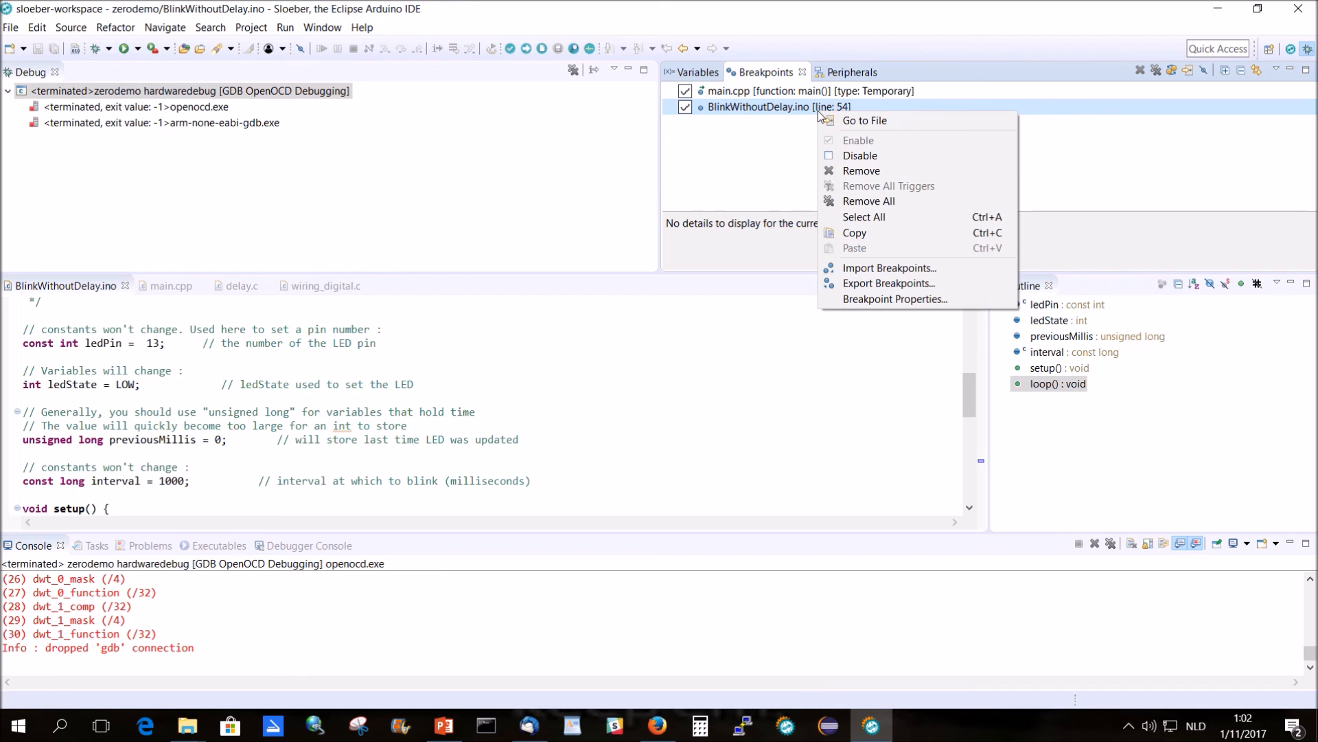
mouse_move(863, 283)
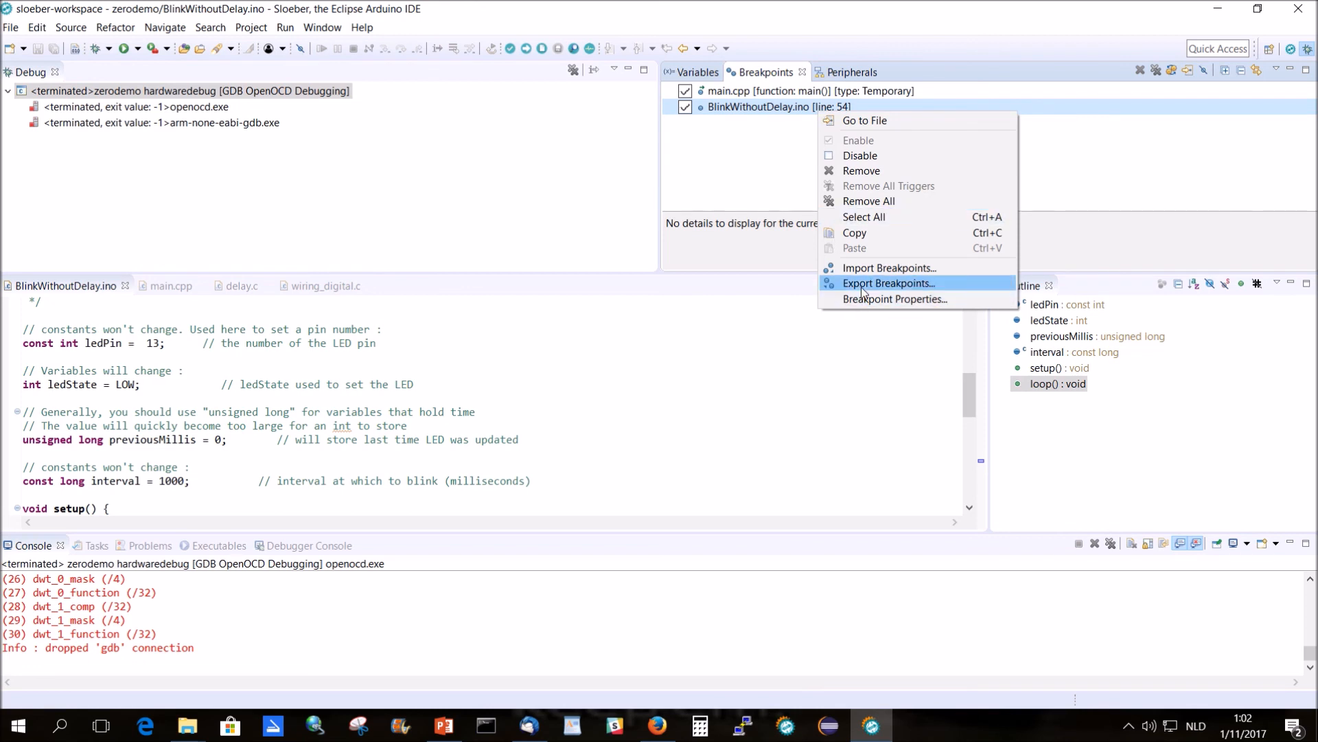
left_click(894, 300)
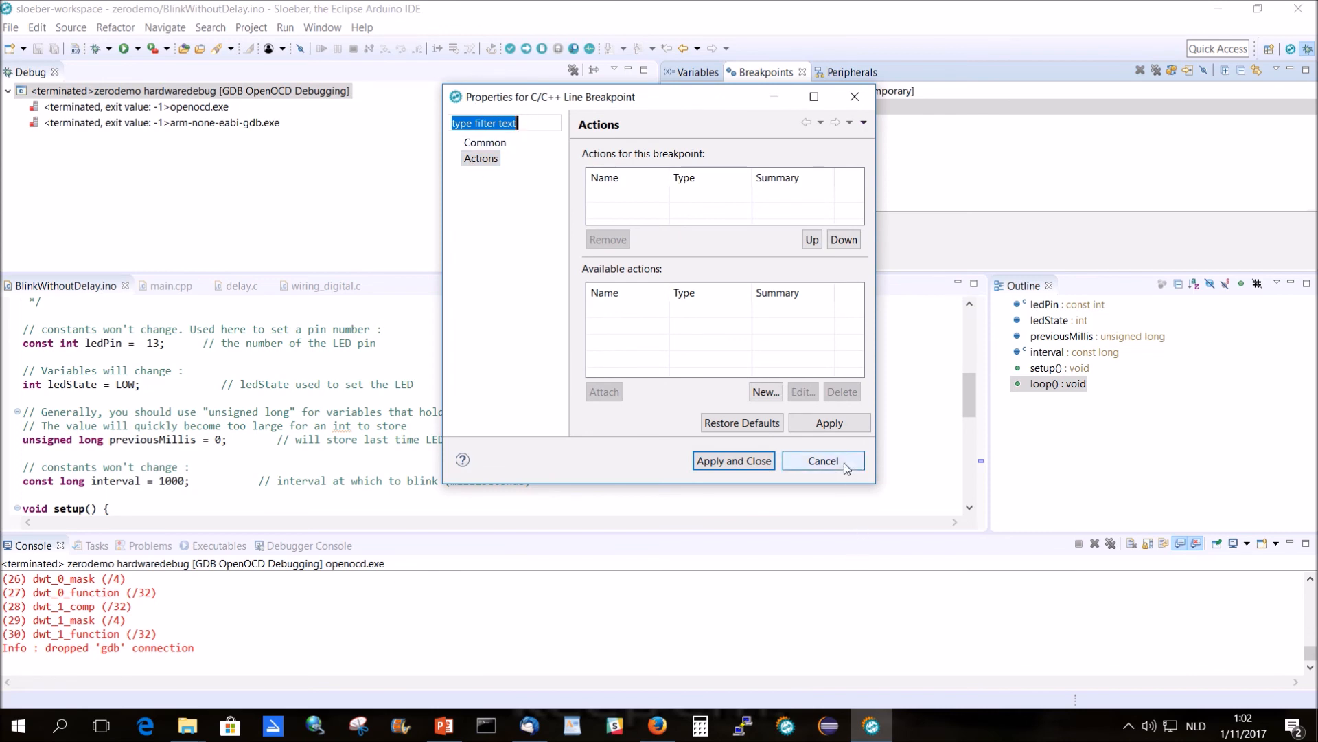
left_click(823, 460)
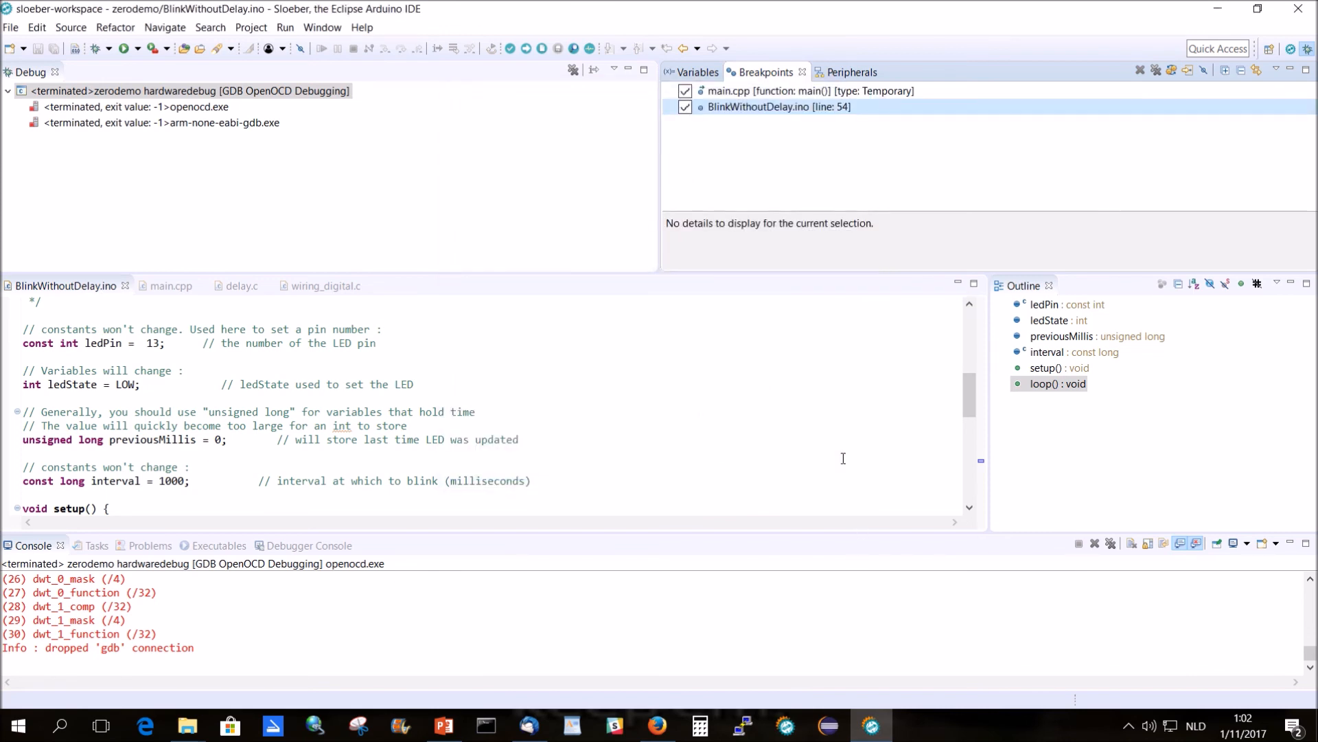
mouse_move(203, 437)
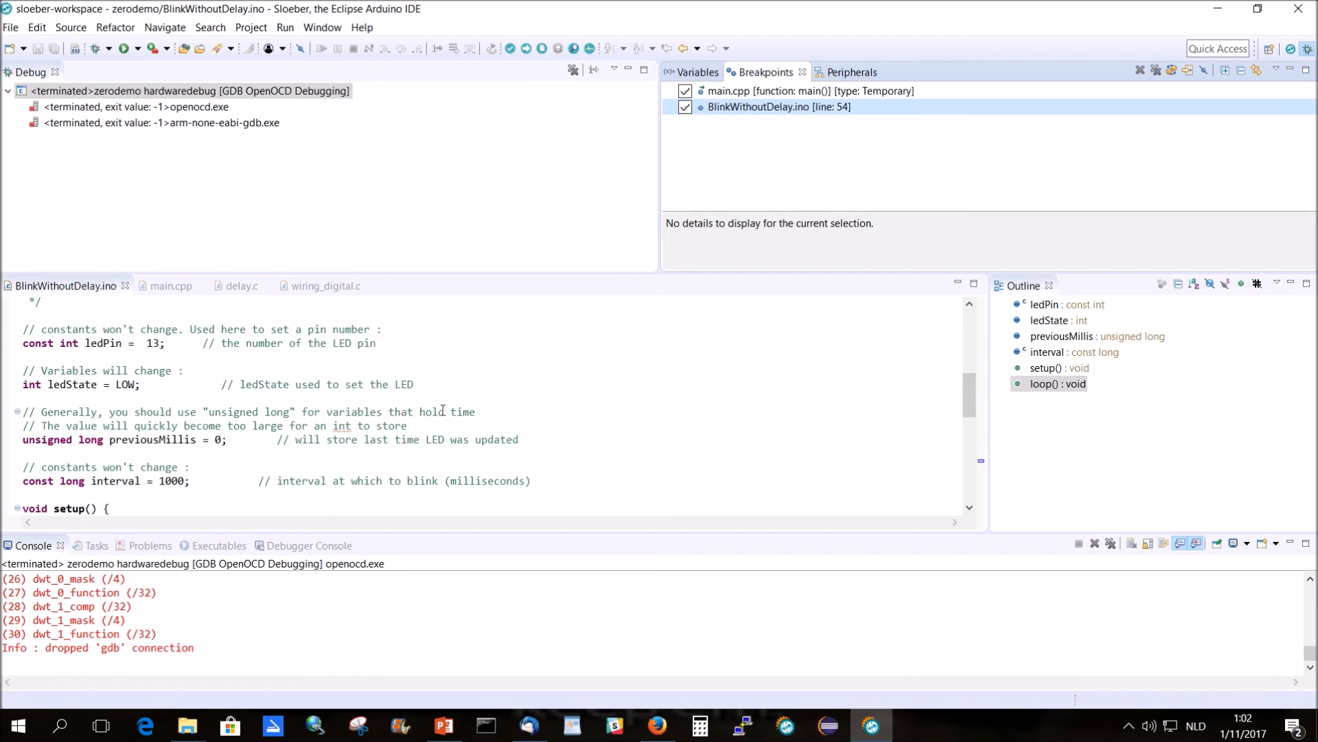
mouse_move(645, 357)
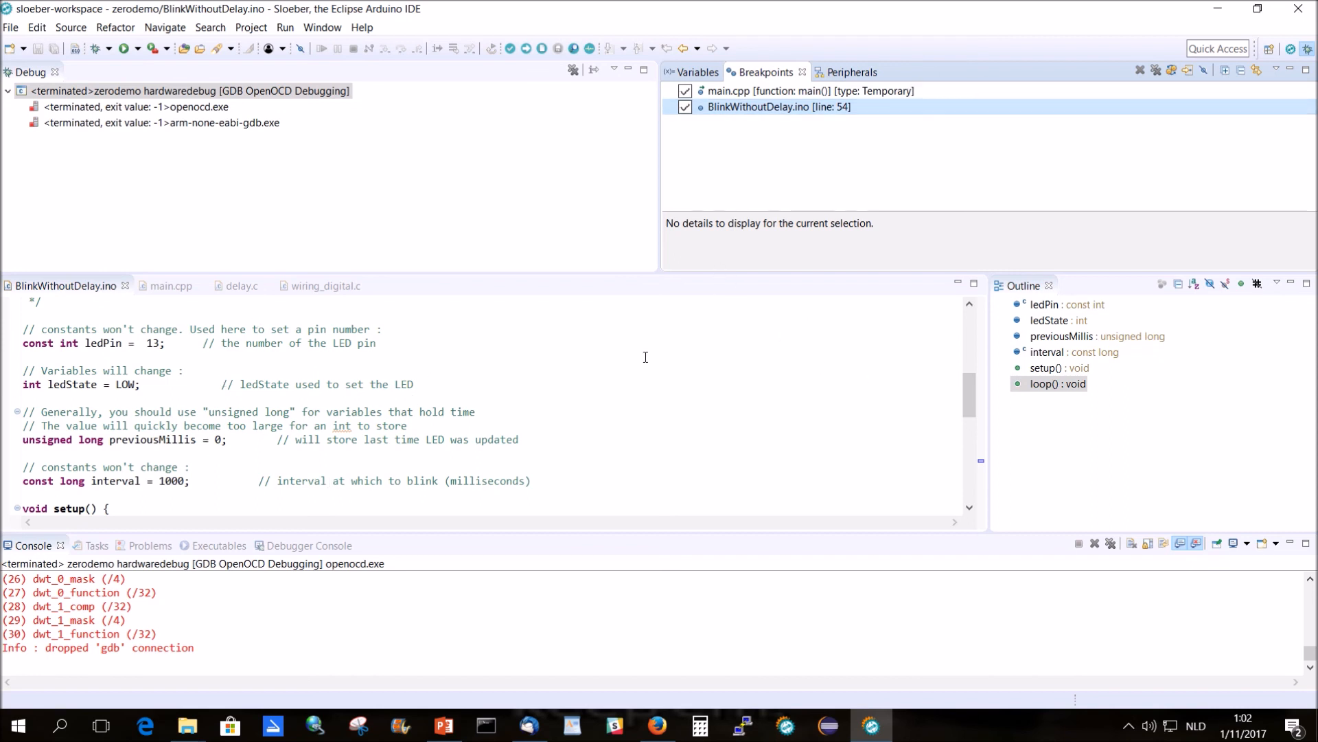
mouse_move(609, 359)
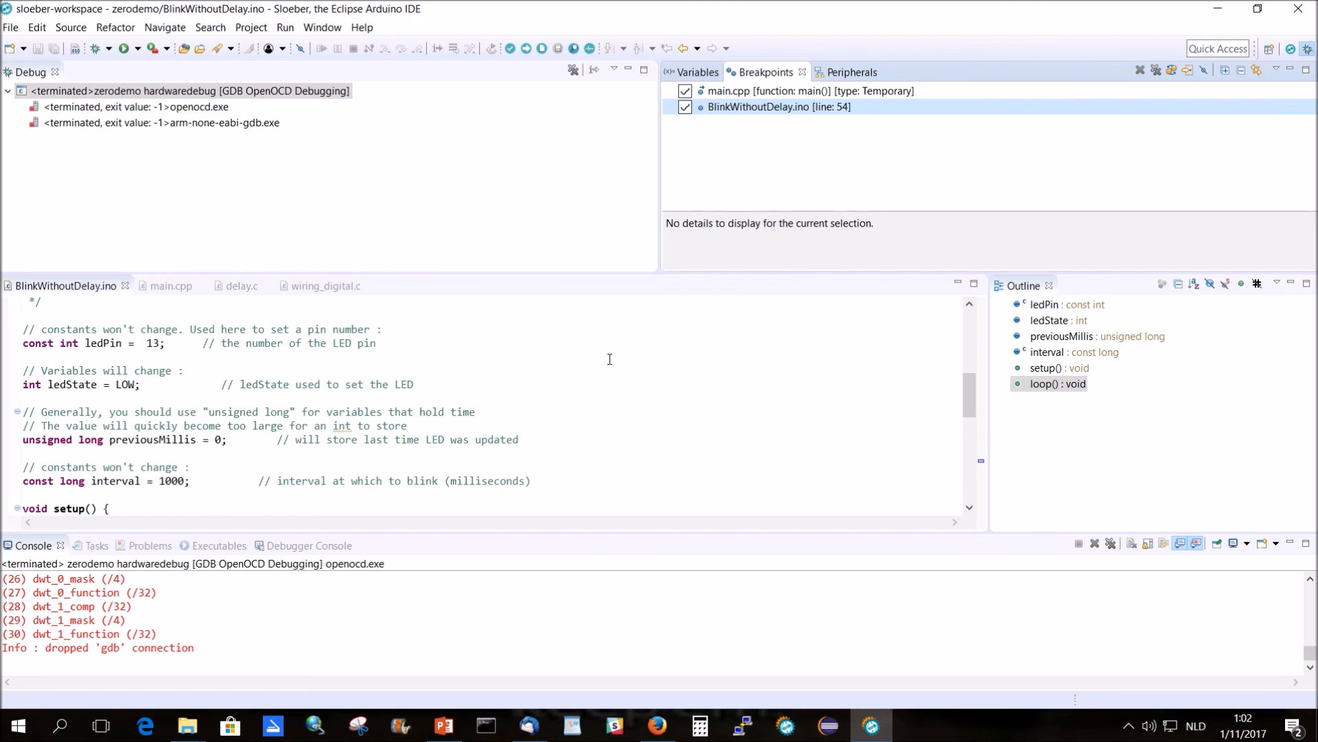
mouse_move(279, 316)
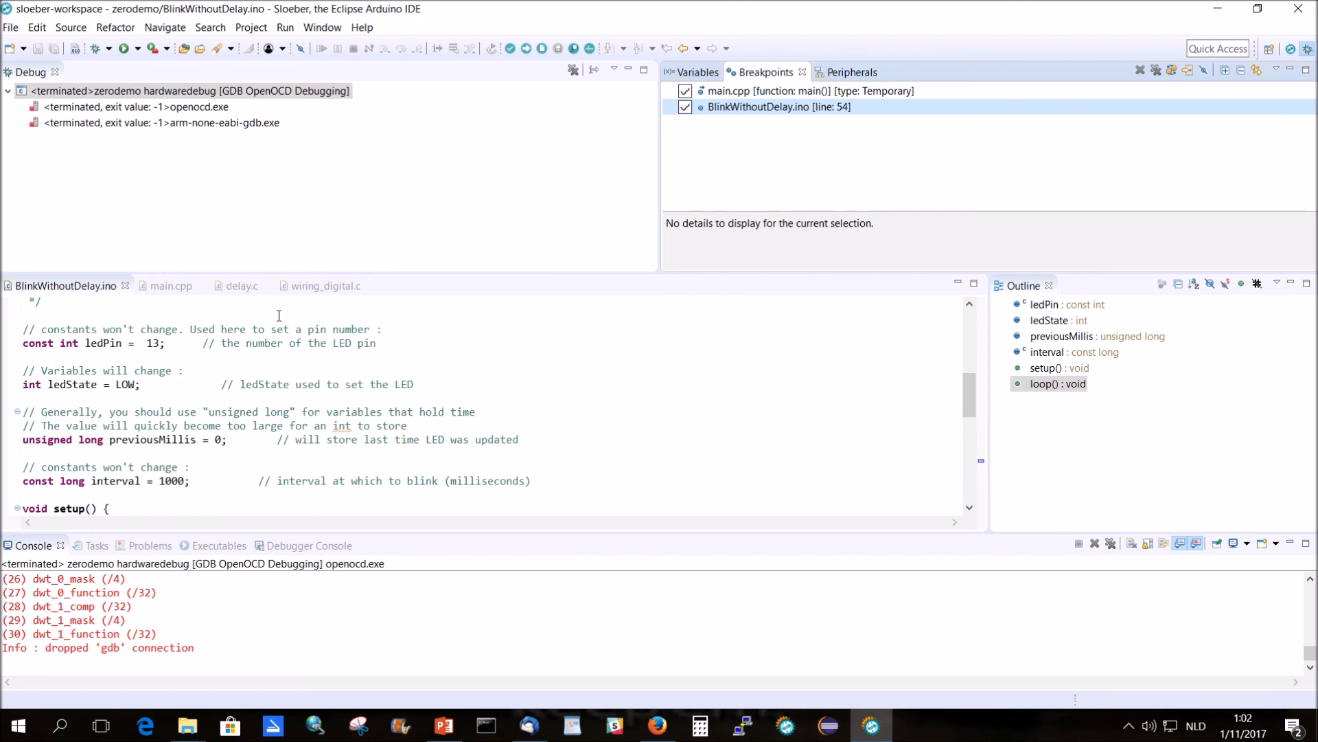
mouse_move(465, 232)
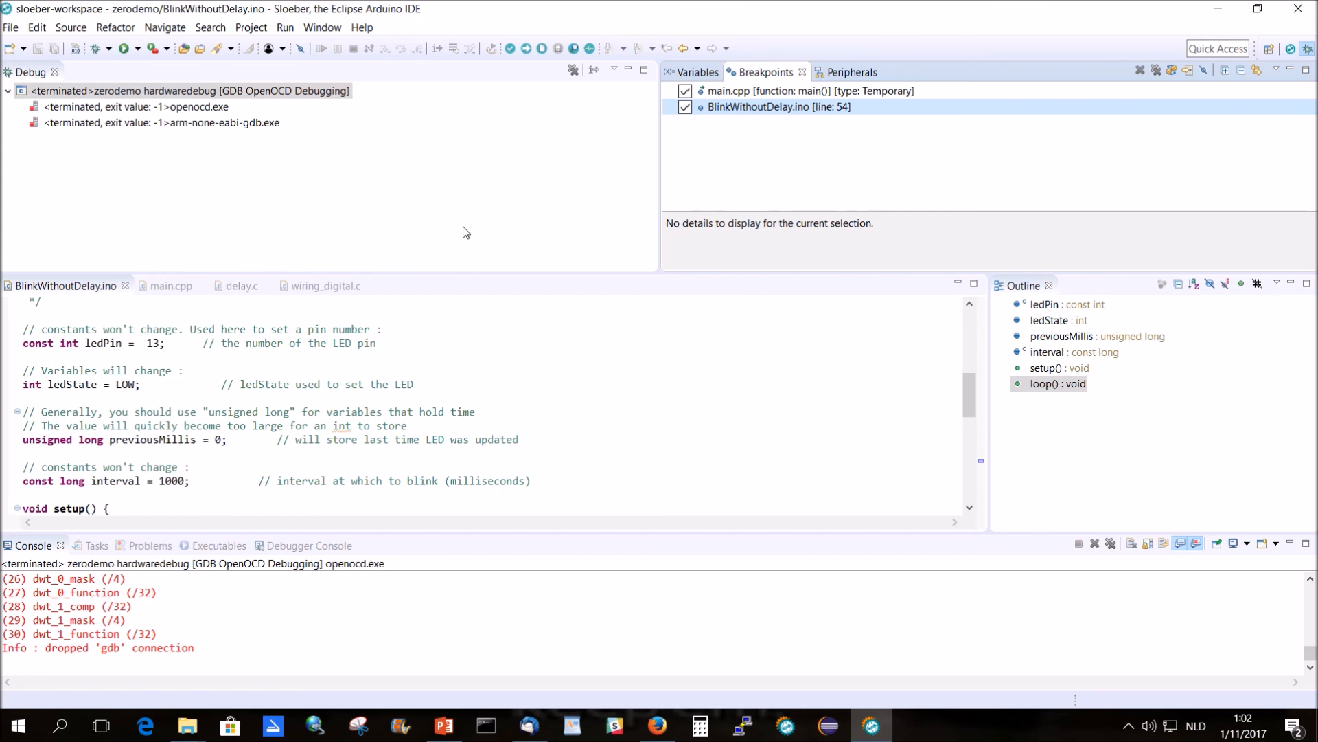
mouse_move(467, 233)
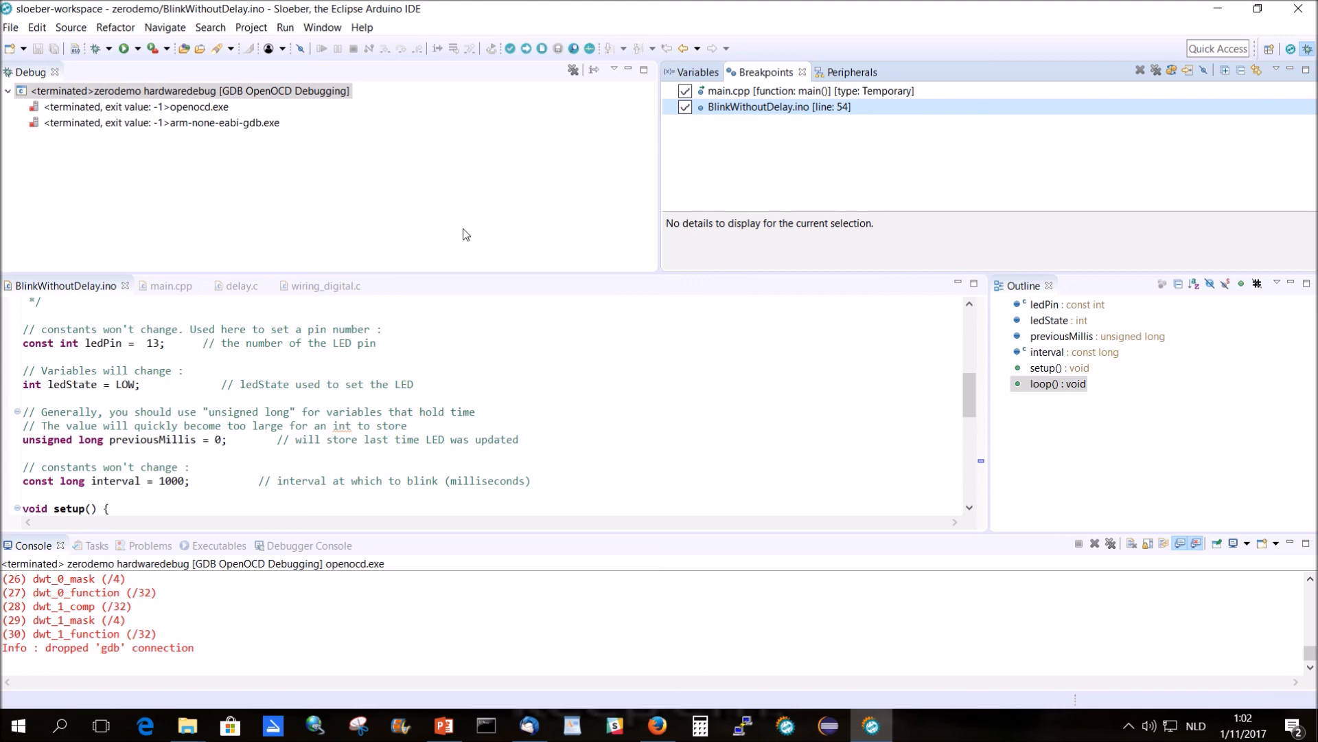
mouse_move(461, 238)
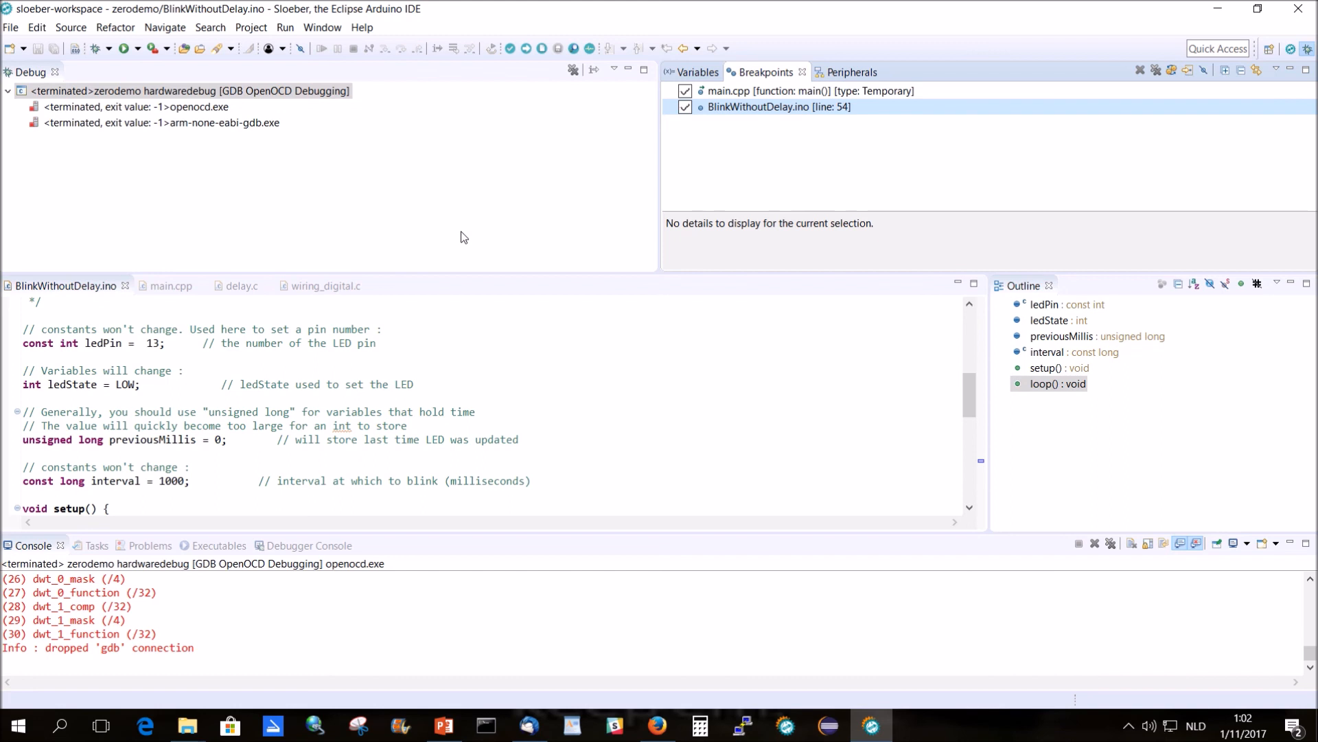
mouse_move(507, 357)
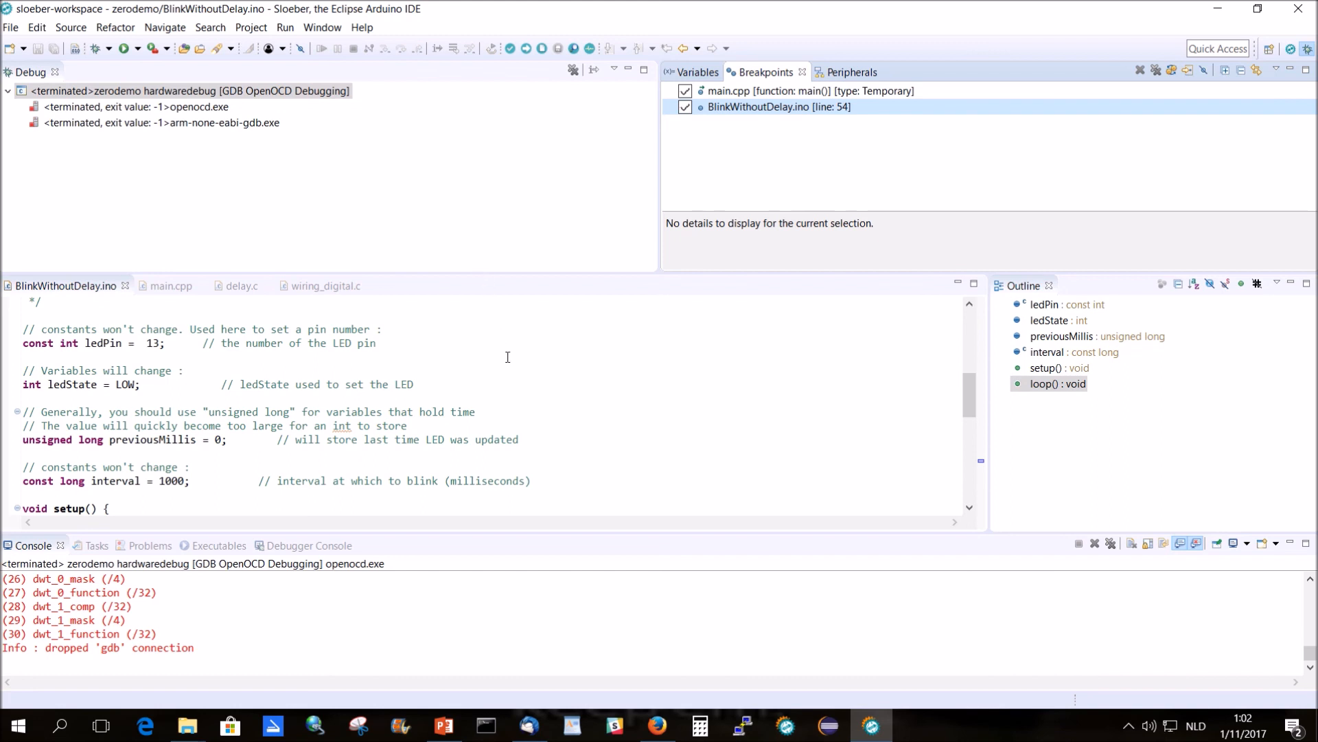